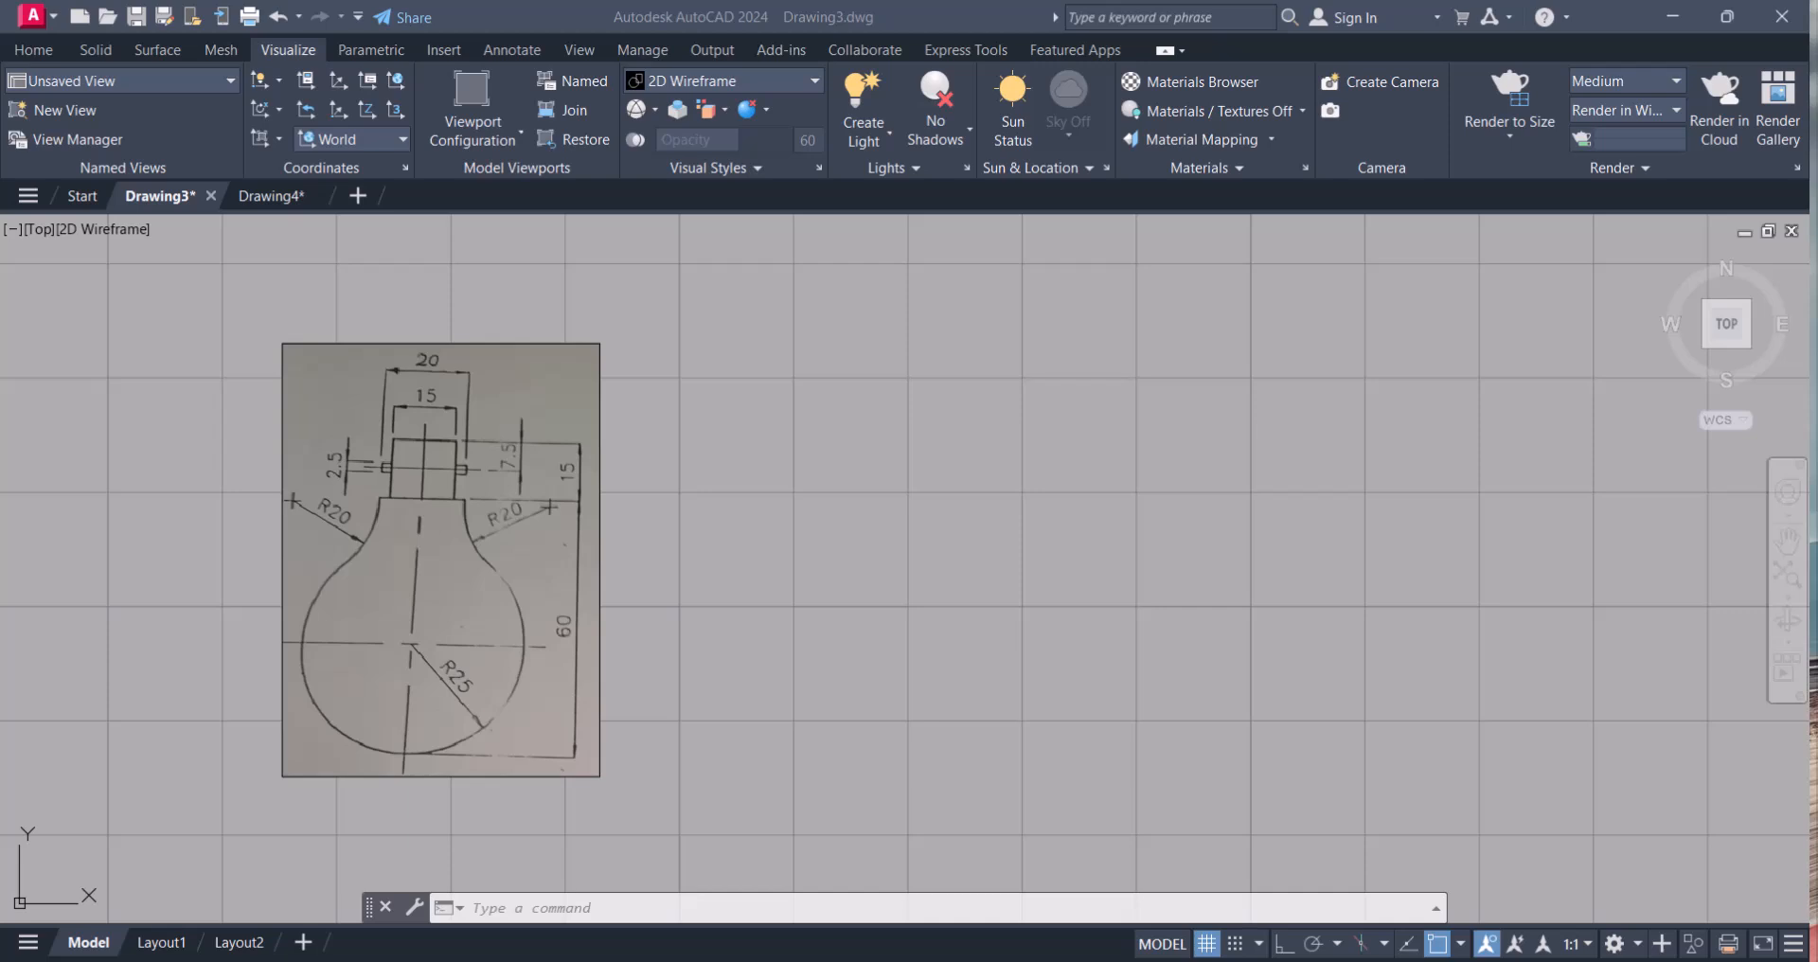
mouse_move(479, 563)
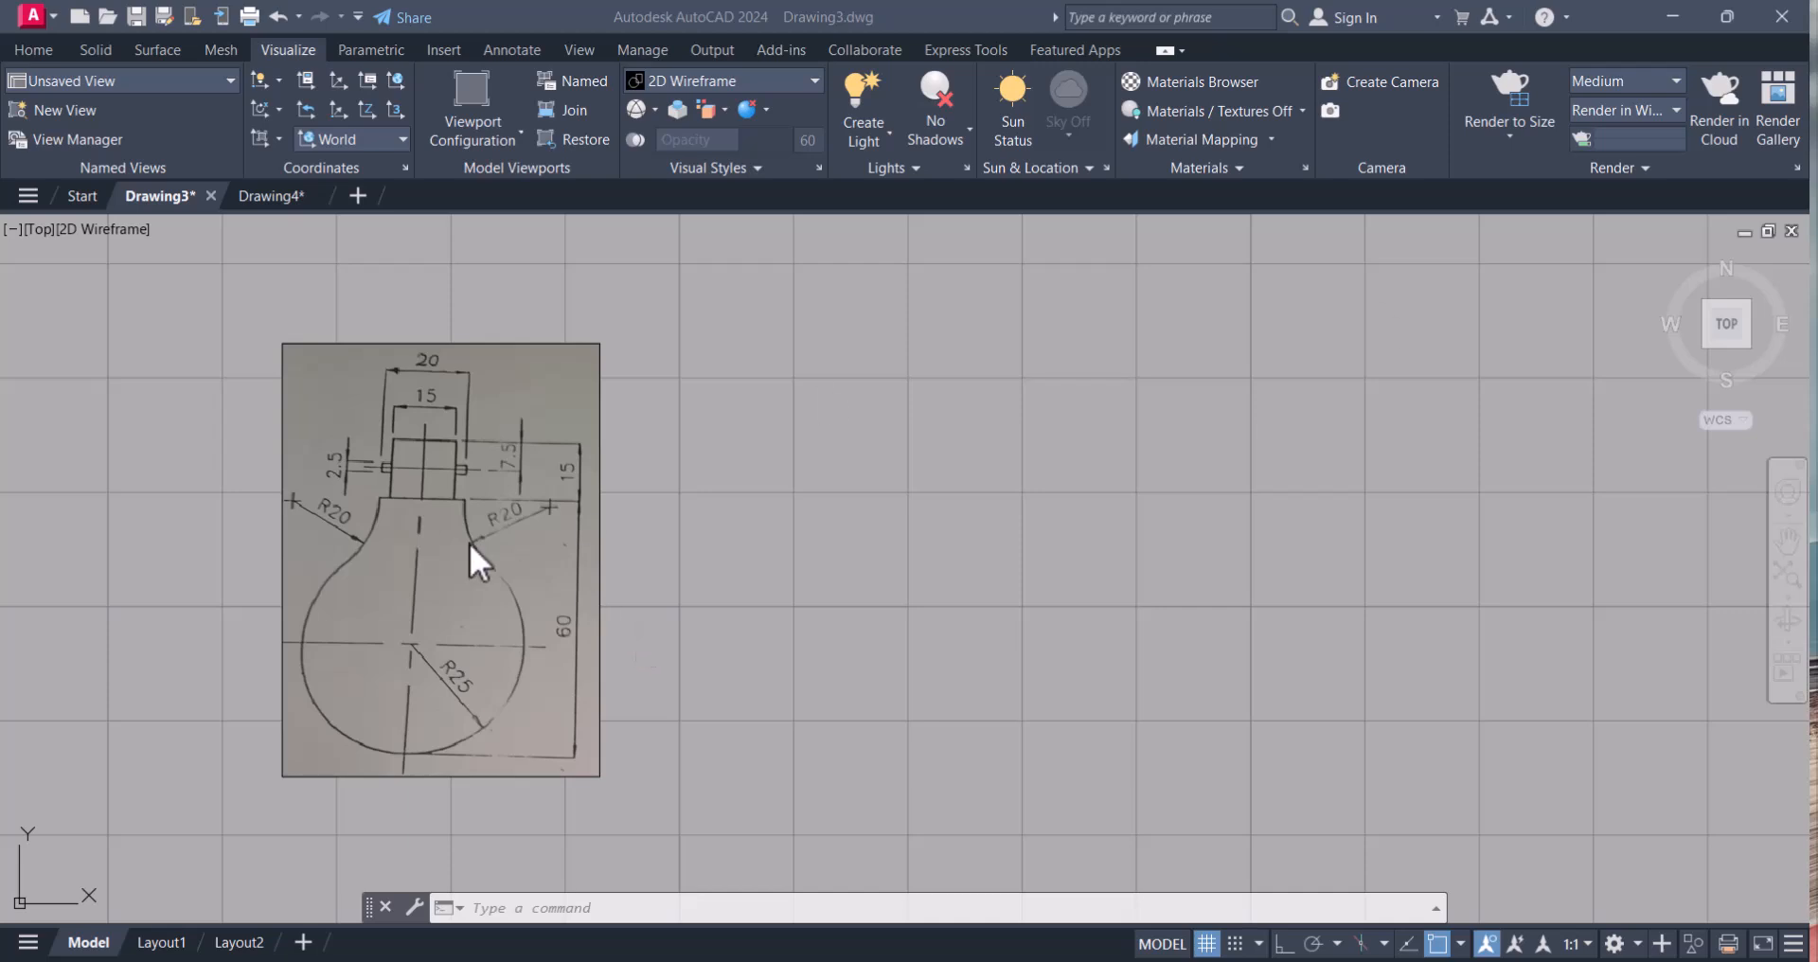
mouse_move(638, 771)
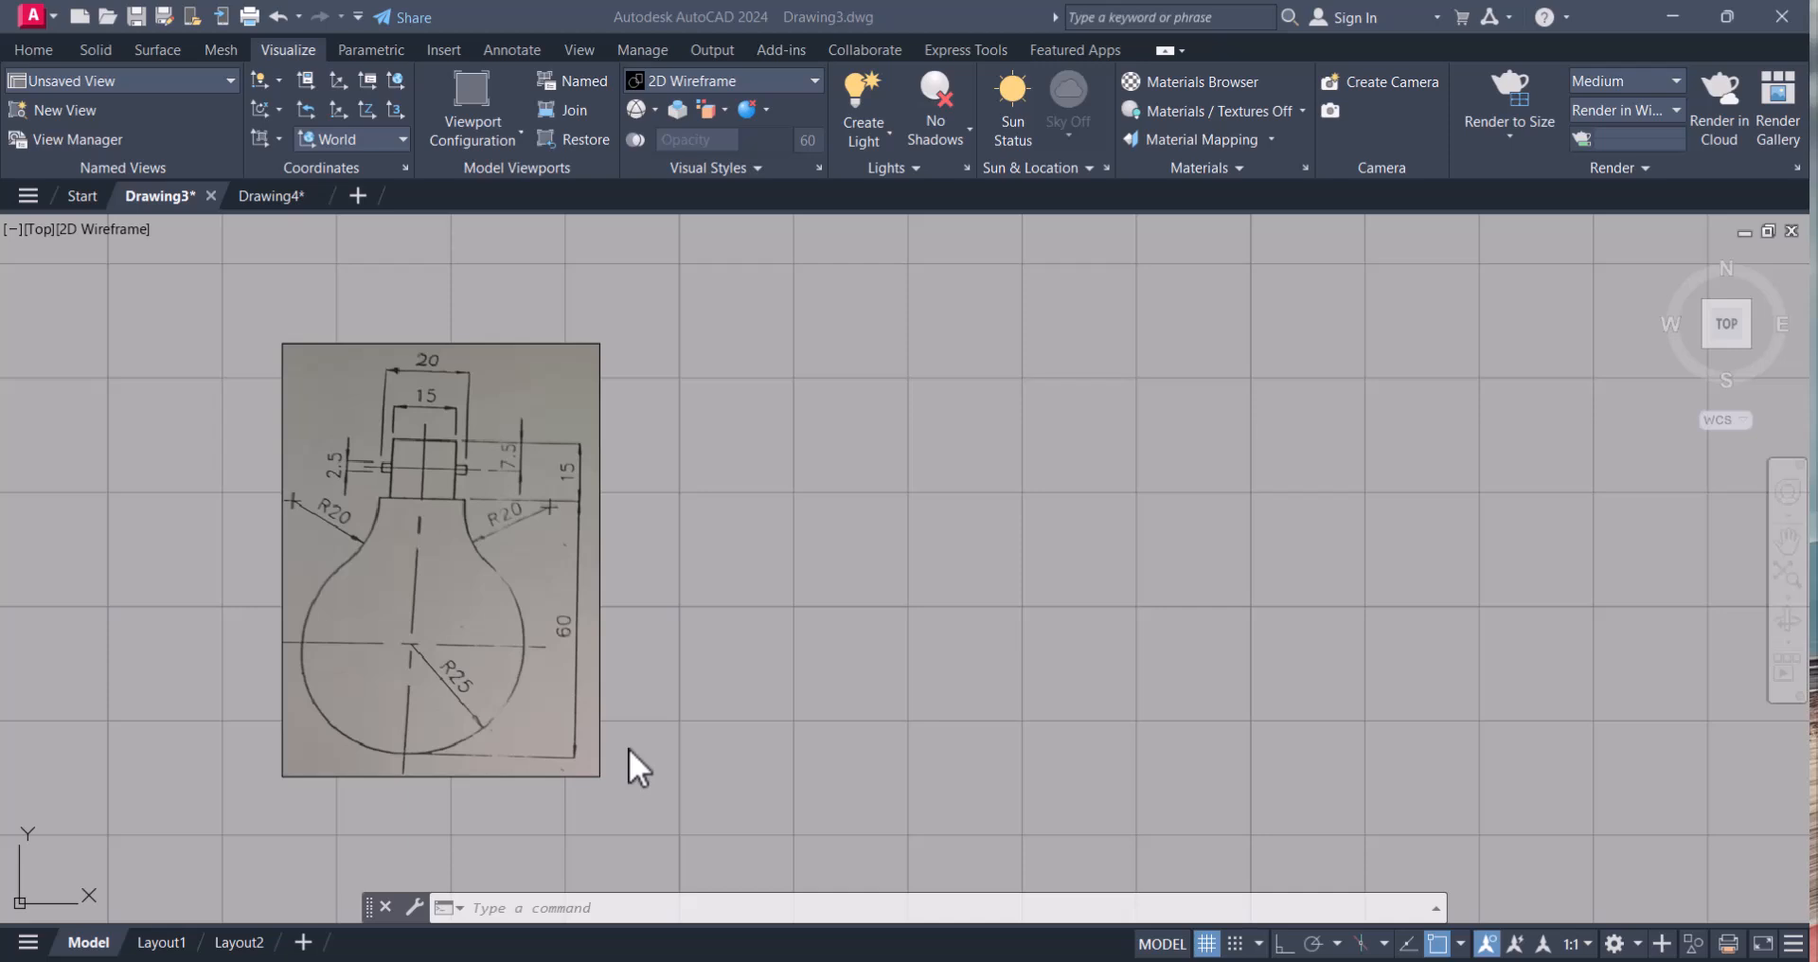
mouse_move(1030, 614)
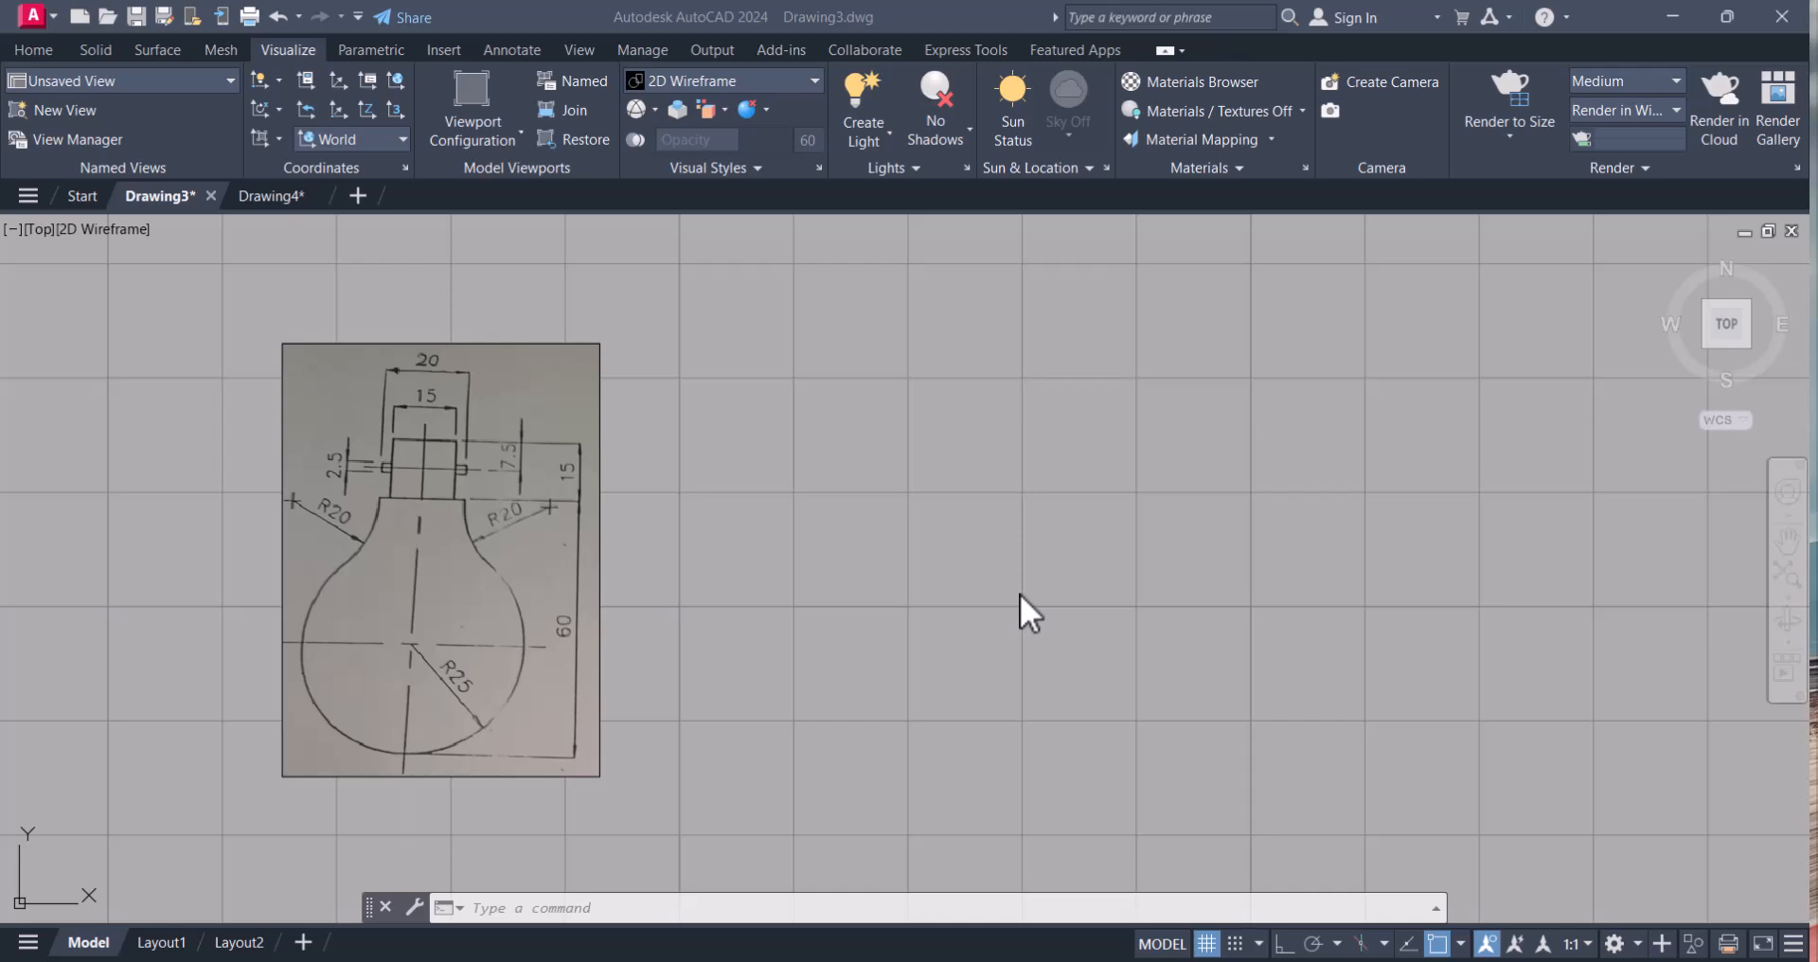
mouse_move(922, 560)
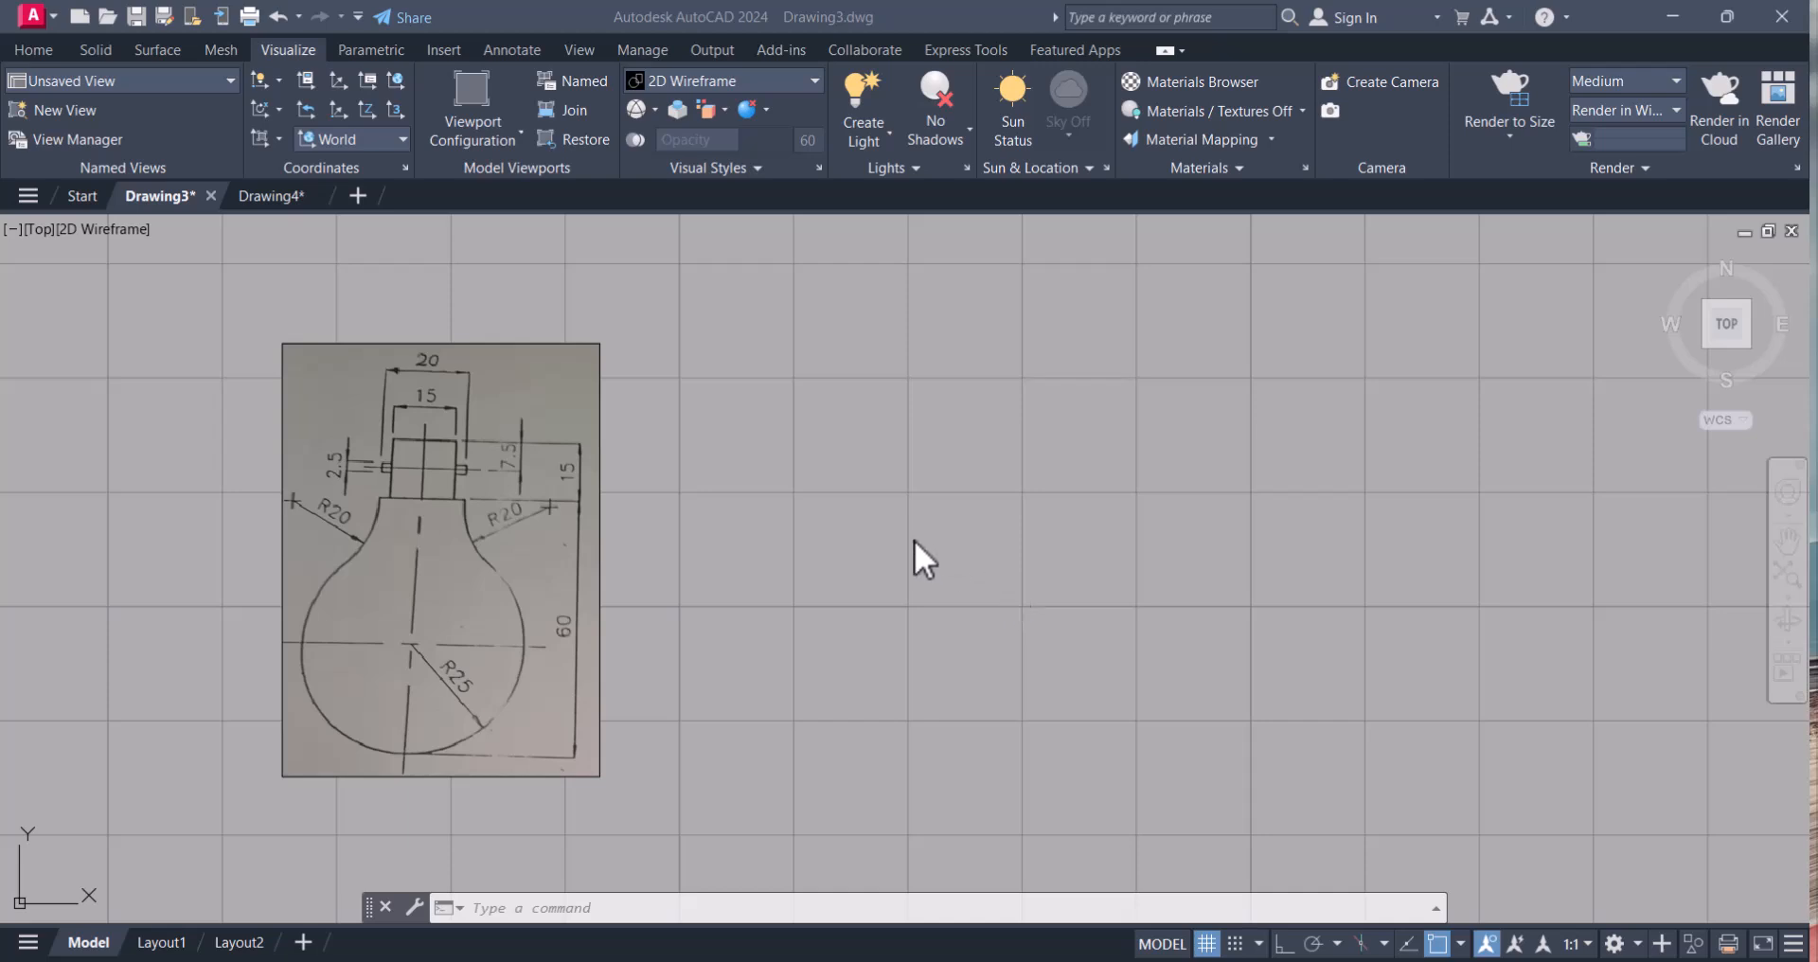
mouse_move(1096, 536)
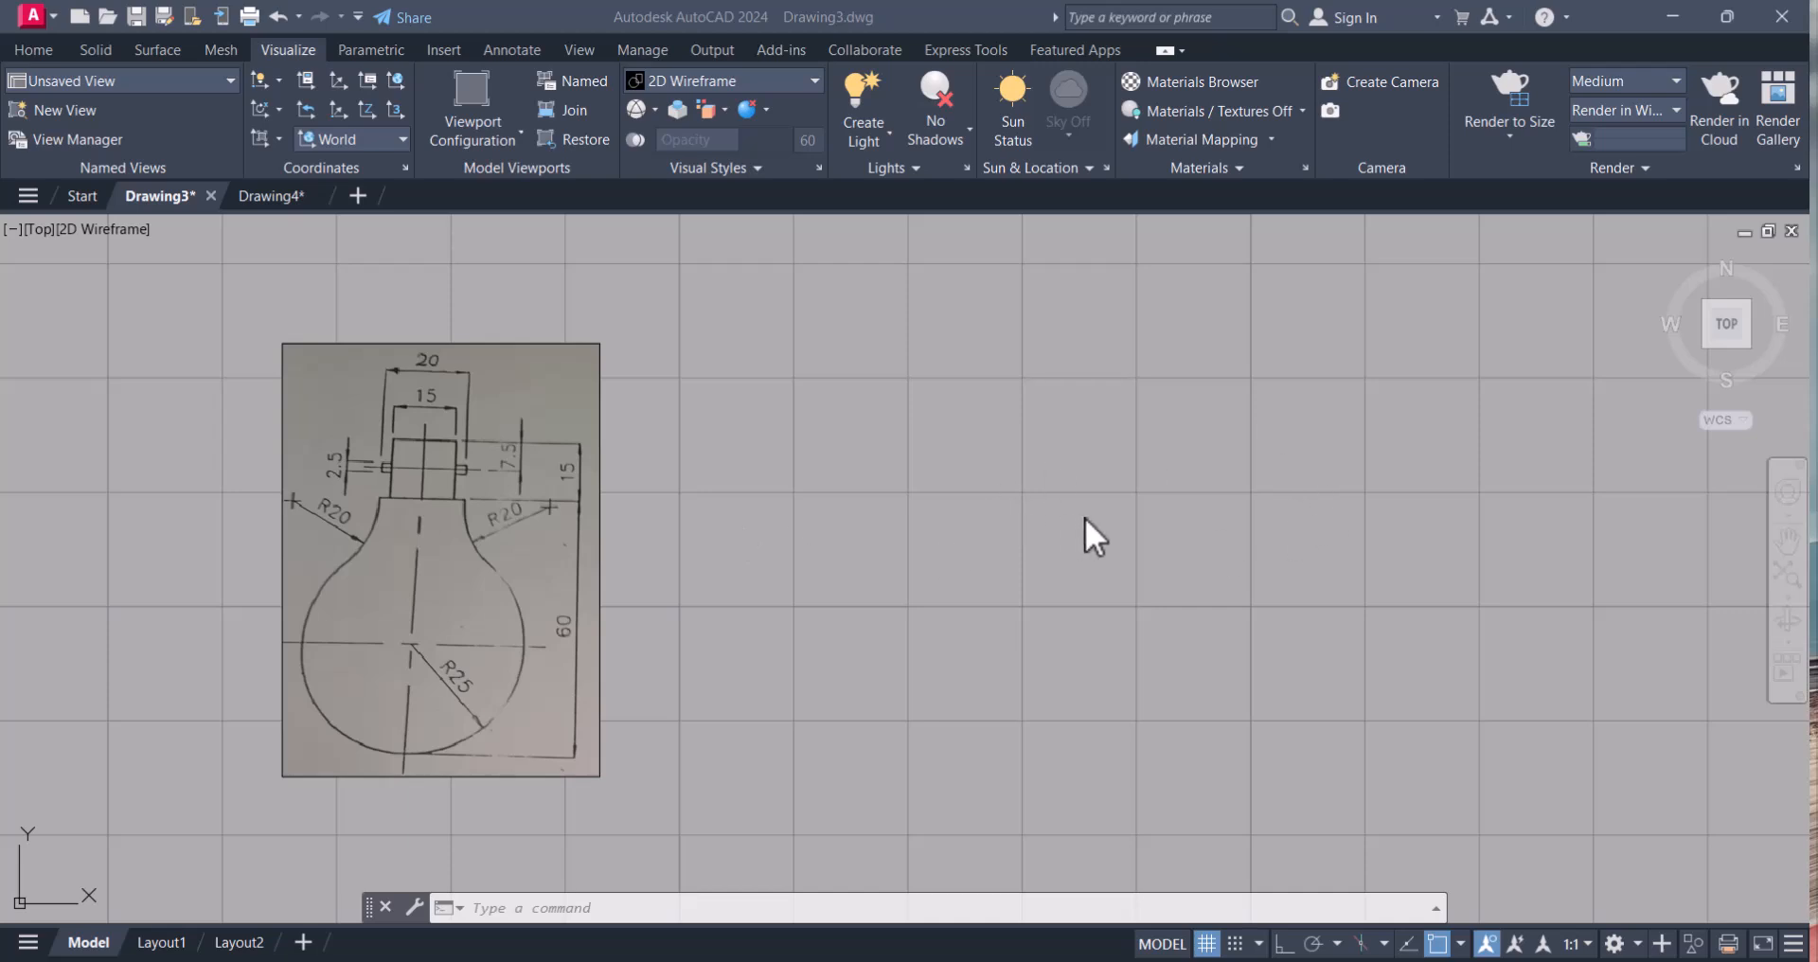
mouse_move(1097, 536)
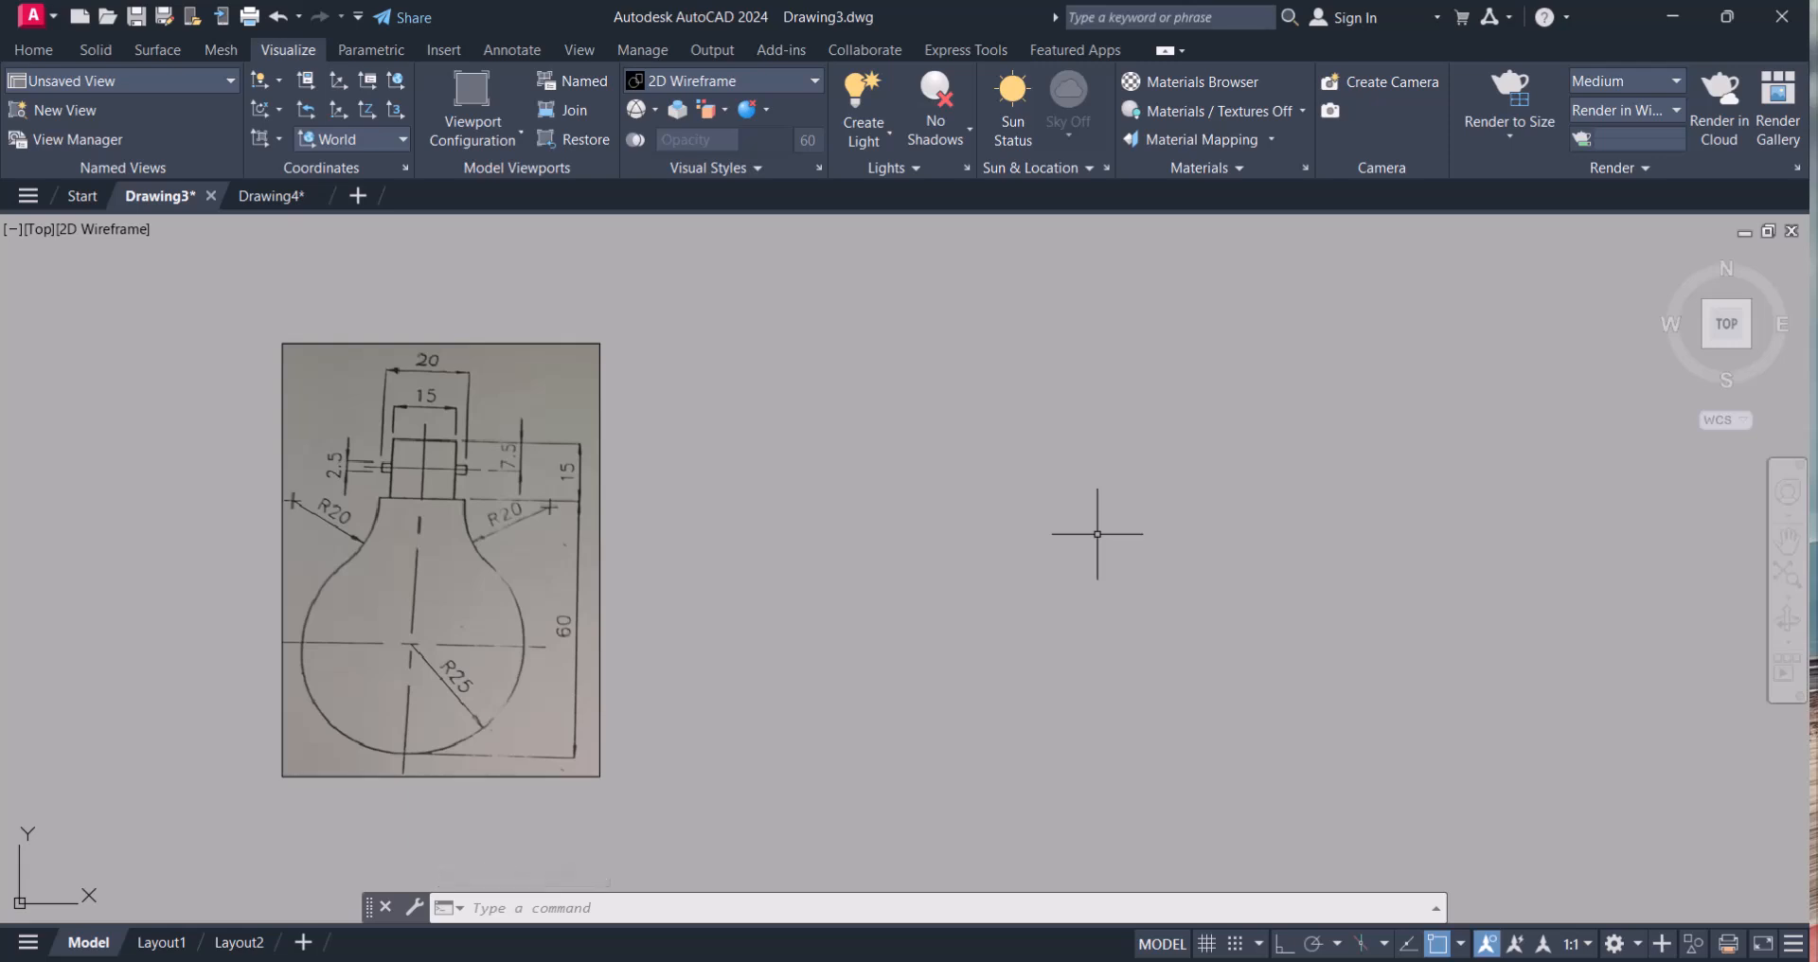
mouse_move(1091, 525)
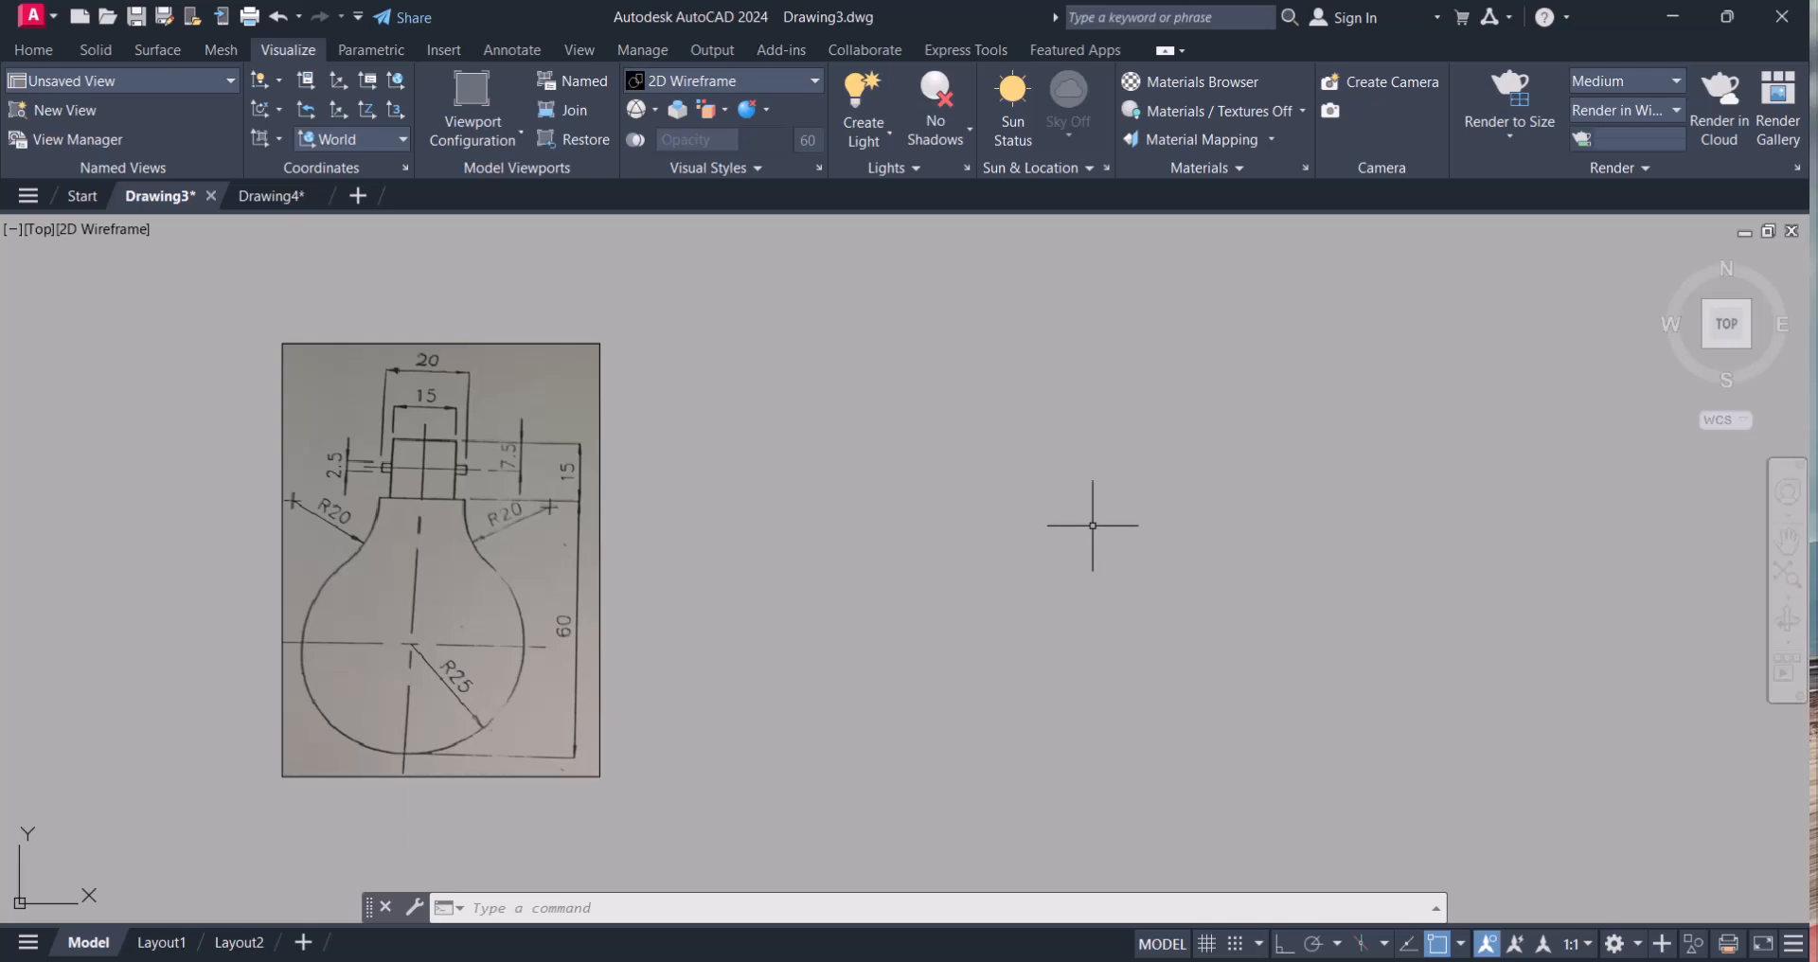
mouse_move(1324, 886)
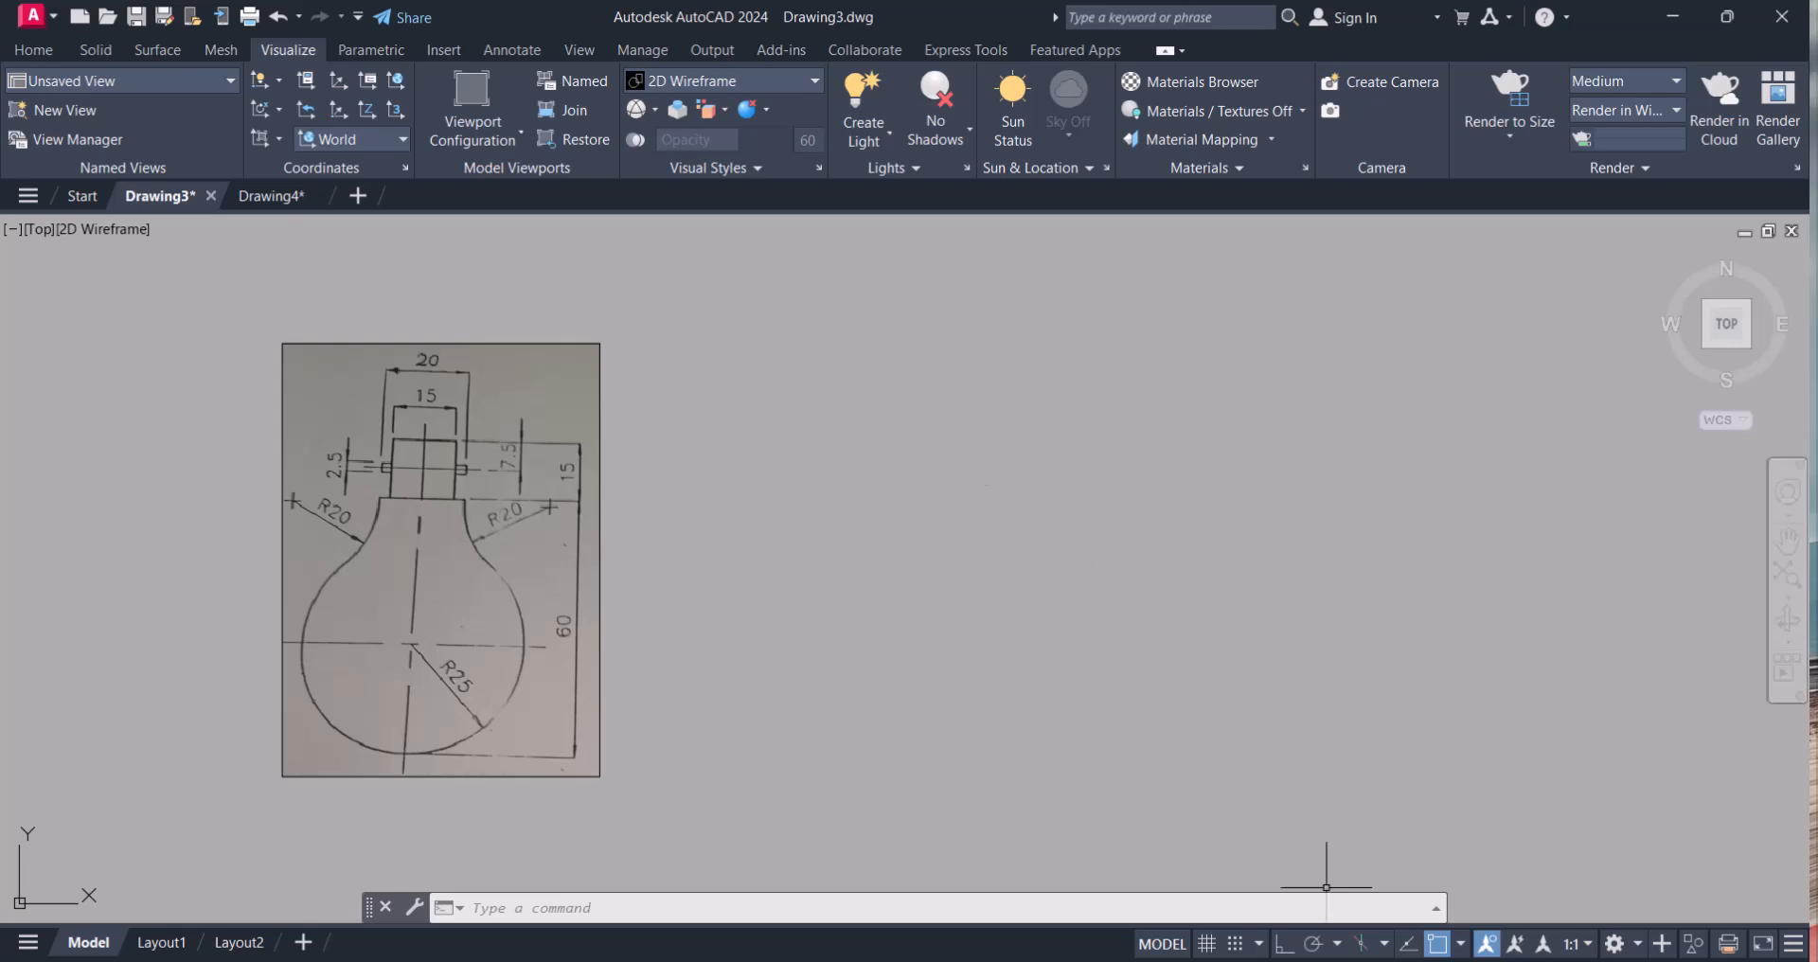
- Draw the first horizontal base line beside the bulb sketch with Ortho on
left_click(1616, 943)
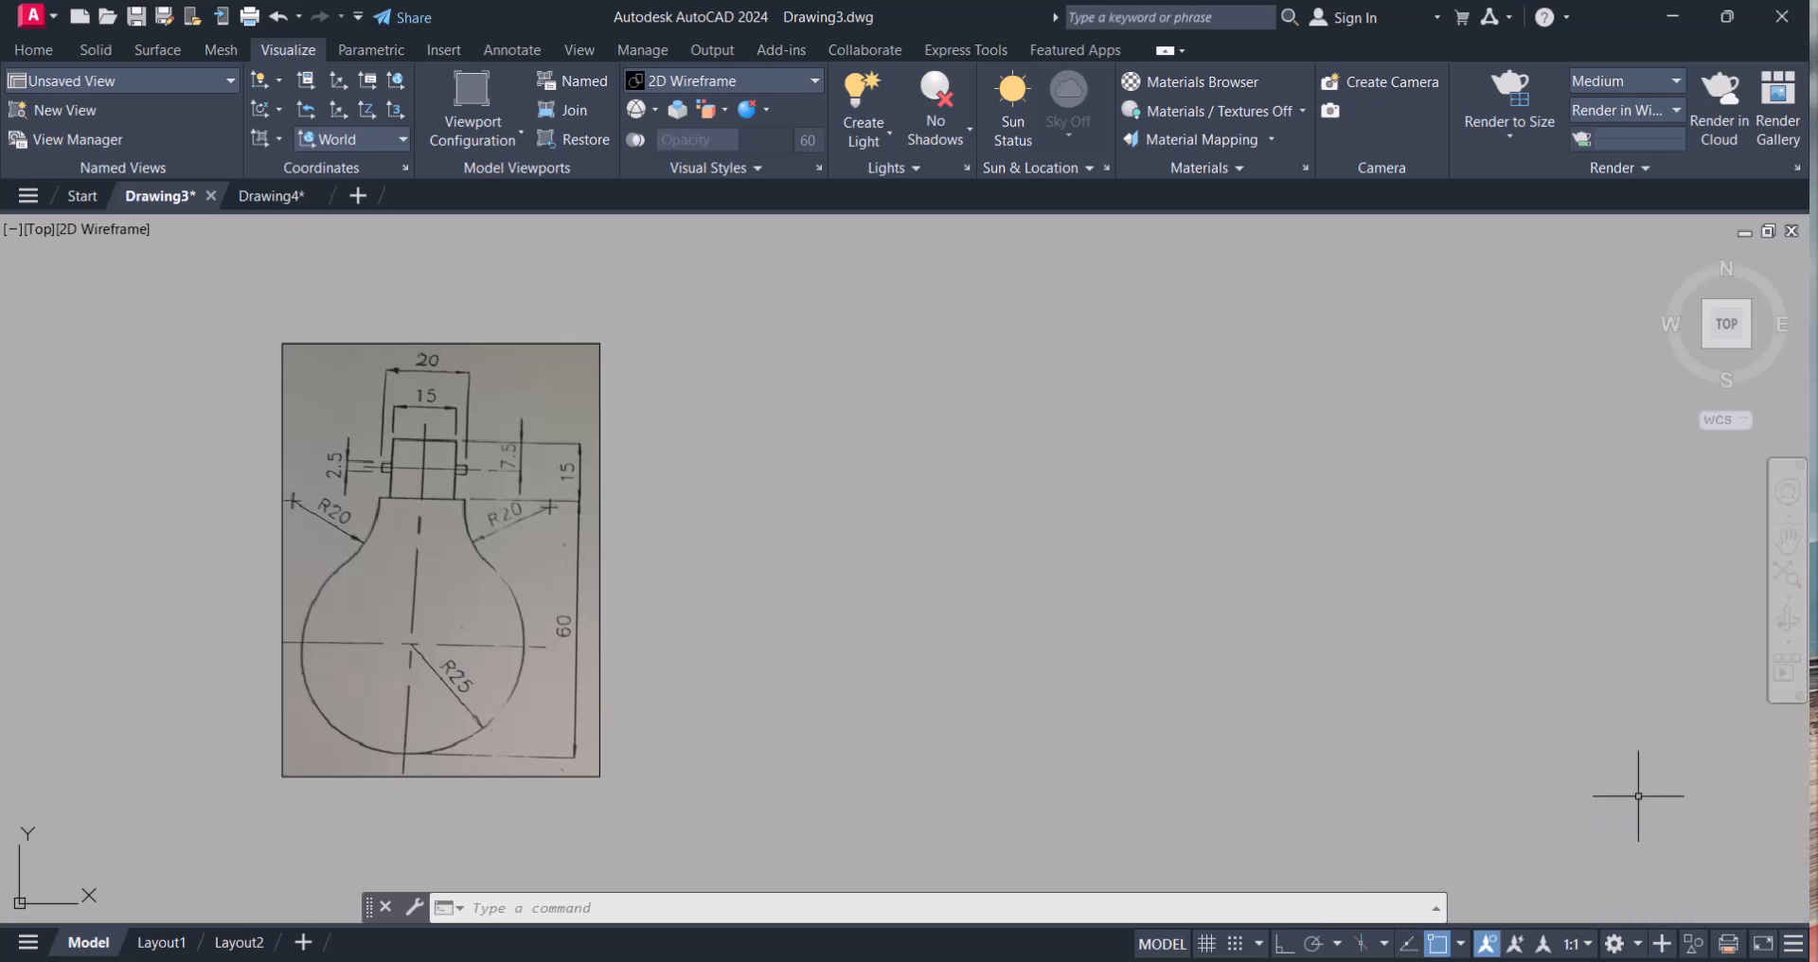
mouse_move(943, 256)
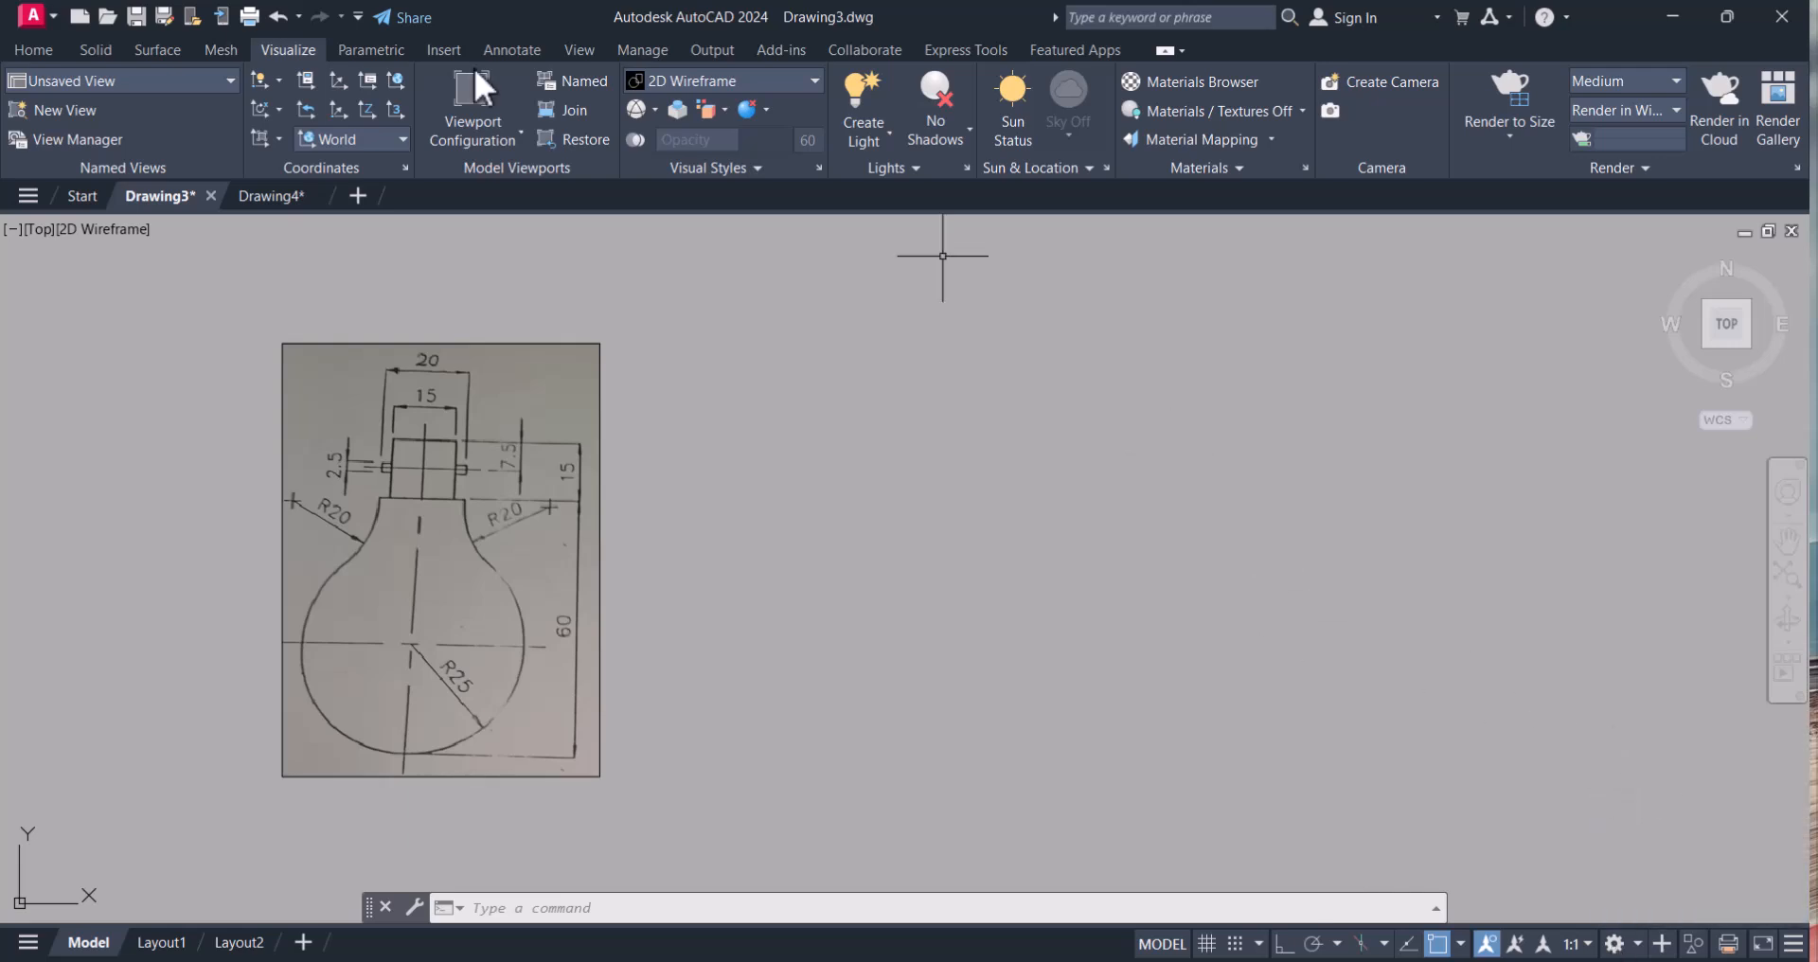
mouse_move(5, 250)
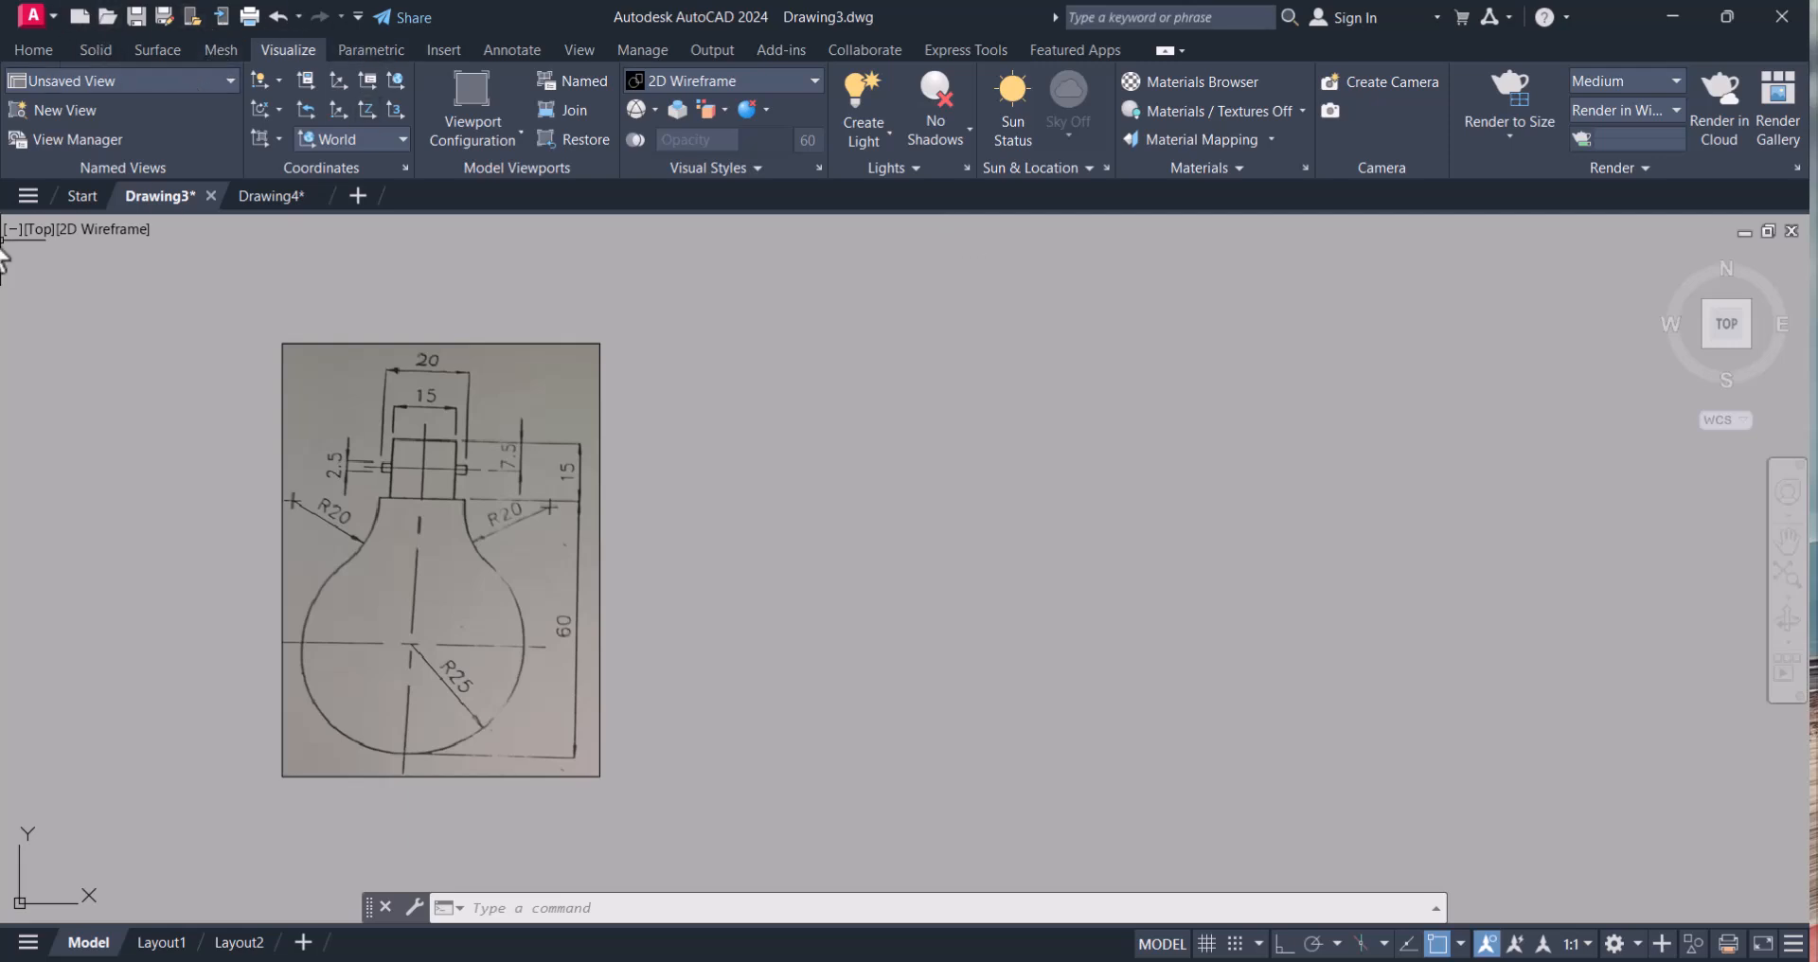
mouse_move(498, 523)
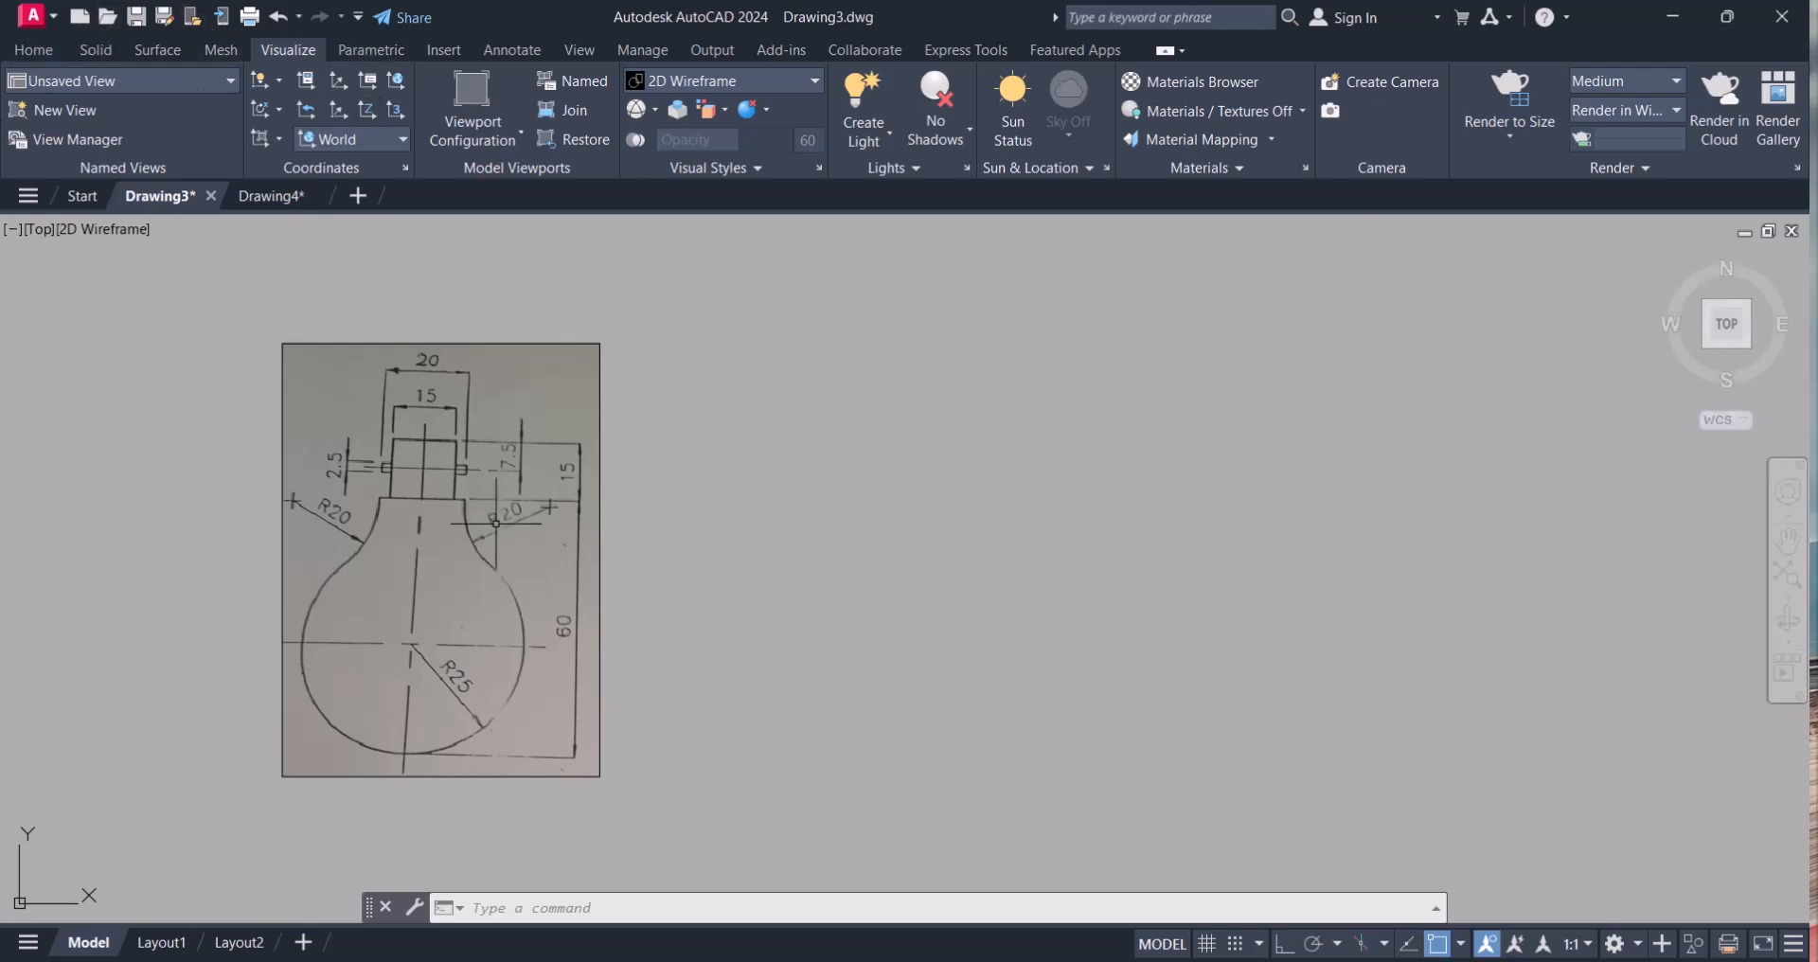
left_click(32, 49)
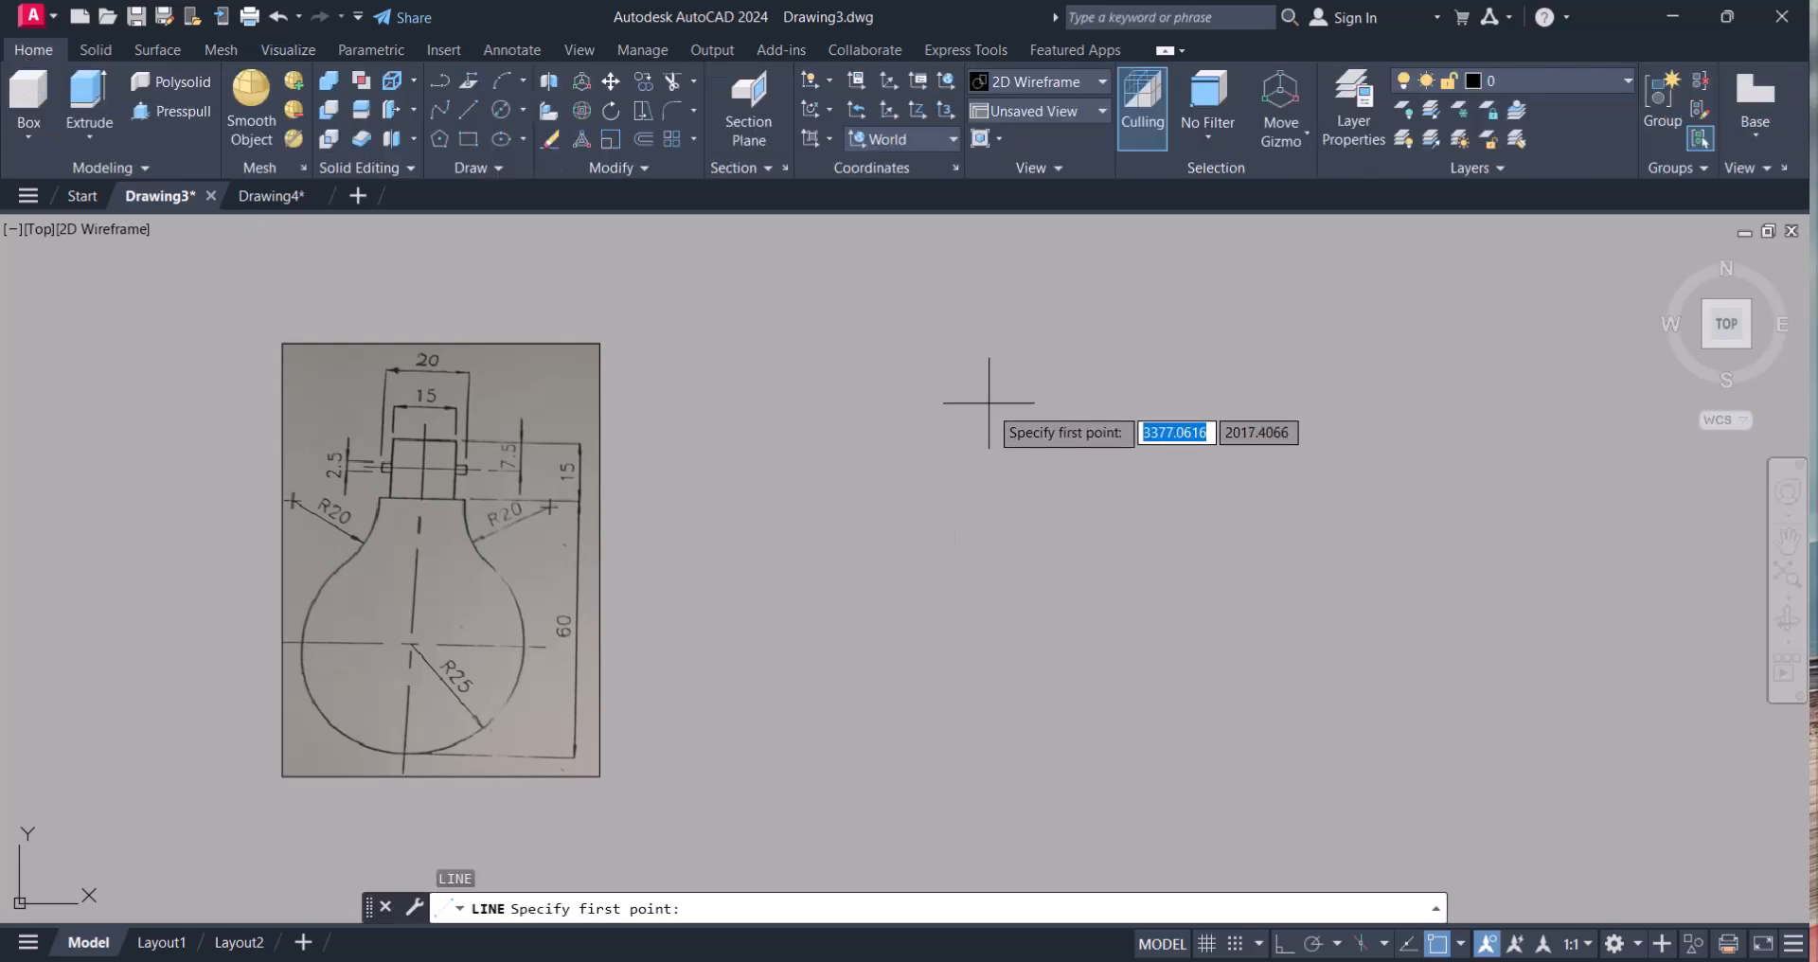
left_click(988, 411)
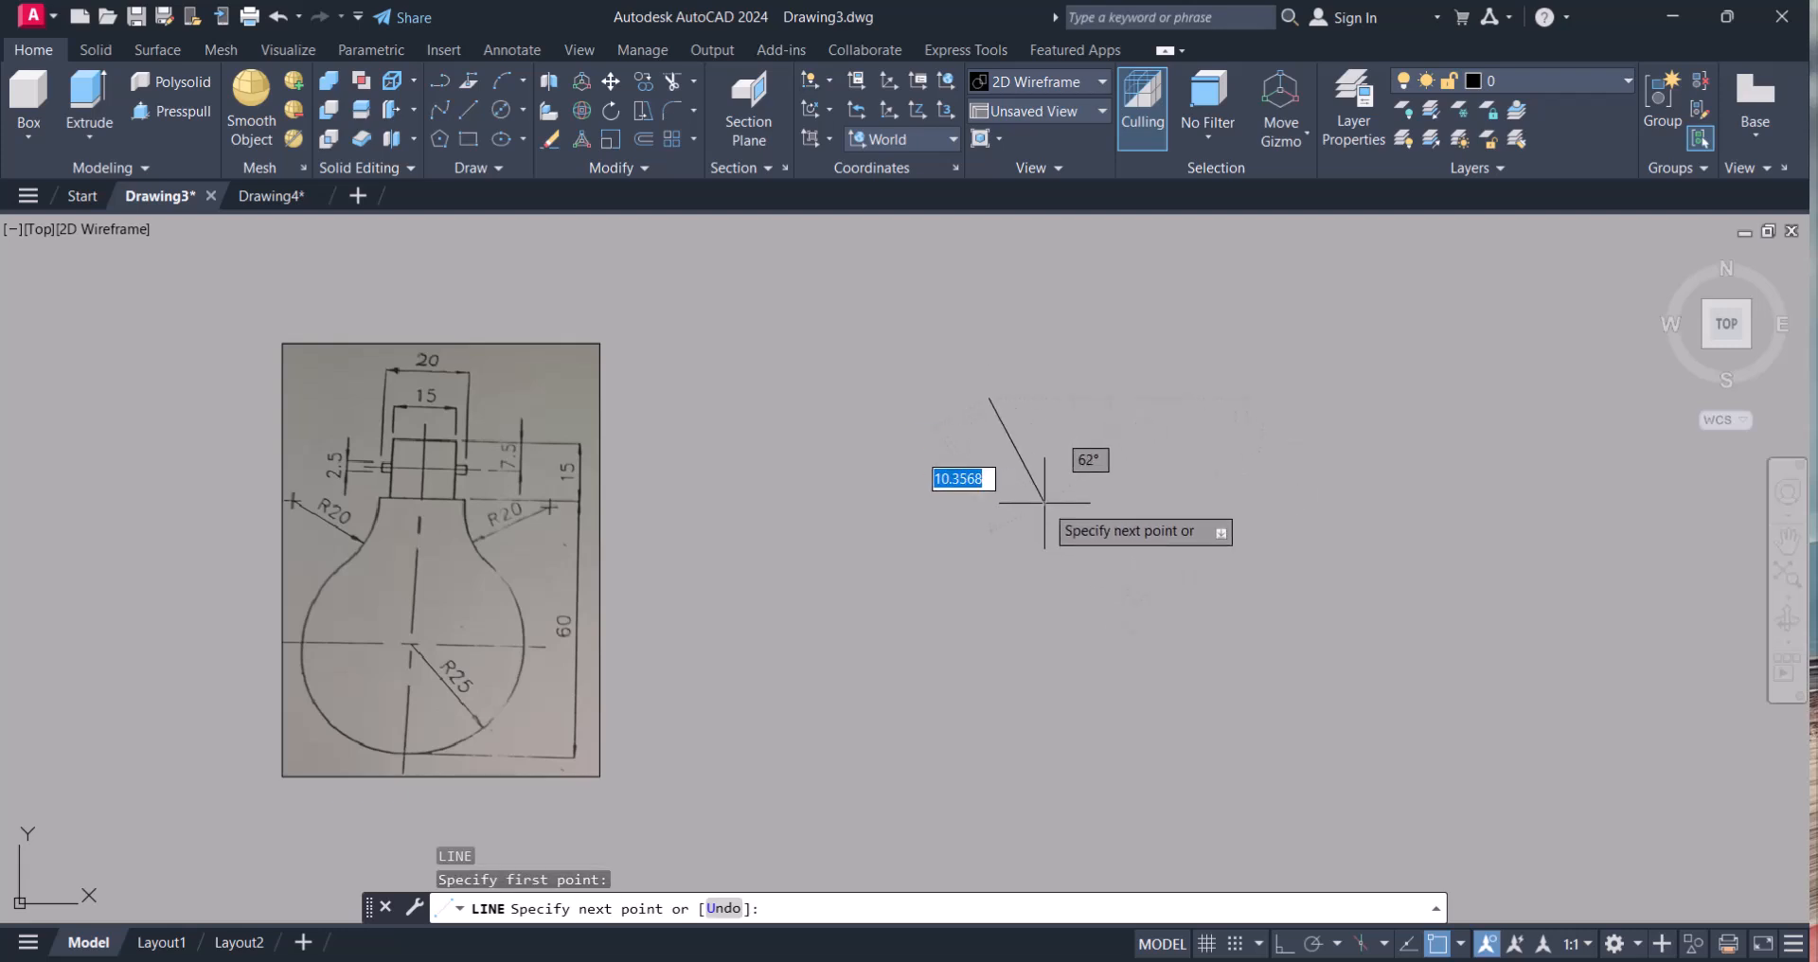
mouse_move(1030, 481)
type("15")
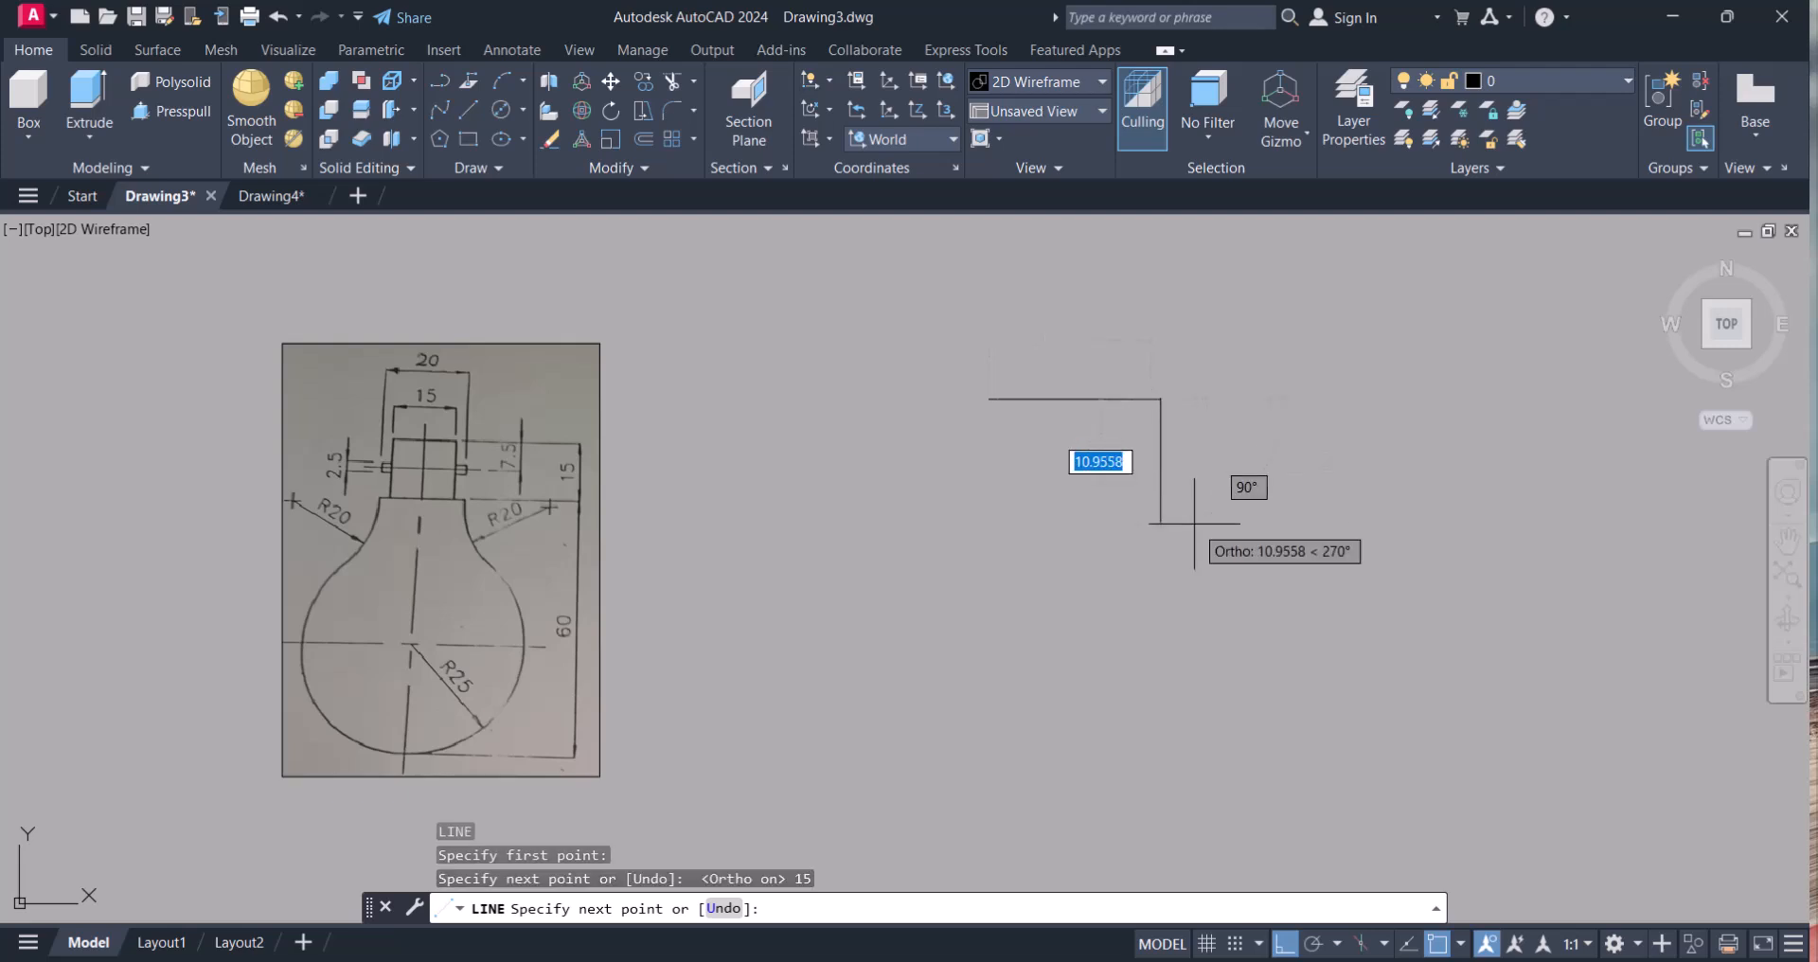
key("Escape")
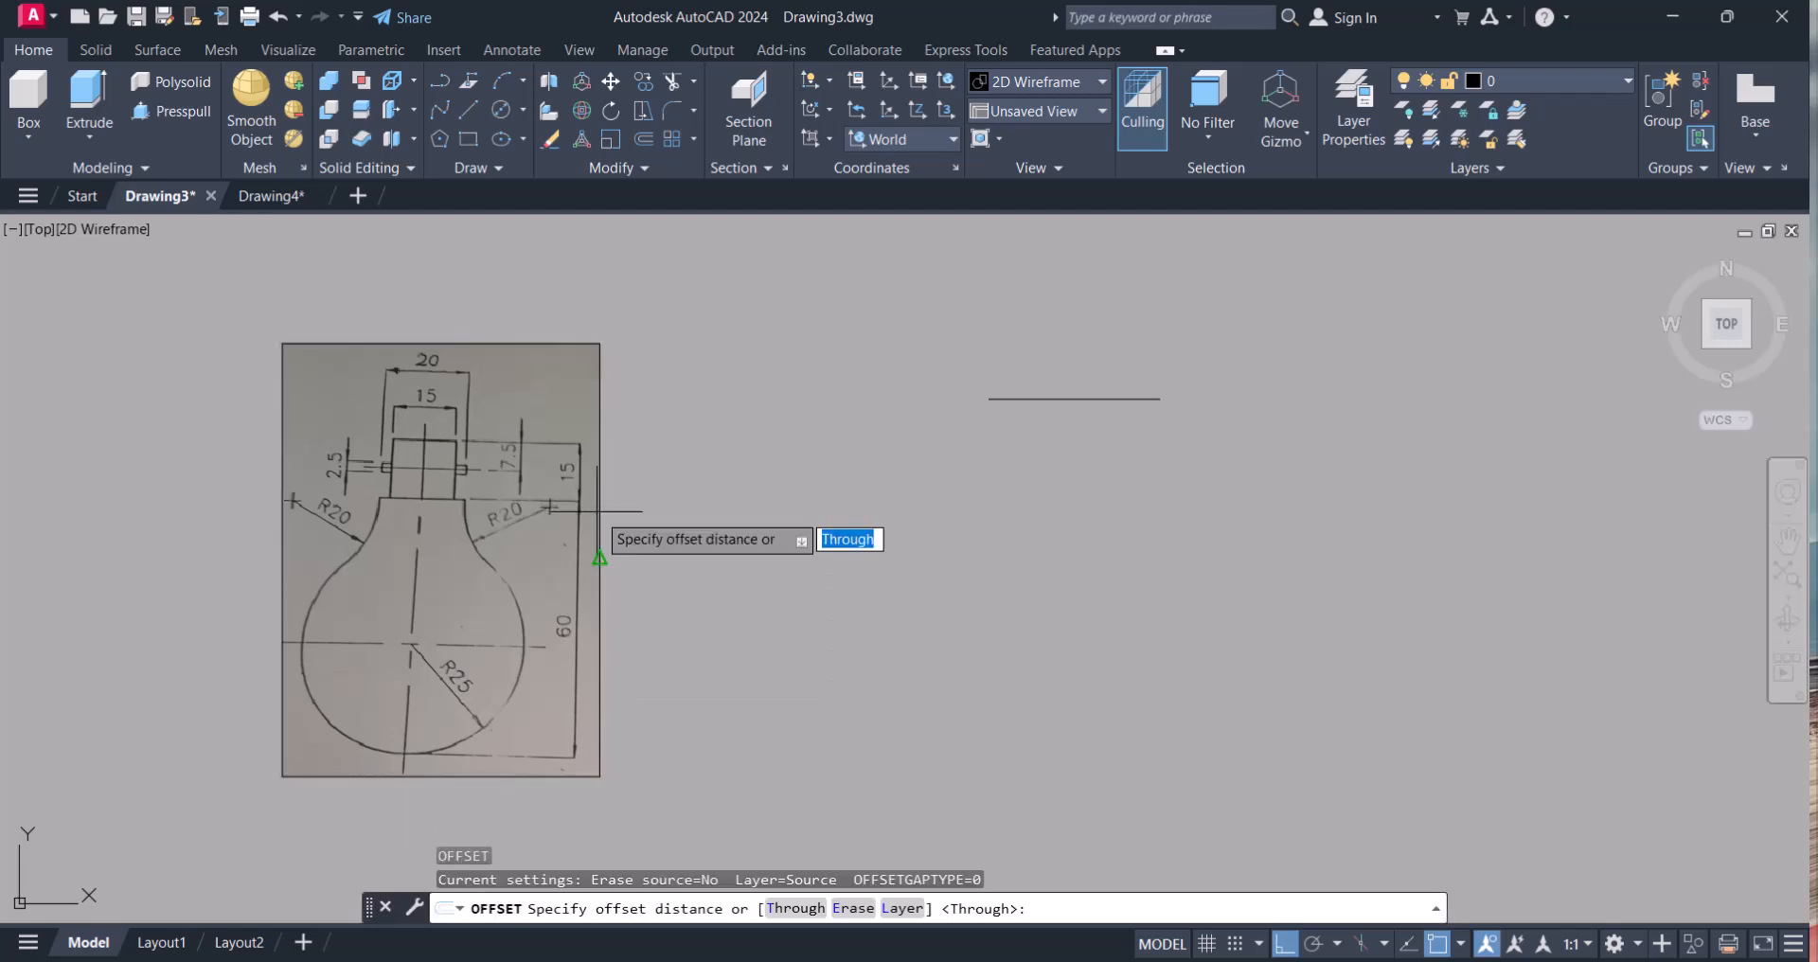
- Offset the base line at 15, 60 and 25 and add the vertical axis line
type("15")
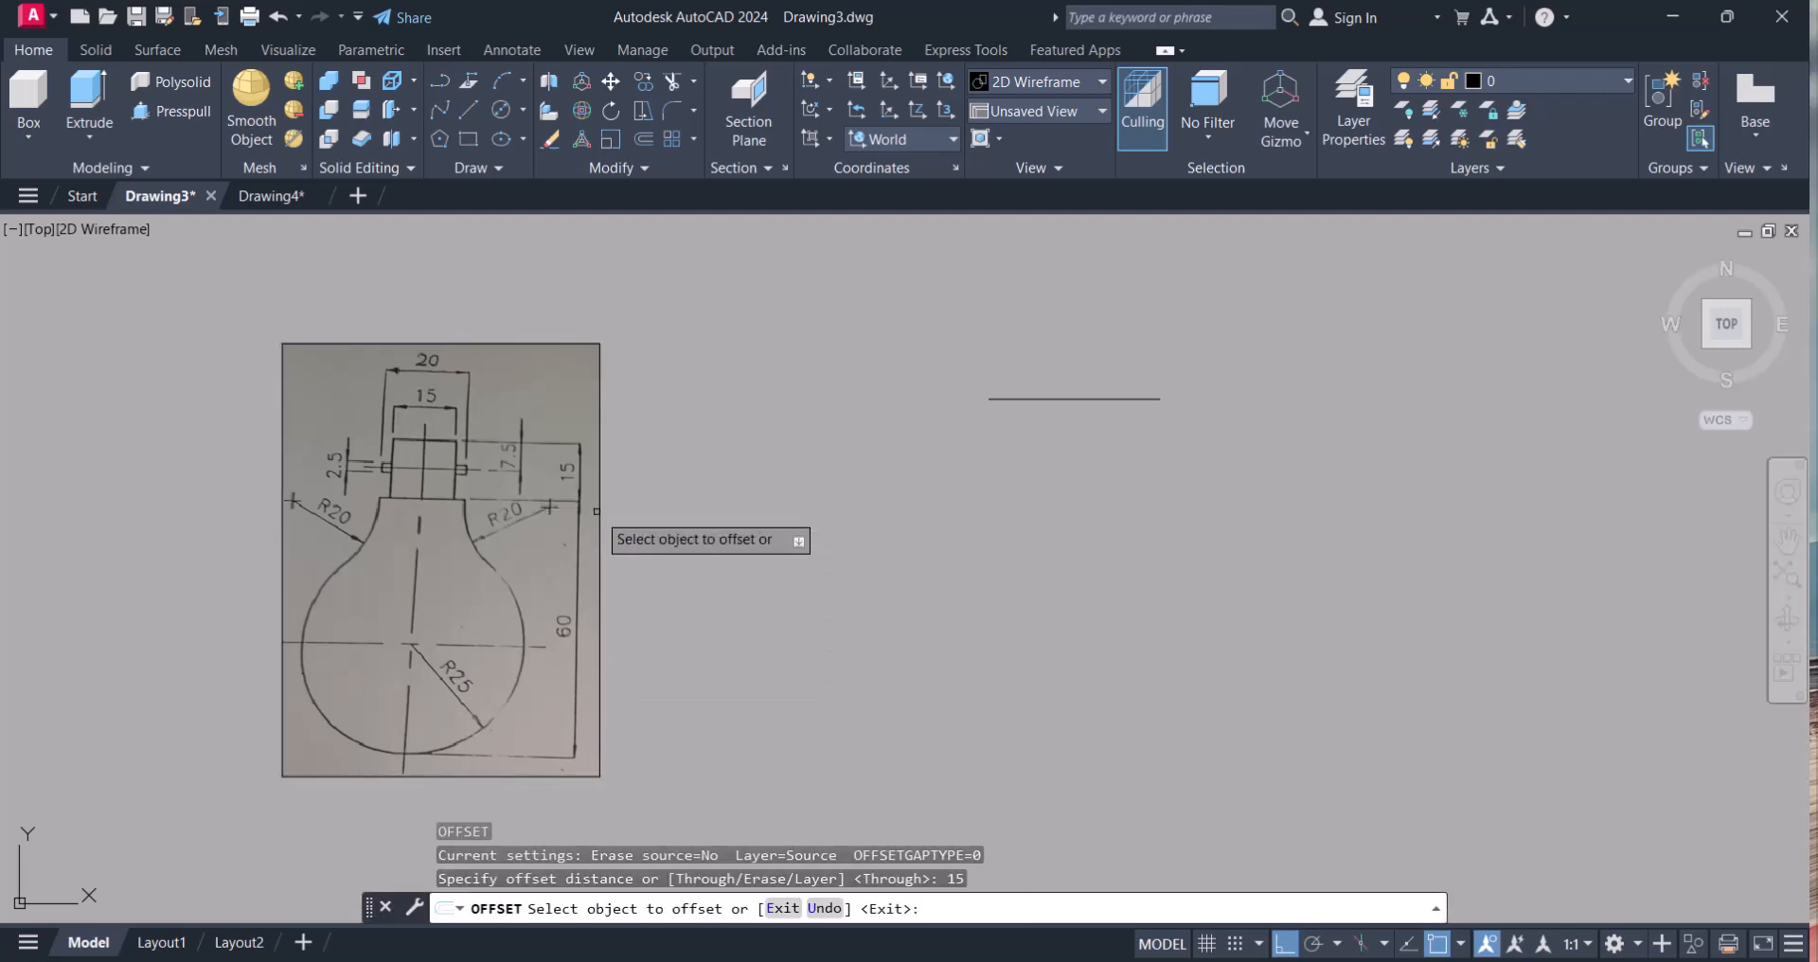
left_click(1072, 399)
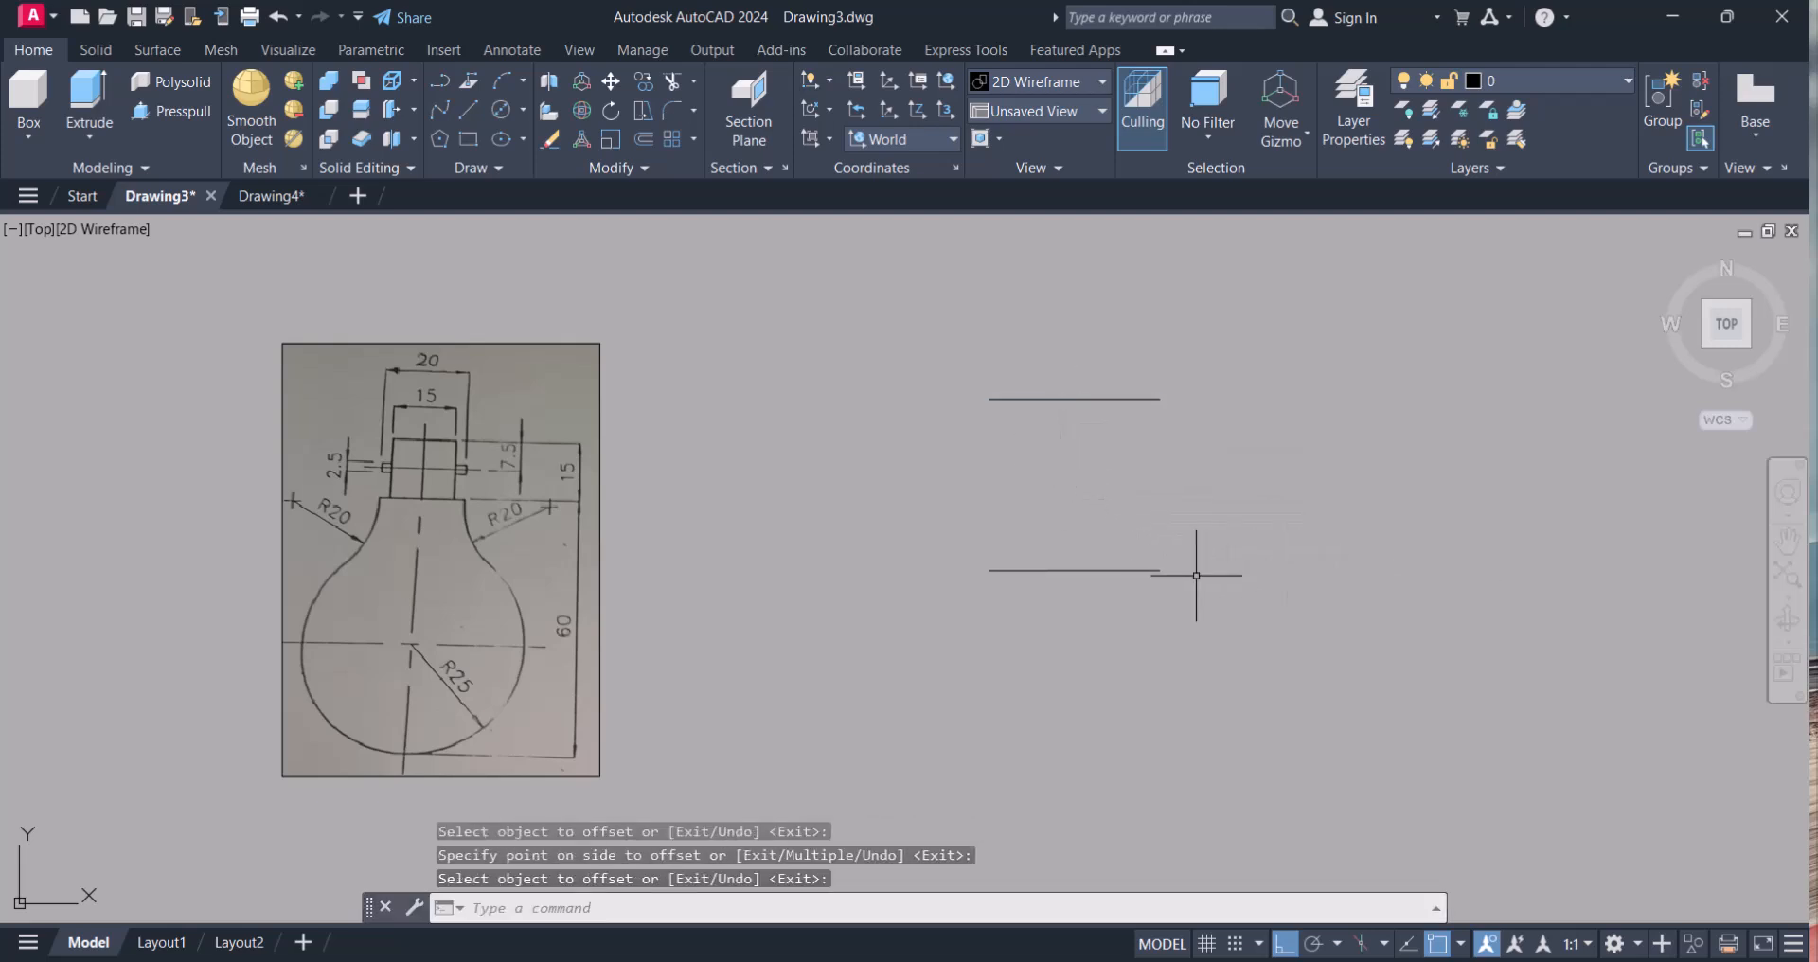
type("o")
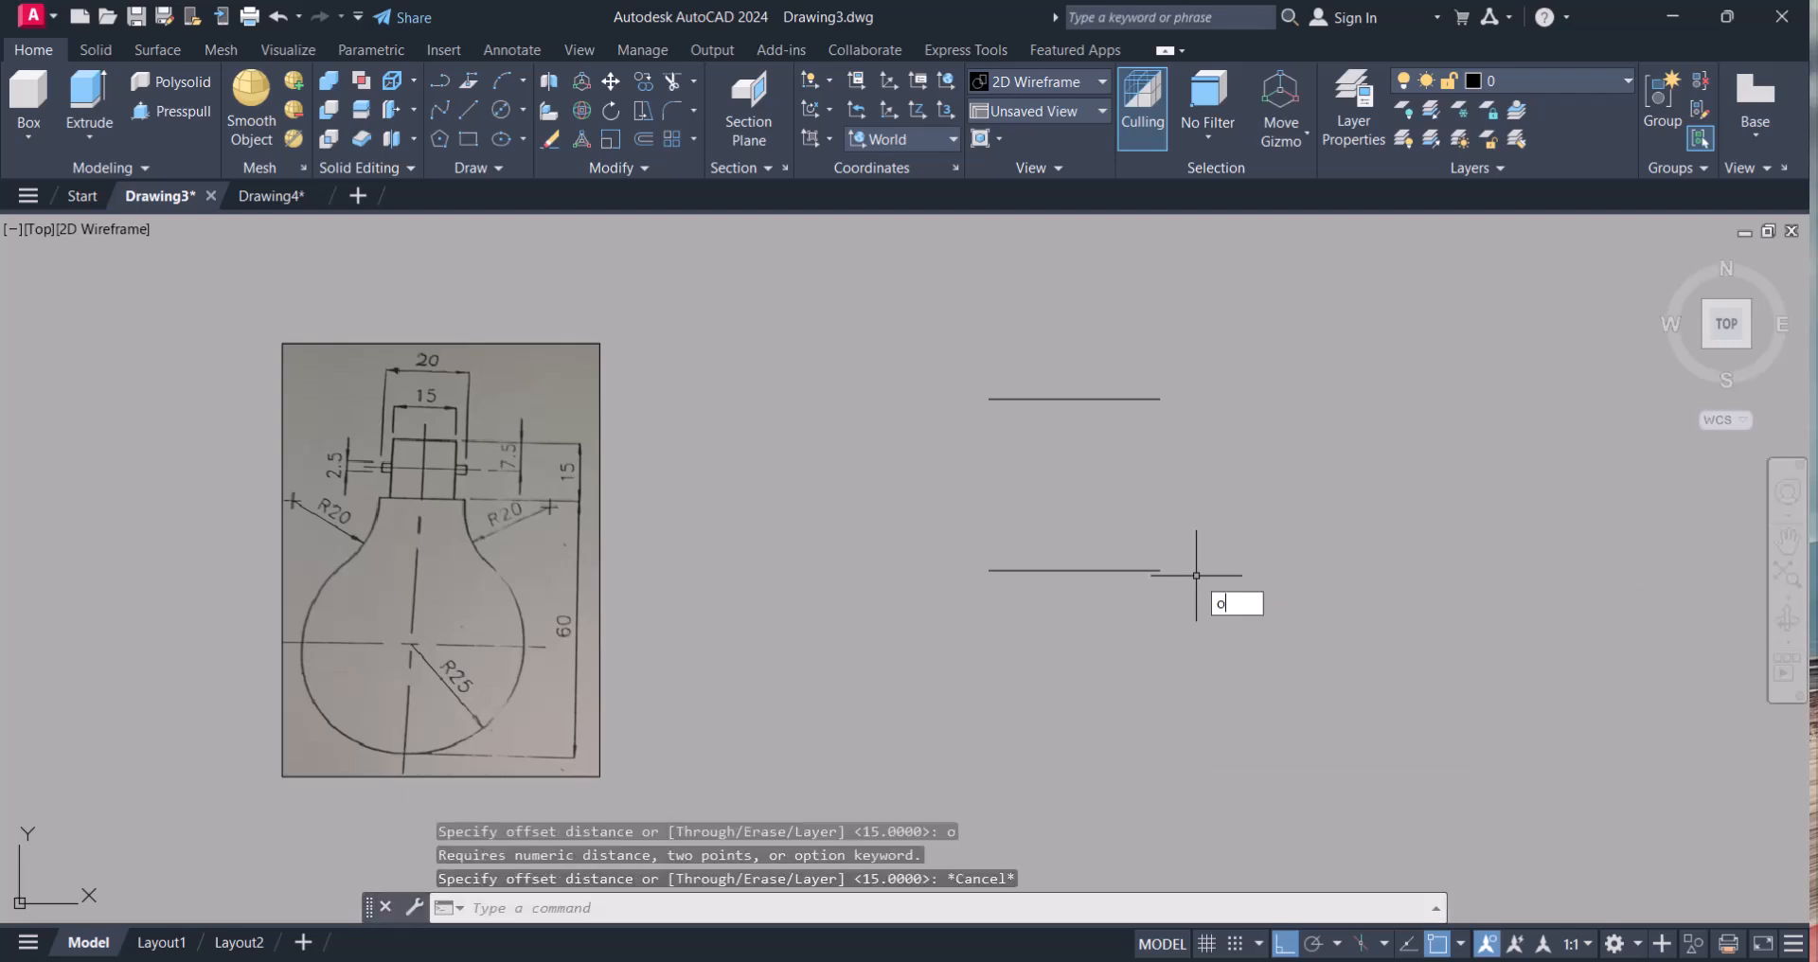
type("60")
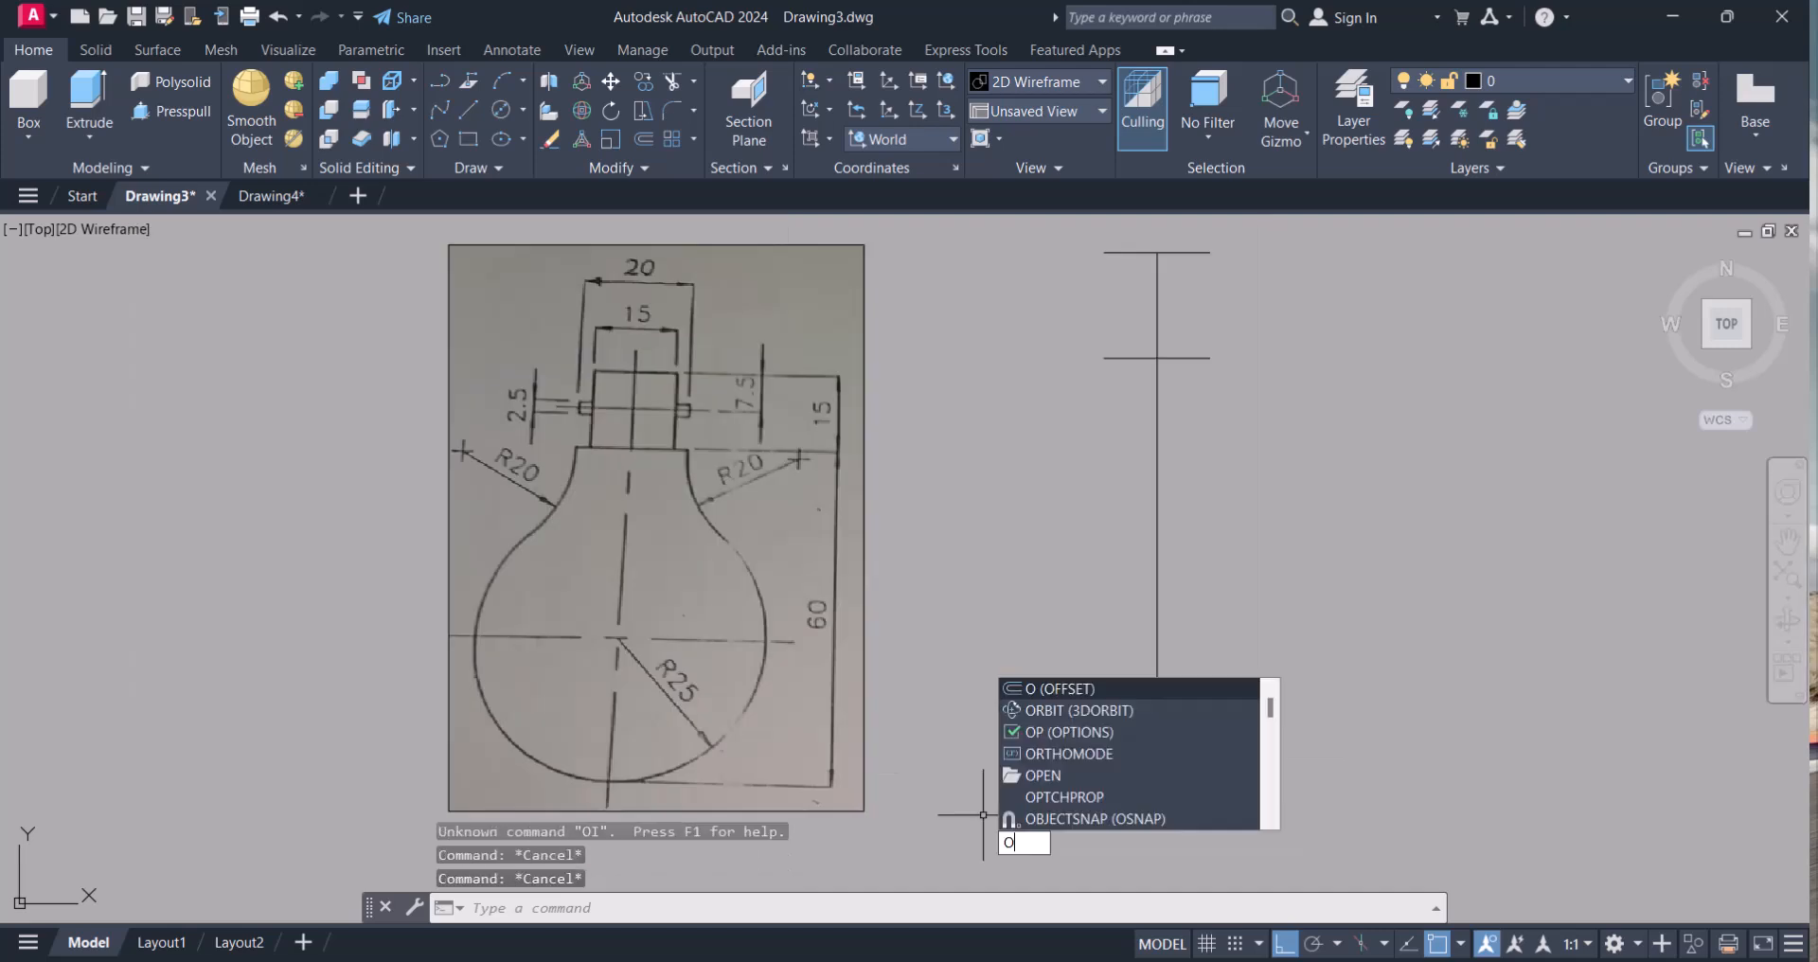
type("25")
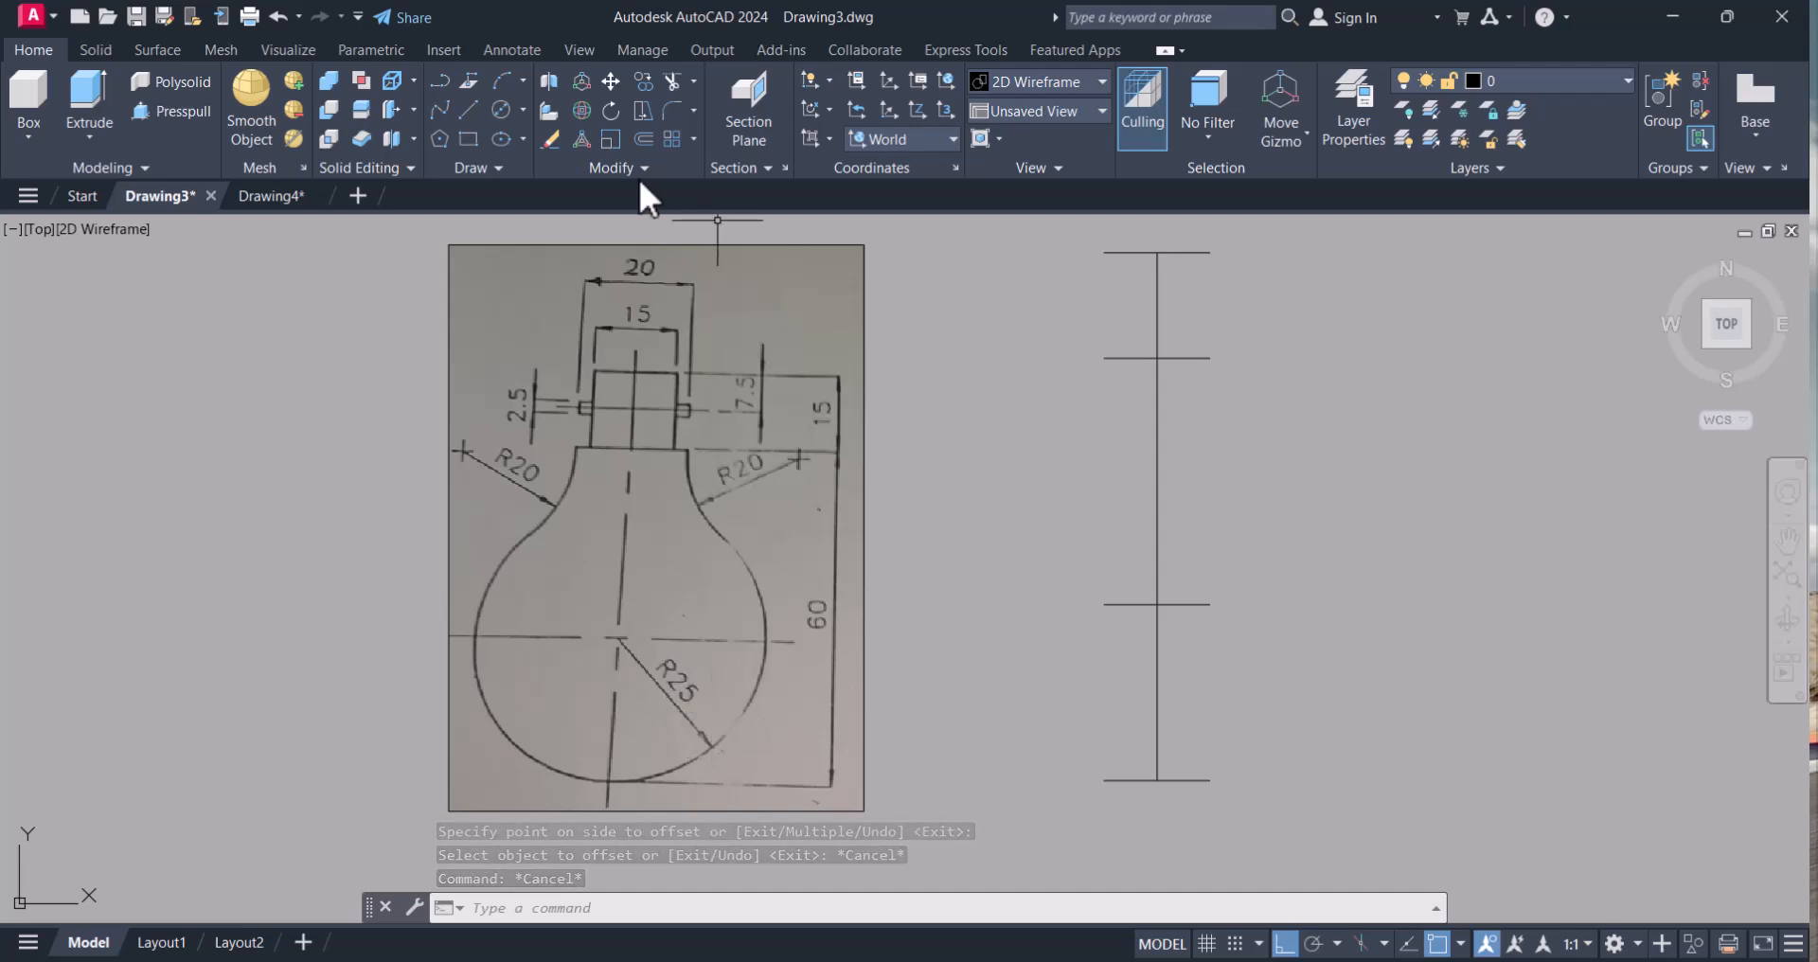
- Draw a radius-25 circle on the axis and offset vertical guides 10 units either side
left_click(504, 111)
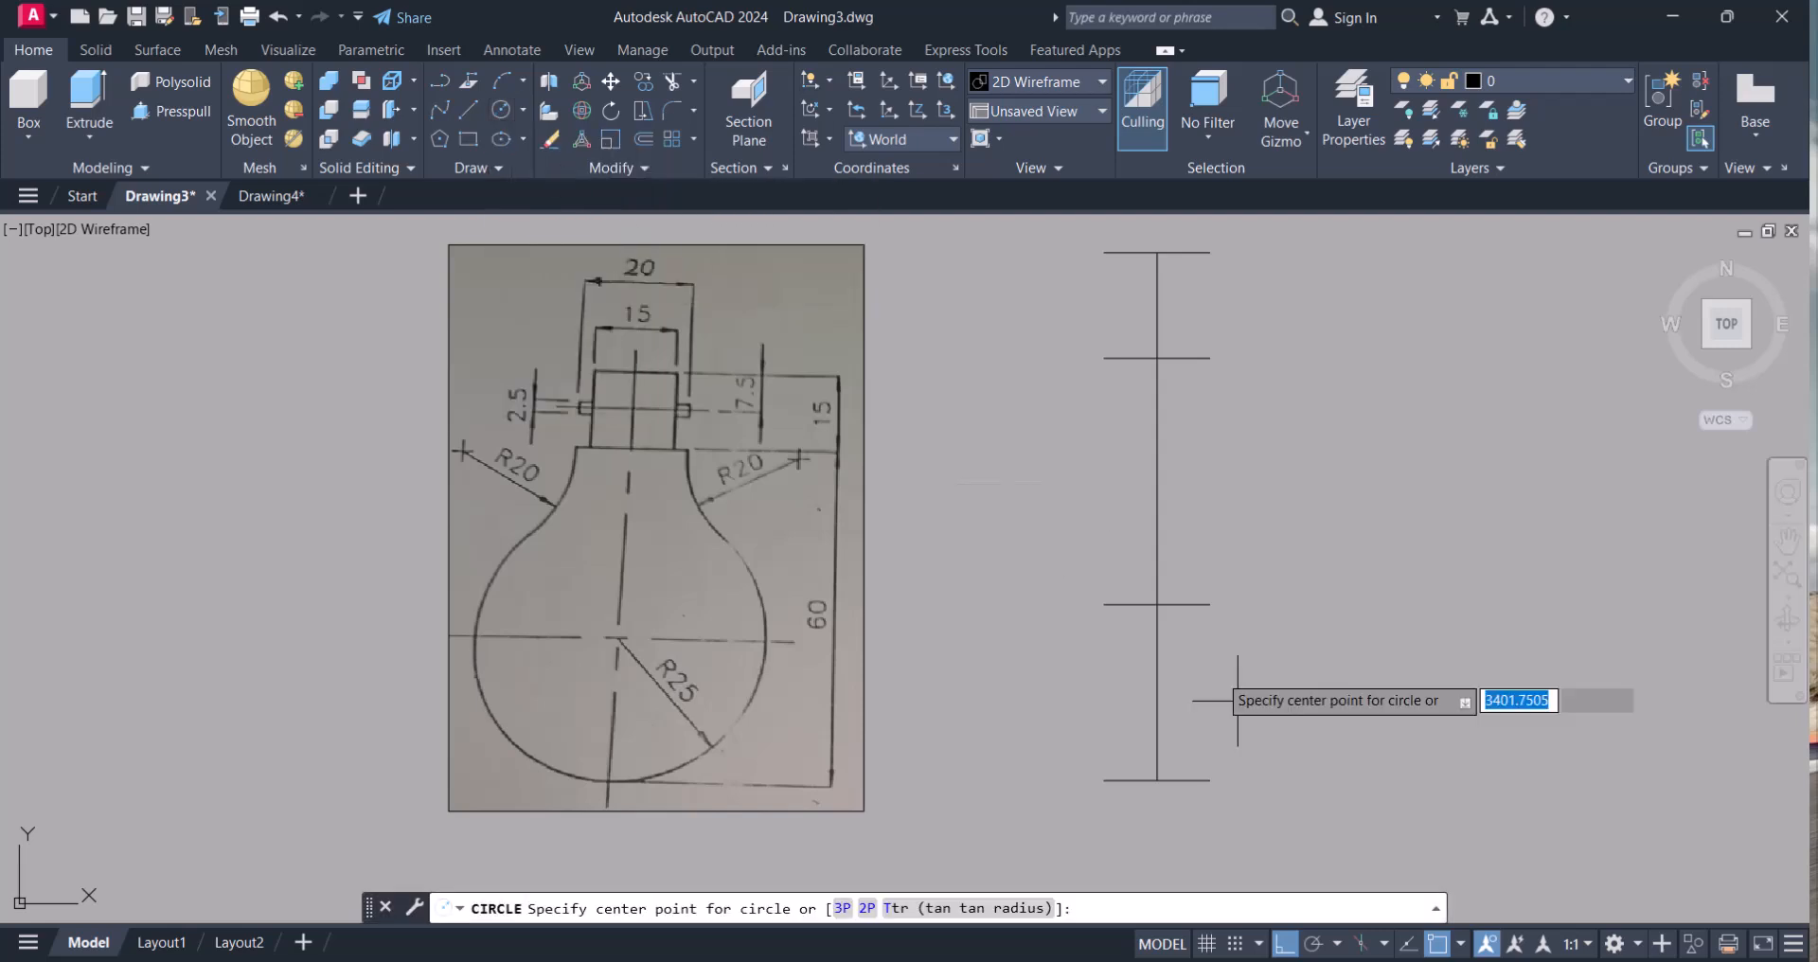
left_click(1155, 602)
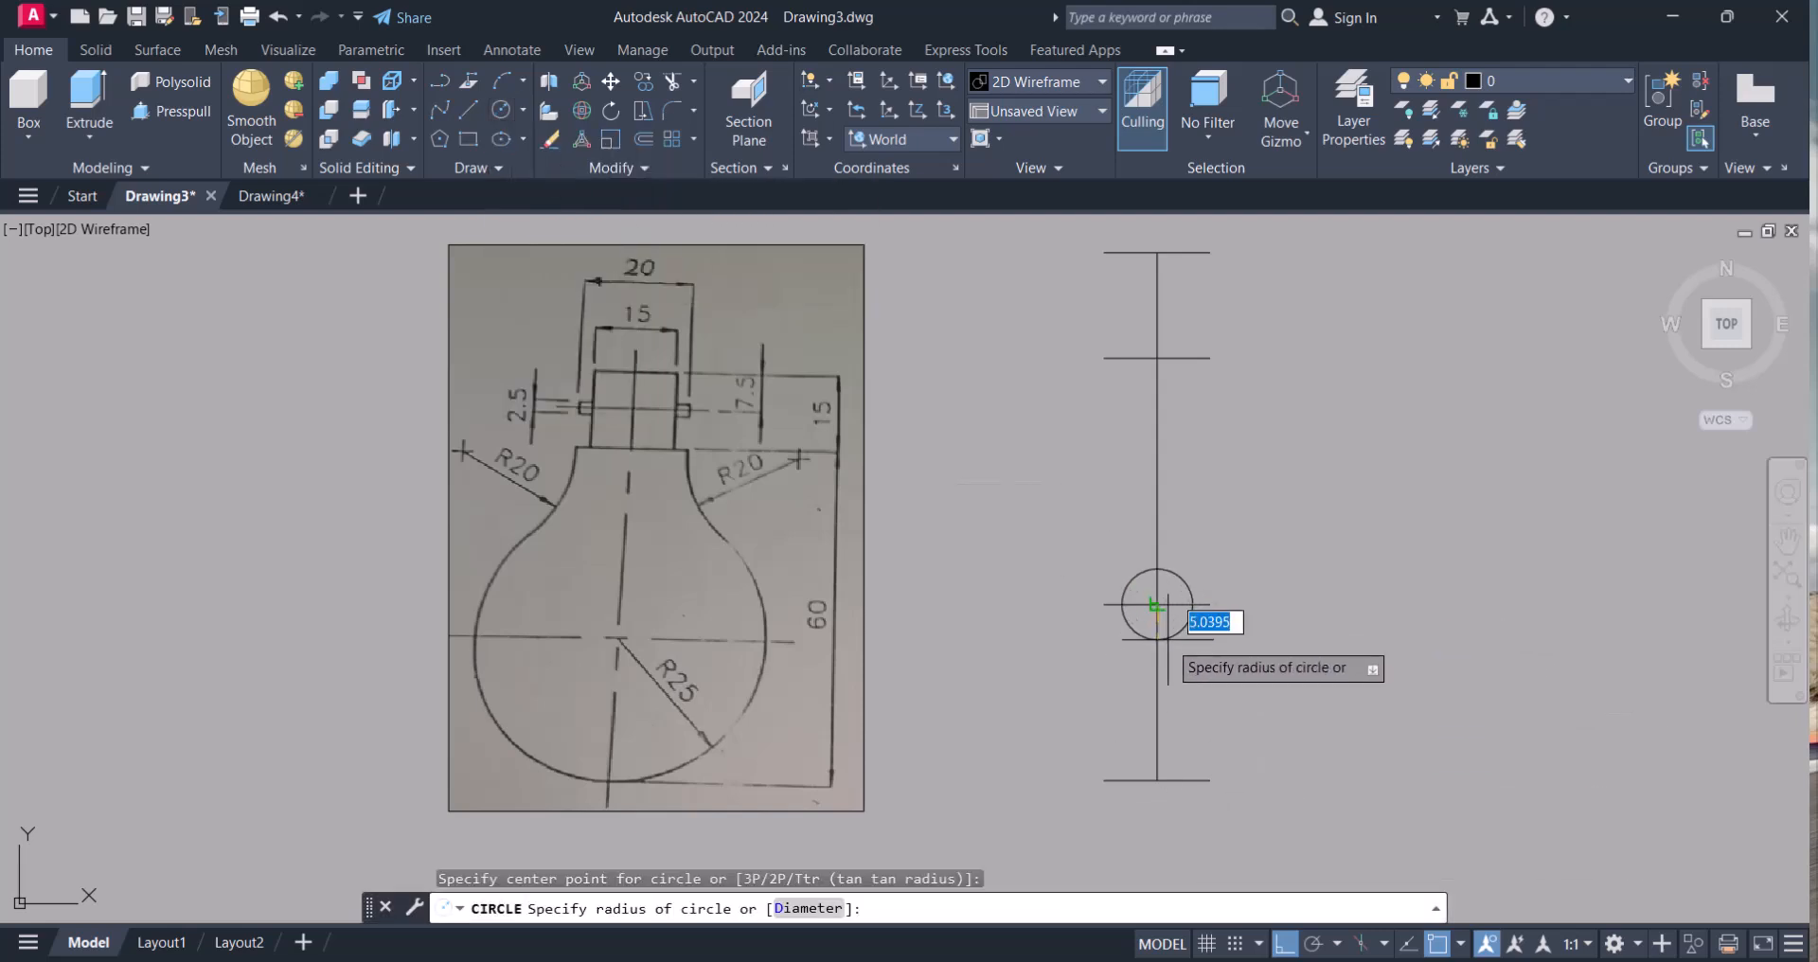
type("25")
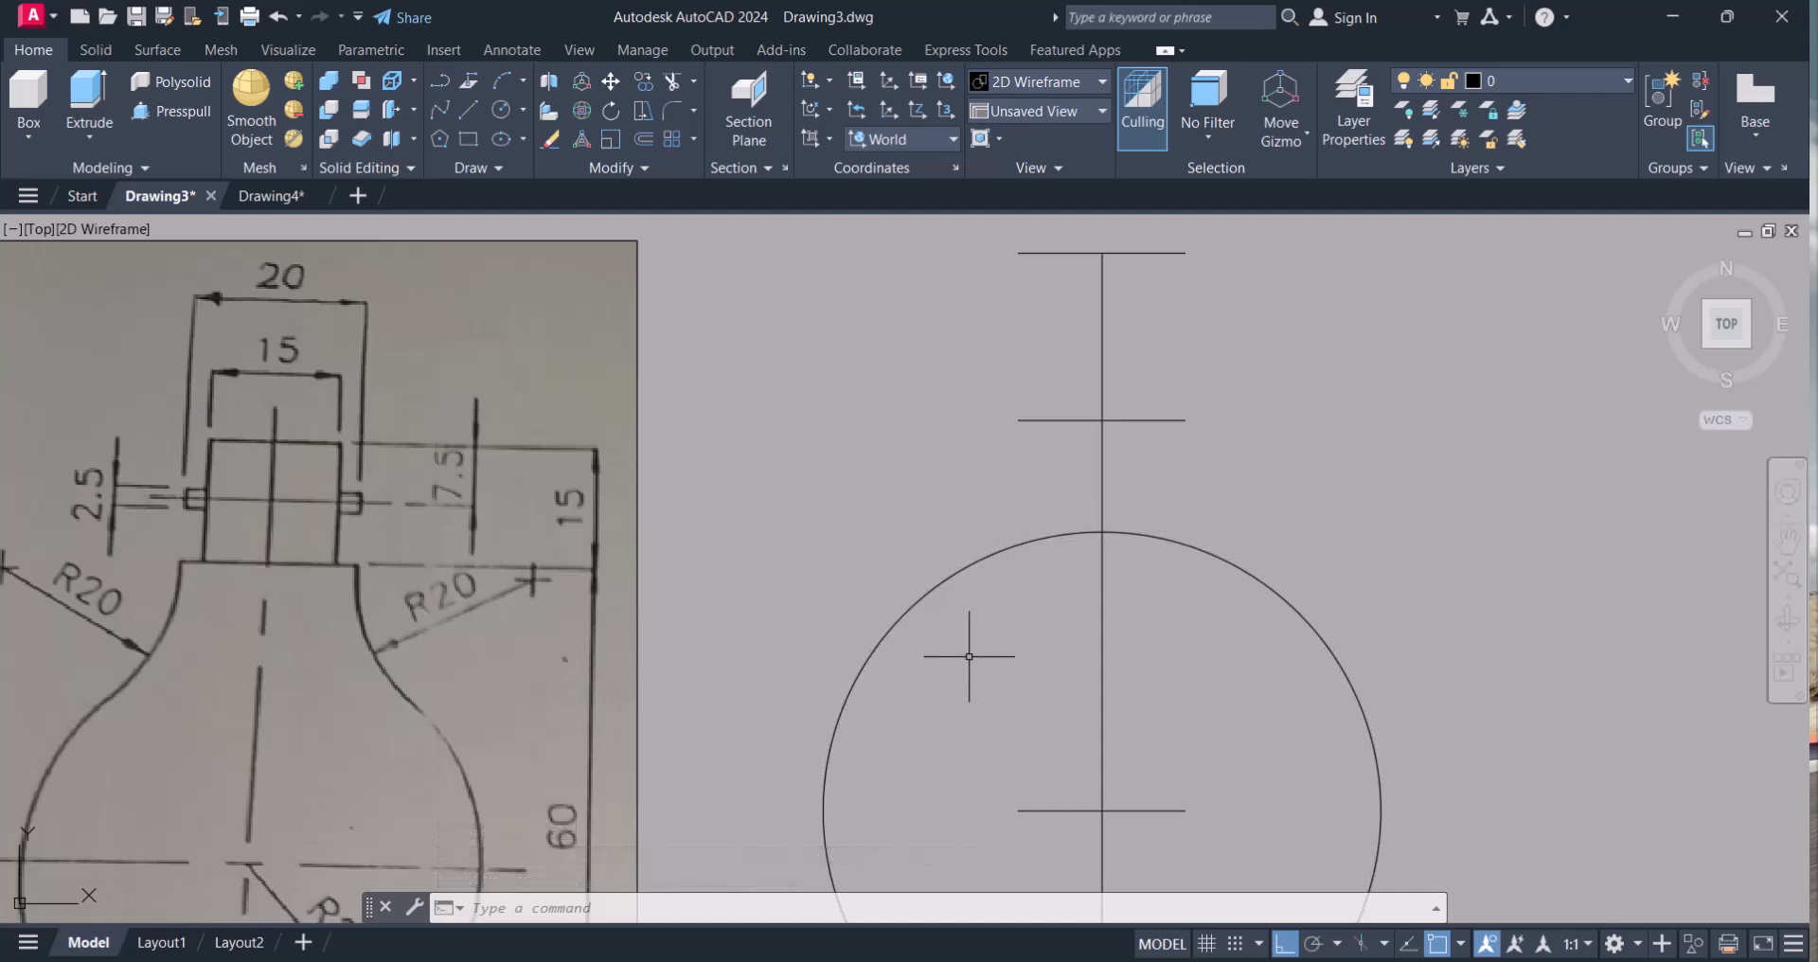
type("10")
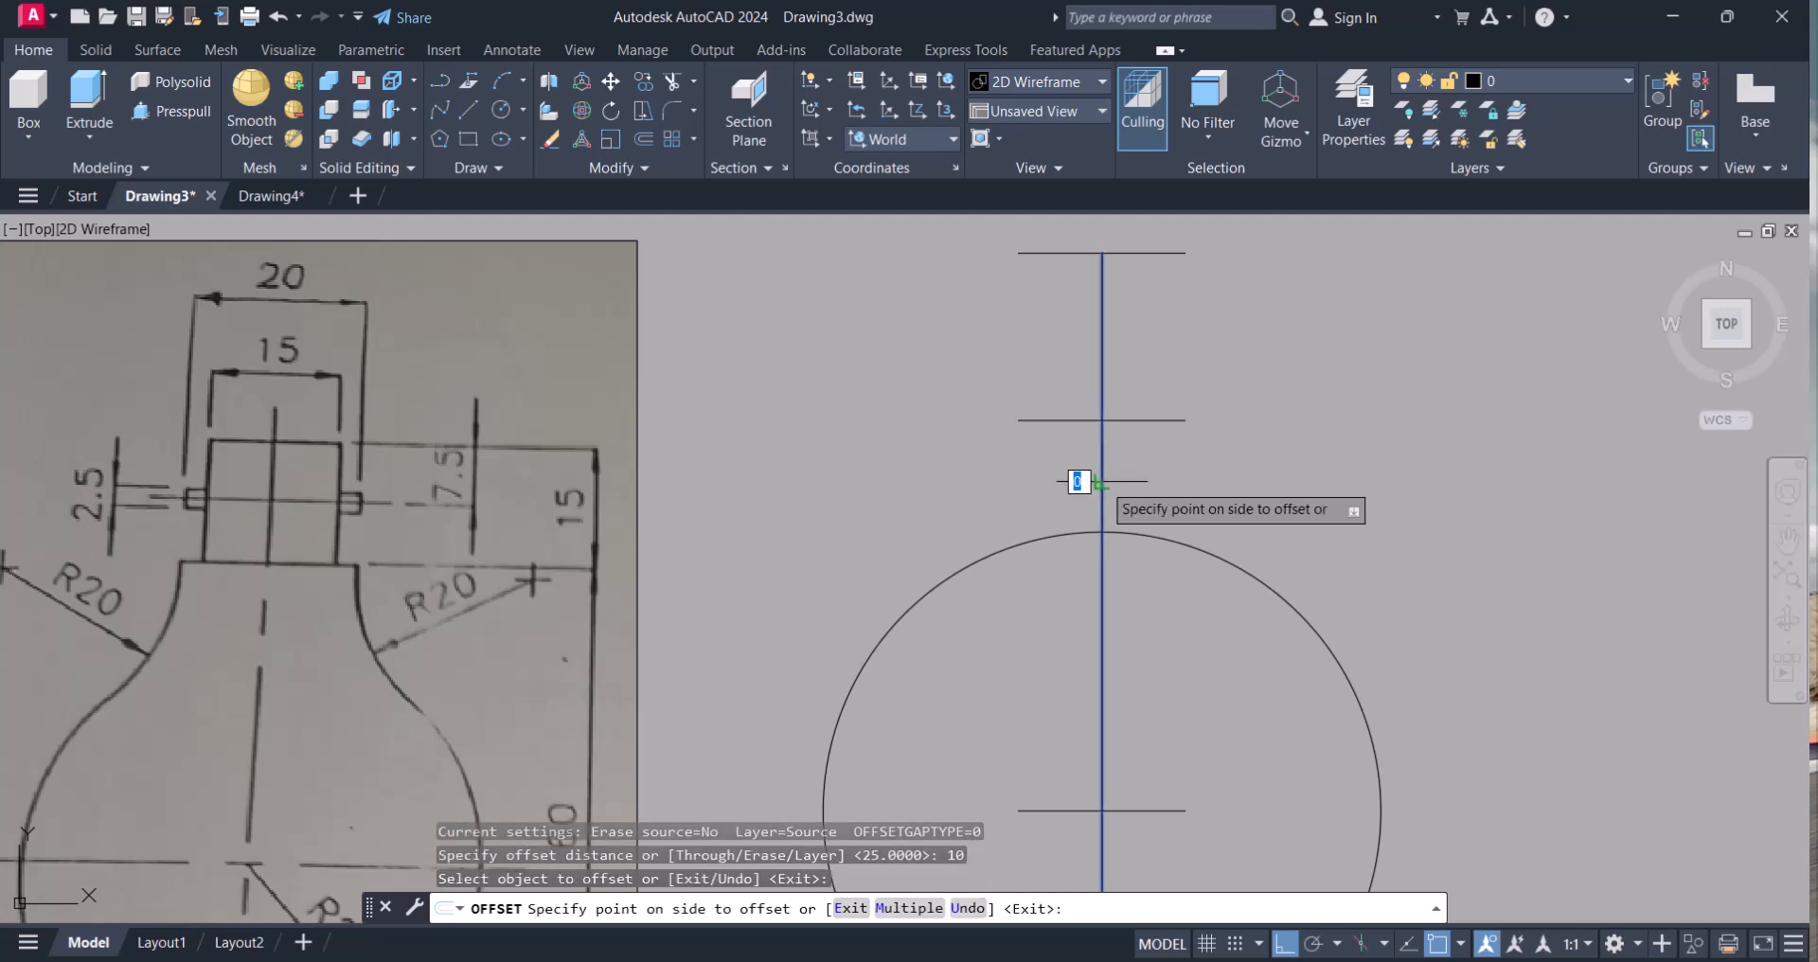
left_click(1137, 481)
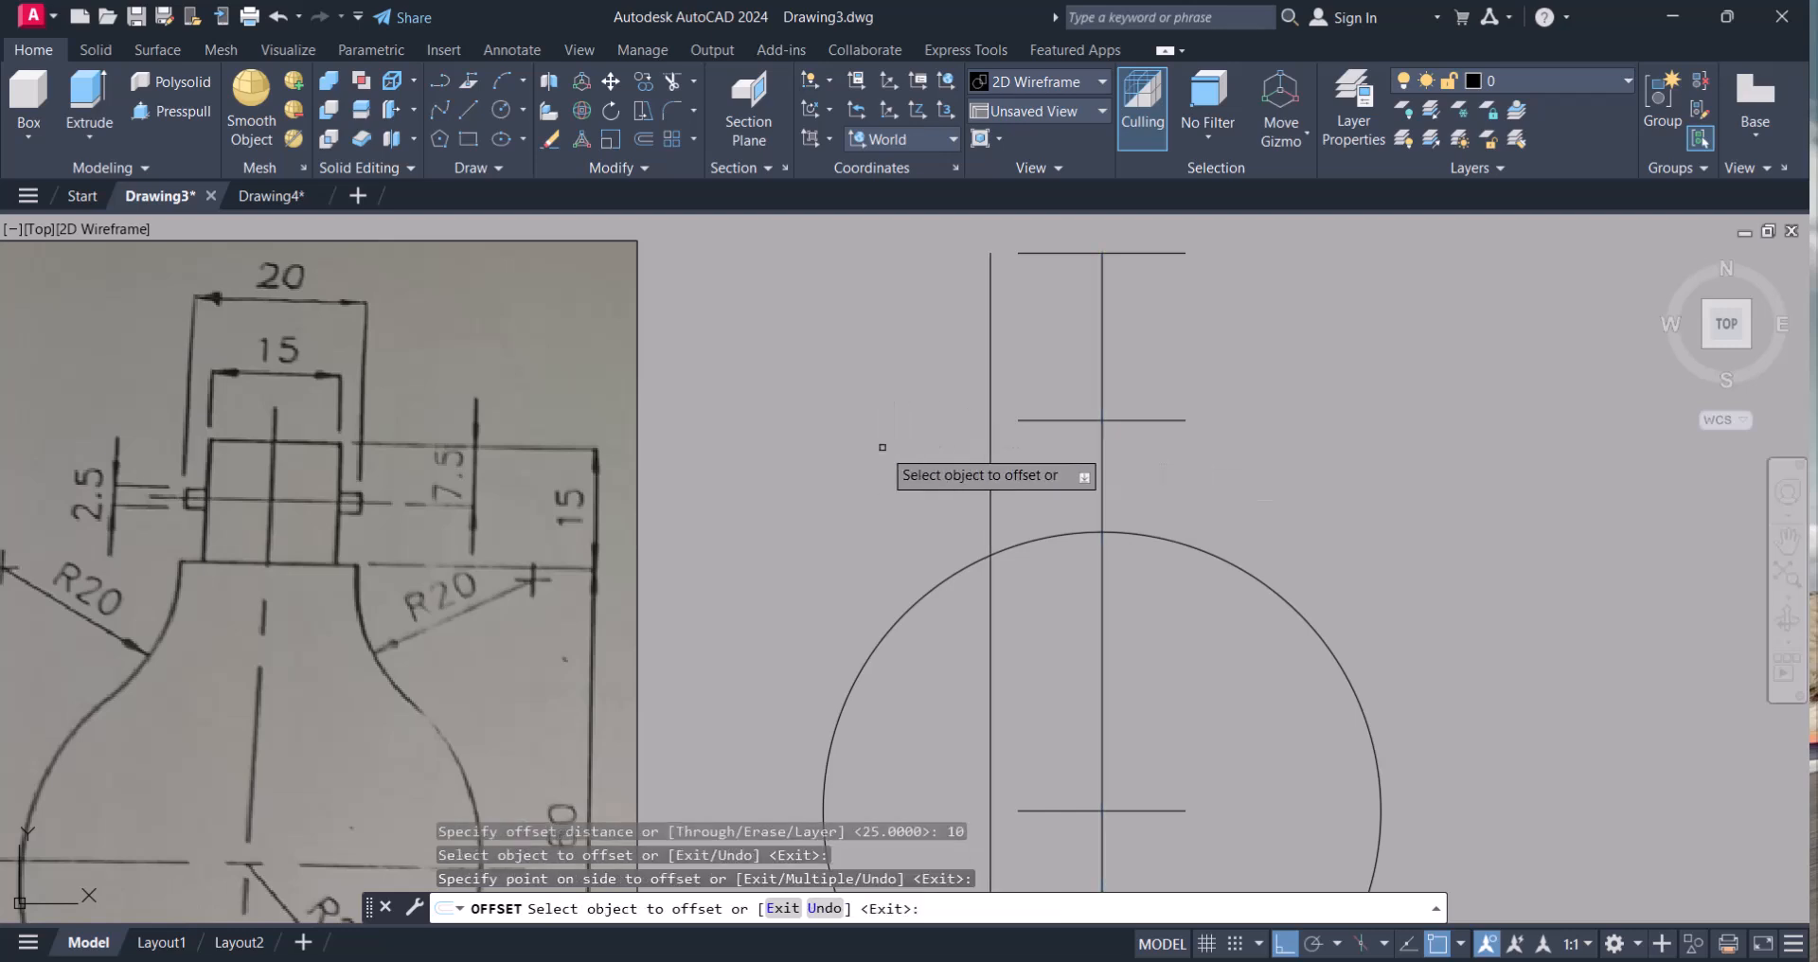
key("Escape")
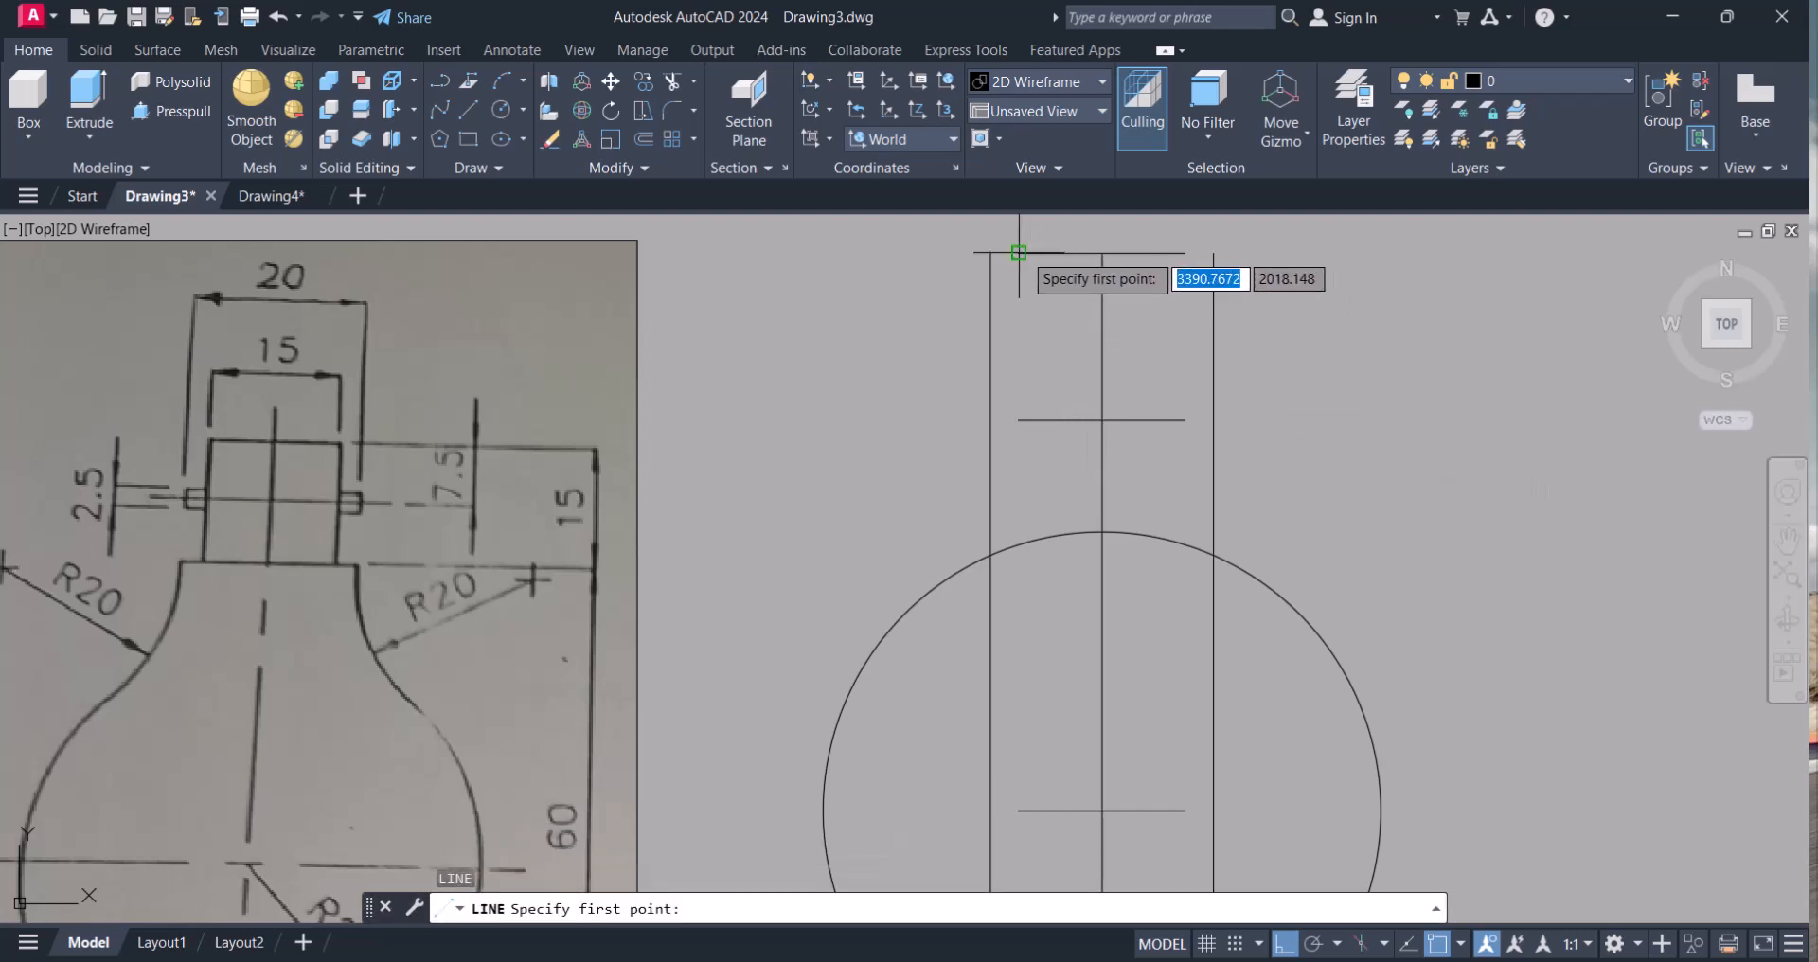
- Draw the cap rectangle over the guides and extend lines to meet it
left_click(1017, 252)
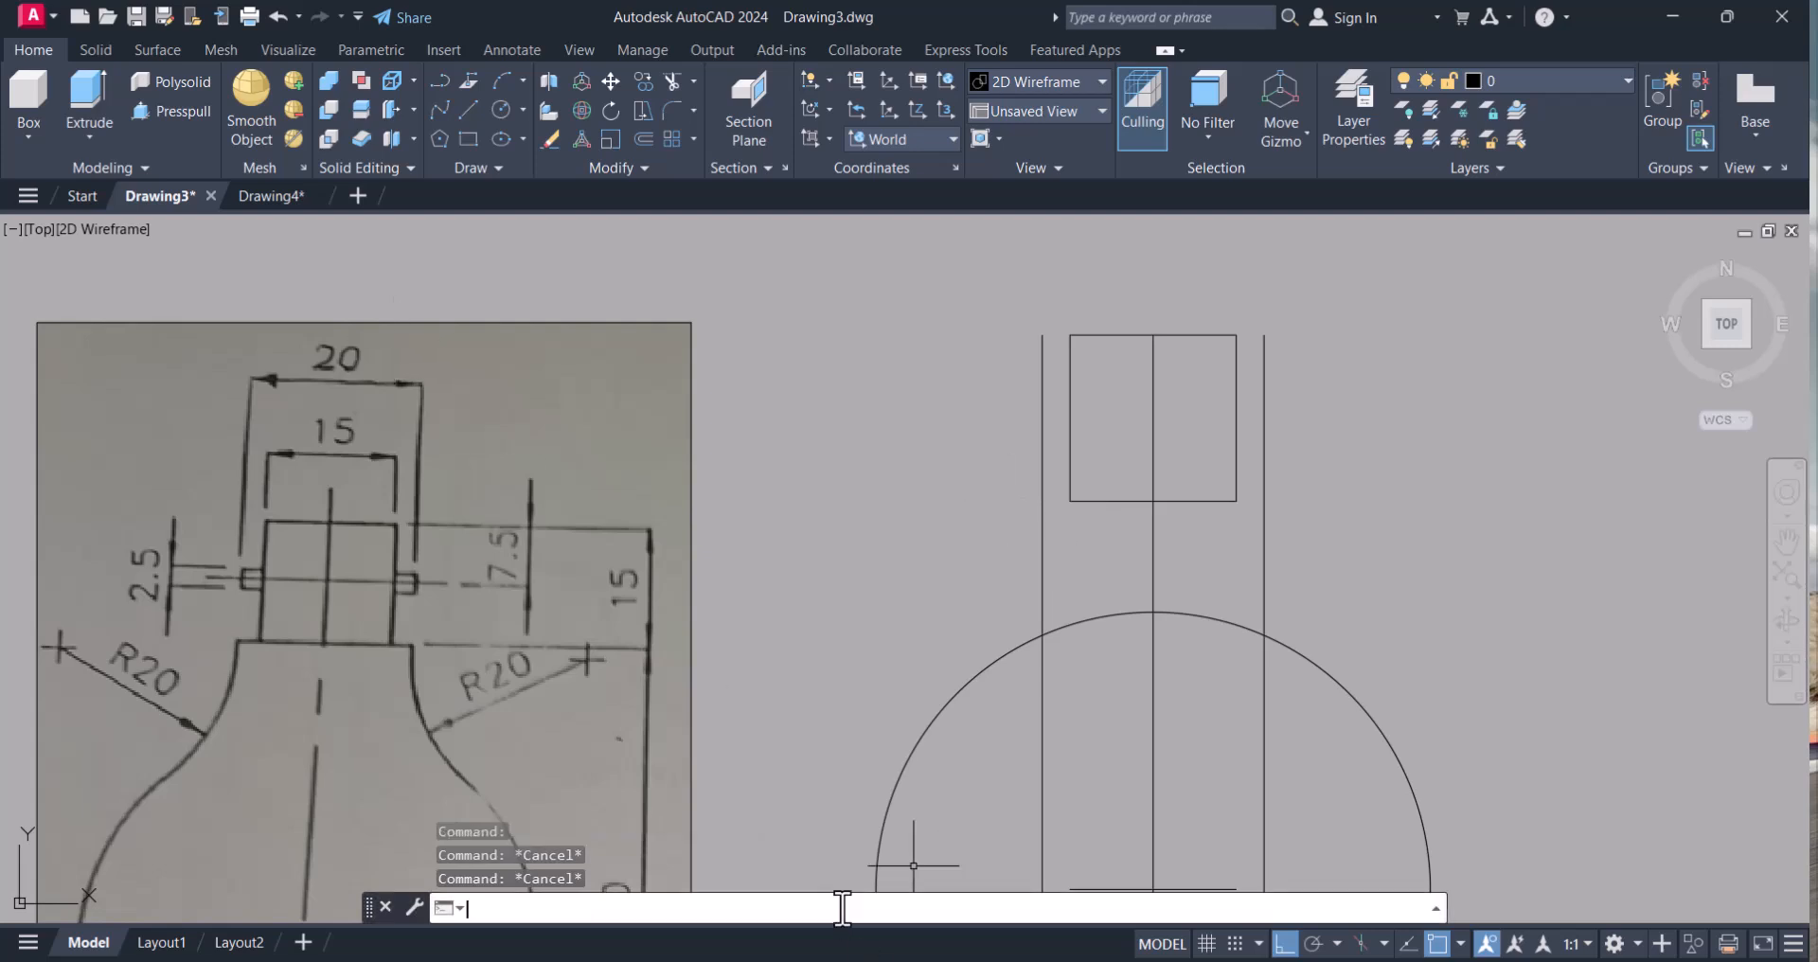
type("EX")
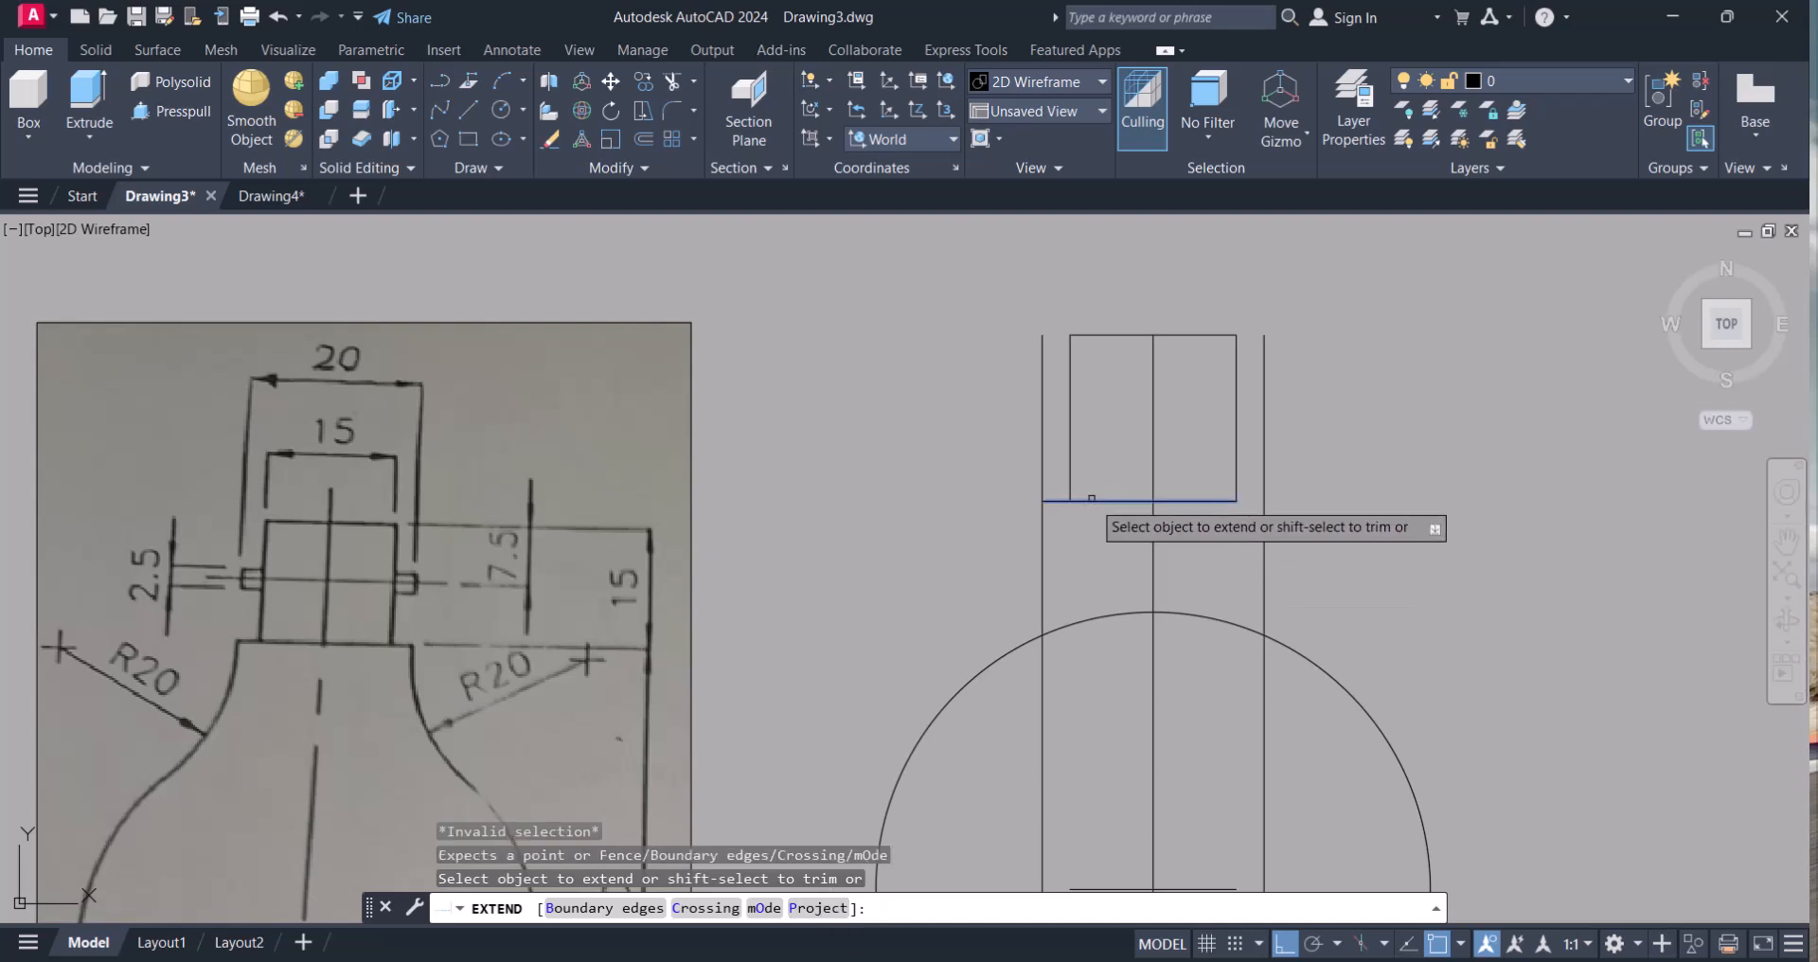
key("Escape")
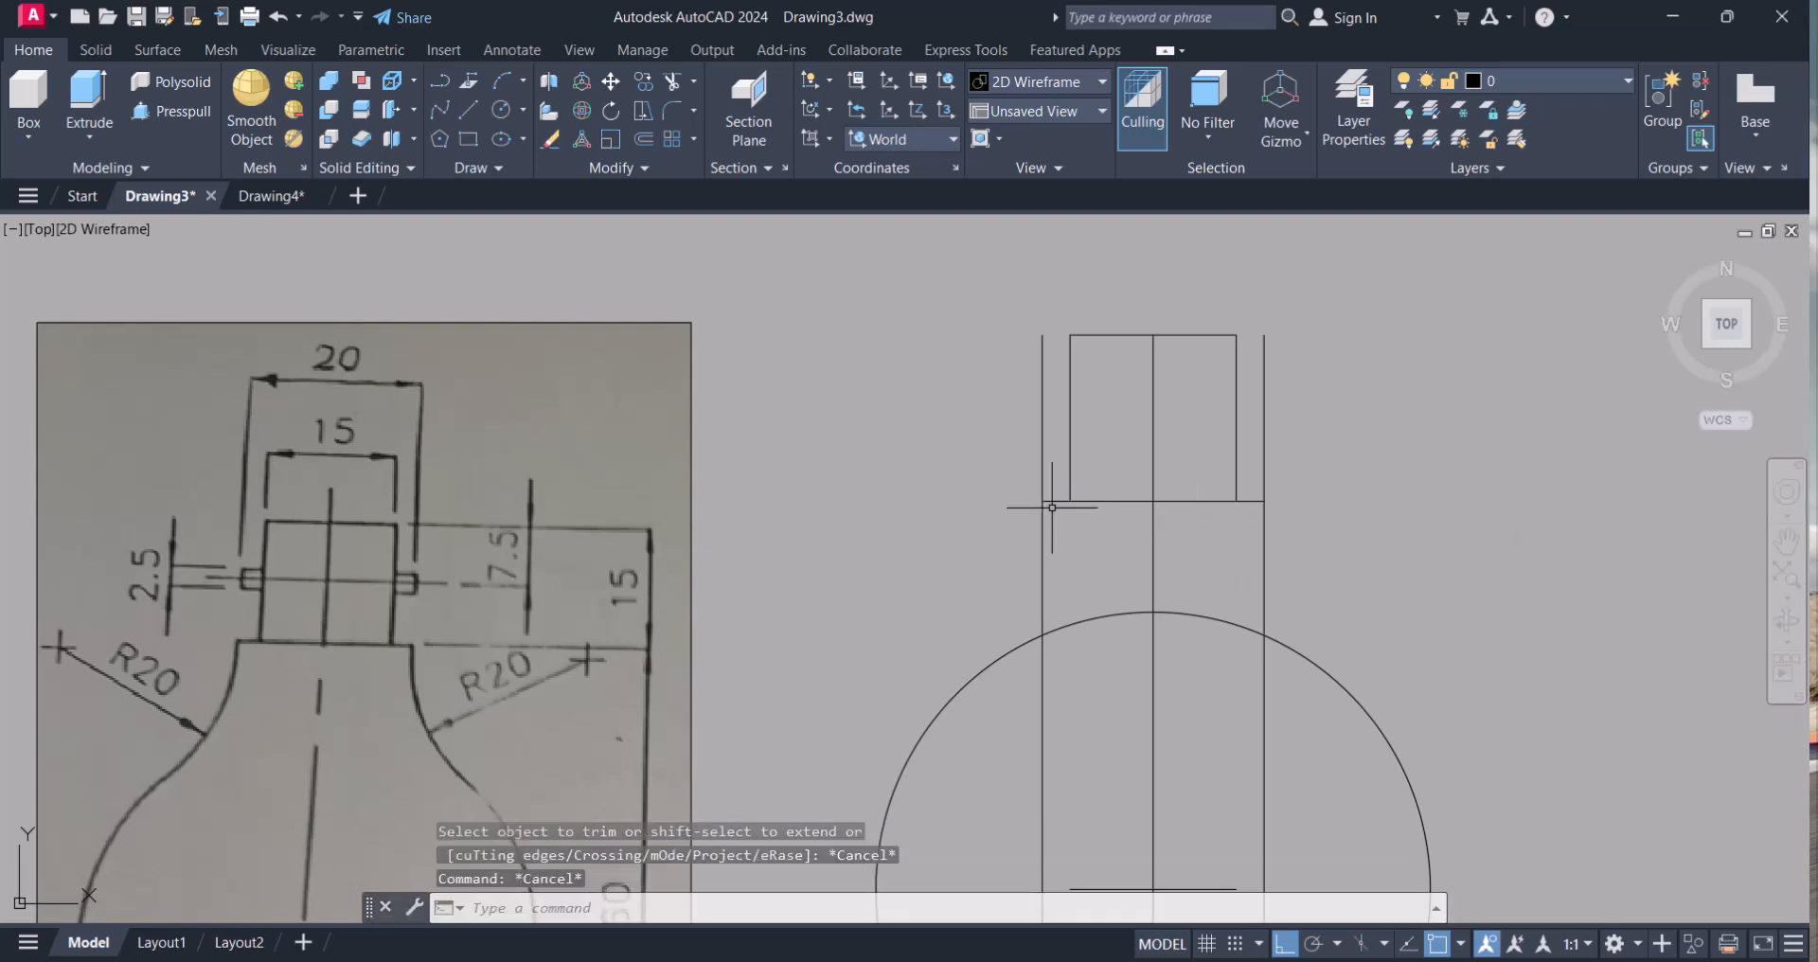
- Trim the leftover guides and the circle's top, then stretch the neck line
left_click(1051, 508)
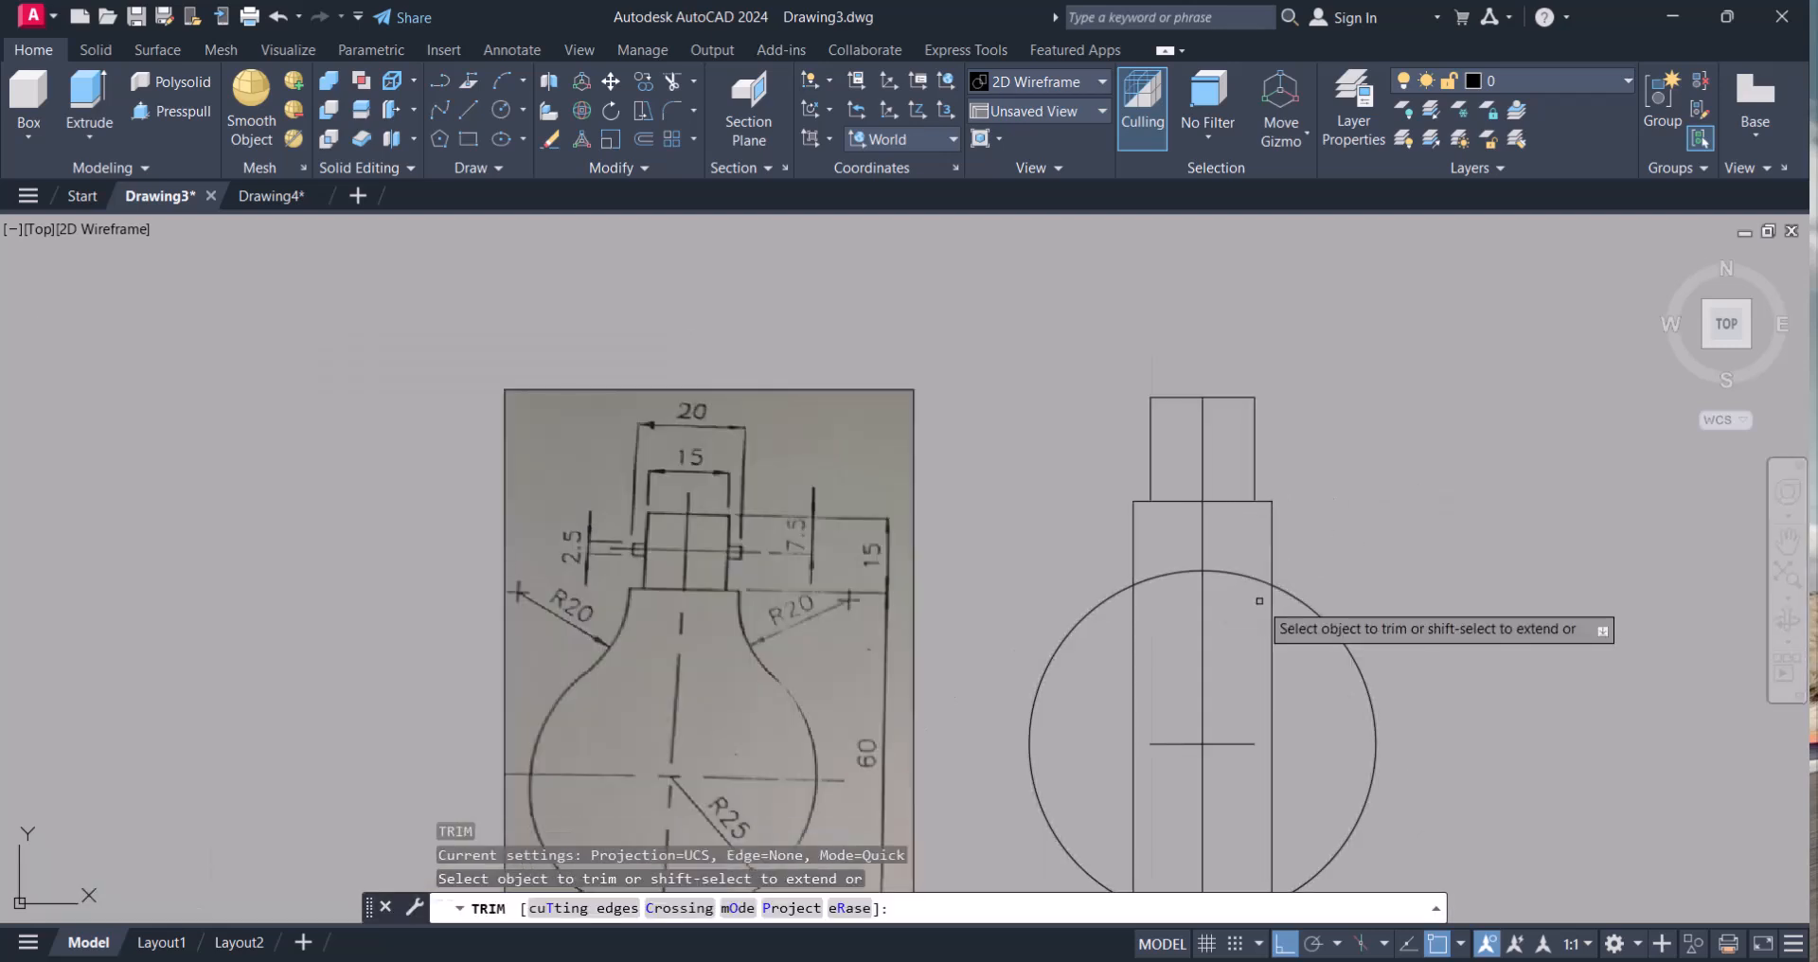
left_click(1259, 600)
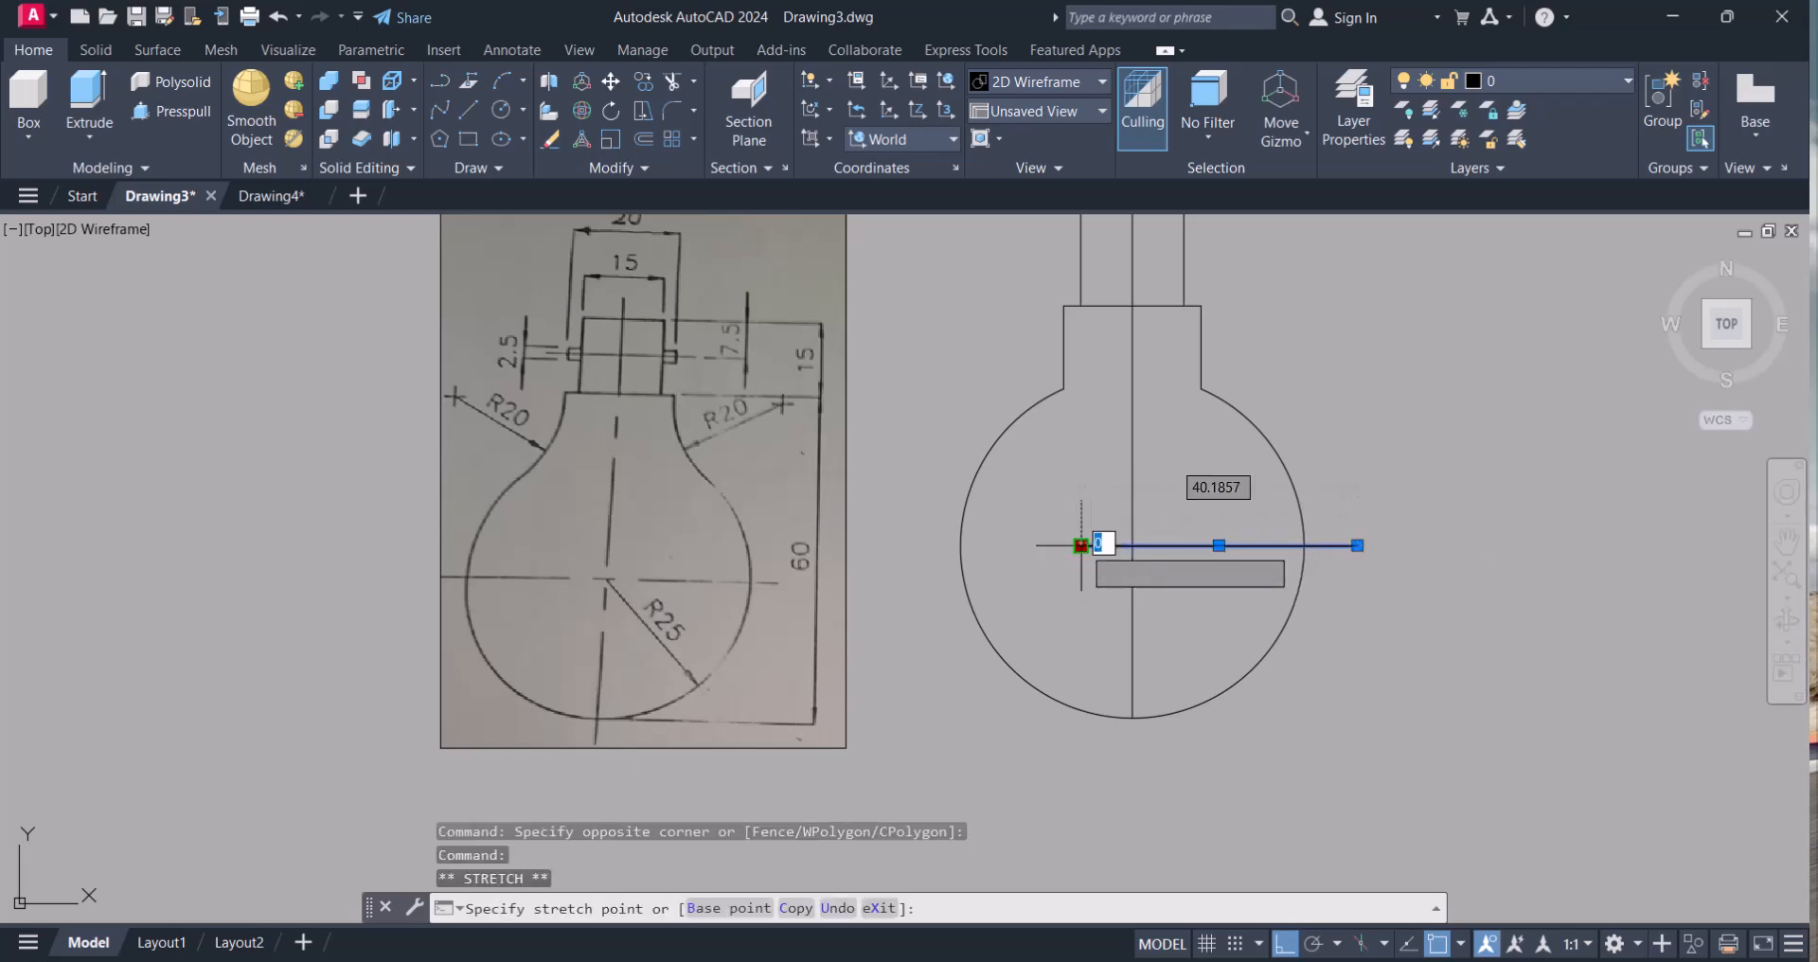
key("Escape")
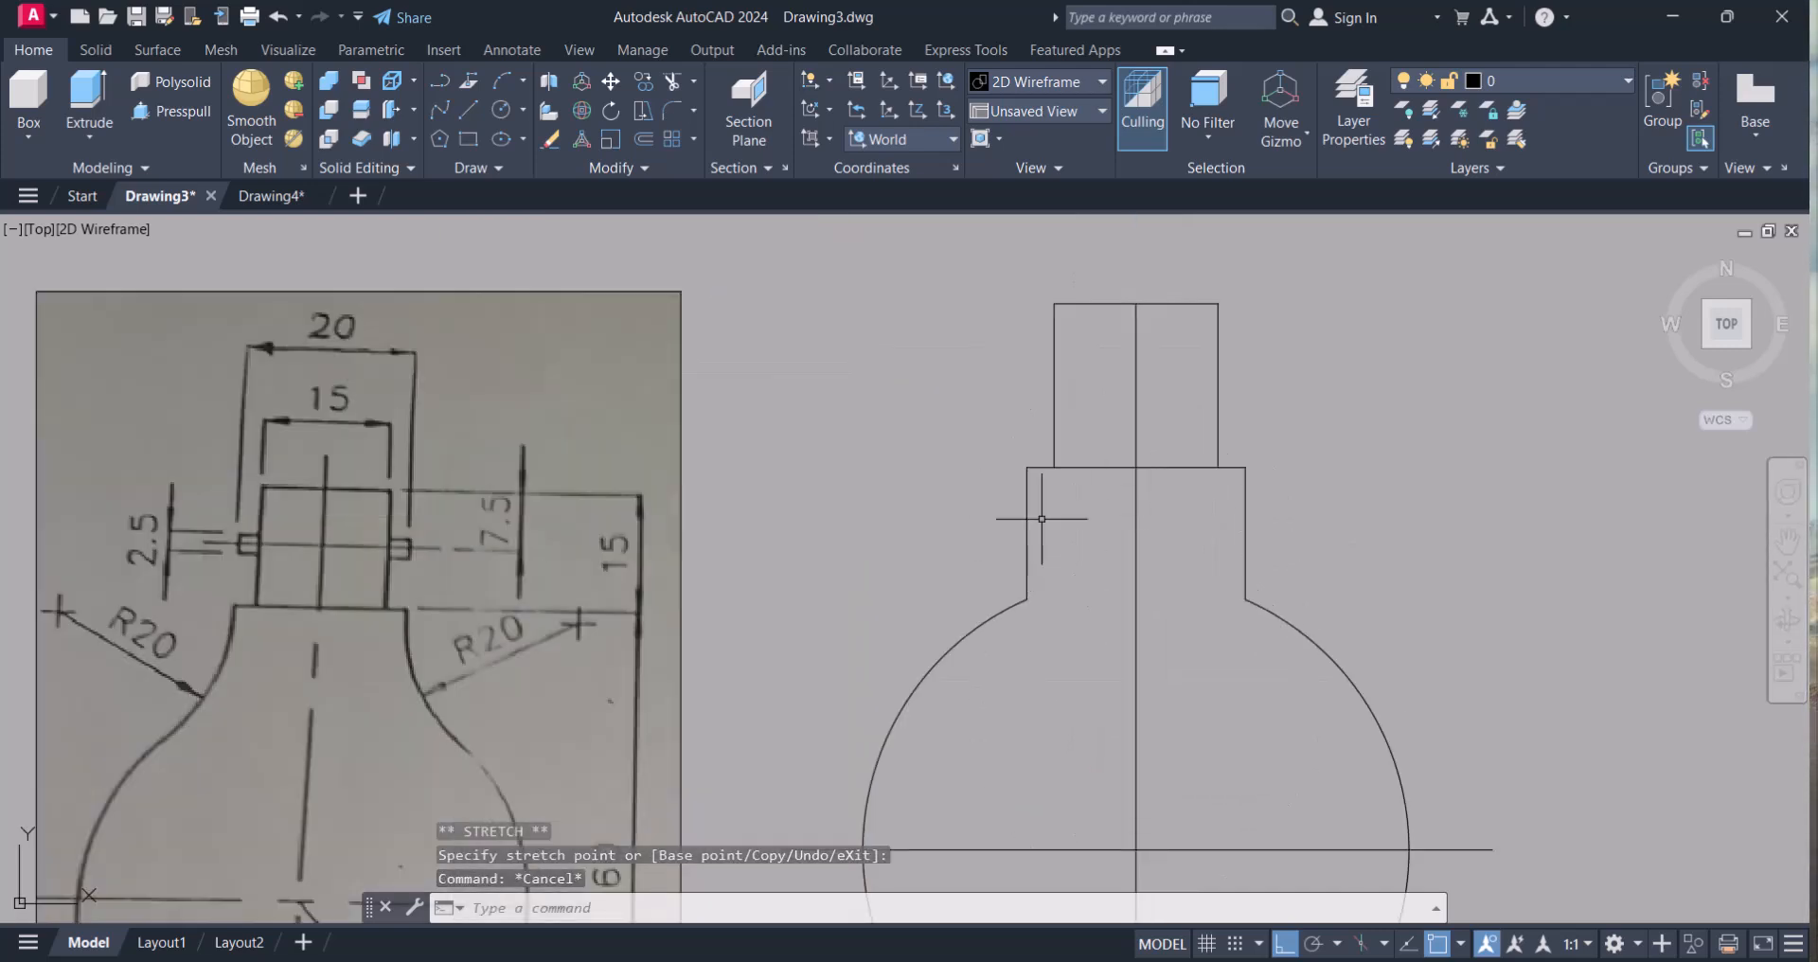
- Offset the cap line by 7 for the pin band and trim its excess ends
type("7")
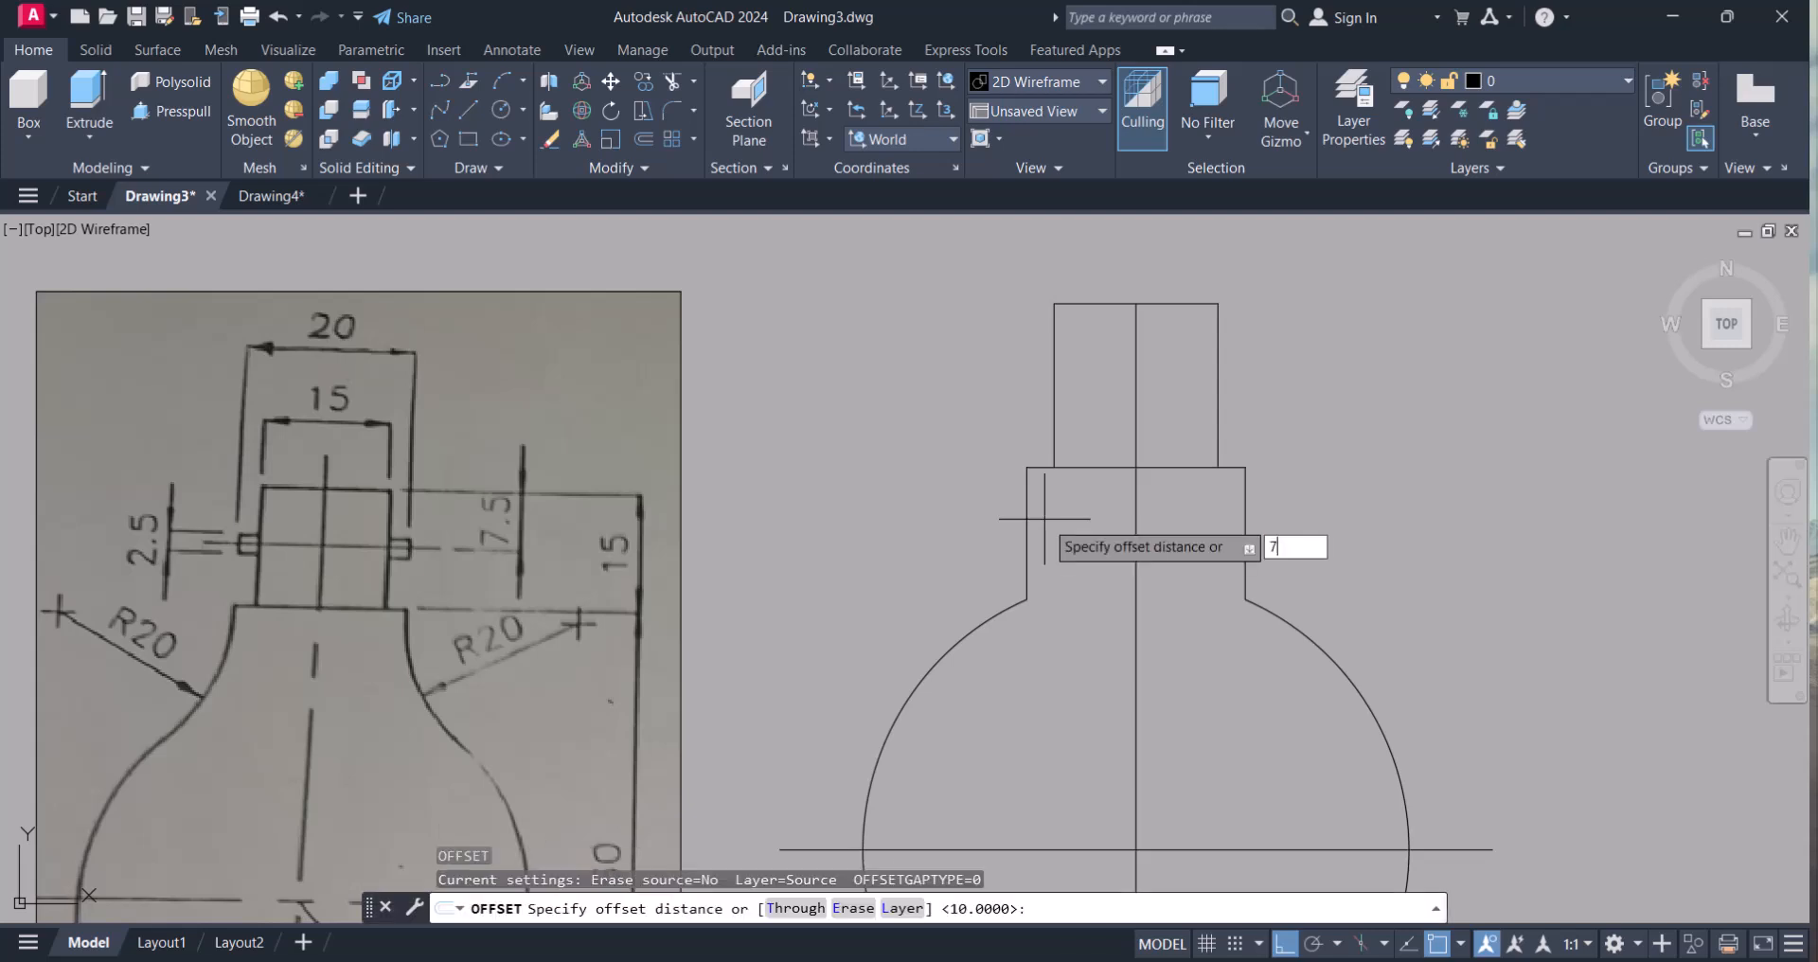
left_click(1170, 306)
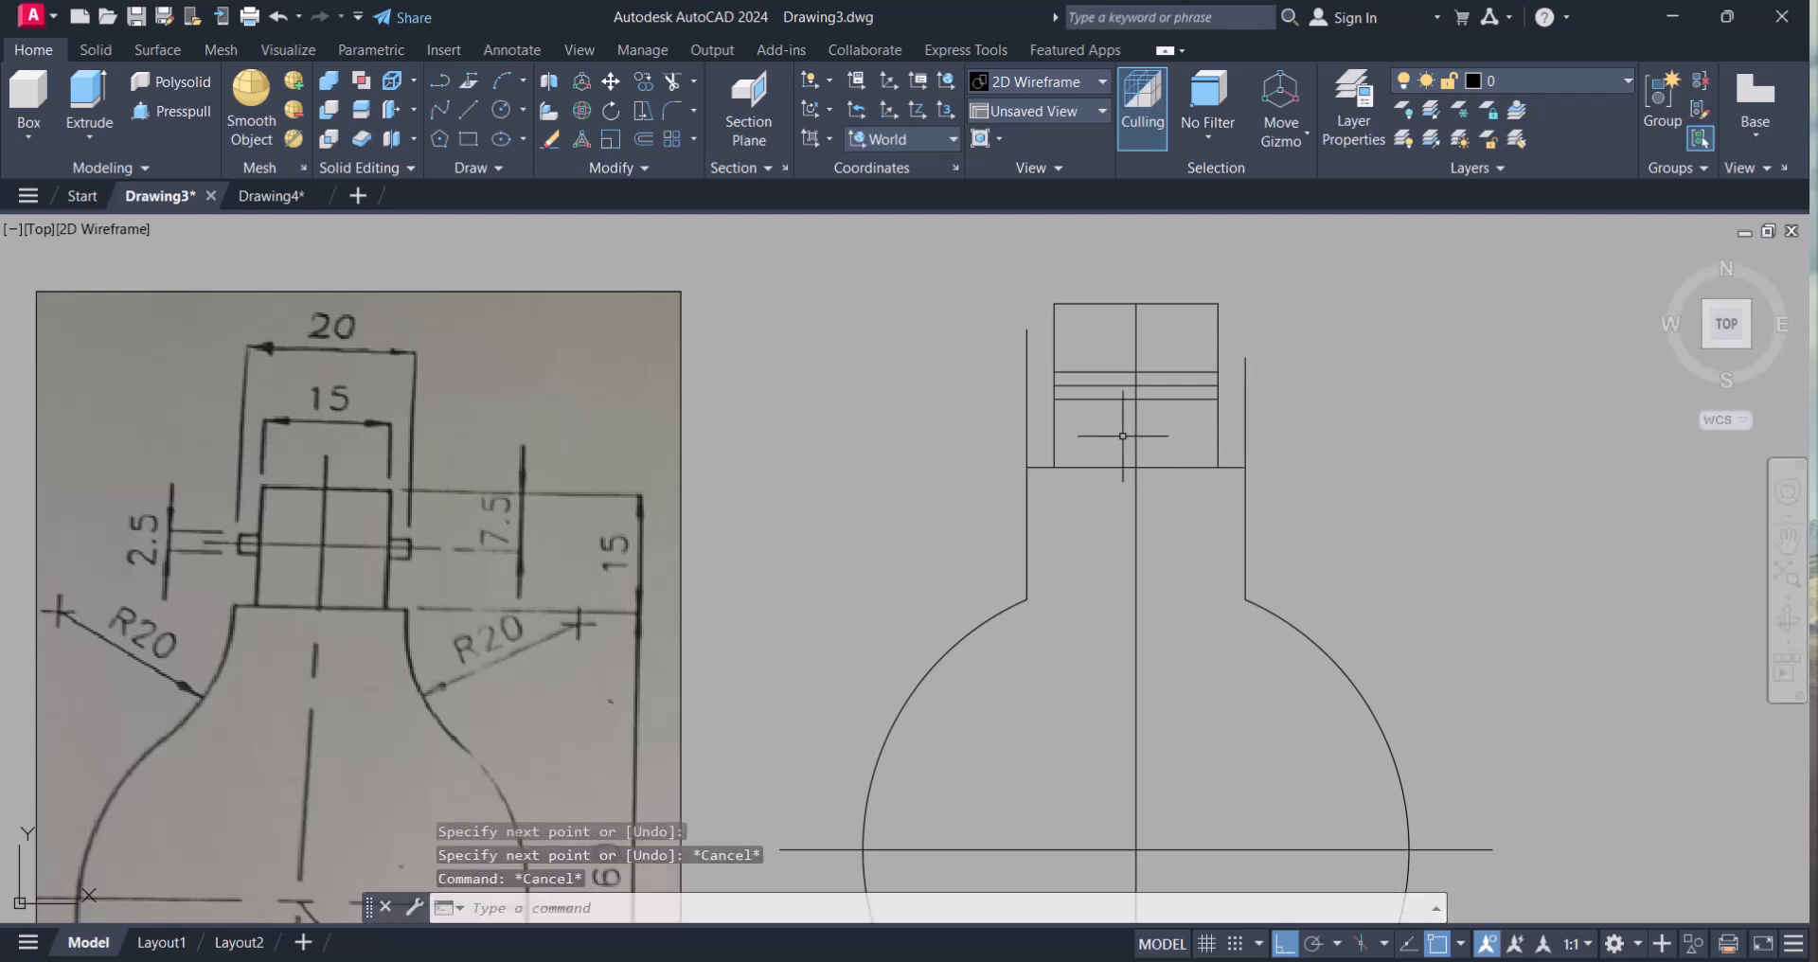
type("e")
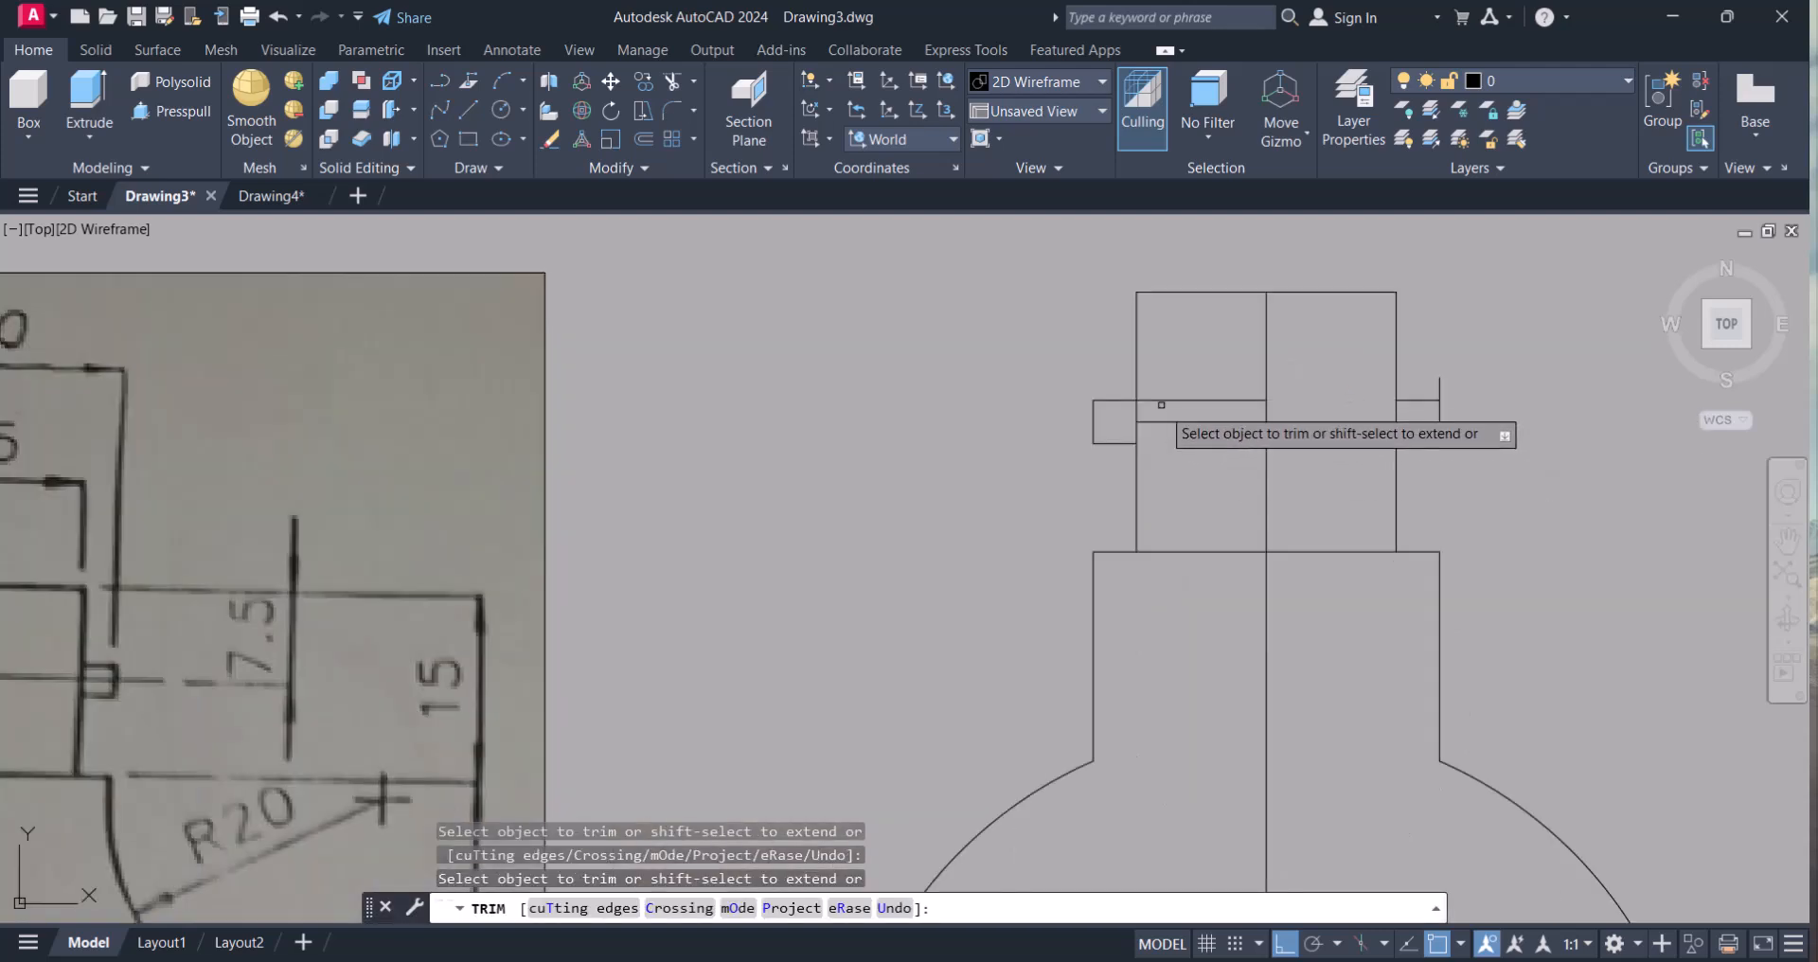
- Stretch the pin line's endpoint right so it reaches past the cap's edge
key("Escape")
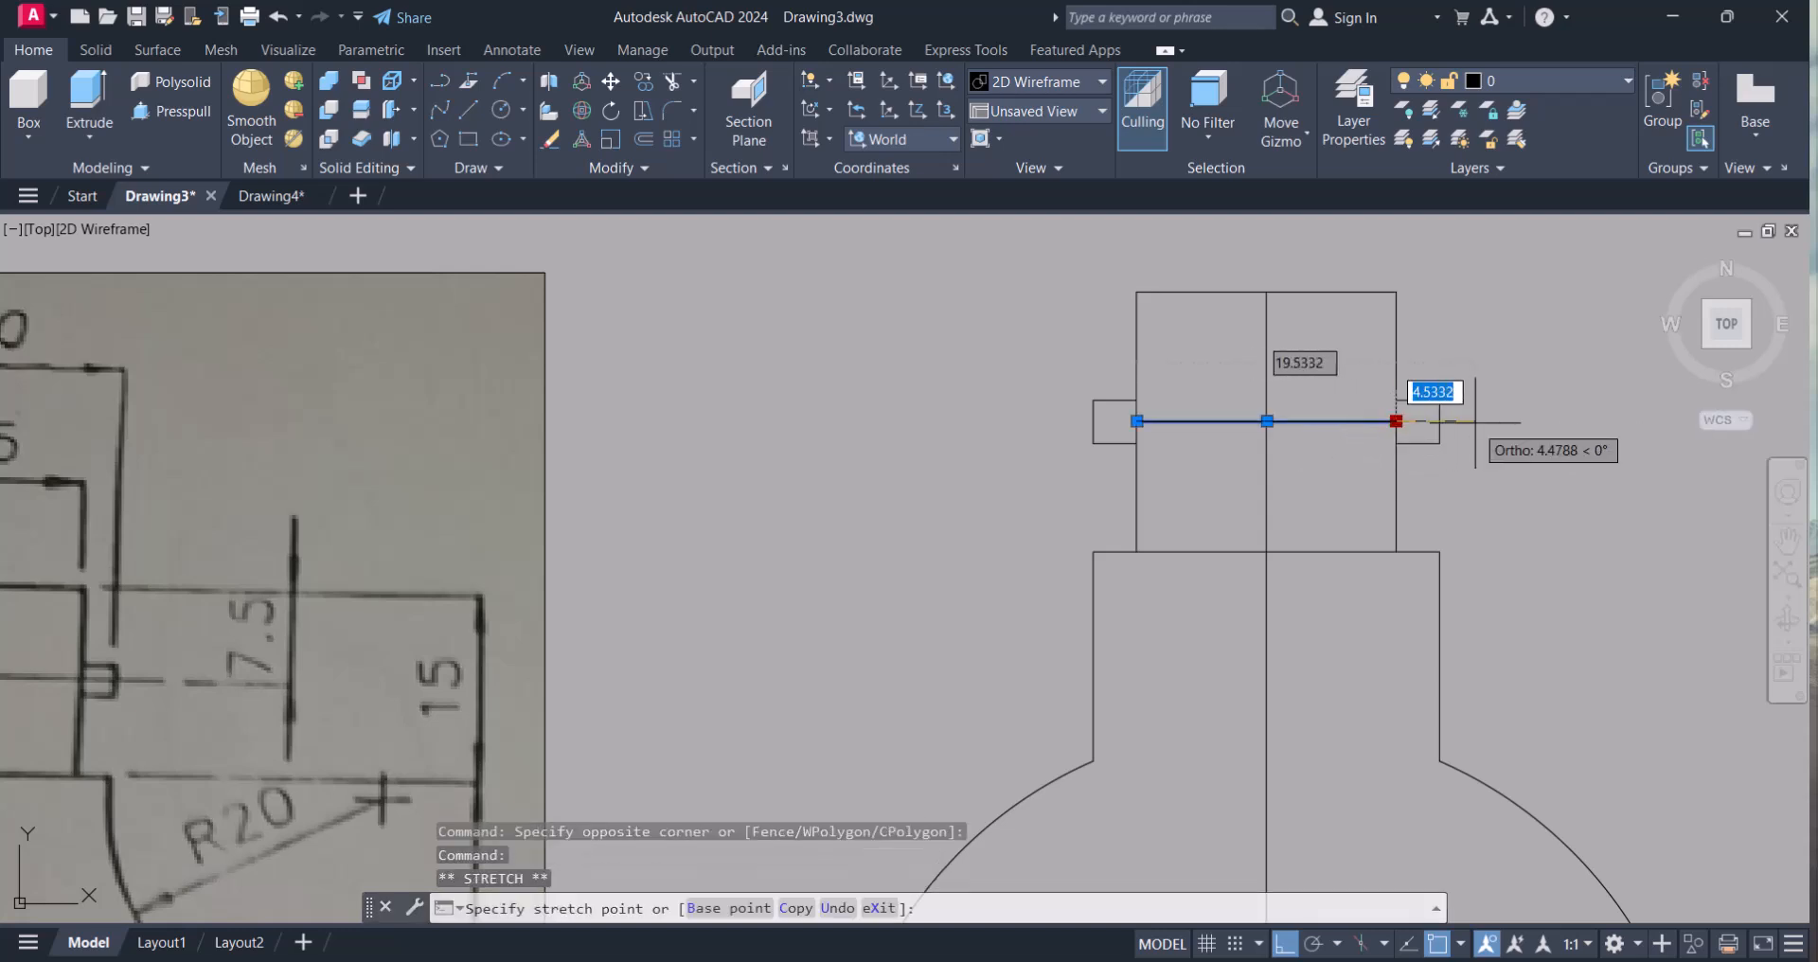
left_click(949, 421)
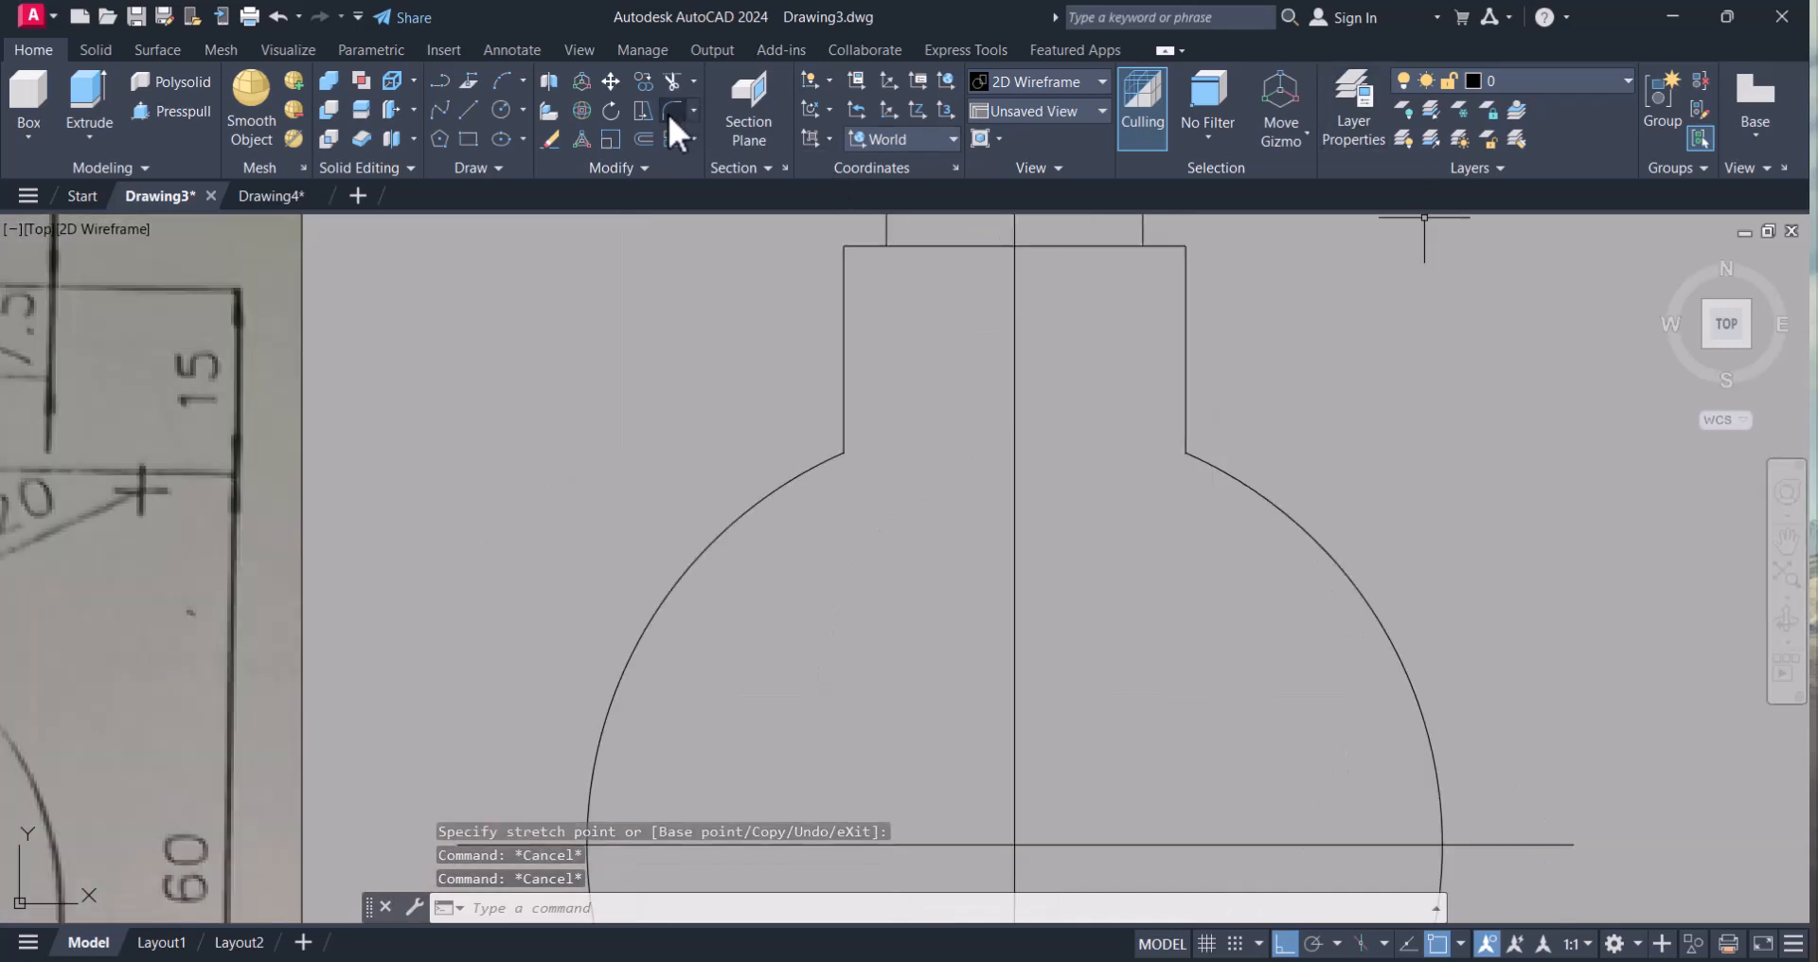
mouse_move(674, 110)
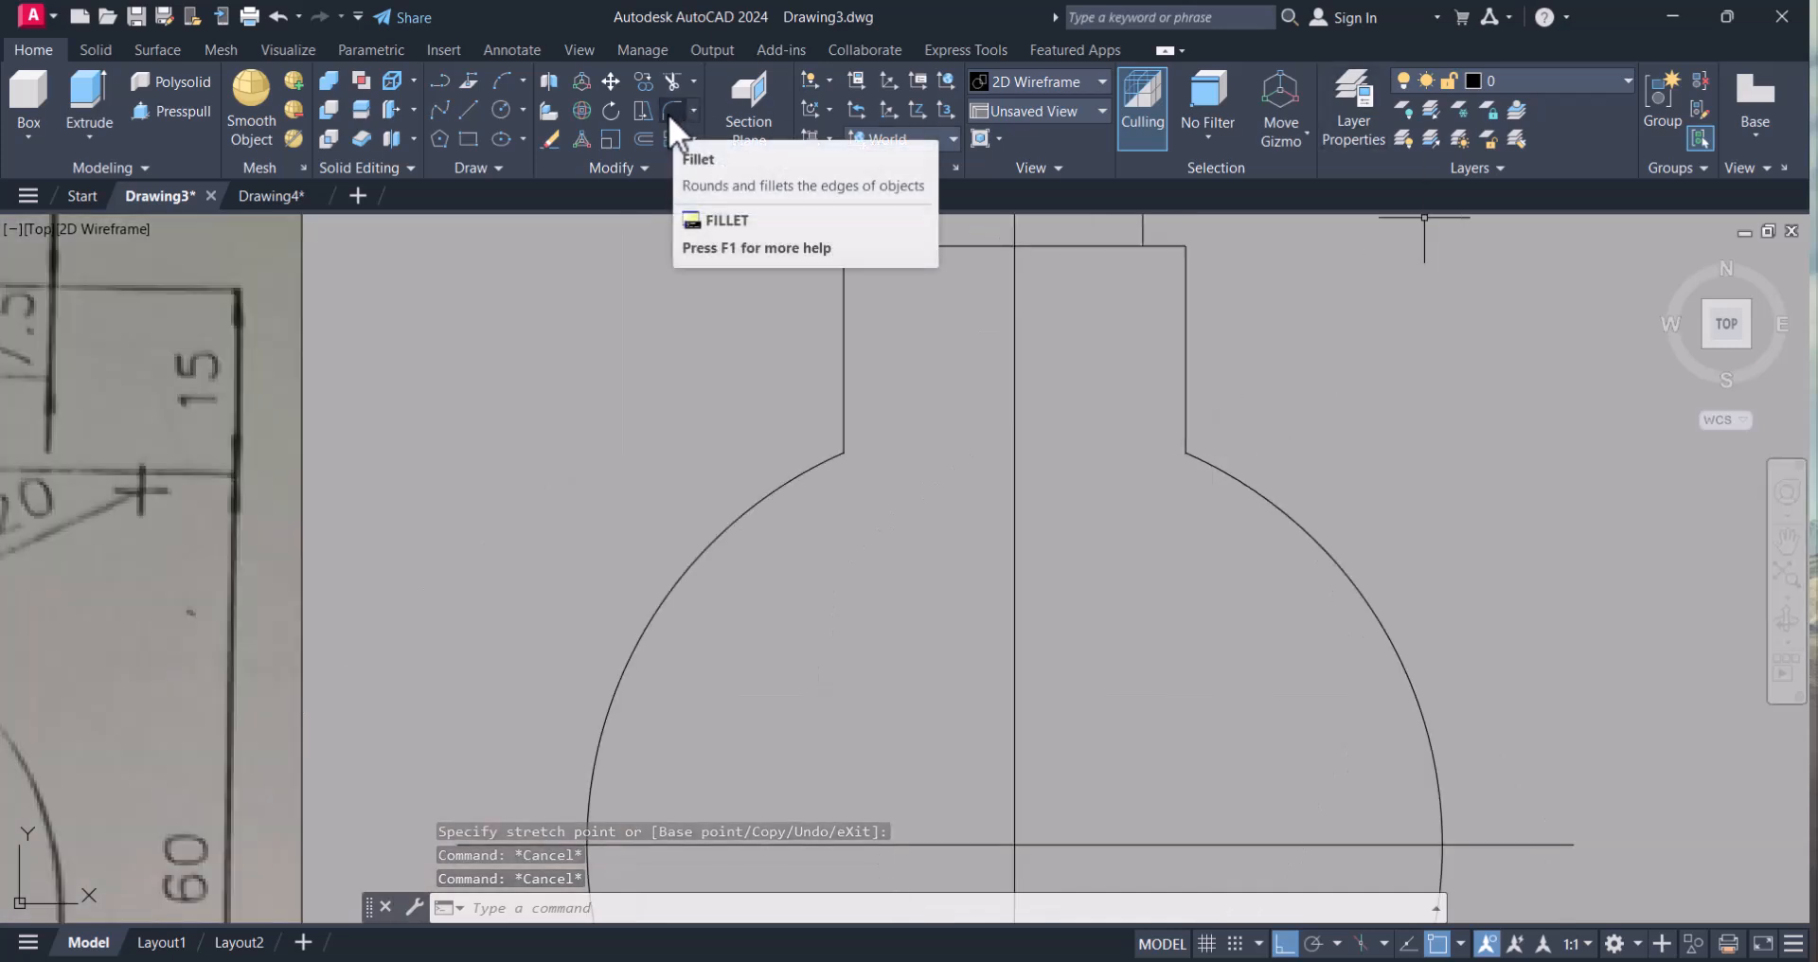
- Fillet both neck-to-body shoulders with radius 20
left_click(674, 136)
type("r")
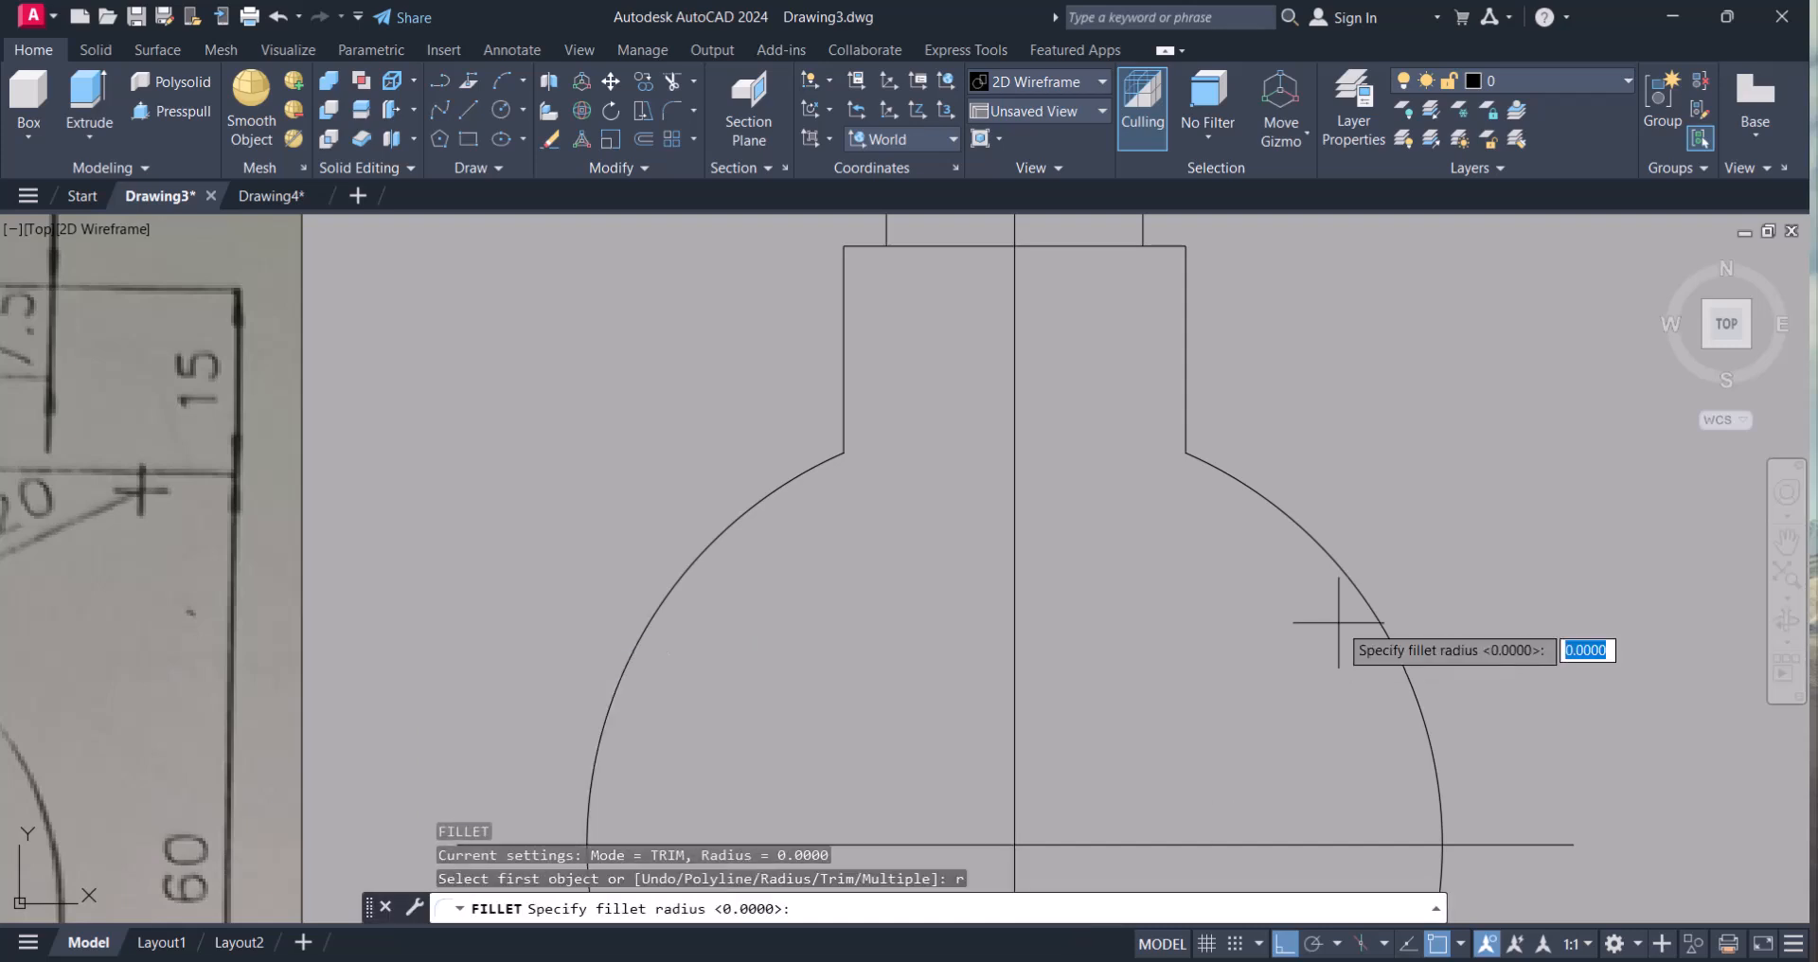
type("20")
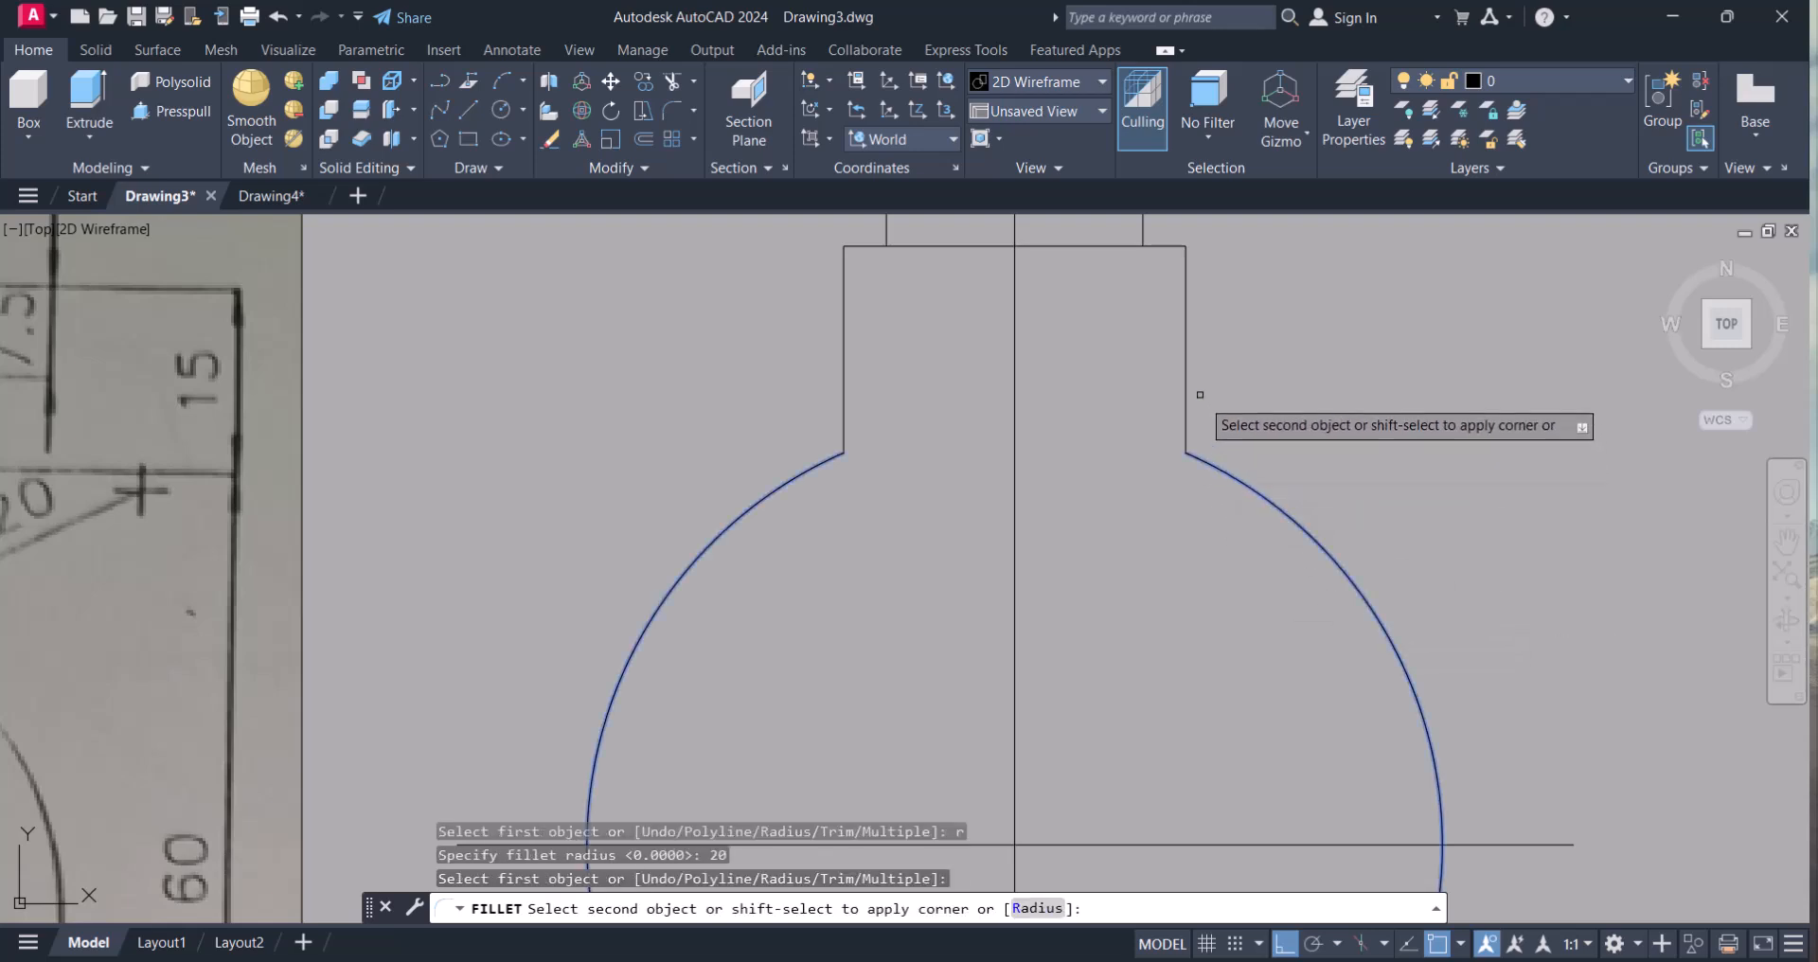
left_click(1201, 394)
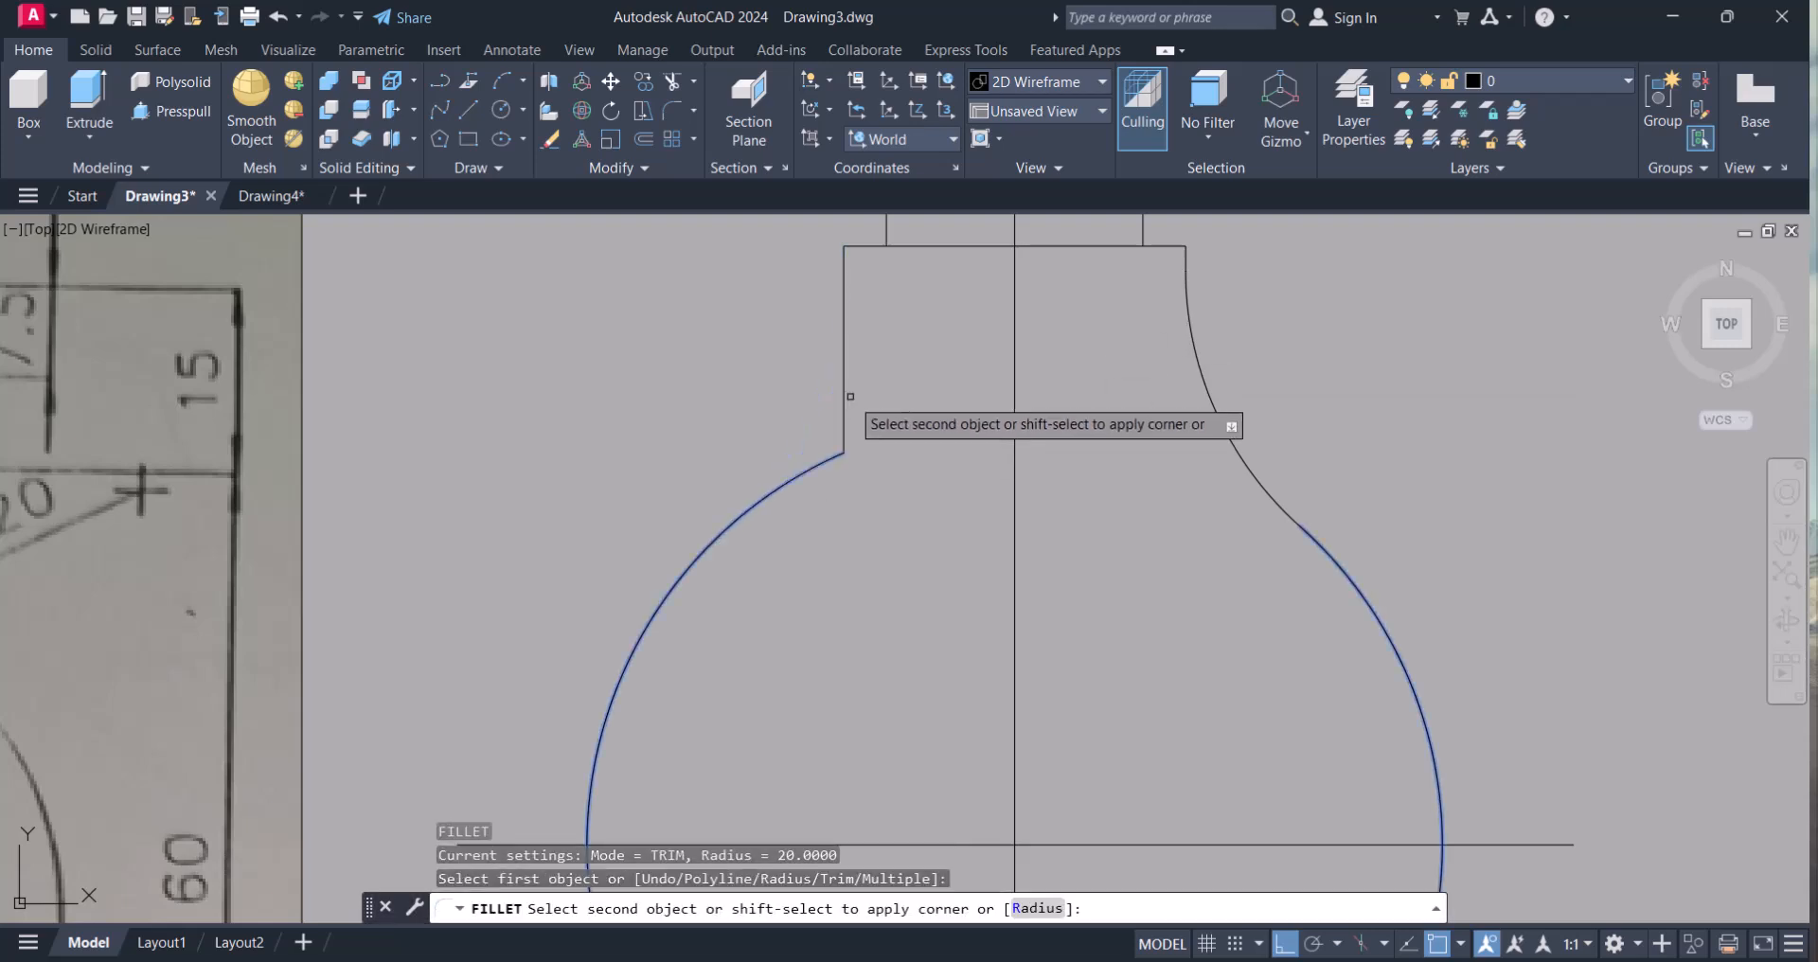
left_click(847, 394)
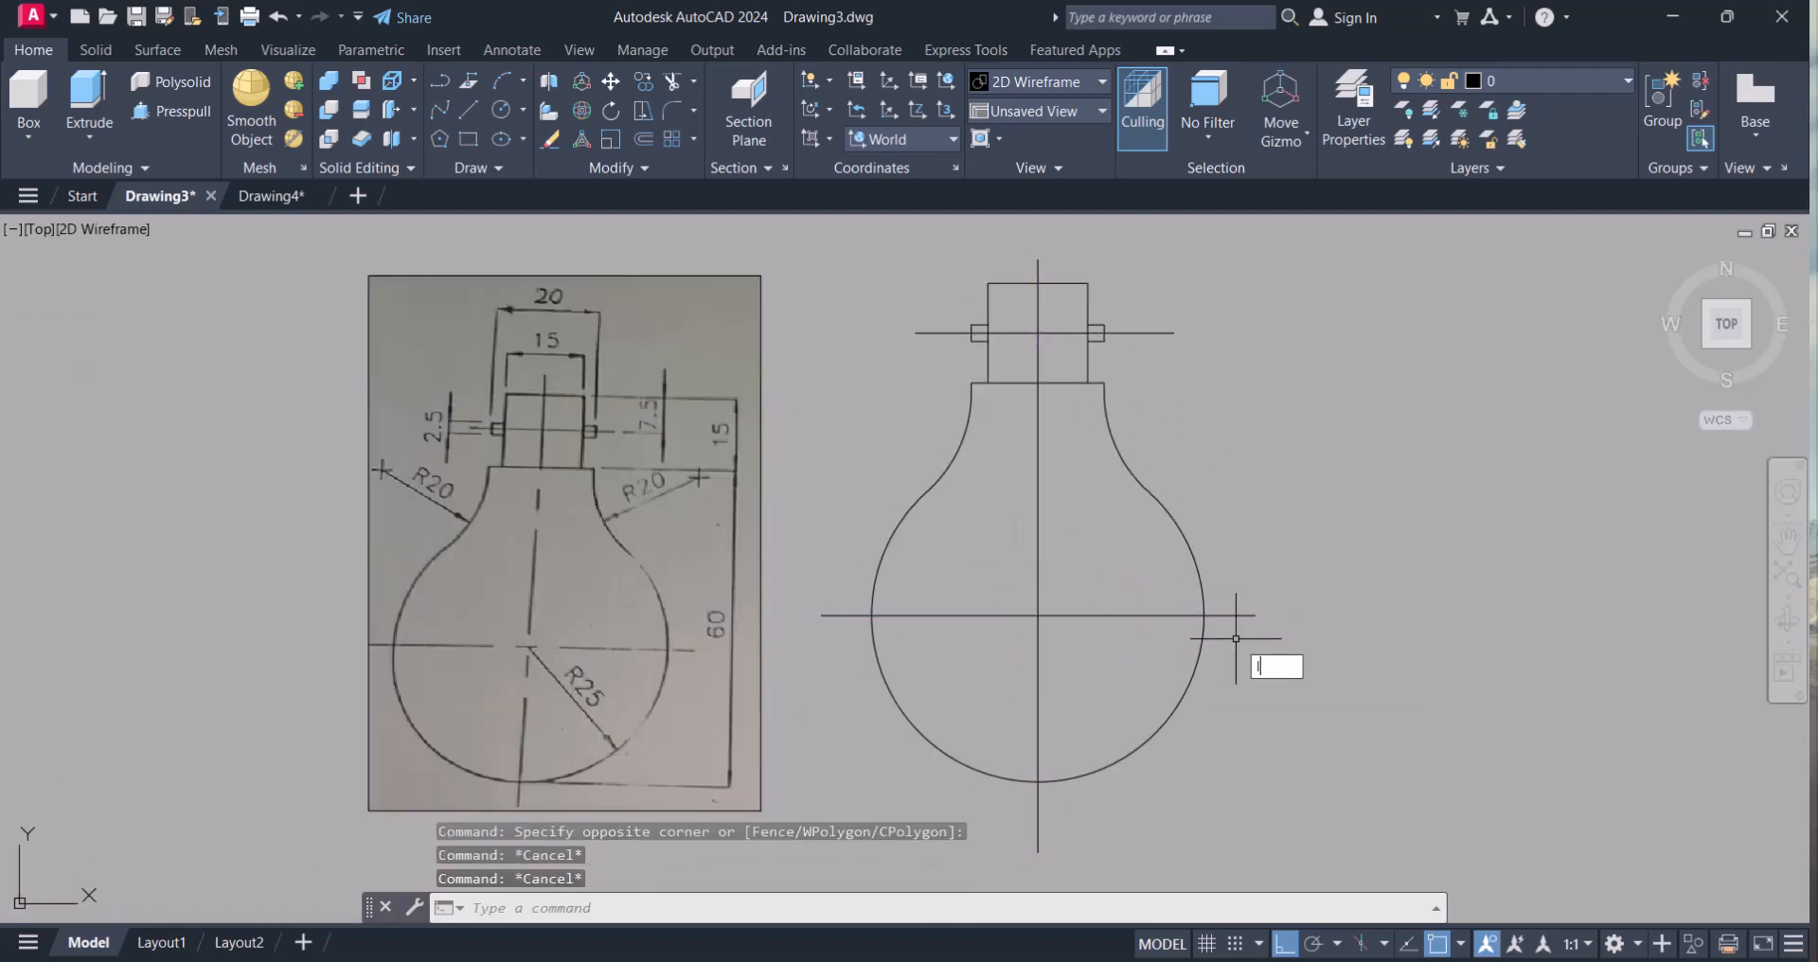
- Load the CENTER linetype from acadiso.lin via LTYPE
type("LT")
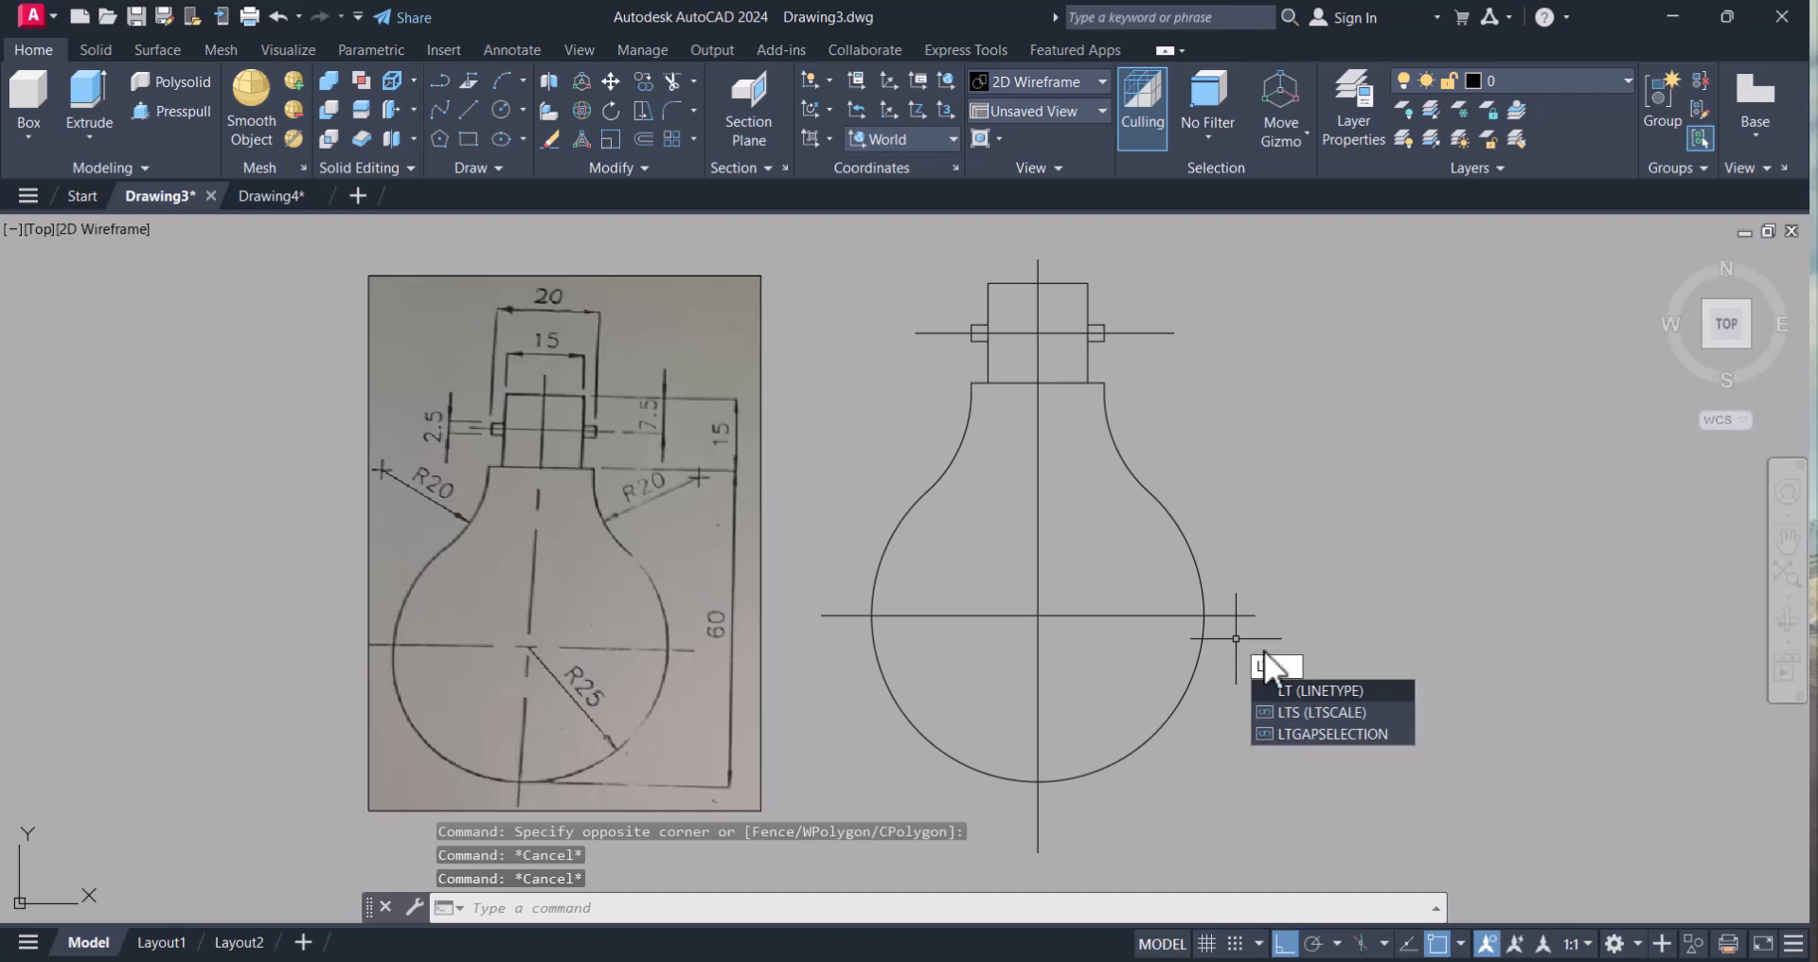
type("YPE")
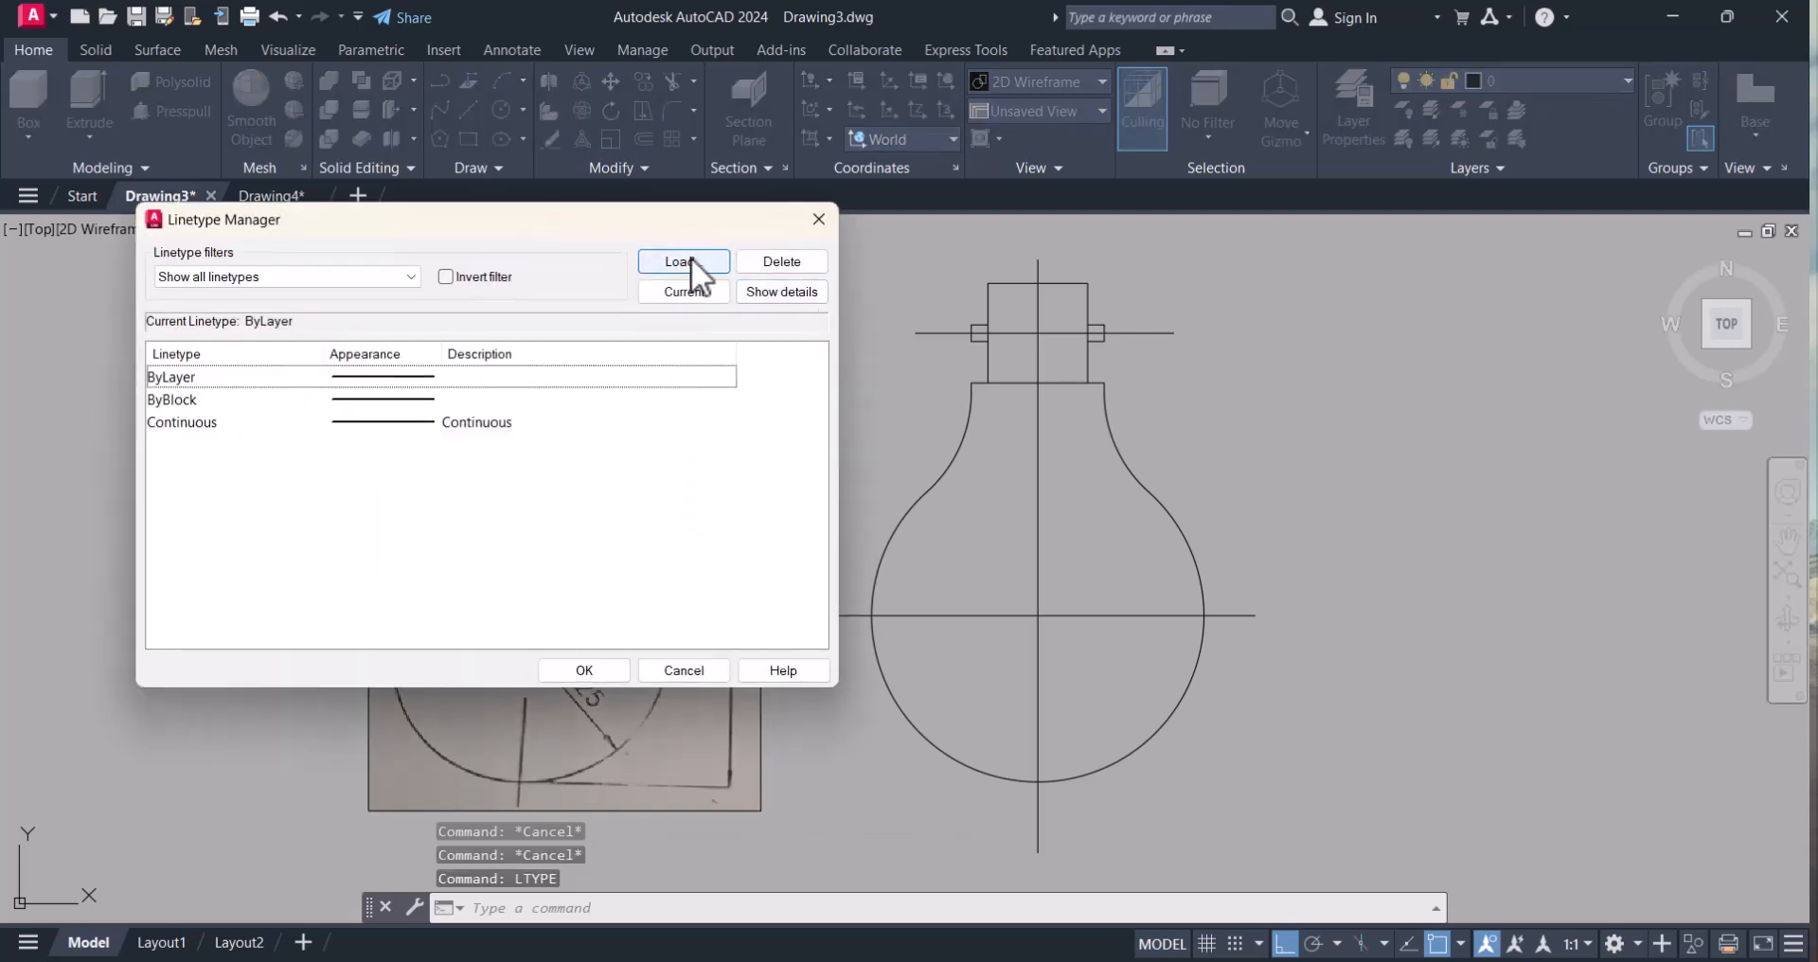
left_click(683, 262)
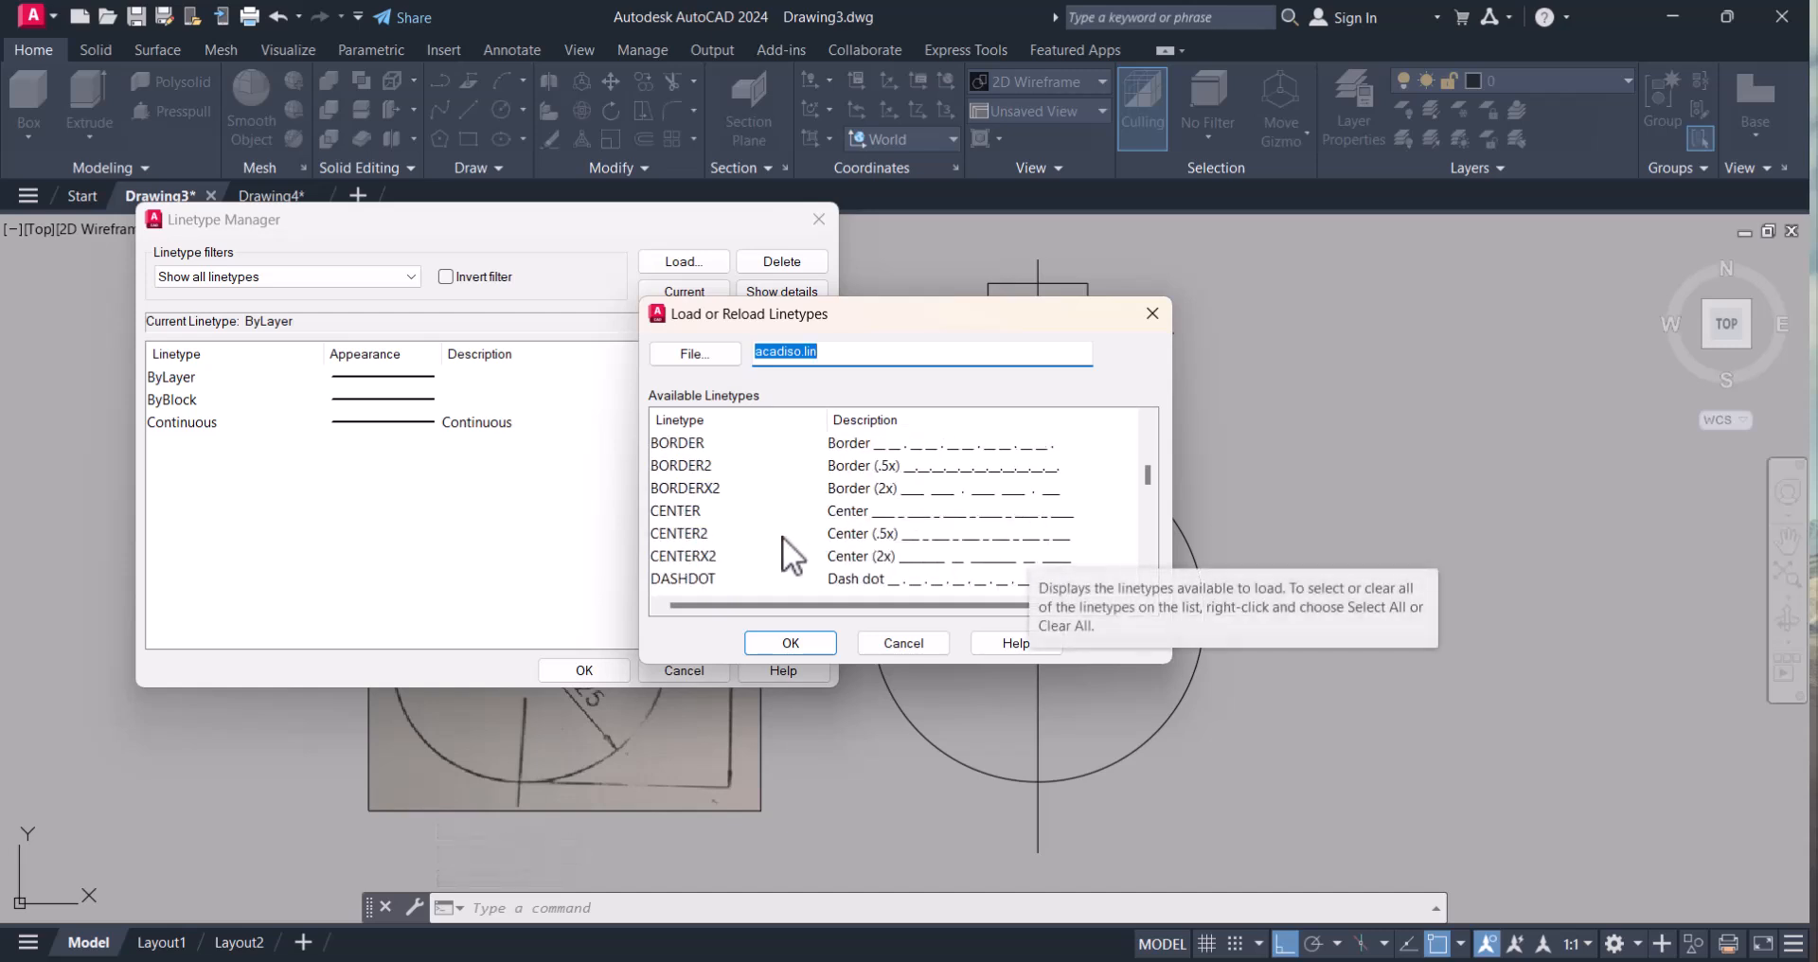
left_click(676, 509)
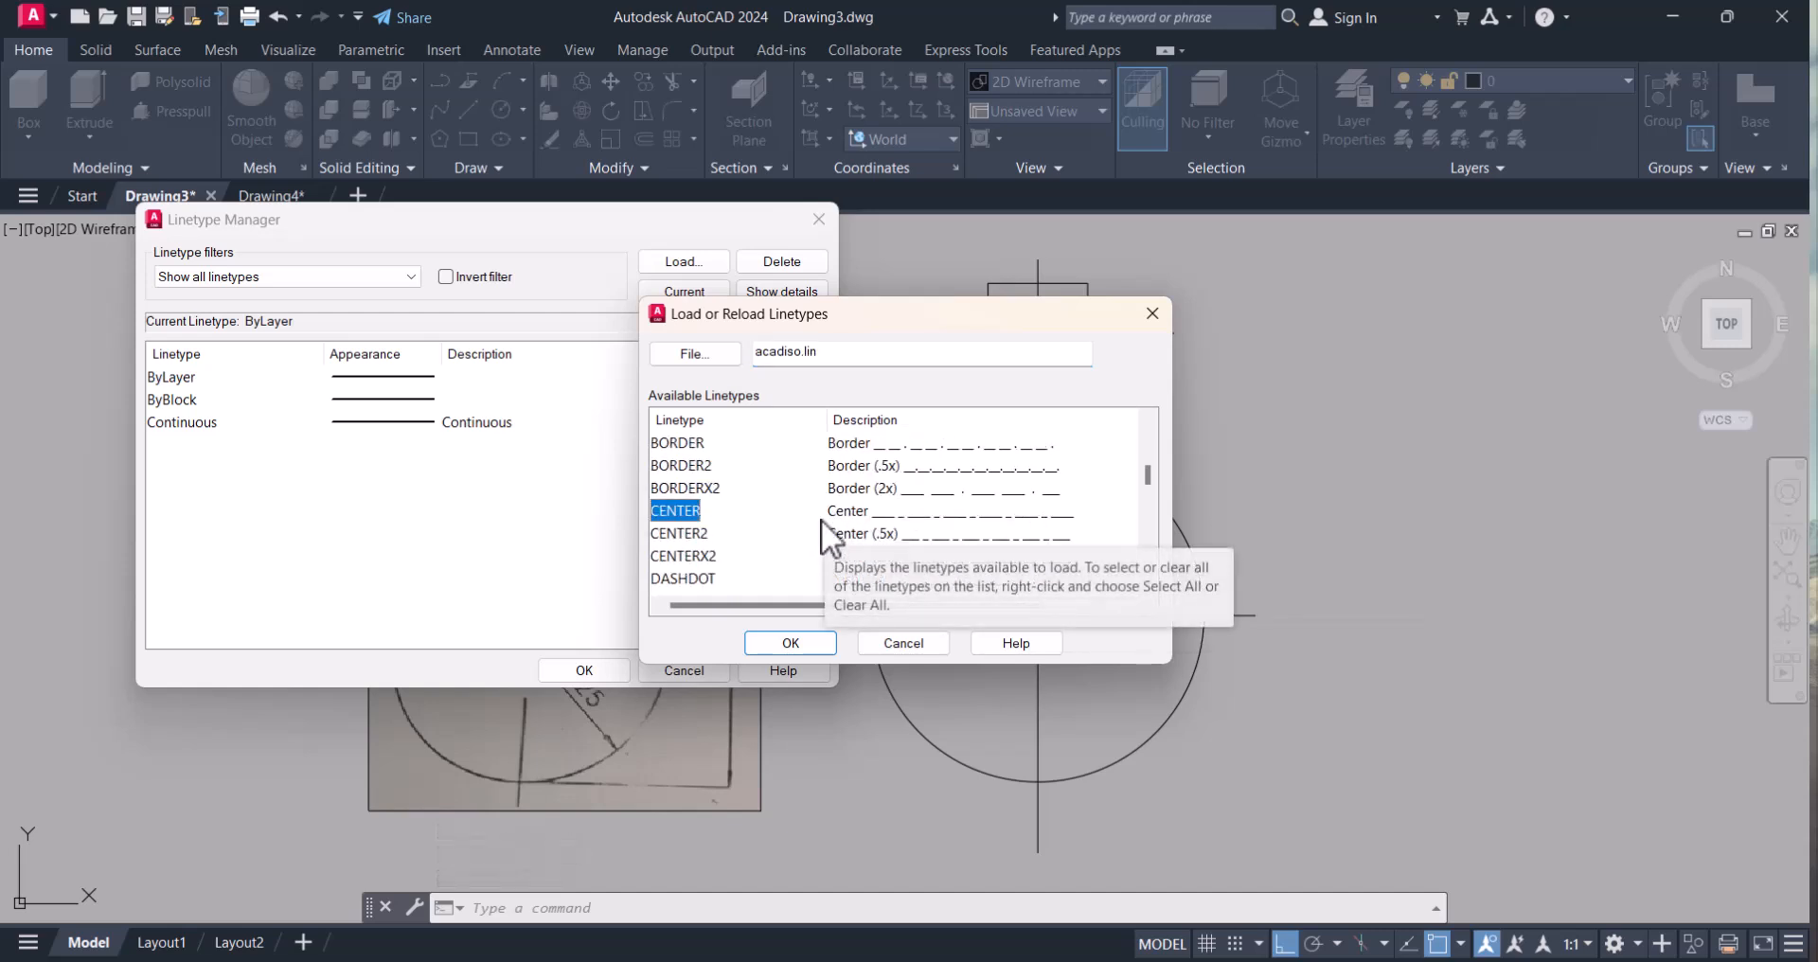
scroll("down", 3)
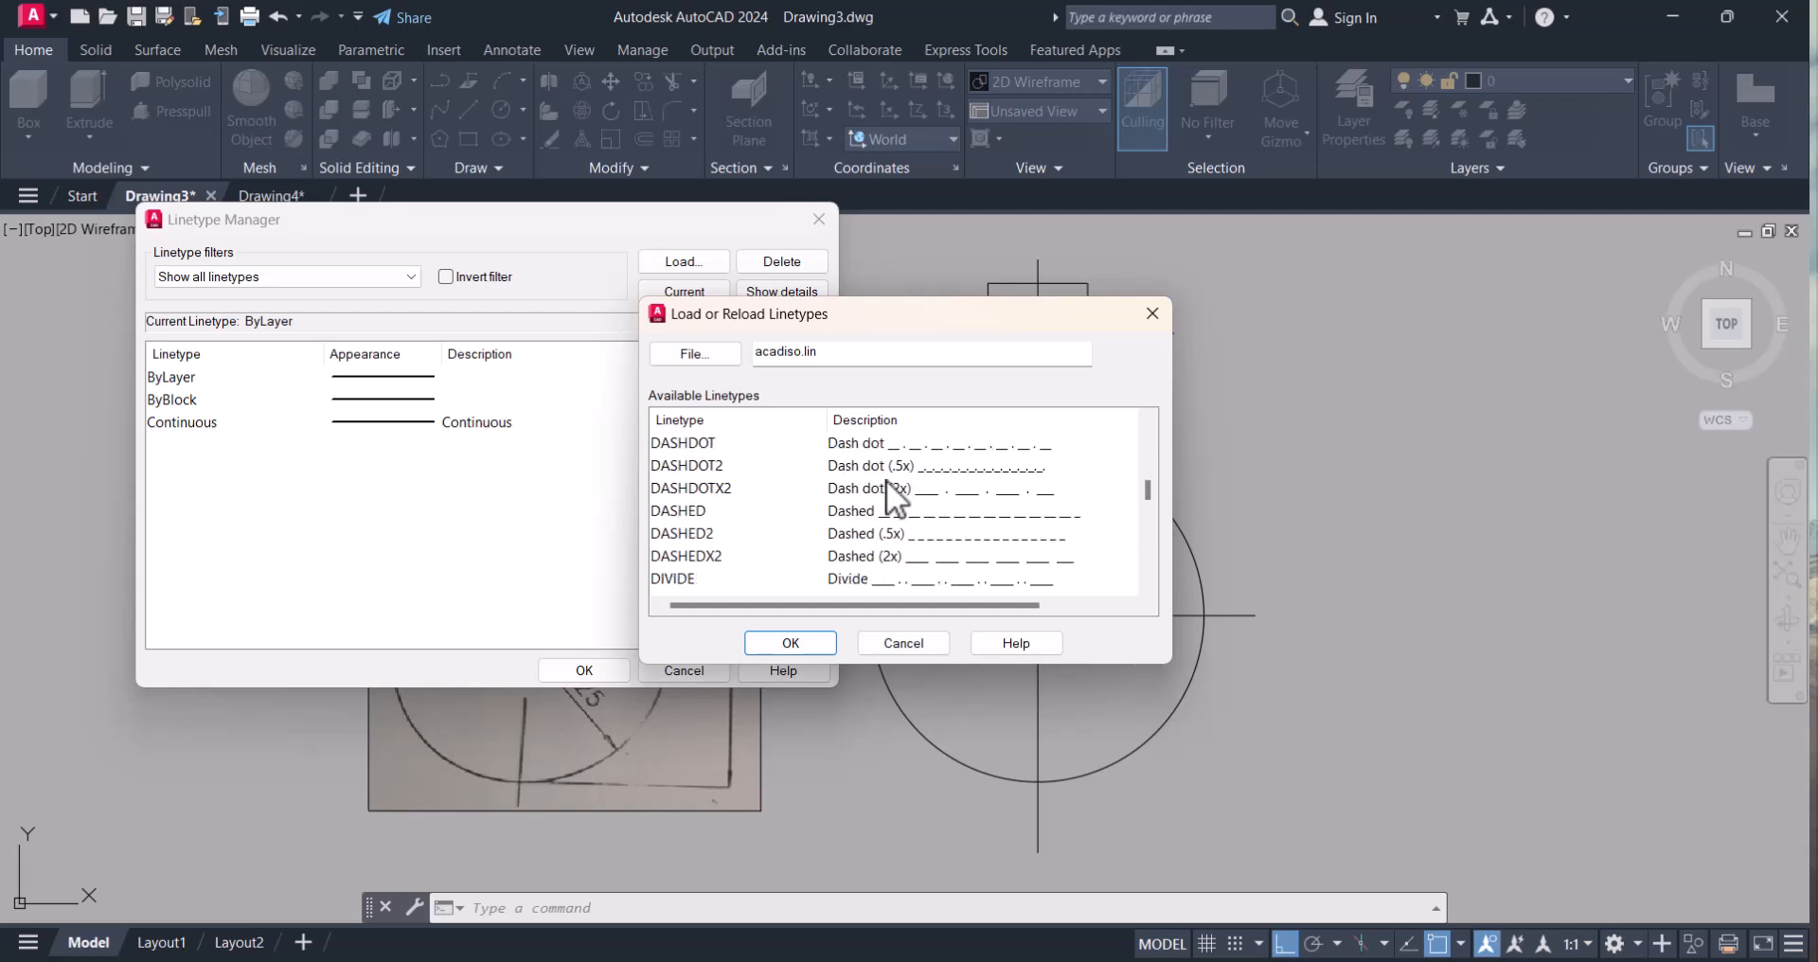
scroll("down", 3)
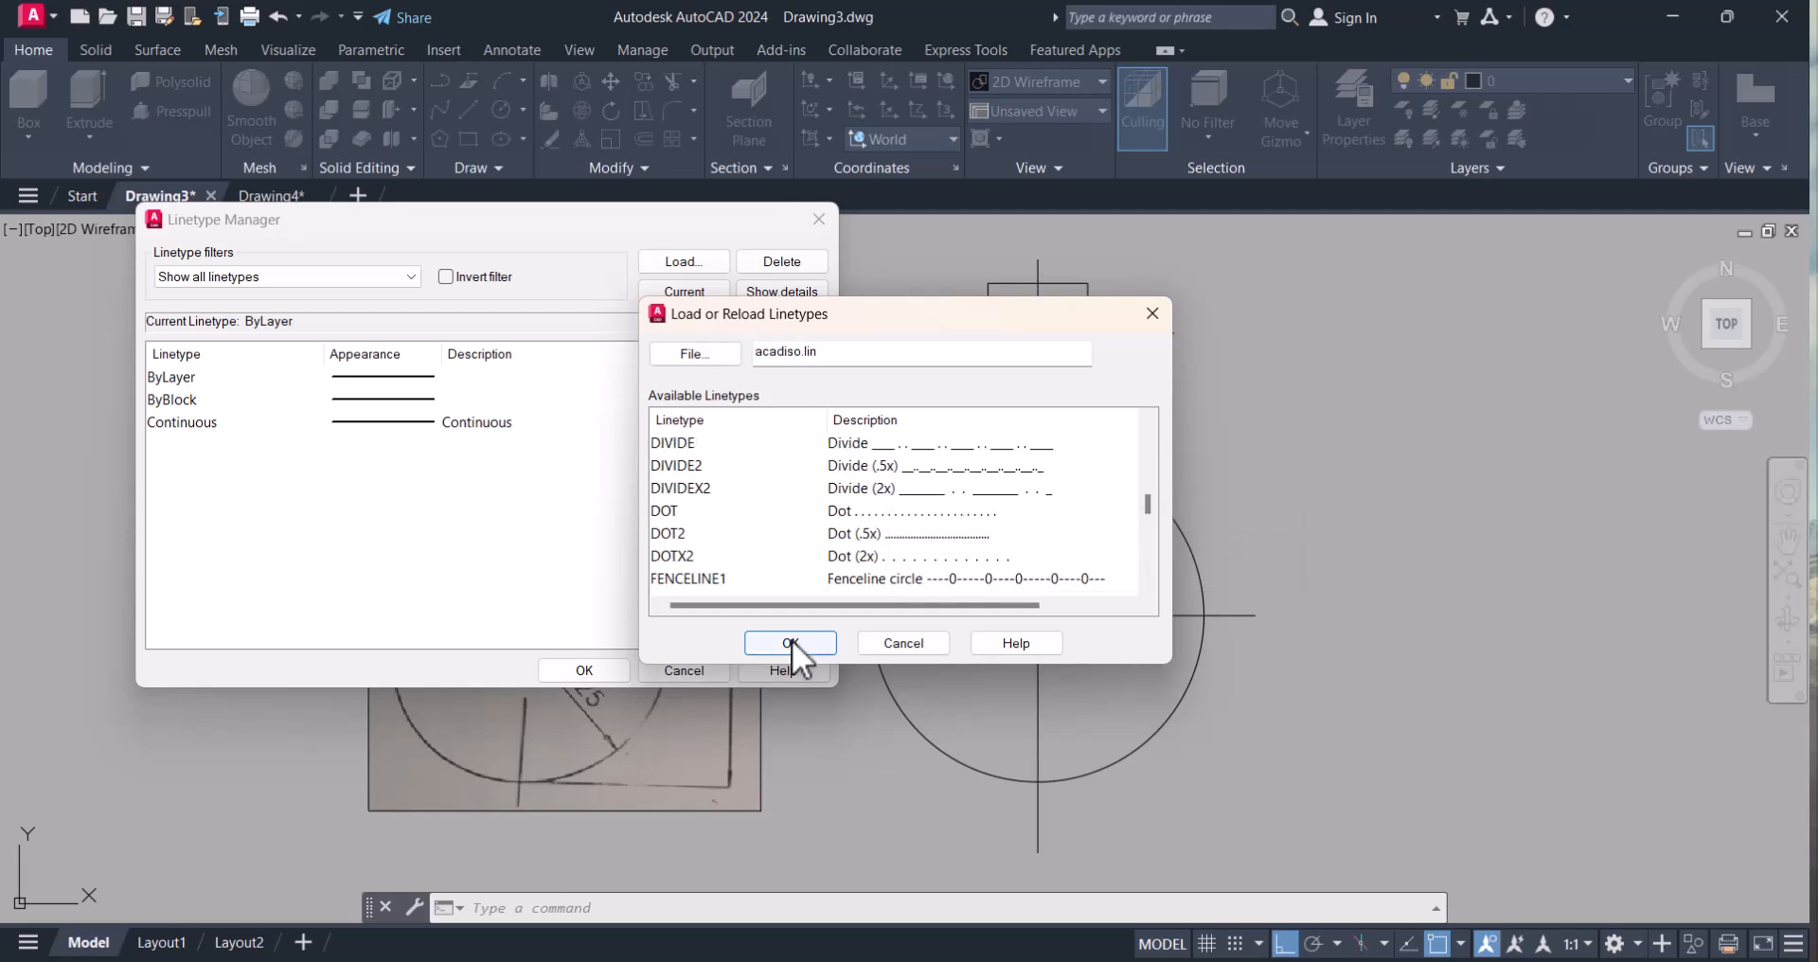
left_click(789, 644)
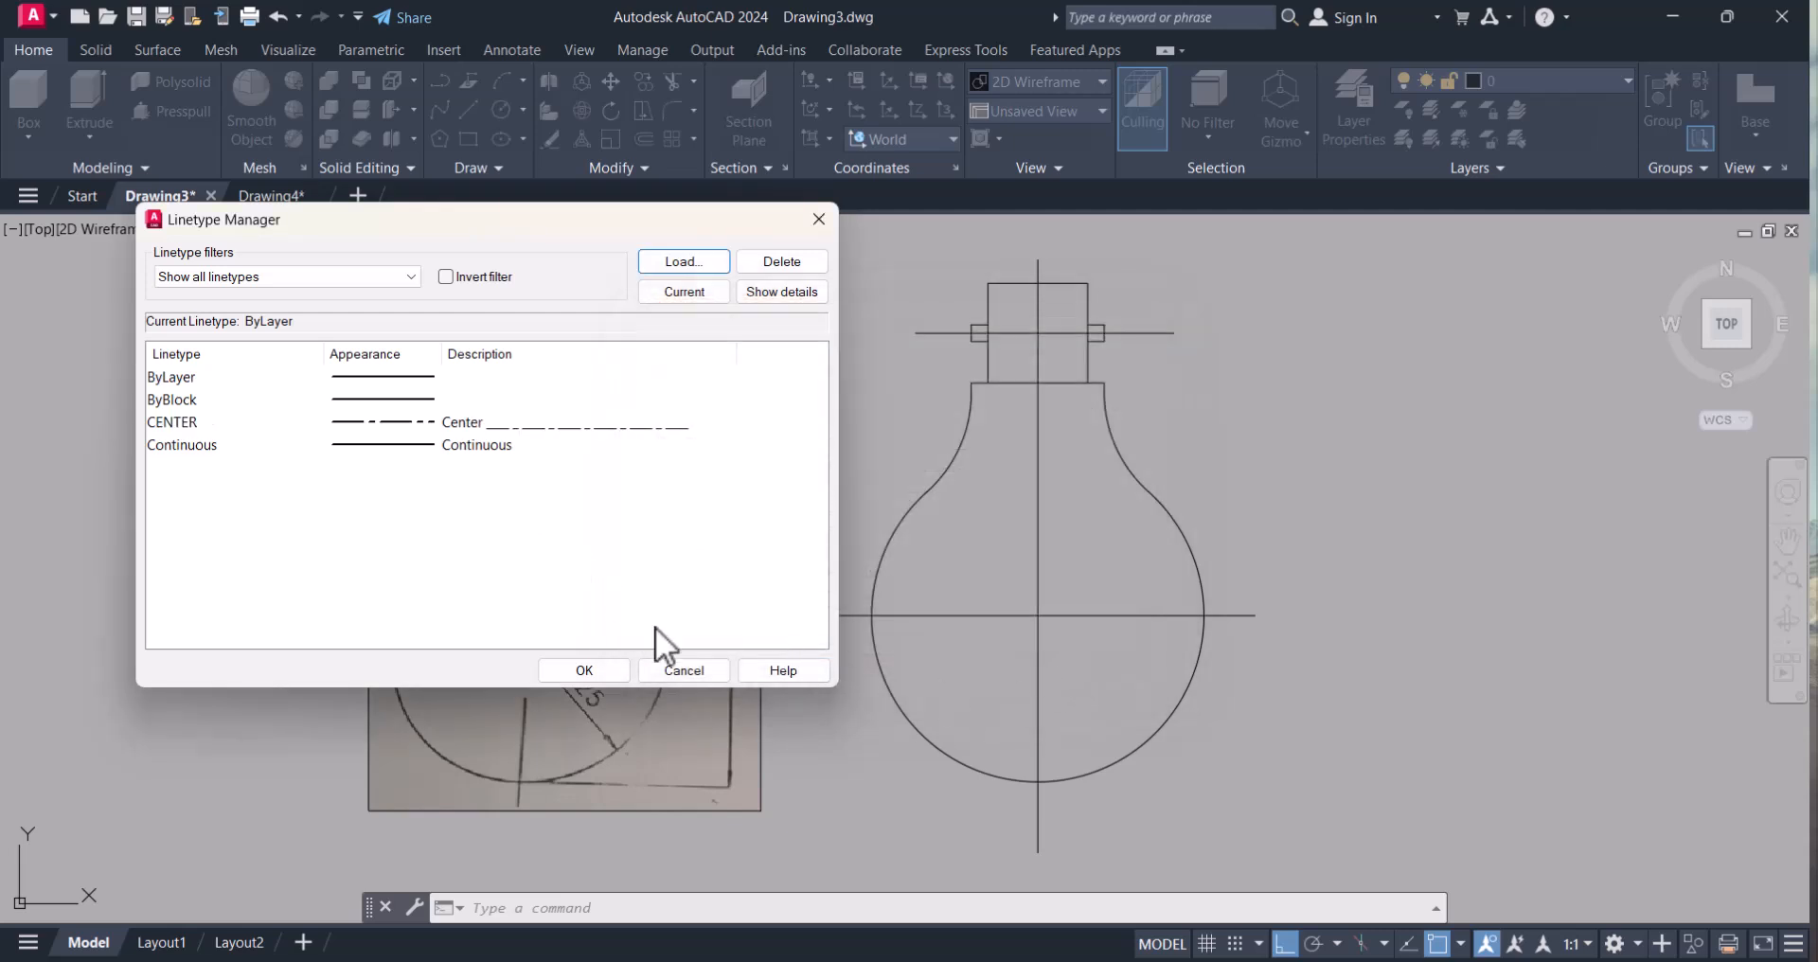
left_click(684, 671)
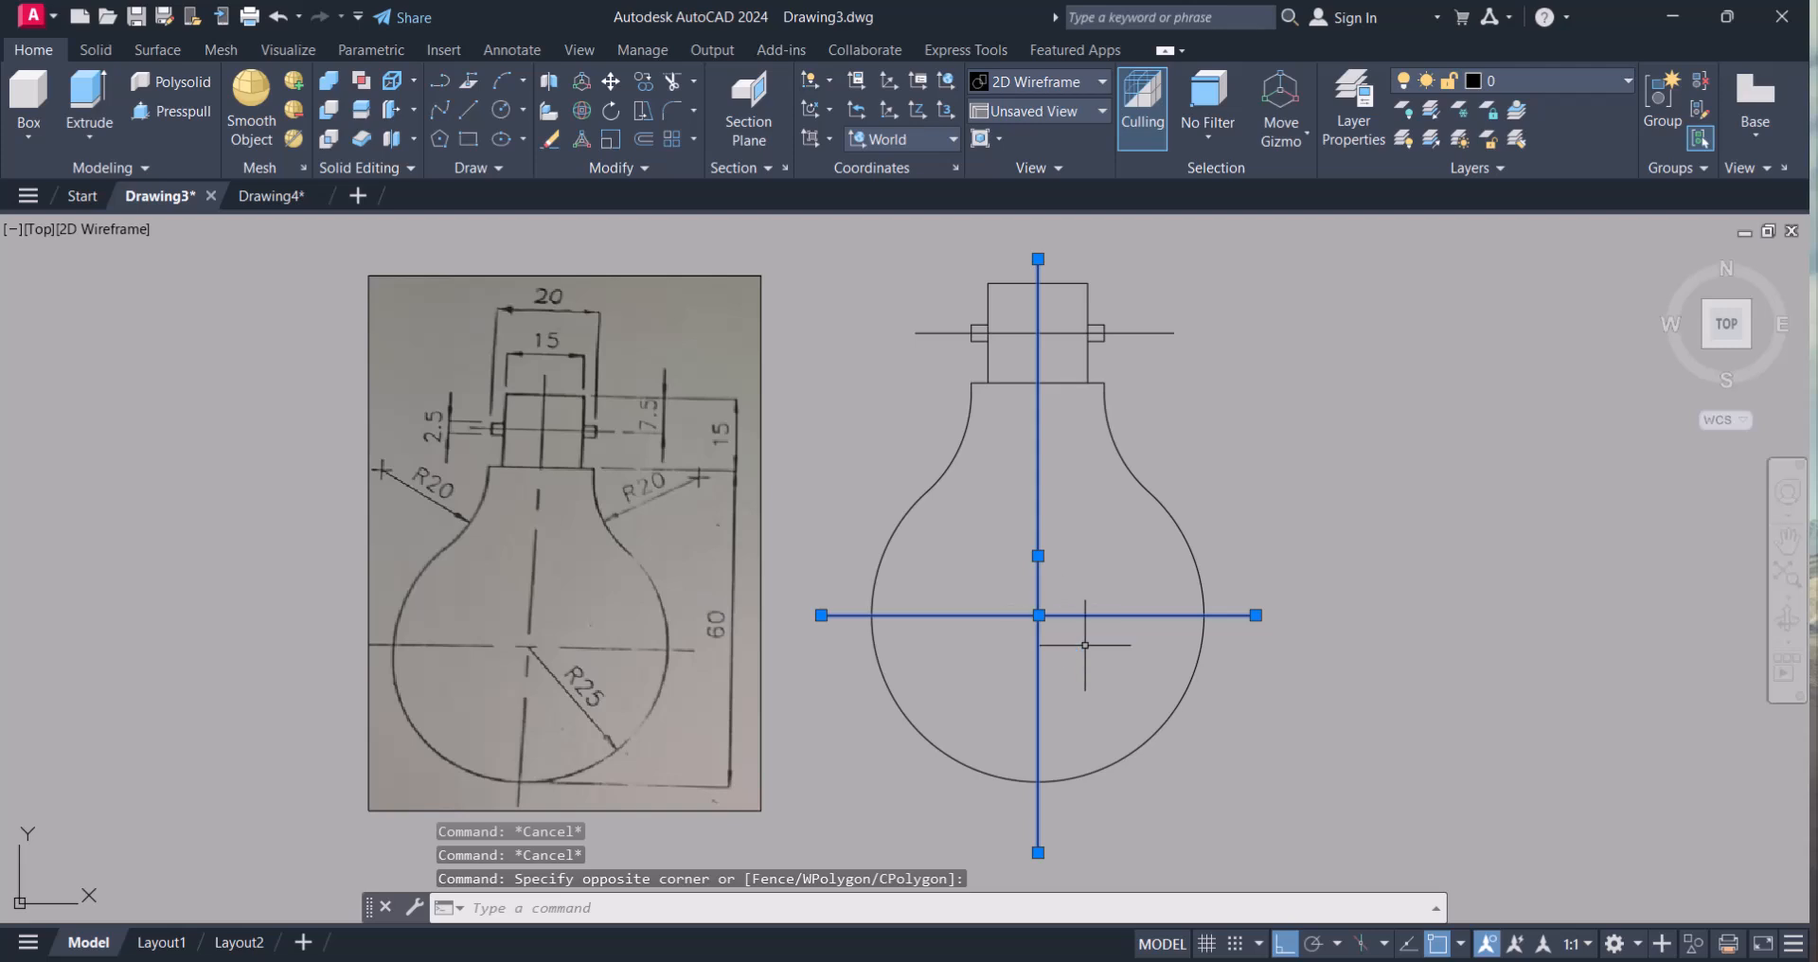
- Set the bulb's axis lines to the CENTER linetype in Properties
type("CH")
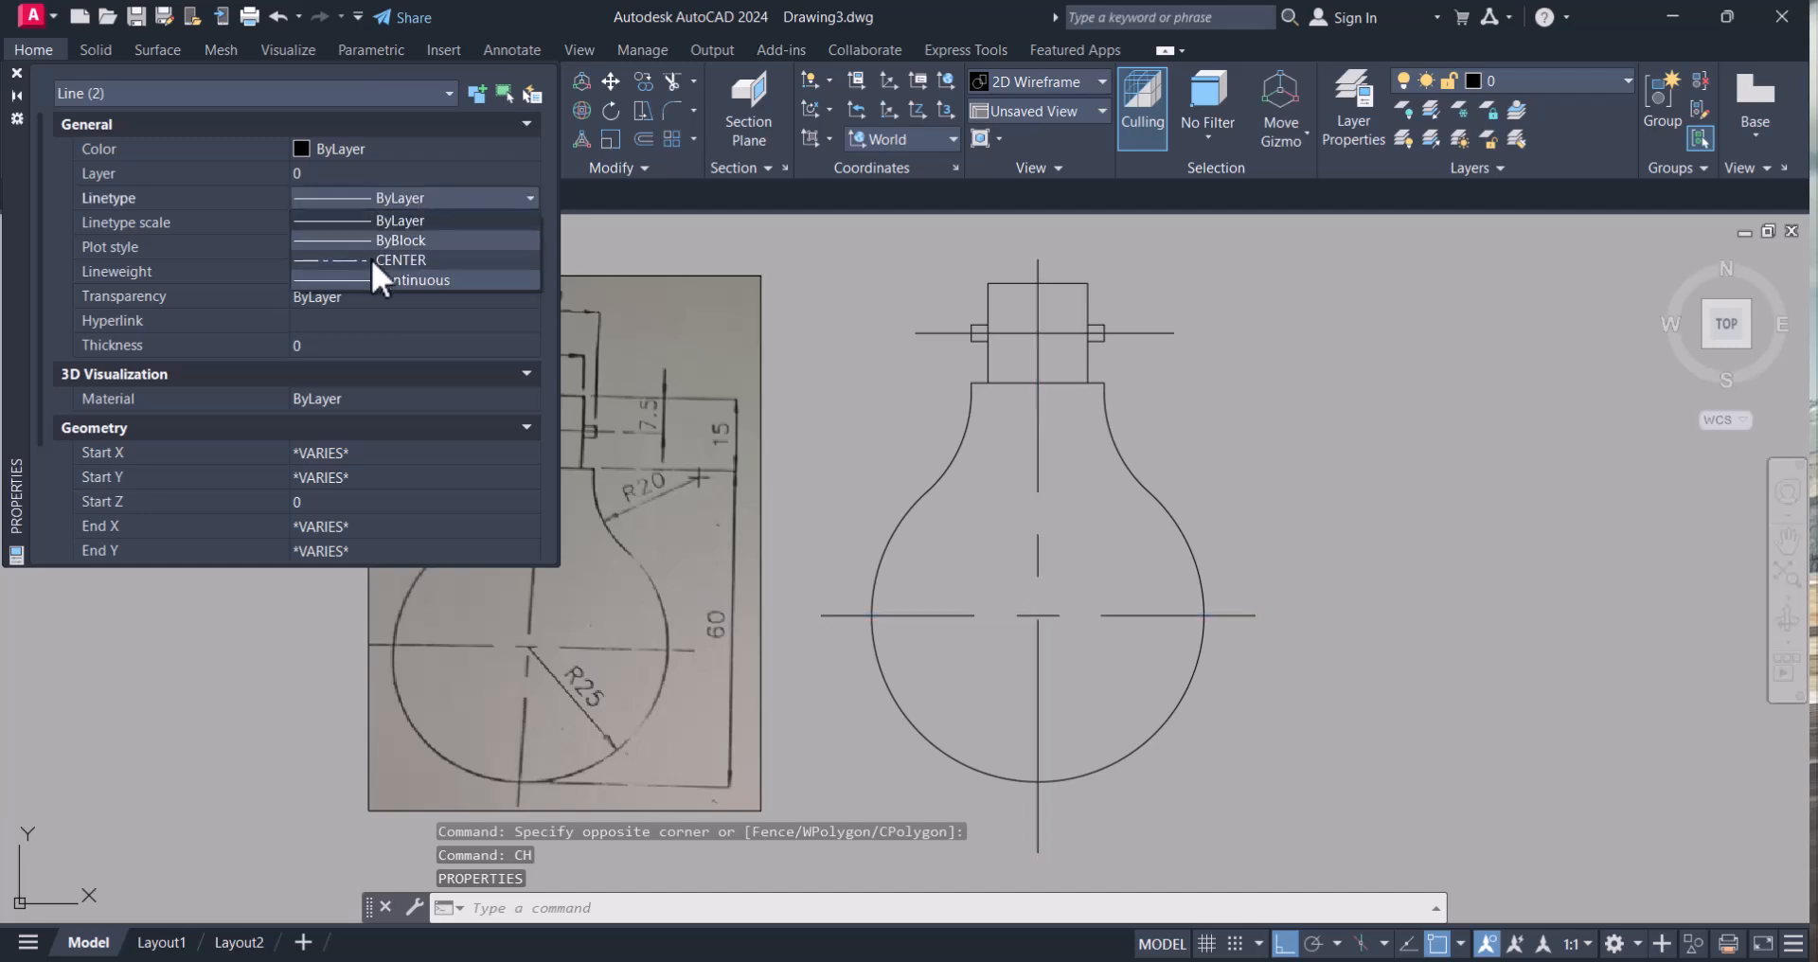
left_click(402, 260)
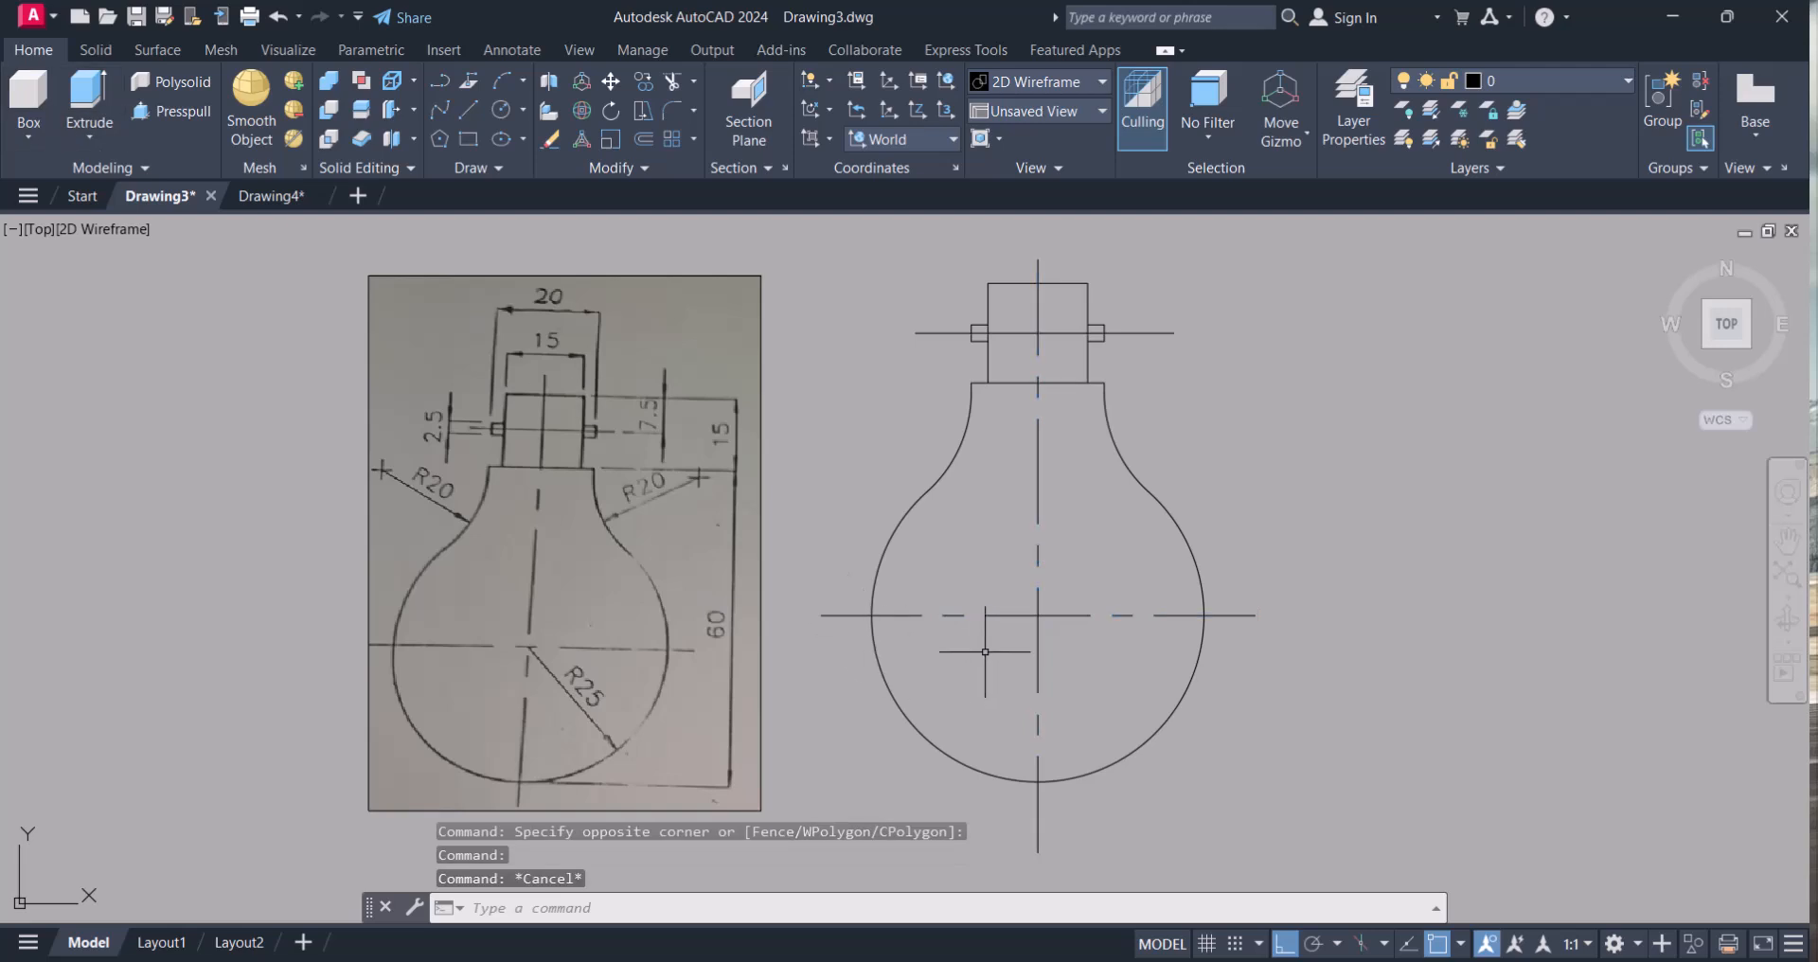
left_click(985, 613)
type("CH")
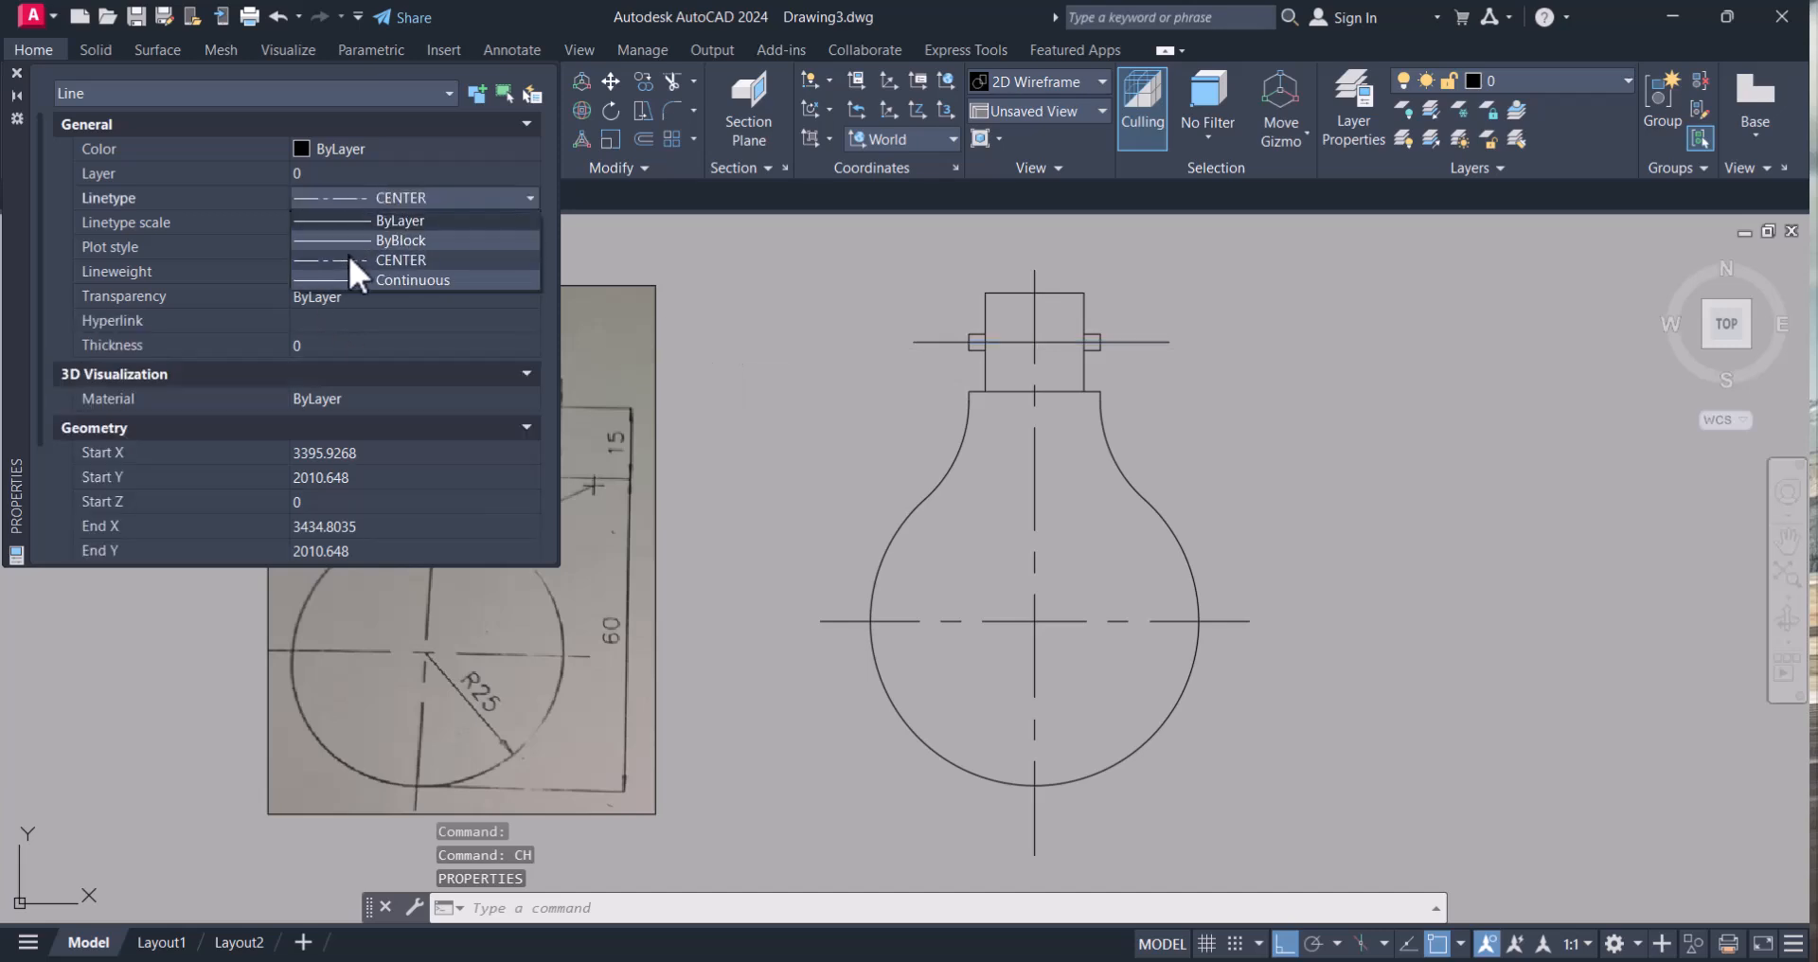
key("Escape")
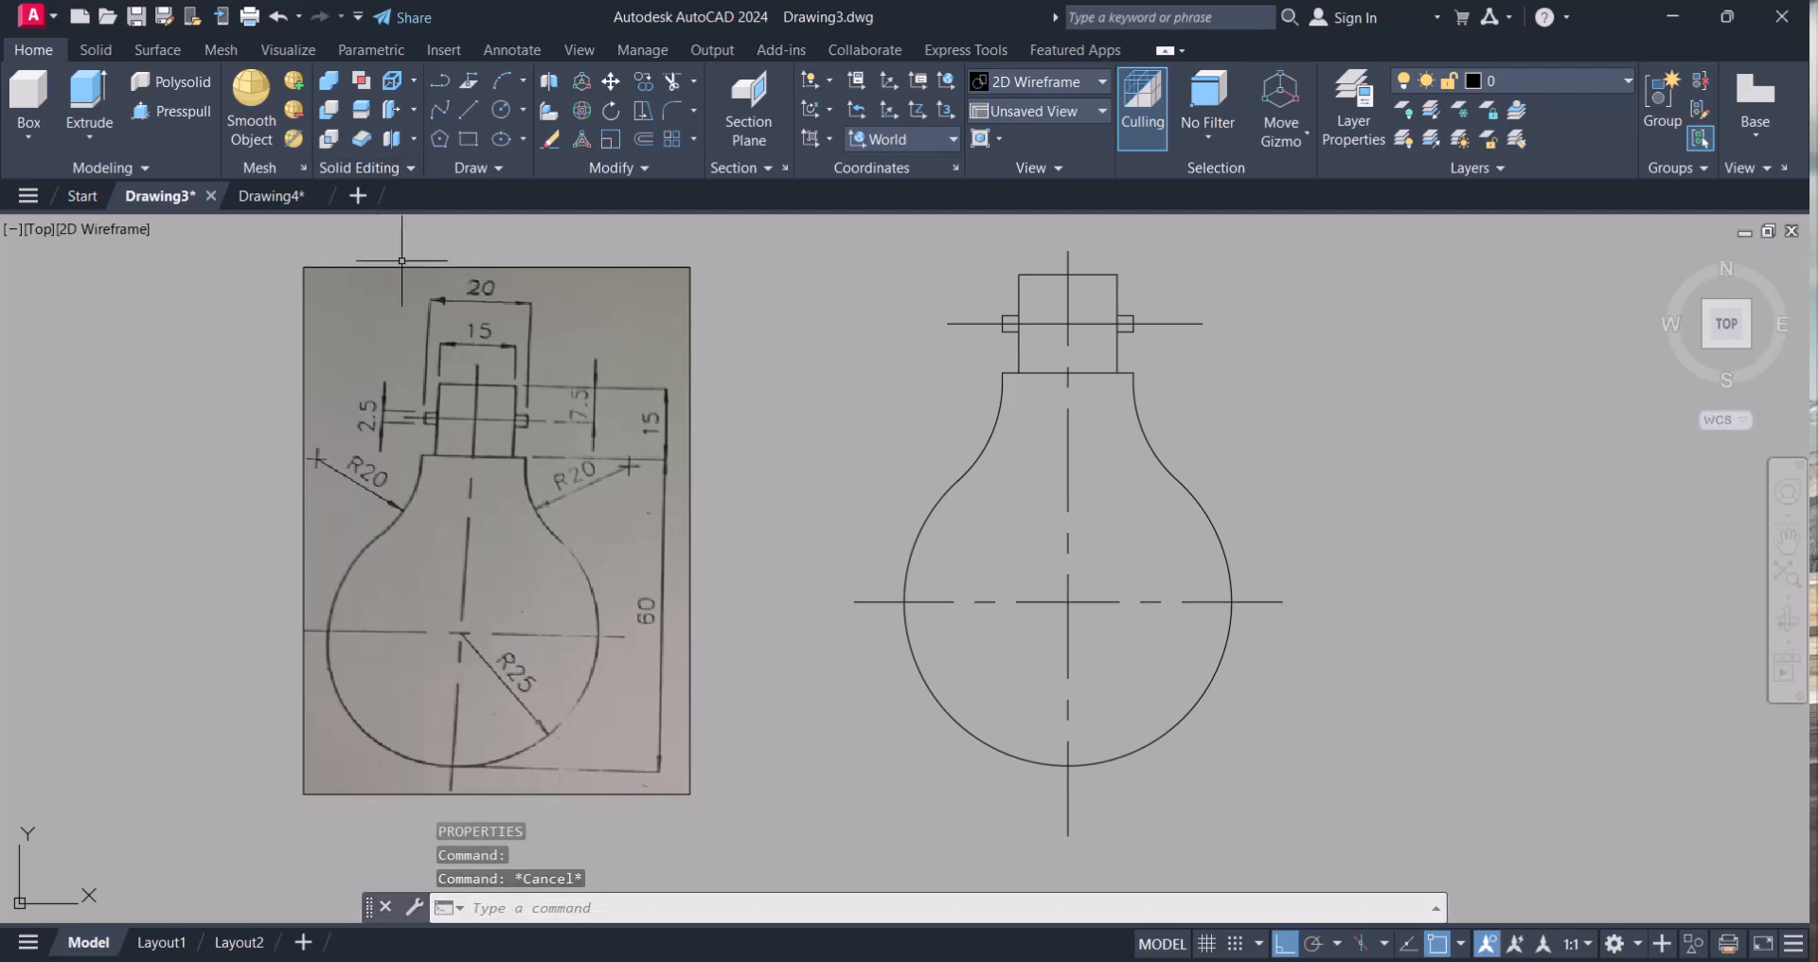
- Open the Dimension Style Manager with ISO-25 current from the Annotate tab
left_click(510, 49)
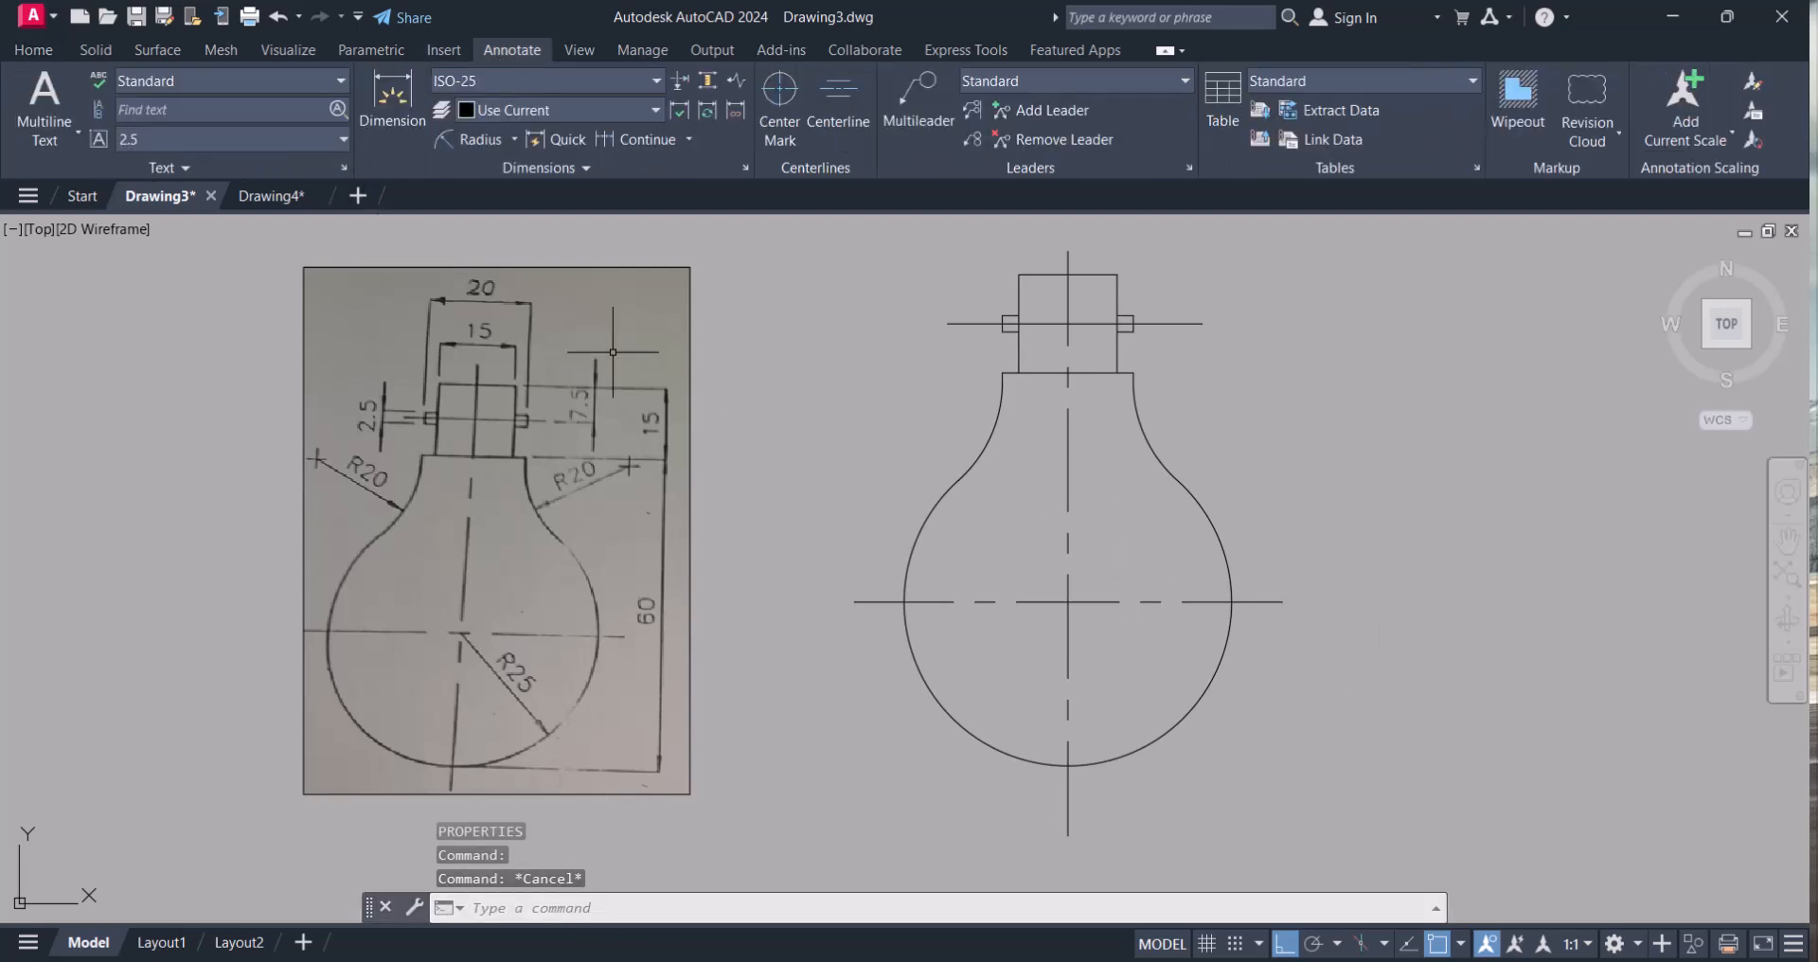
mouse_move(1104, 885)
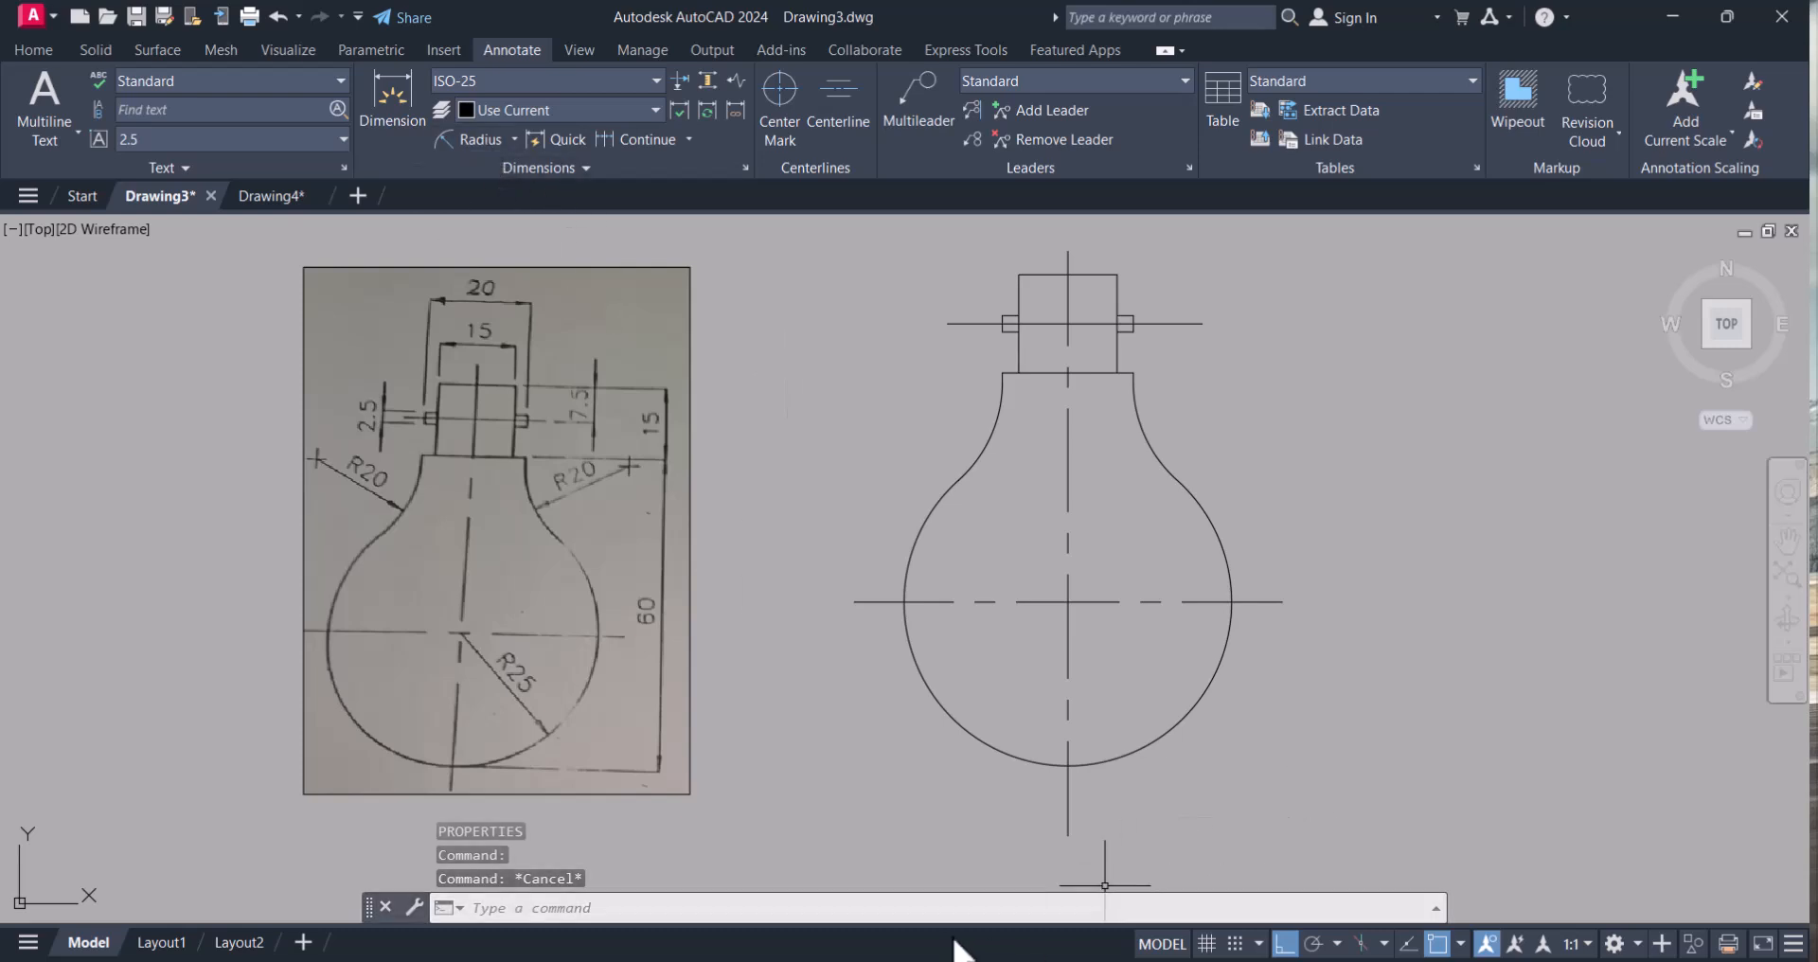
type("d")
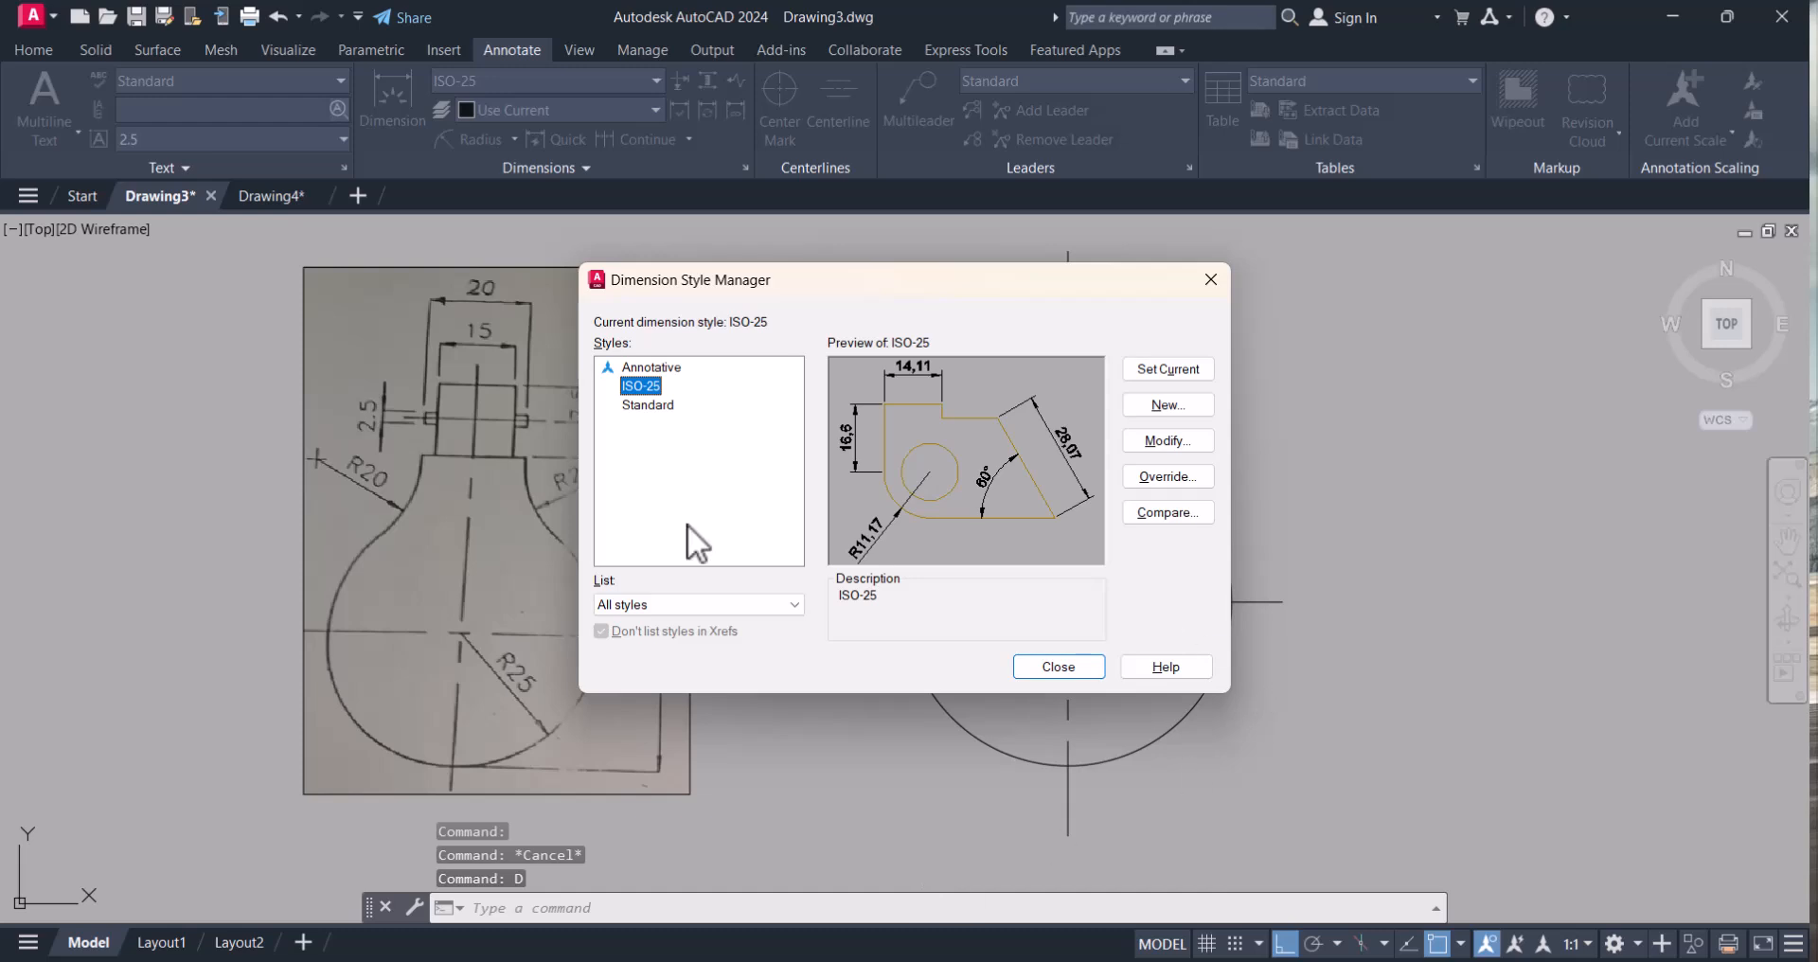
mouse_move(719, 411)
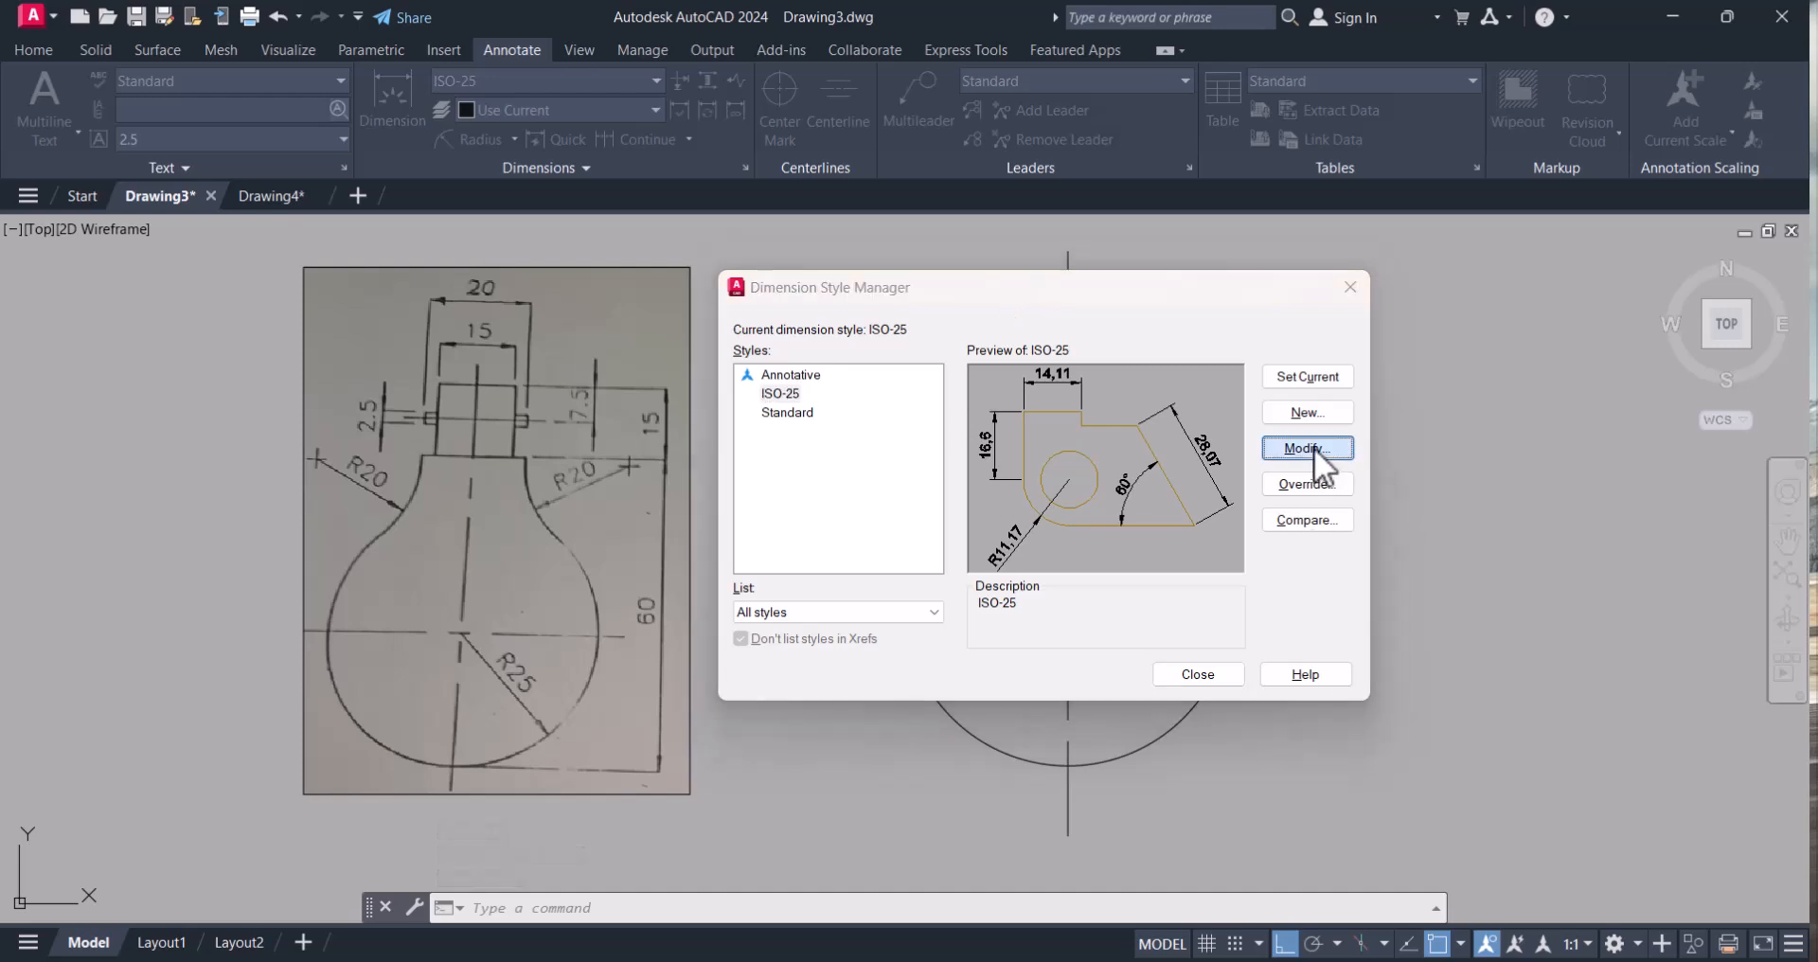
- Modify ISO-25 so dimension lines draw in blue and extension lines in red
left_click(1305, 449)
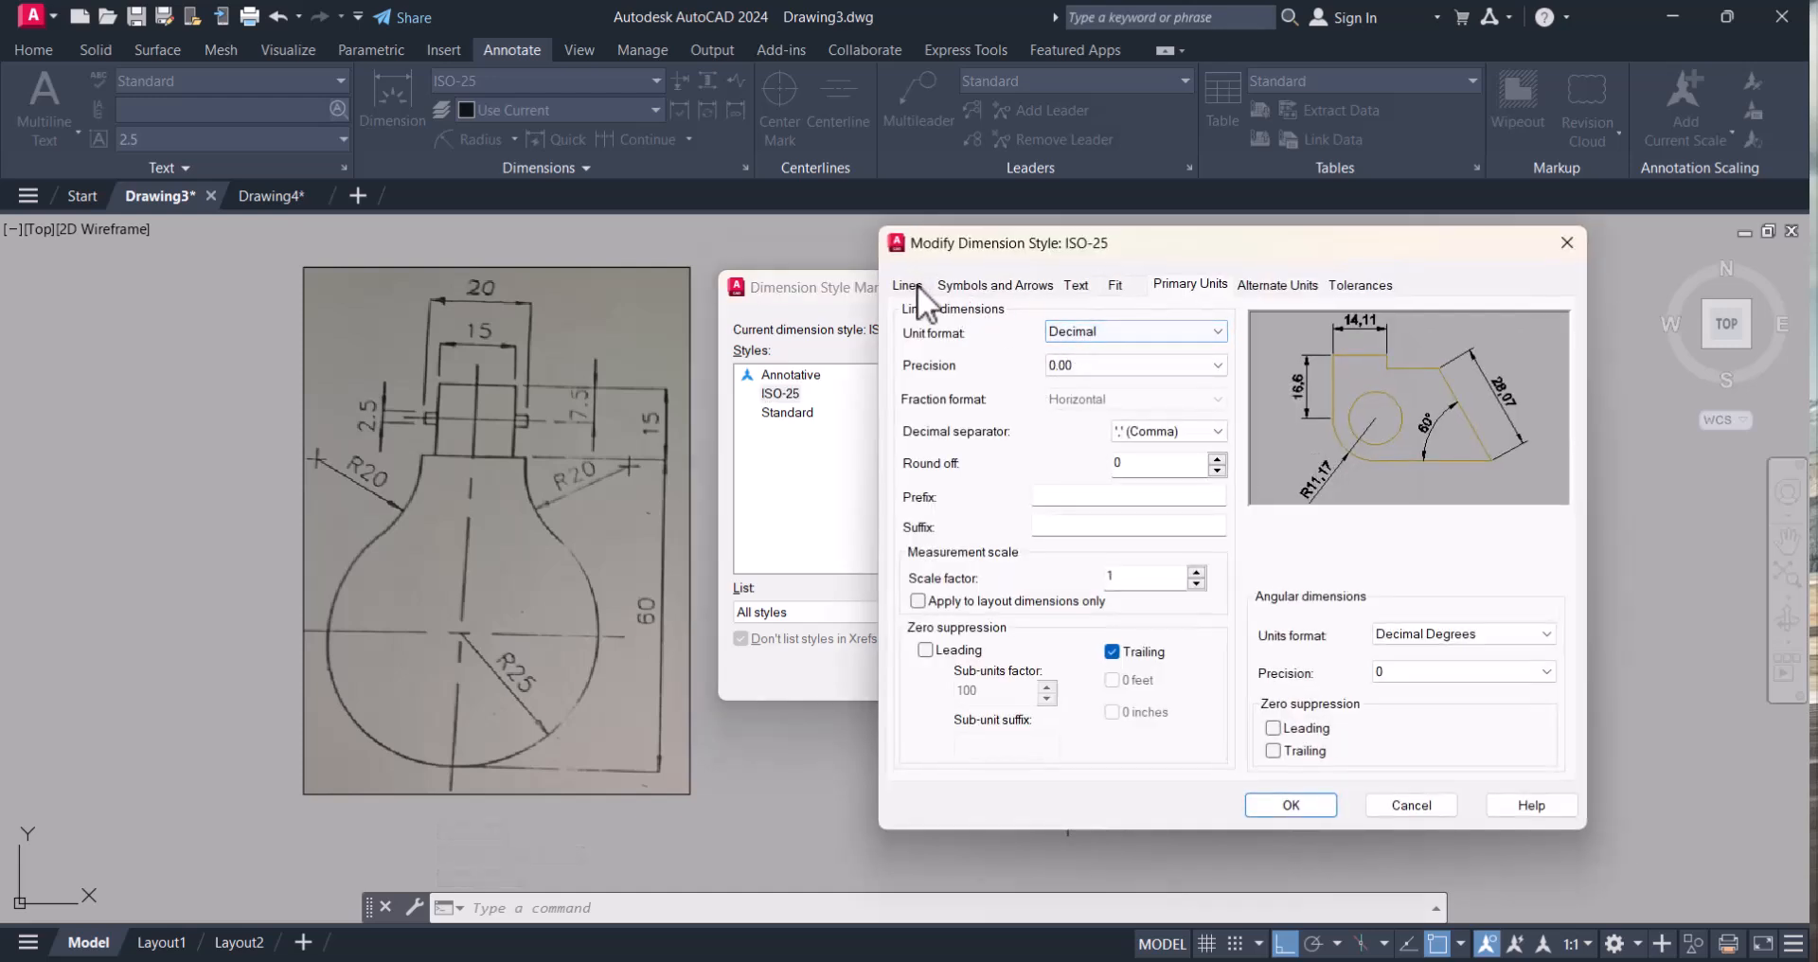
left_click(907, 286)
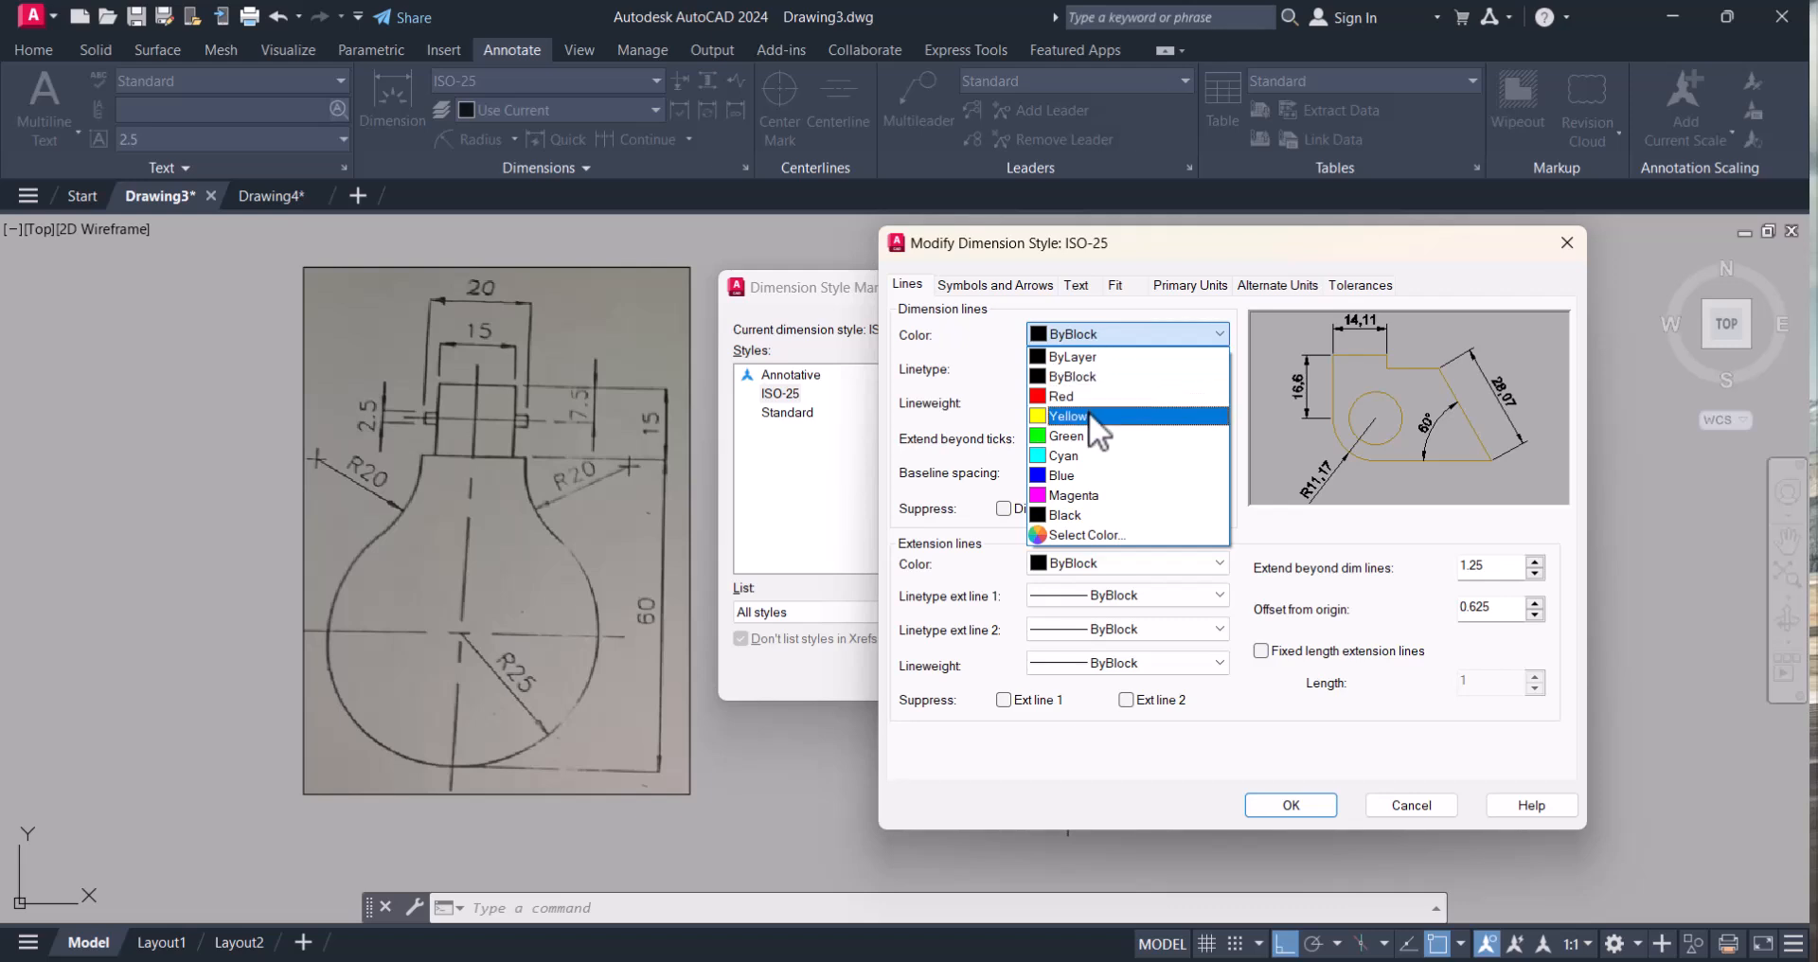
left_click(1065, 435)
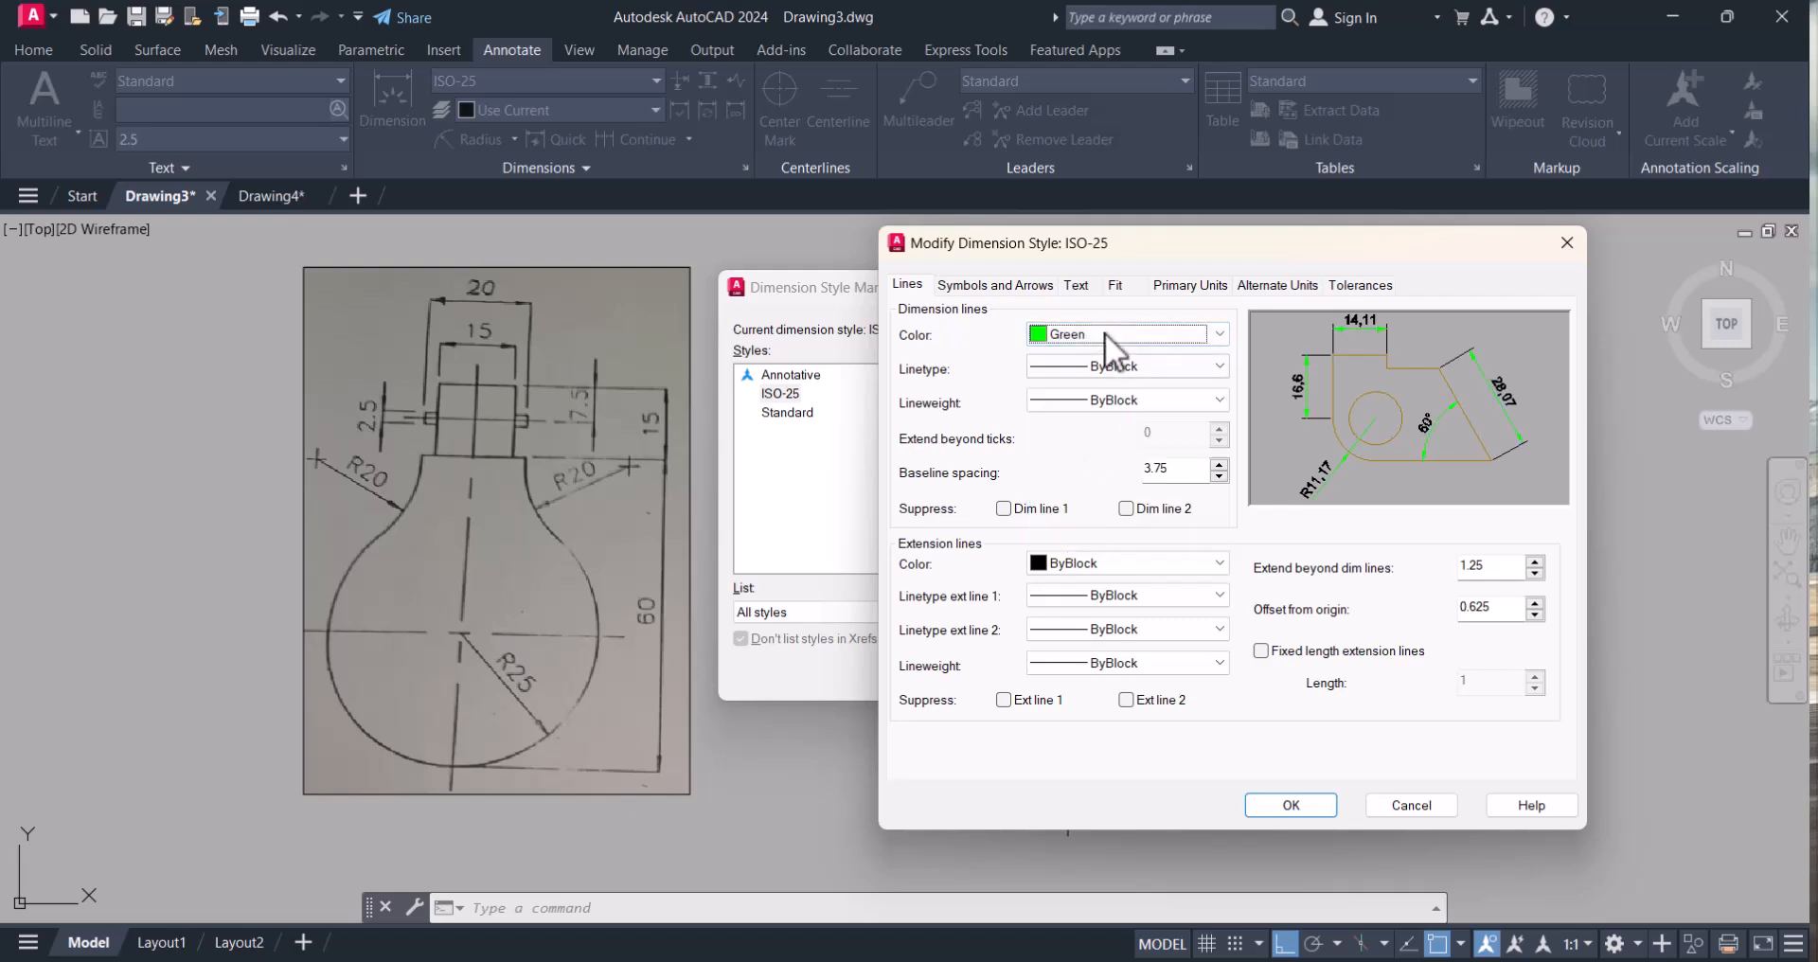
left_click(1118, 334)
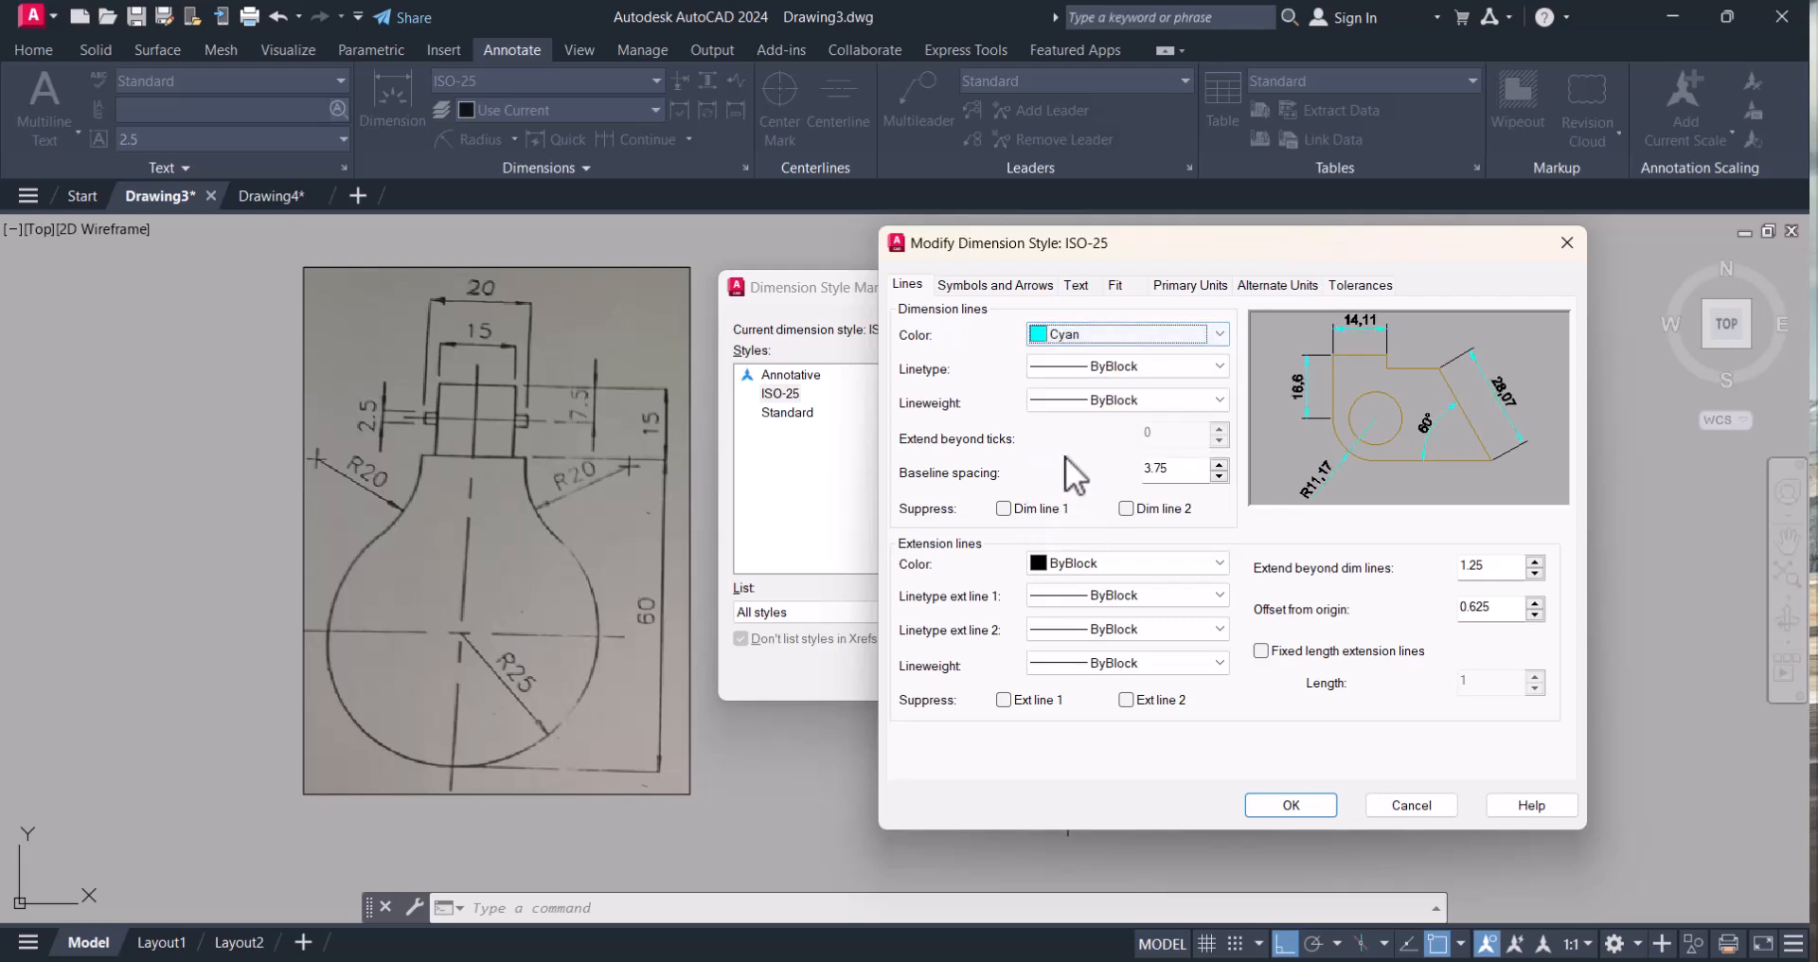
left_click(1215, 333)
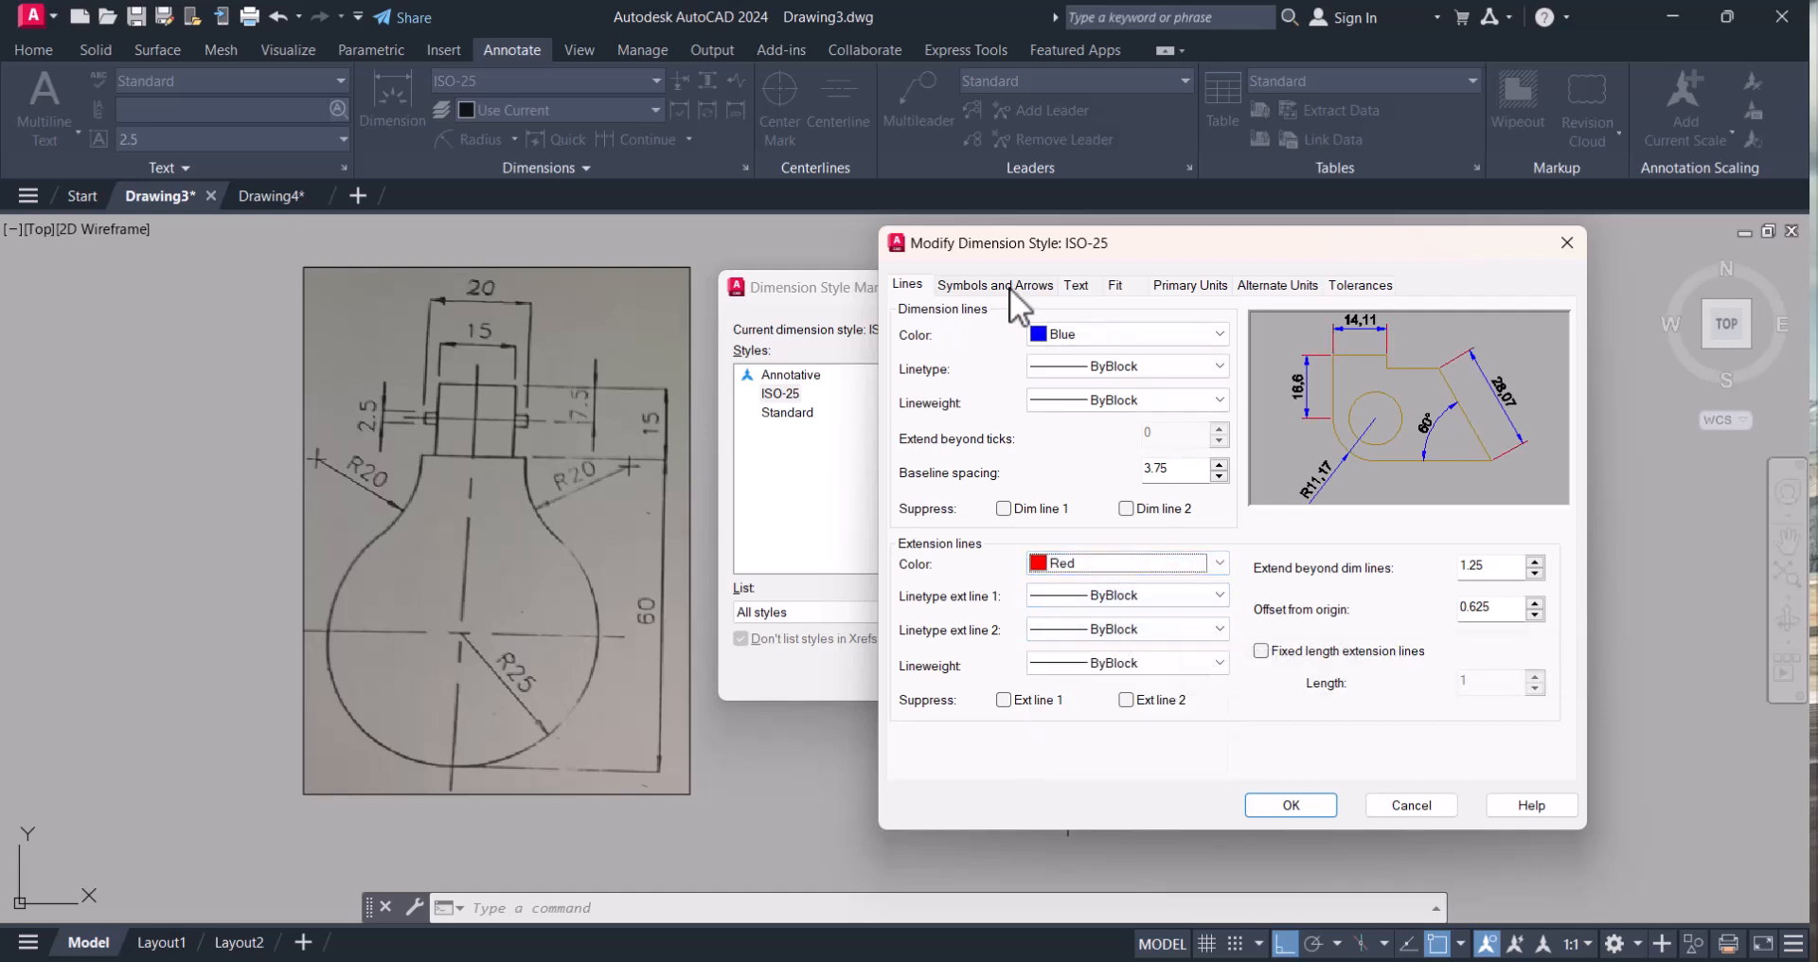
left_click(994, 284)
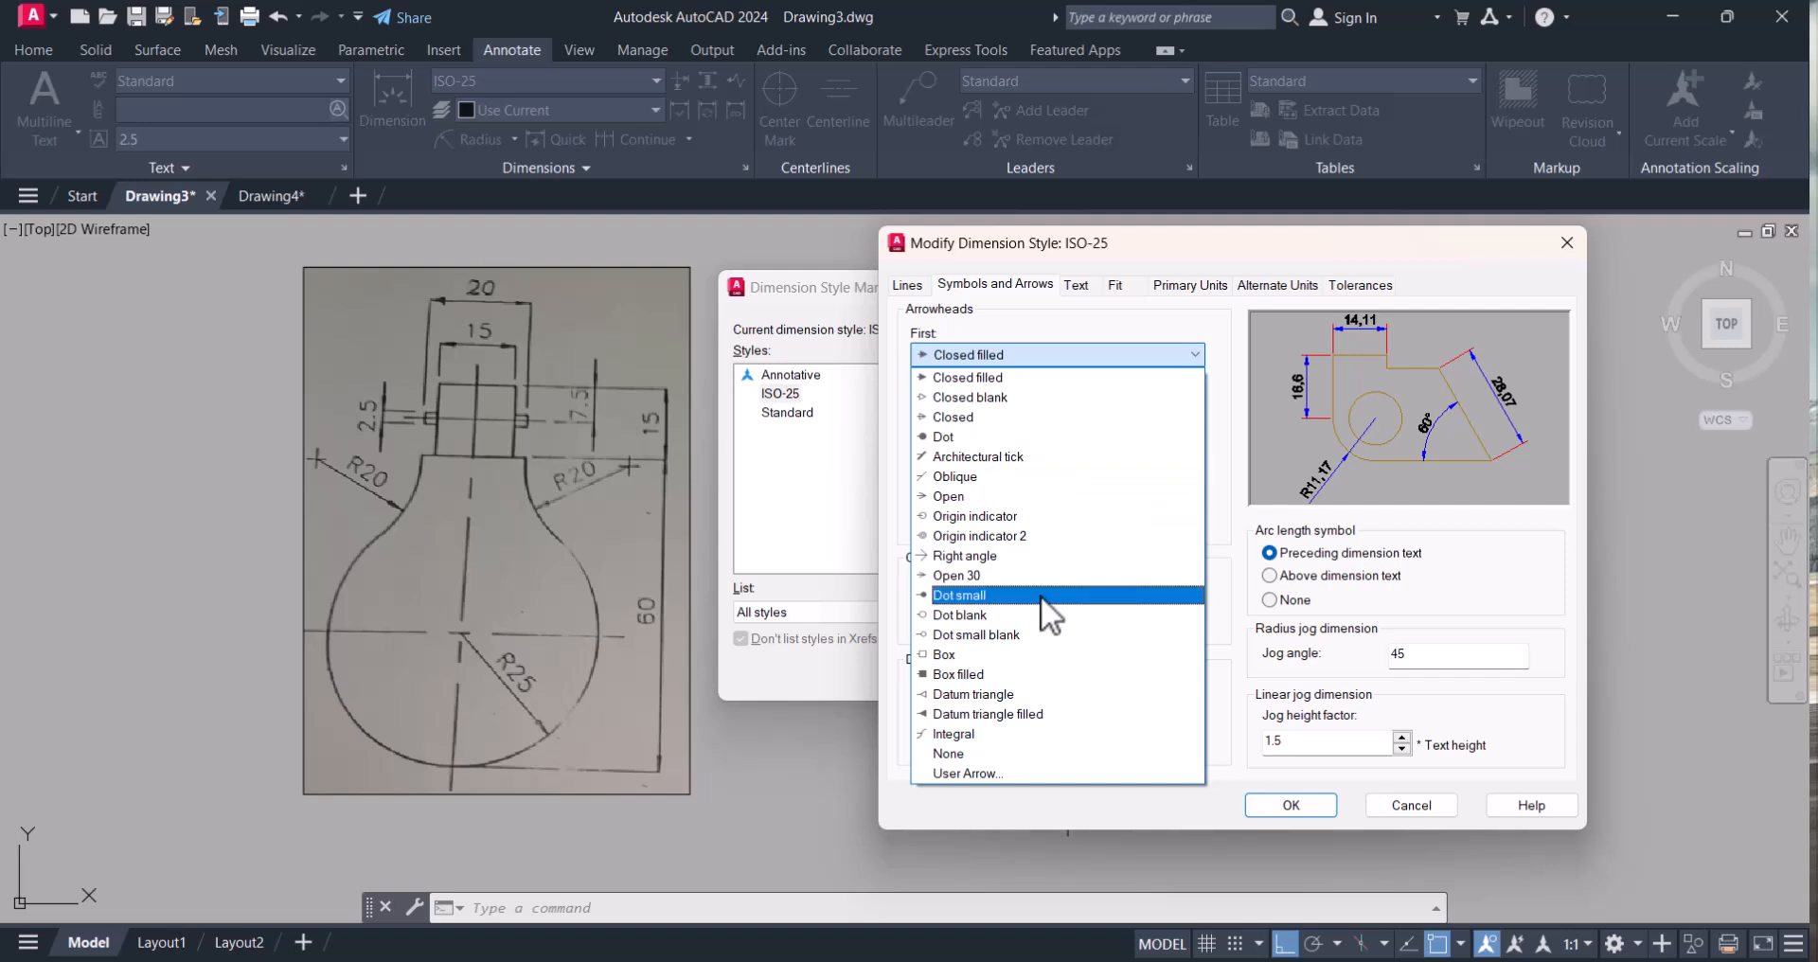
- Keep ISO-25 arrowheads as Closed filled at size 2.5 and move to text settings
left_click(965, 354)
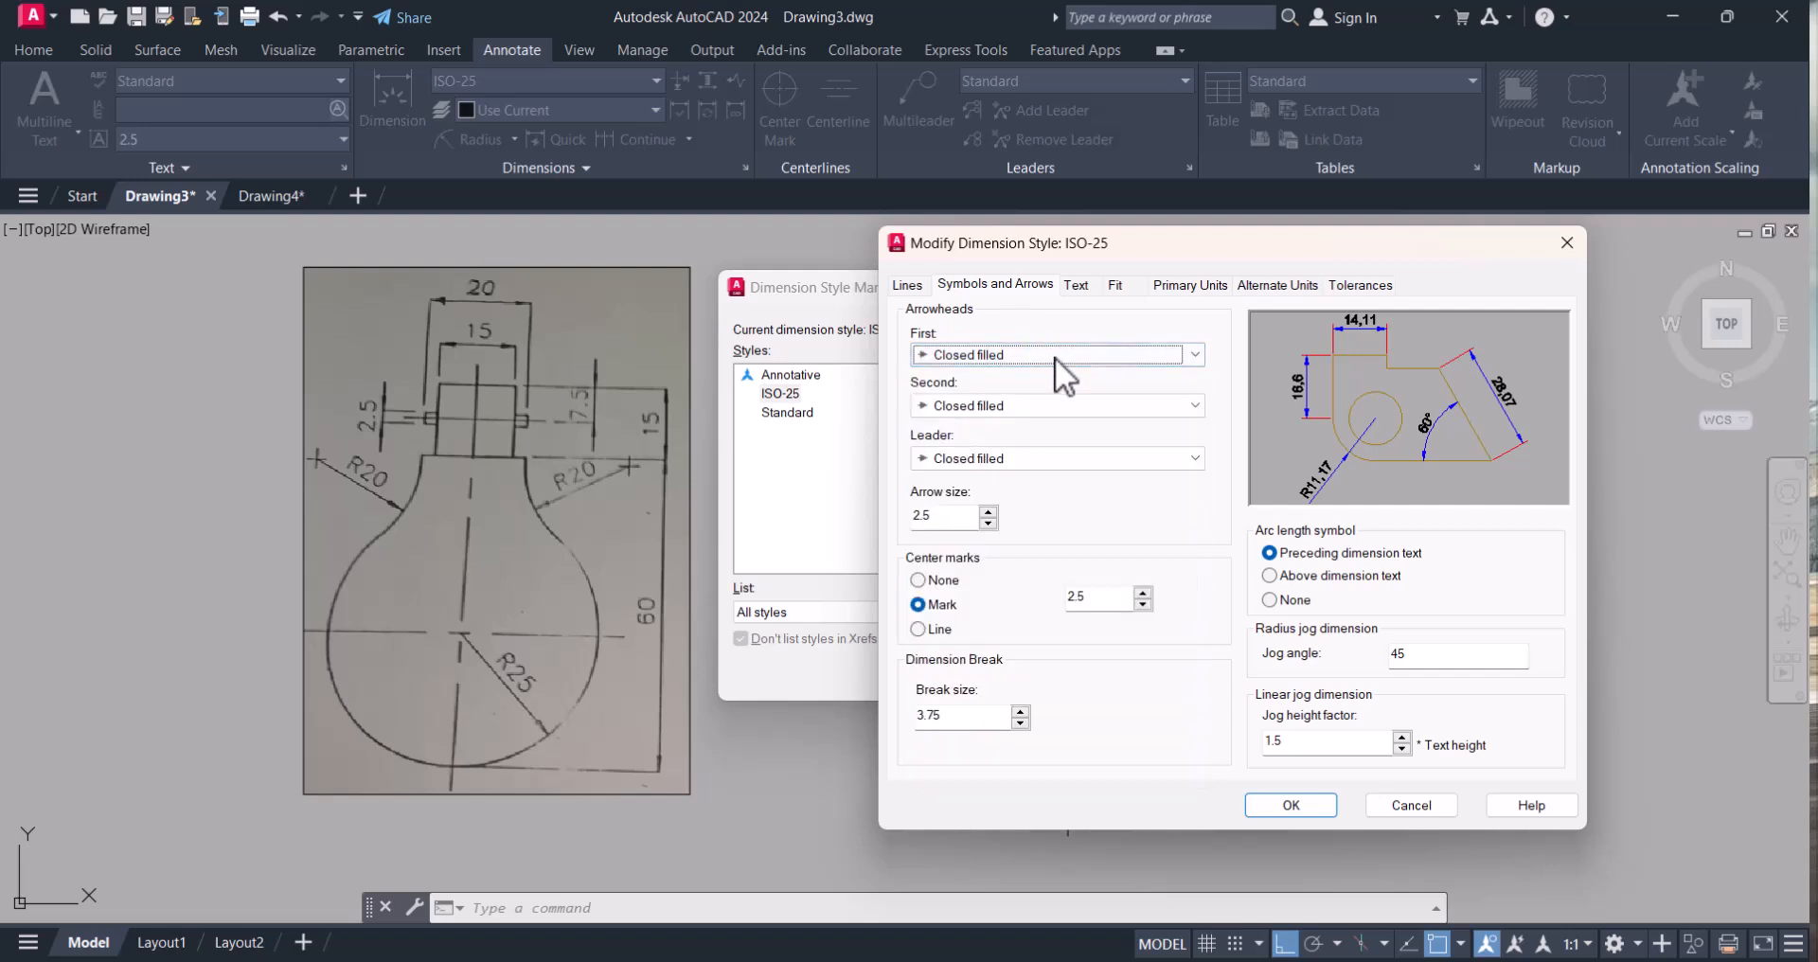
left_click(943, 515)
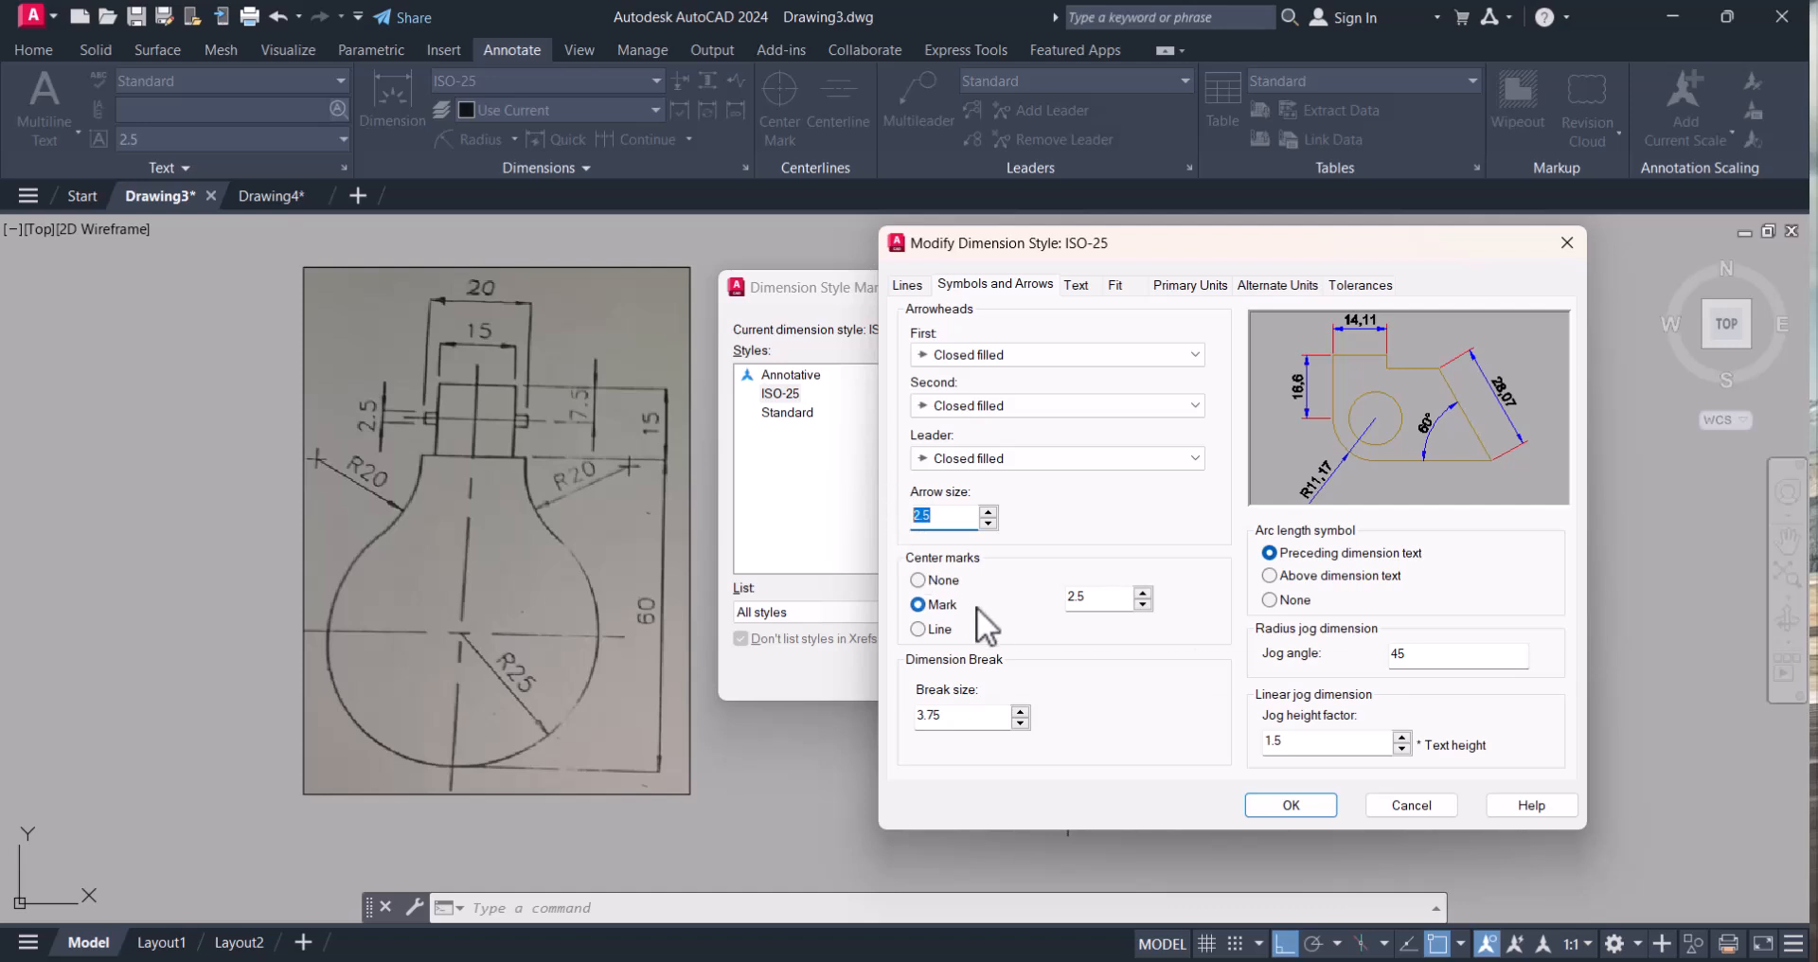
mouse_move(1009, 632)
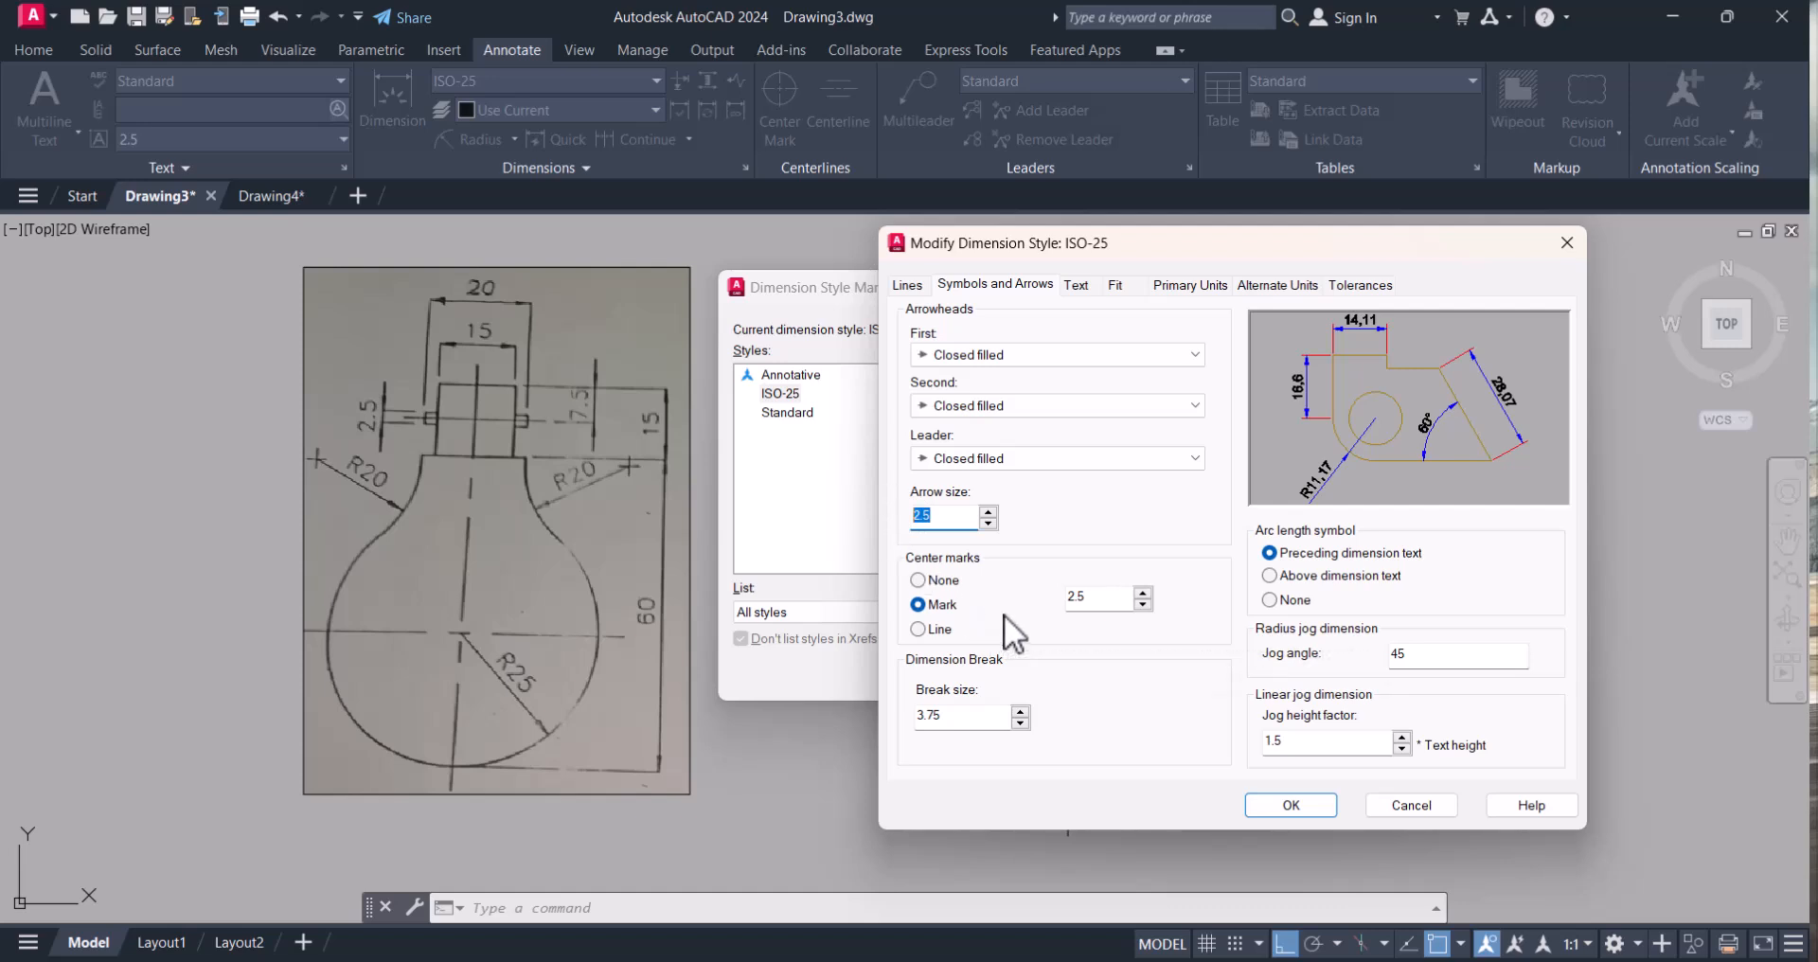
mouse_move(1083, 307)
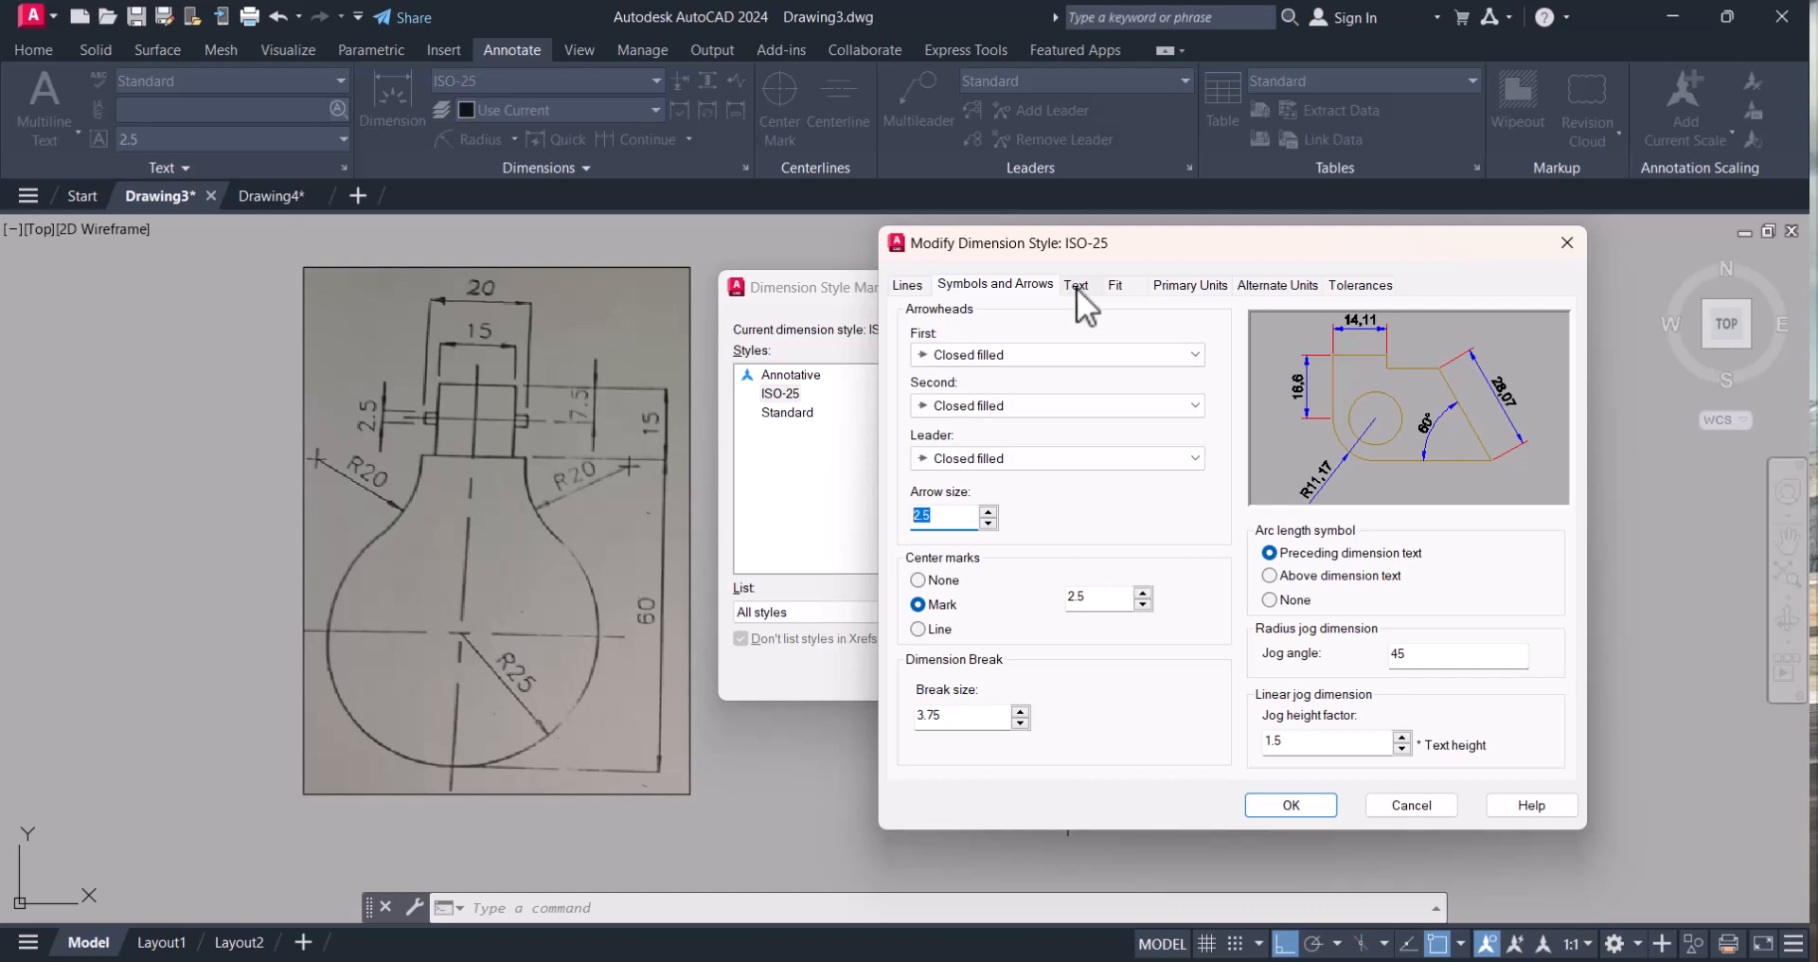
left_click(1076, 286)
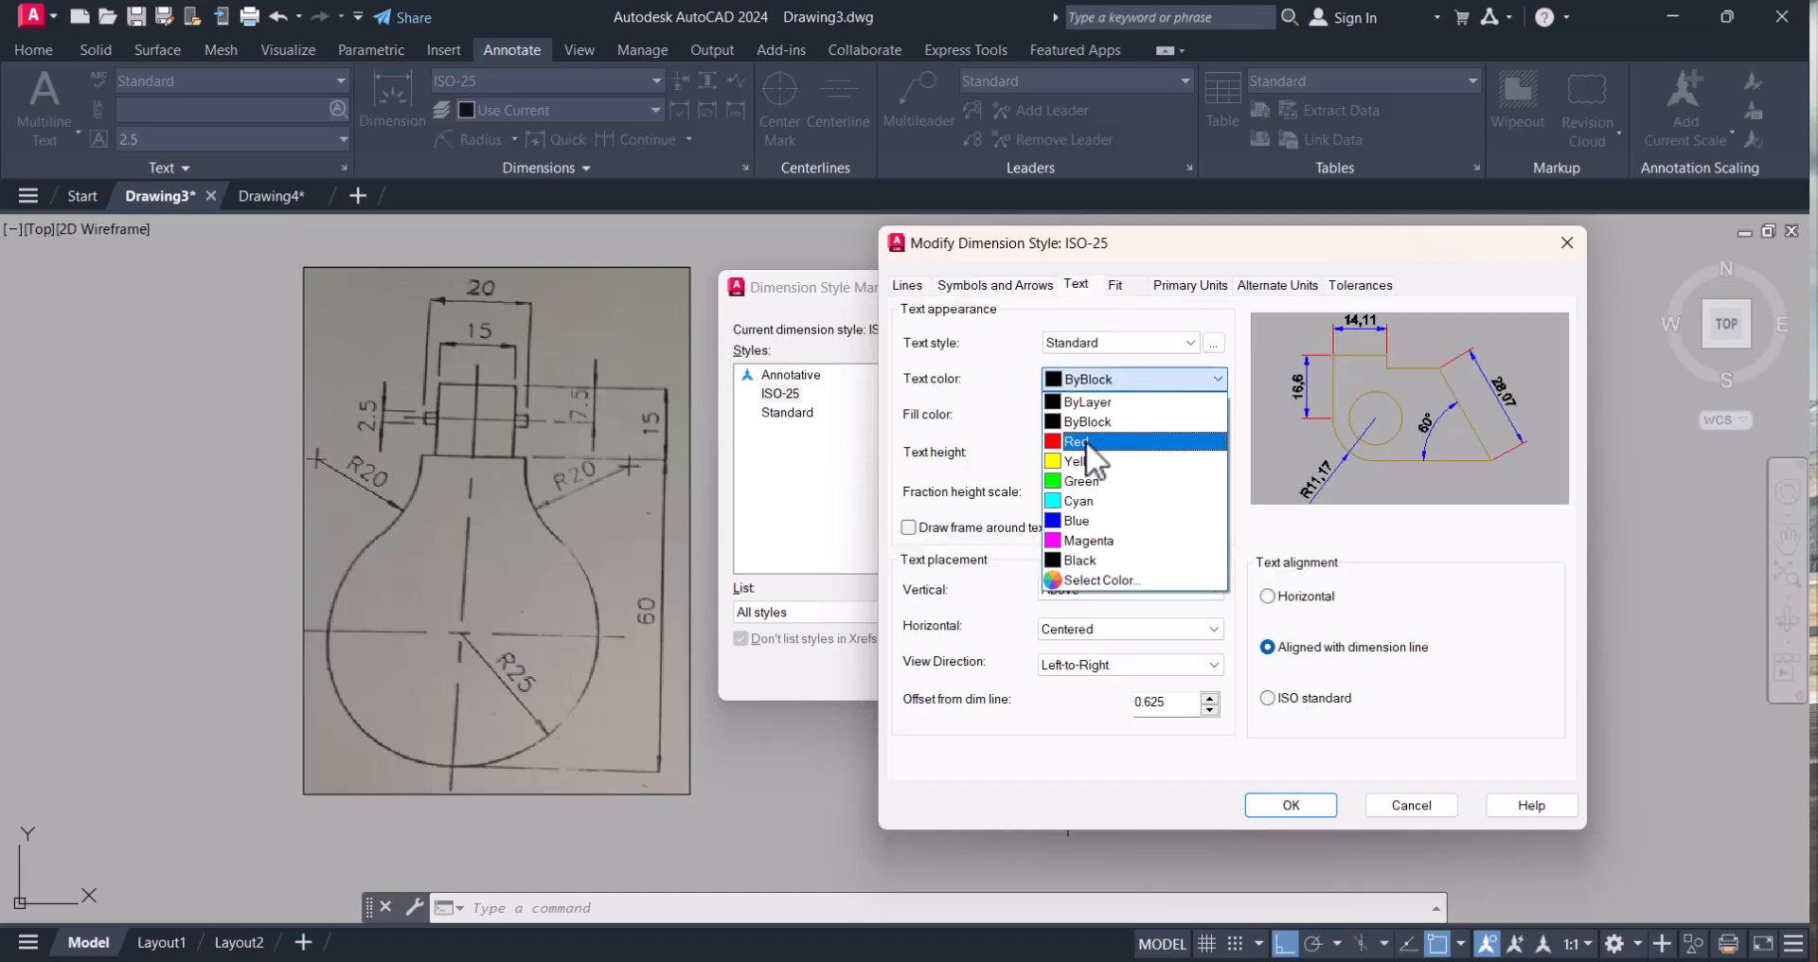
- Set ISO-25 dimension text to red, centered, with ISO-standard alignment and apply it
left_click(1078, 441)
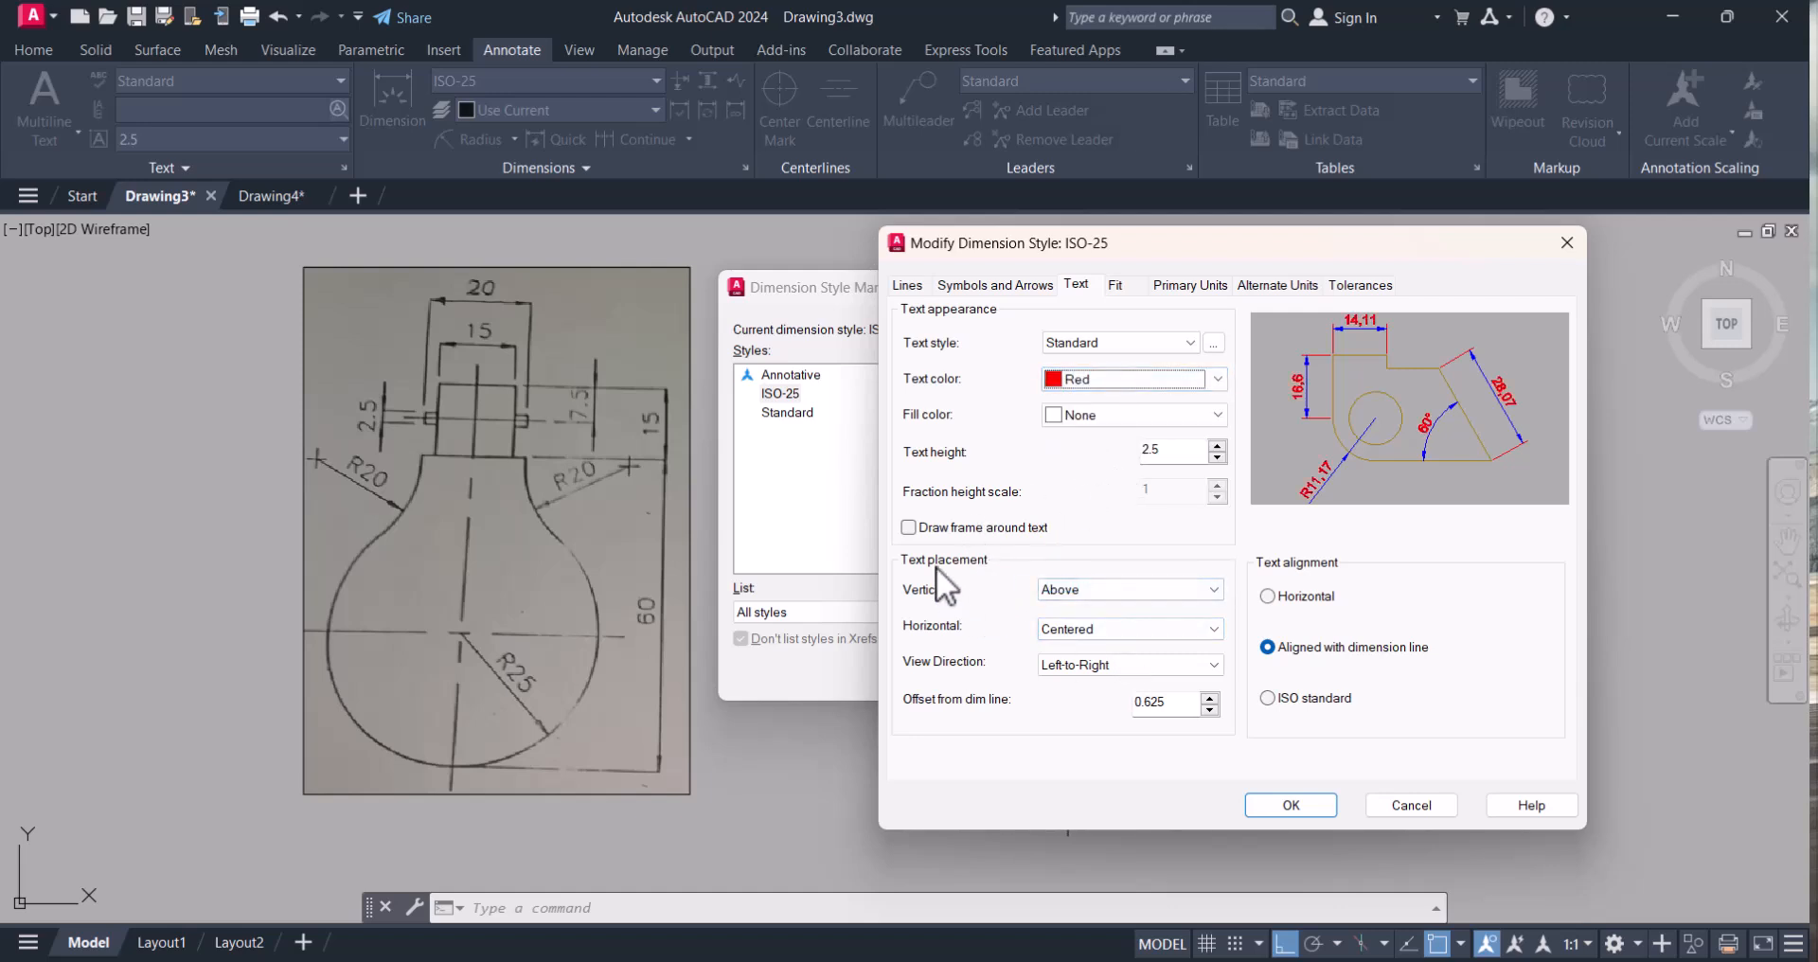
left_click(1216, 589)
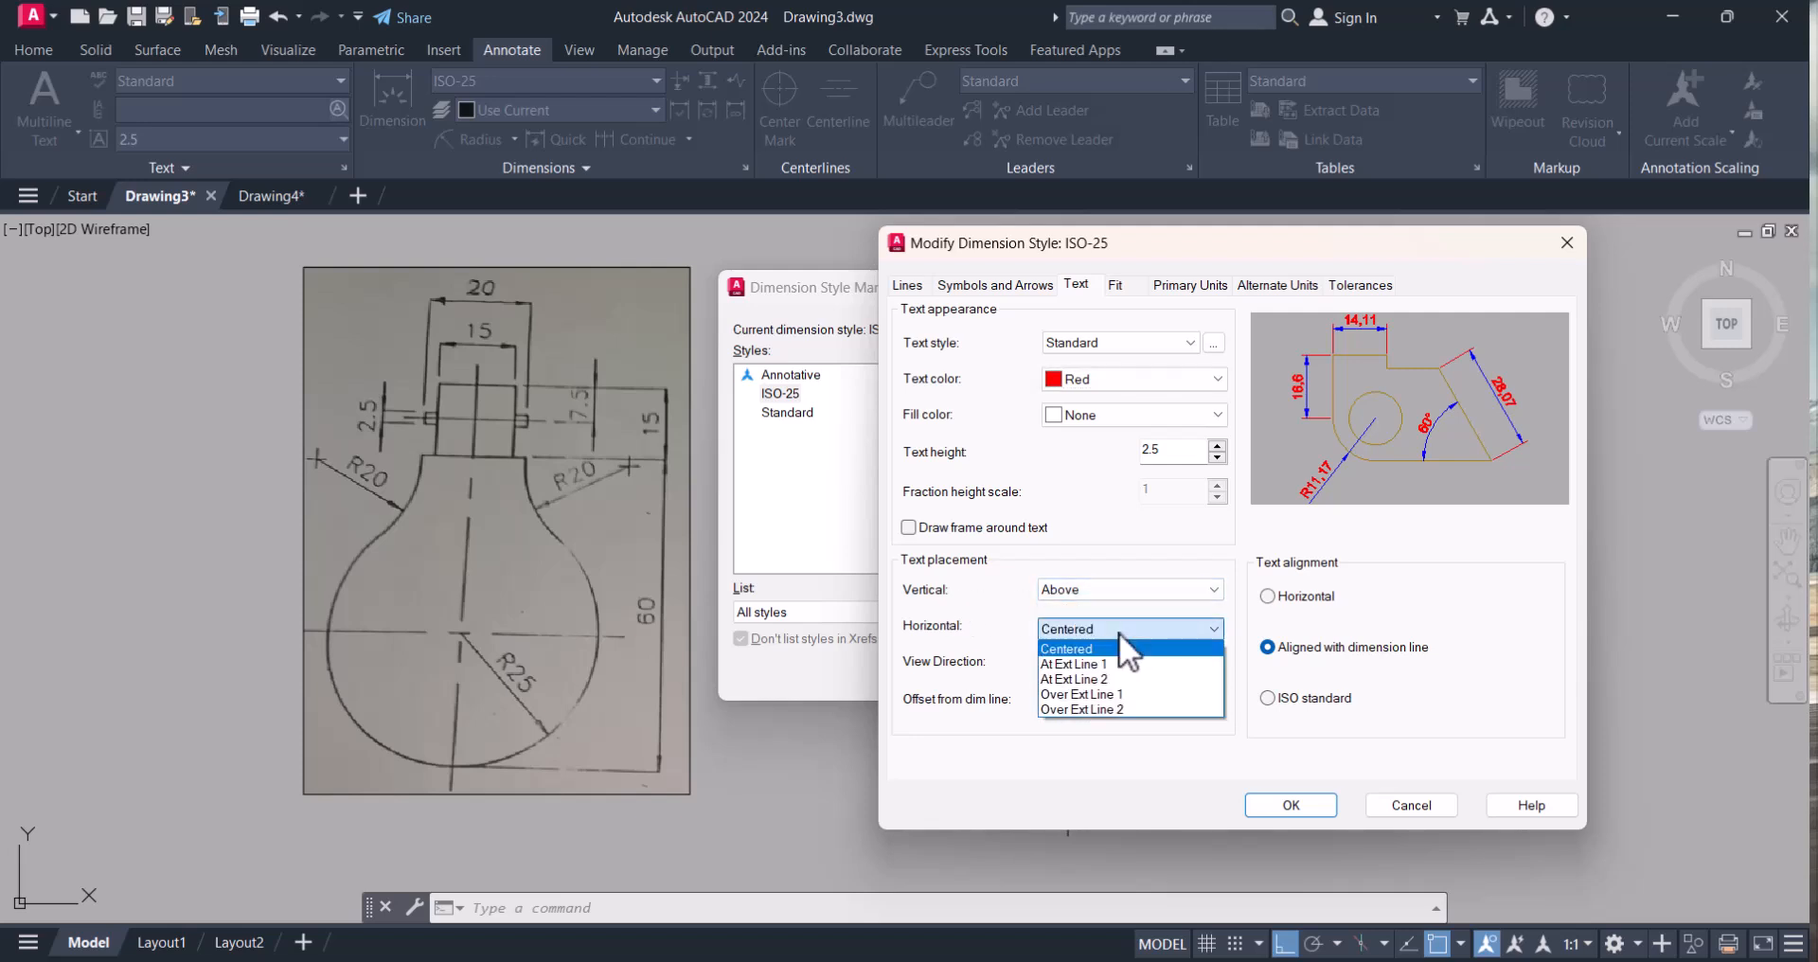
left_click(1066, 629)
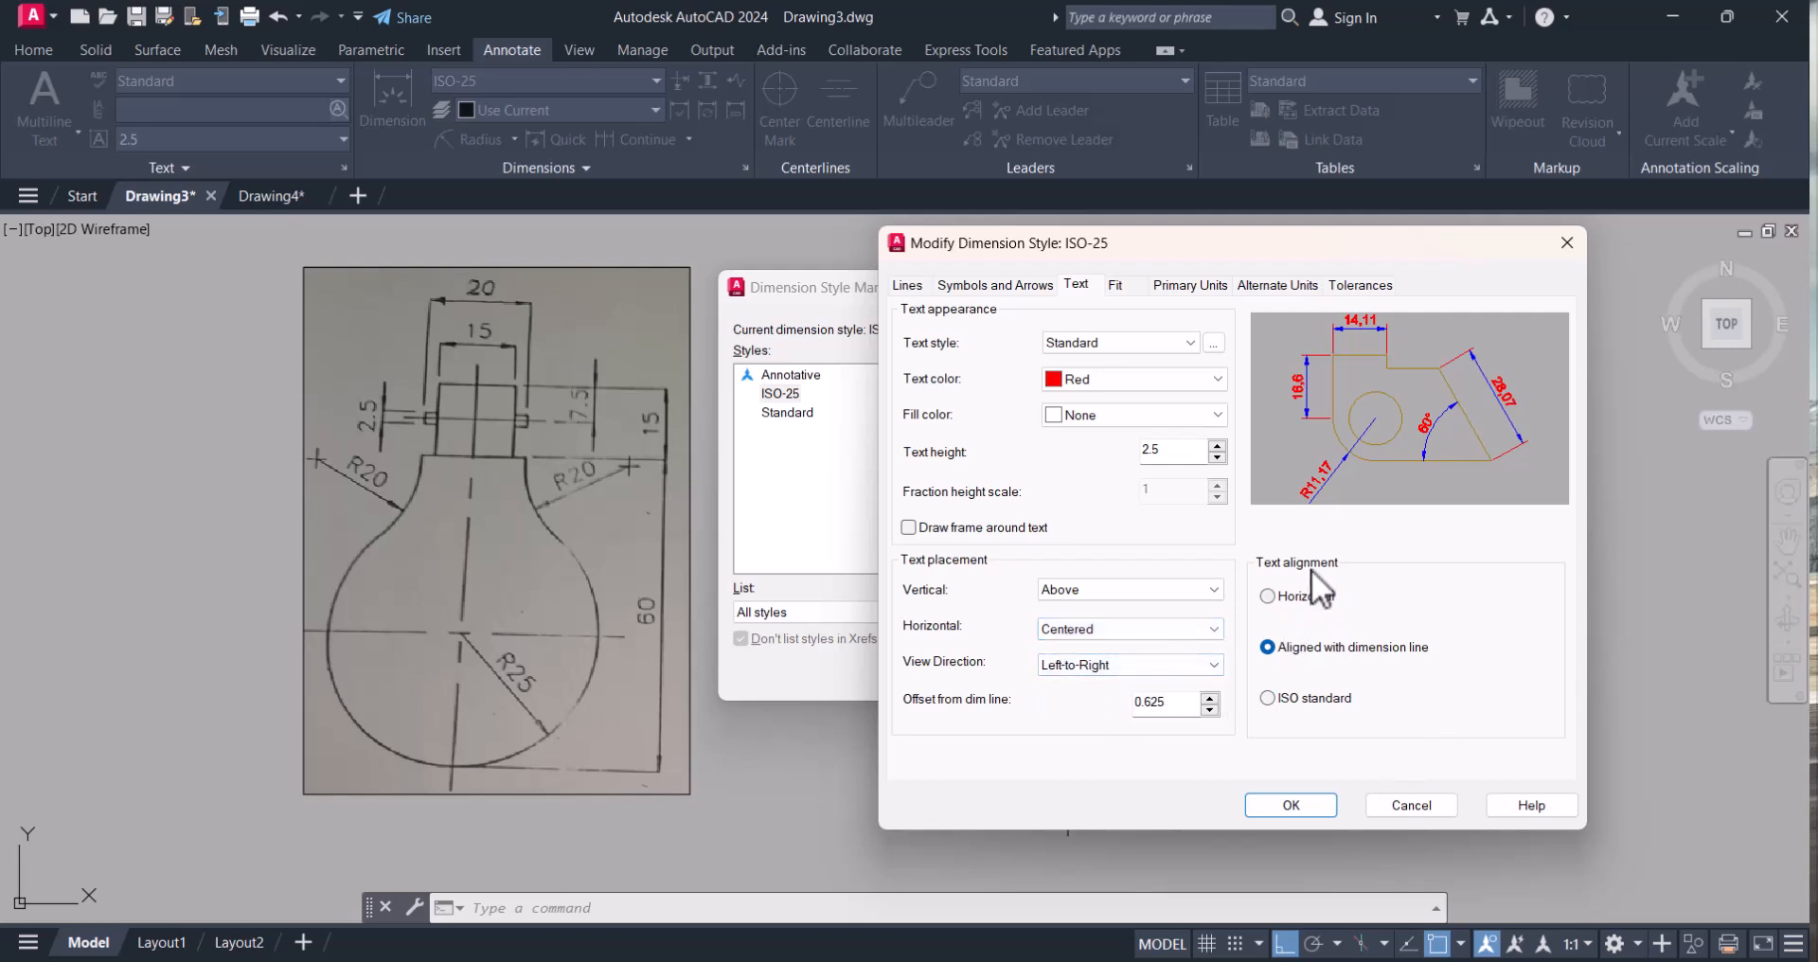
left_click(1267, 597)
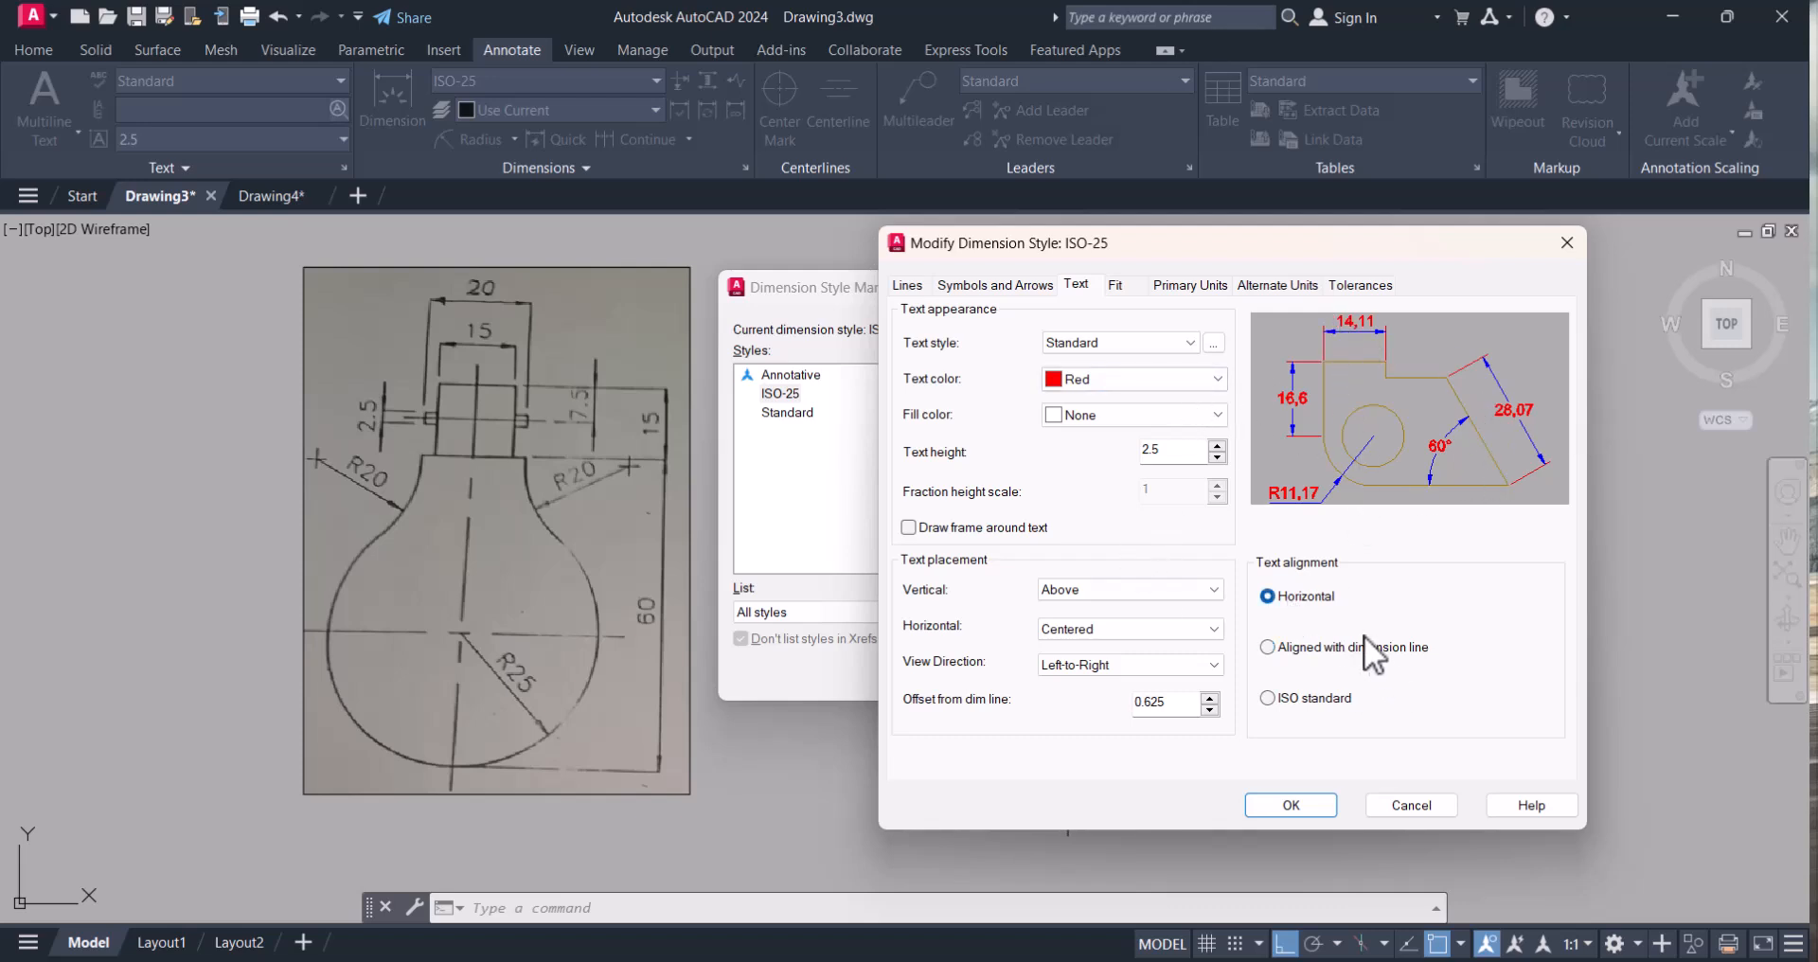
left_click(1267, 647)
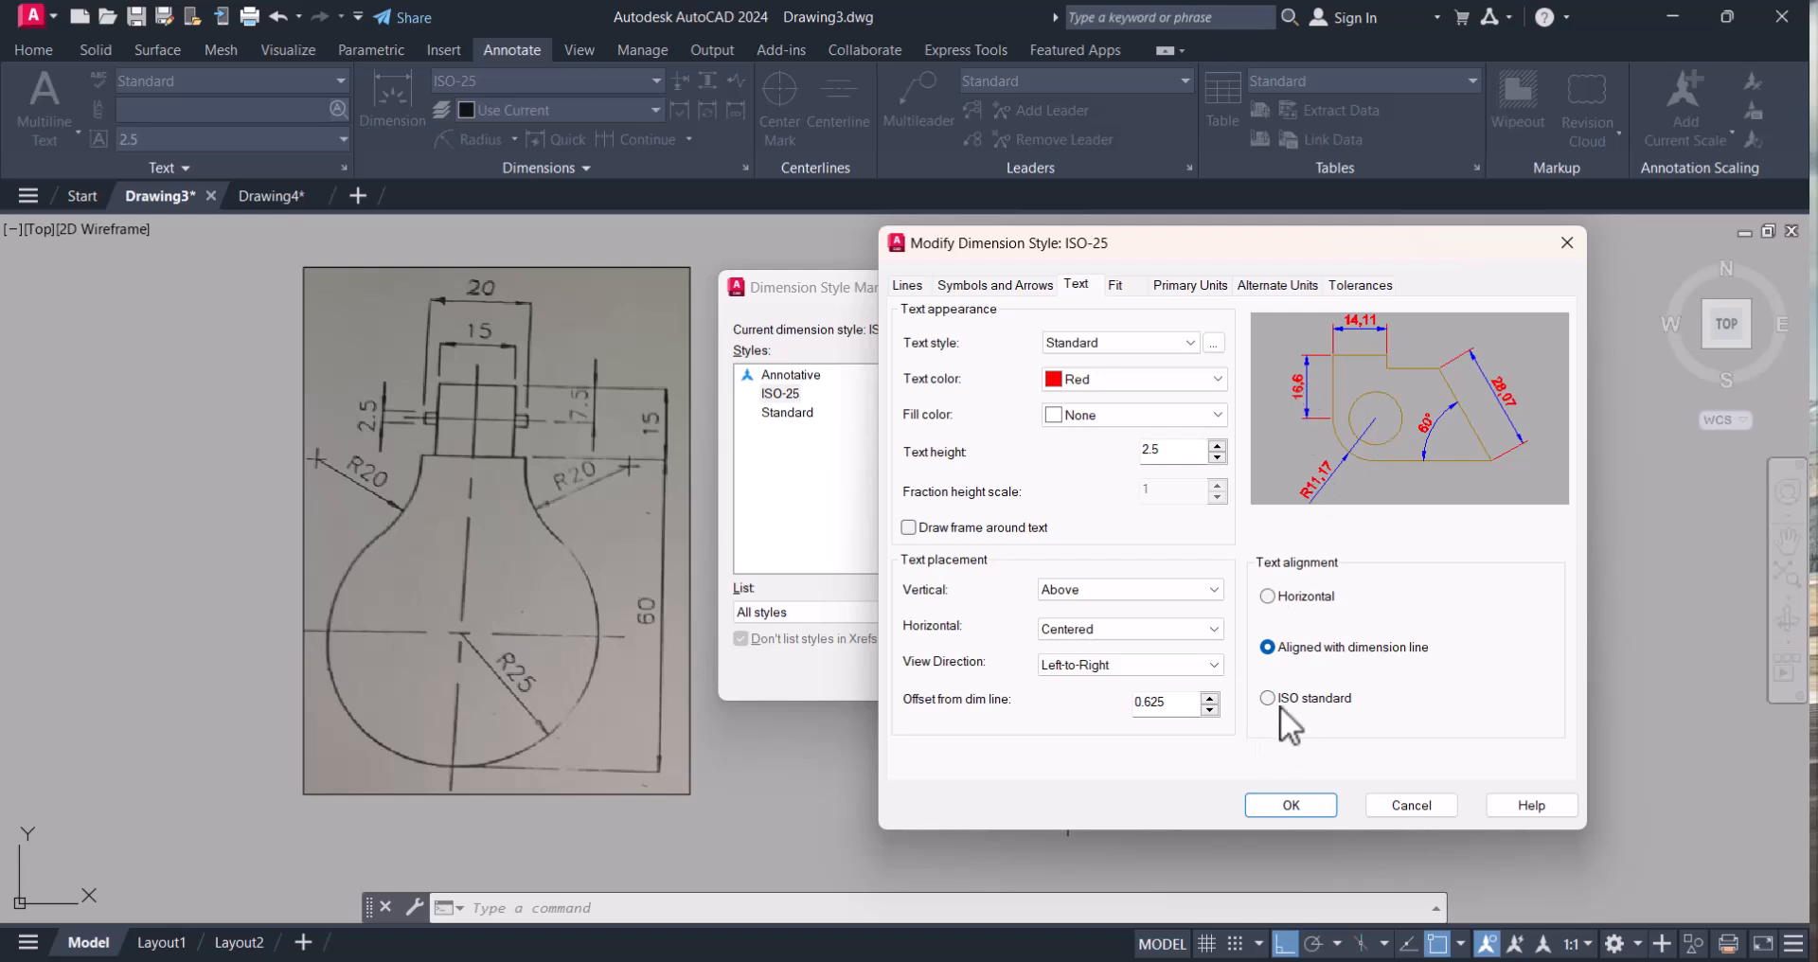
left_click(1267, 697)
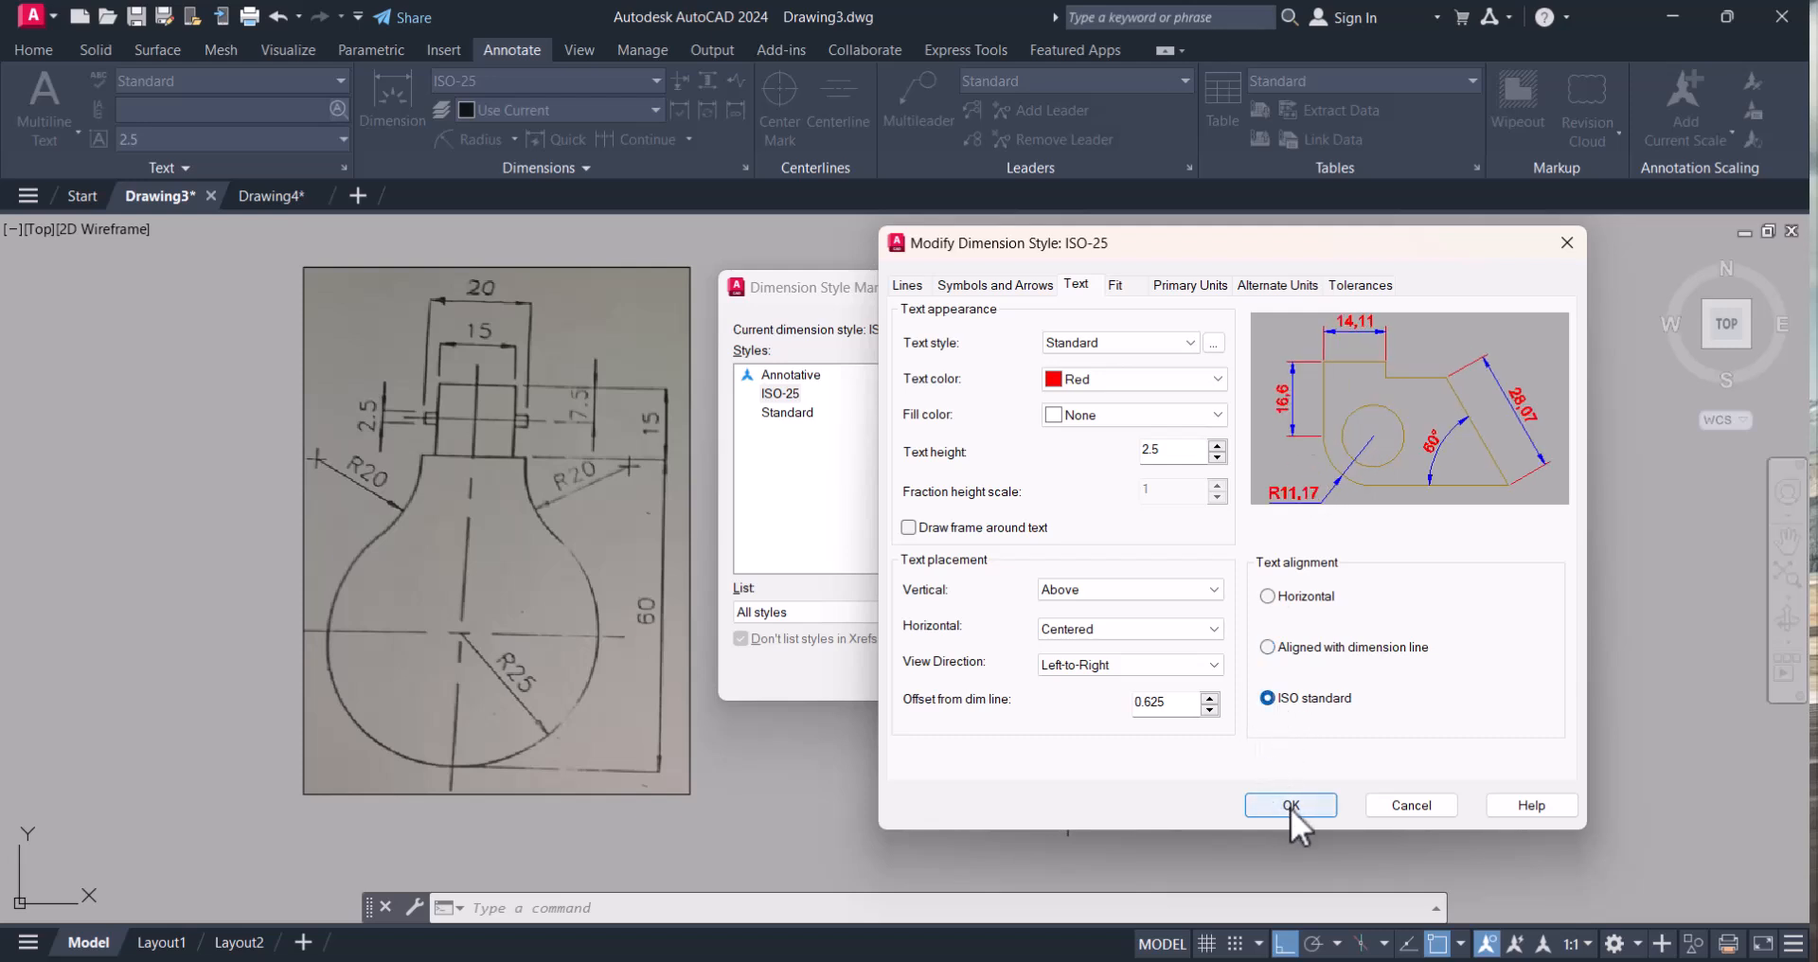
left_click(1290, 805)
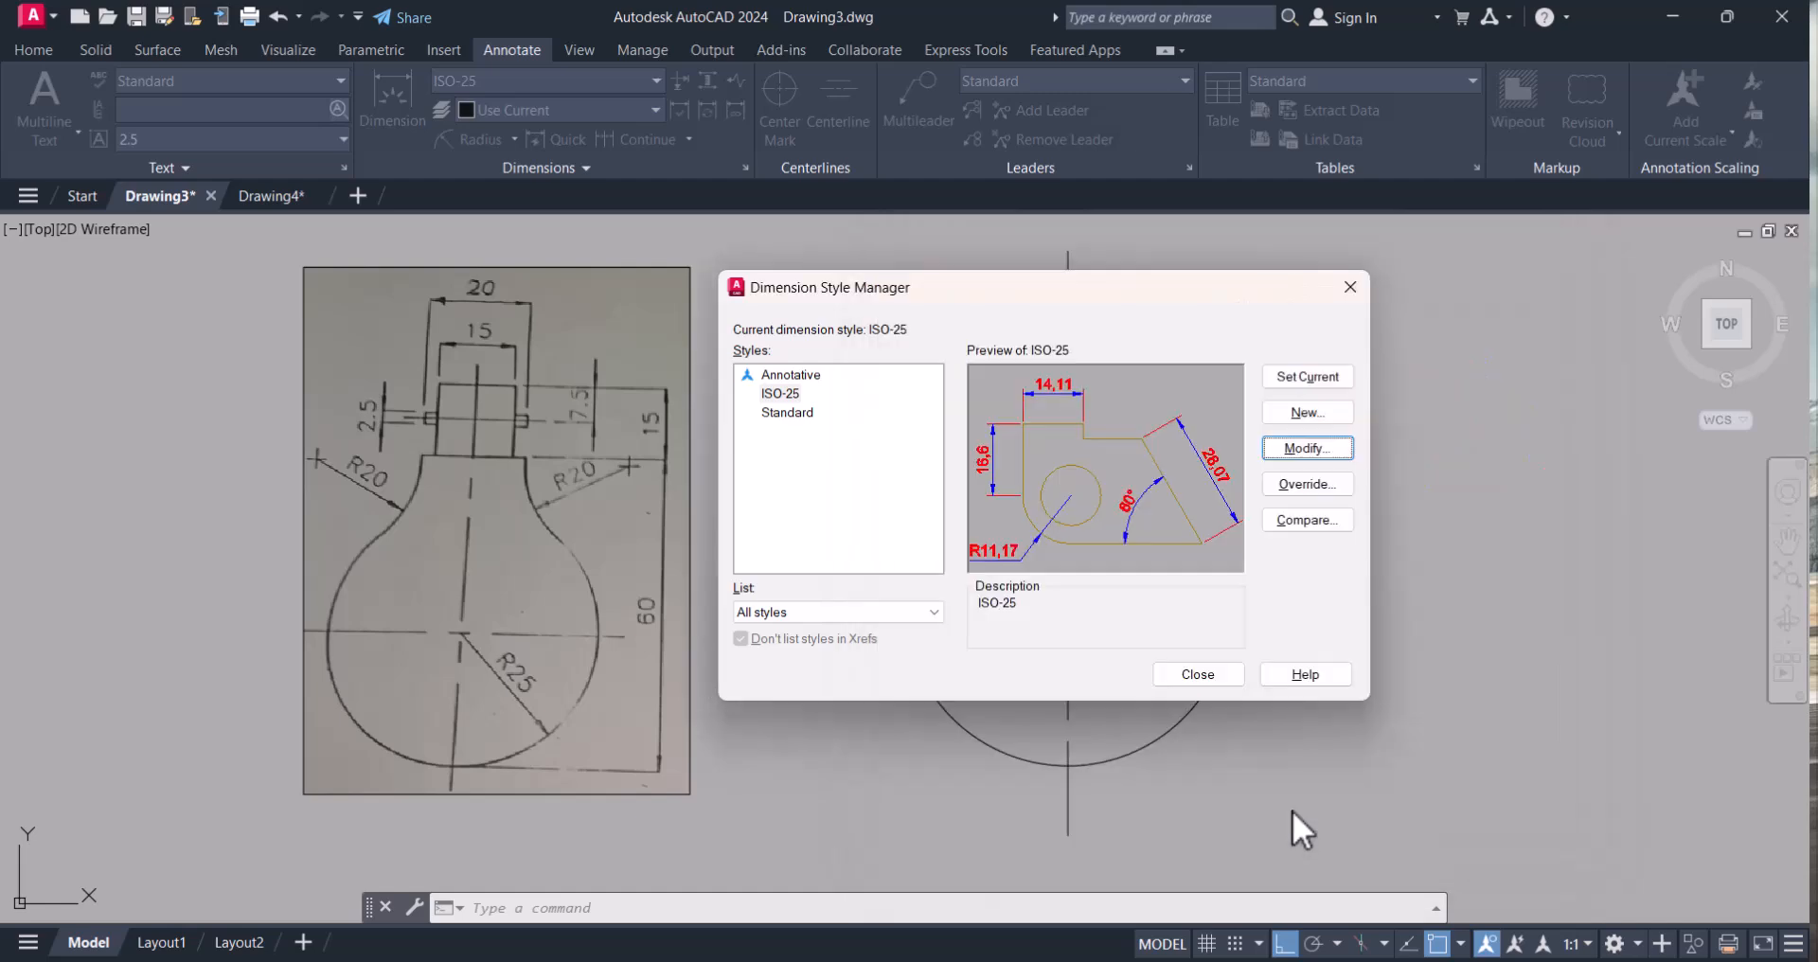
- Reopen ISO-25 for modification at its Primary Units settings
left_click(1305, 447)
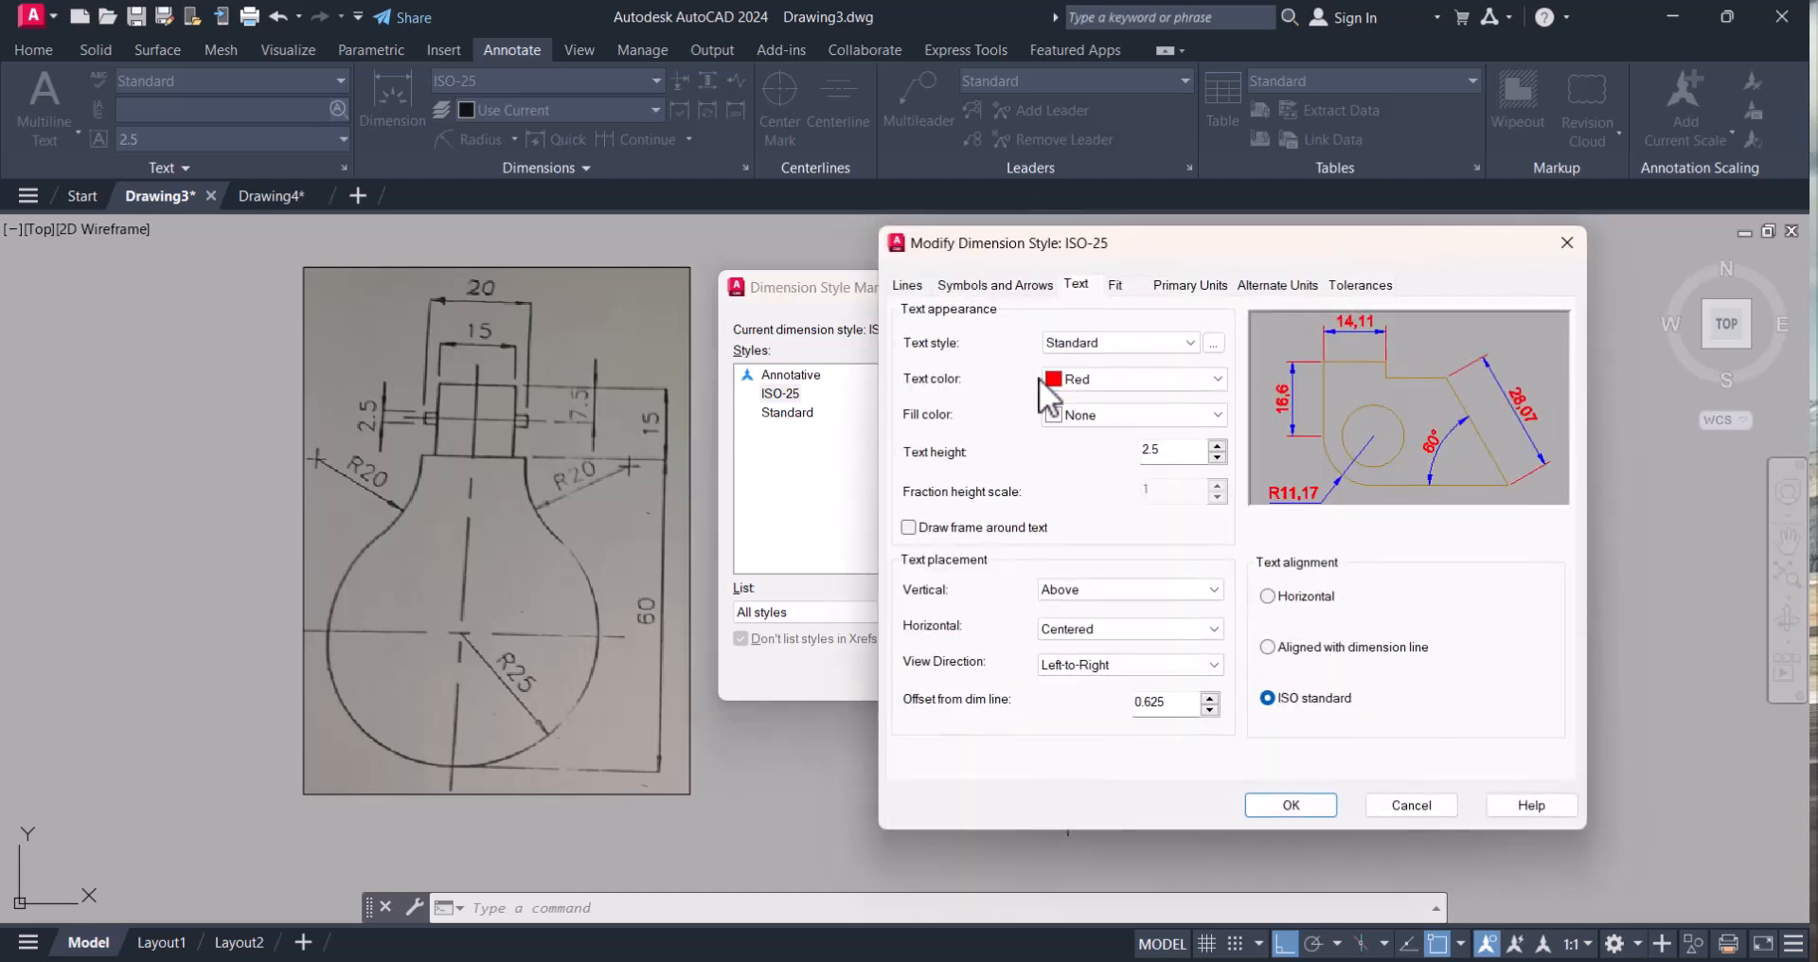
left_click(1189, 284)
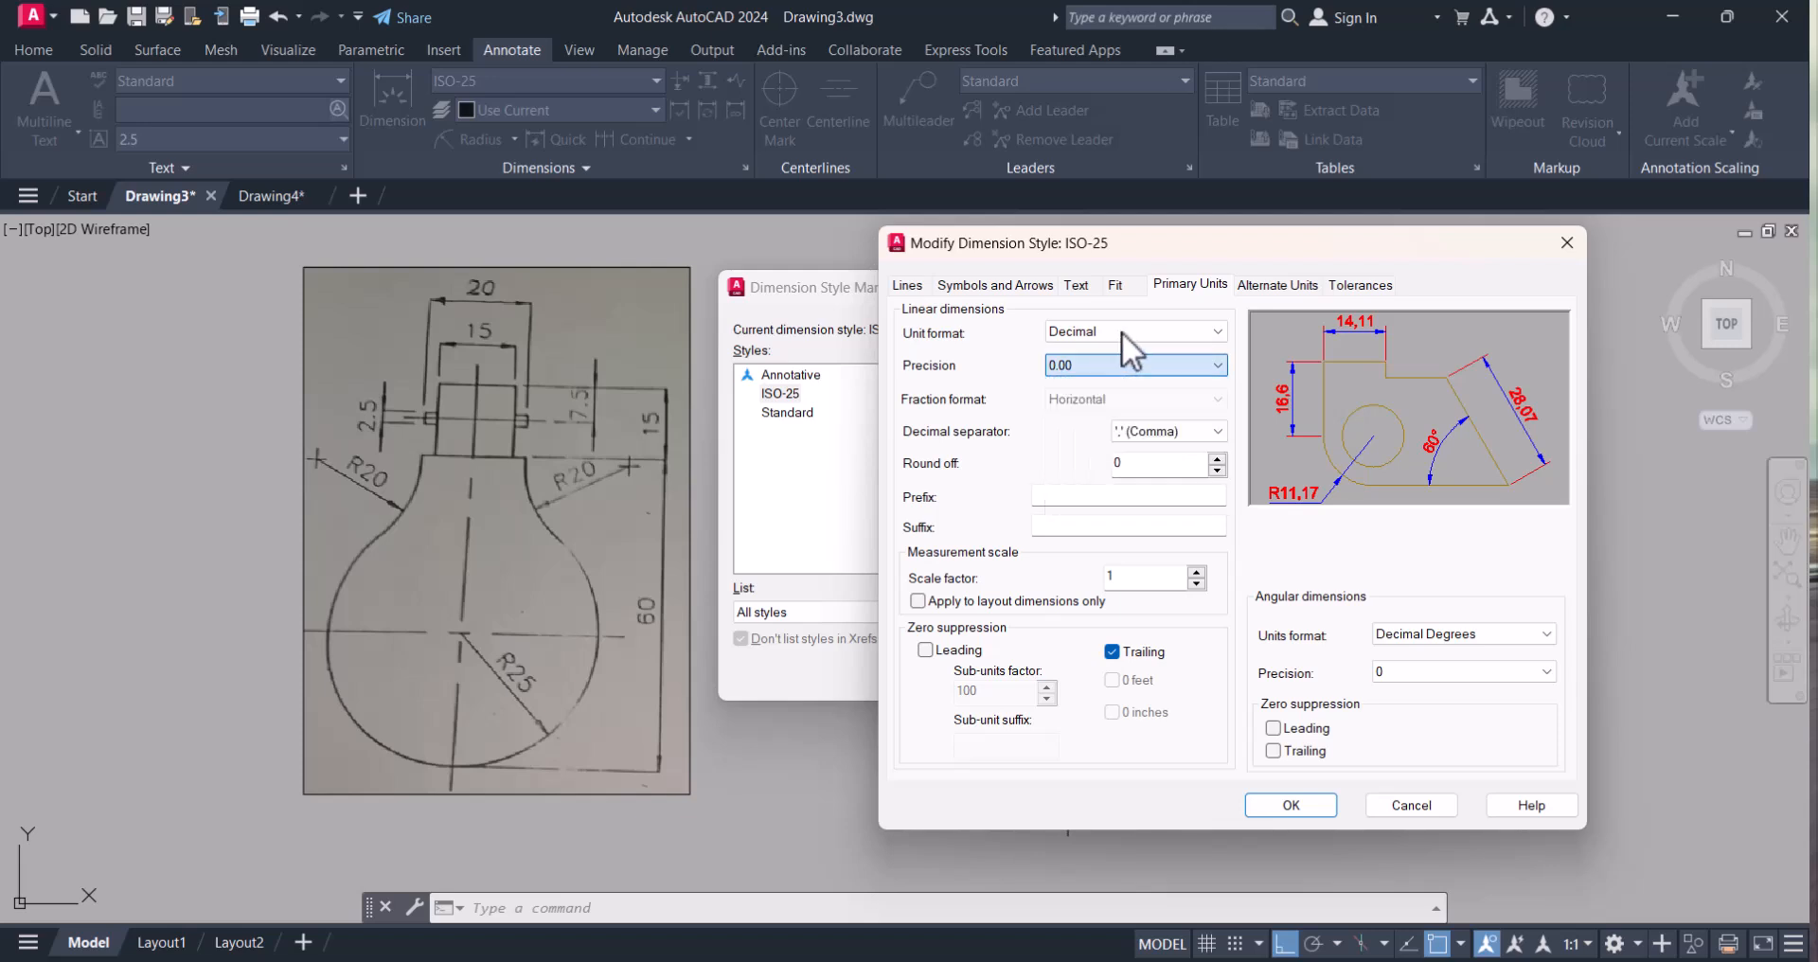
- Set ISO-25 primary units to 0.0 precision with a period decimal separator and confirm
left_click(1134, 331)
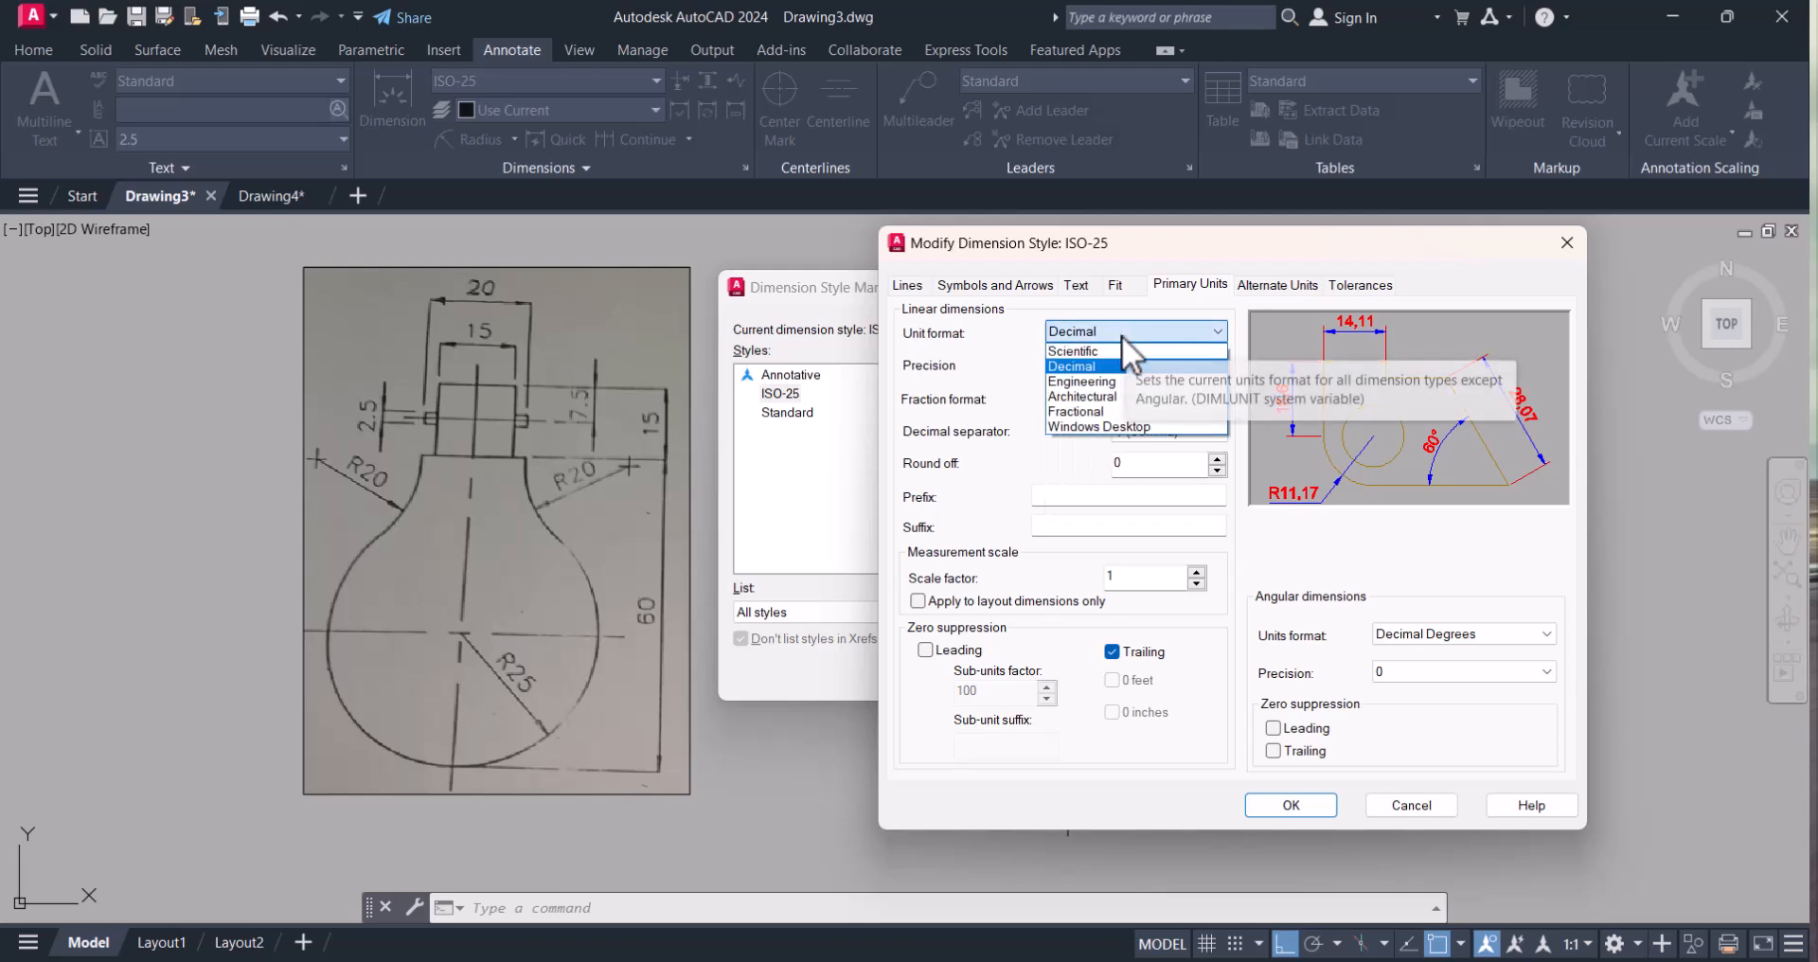
mouse_move(1081, 396)
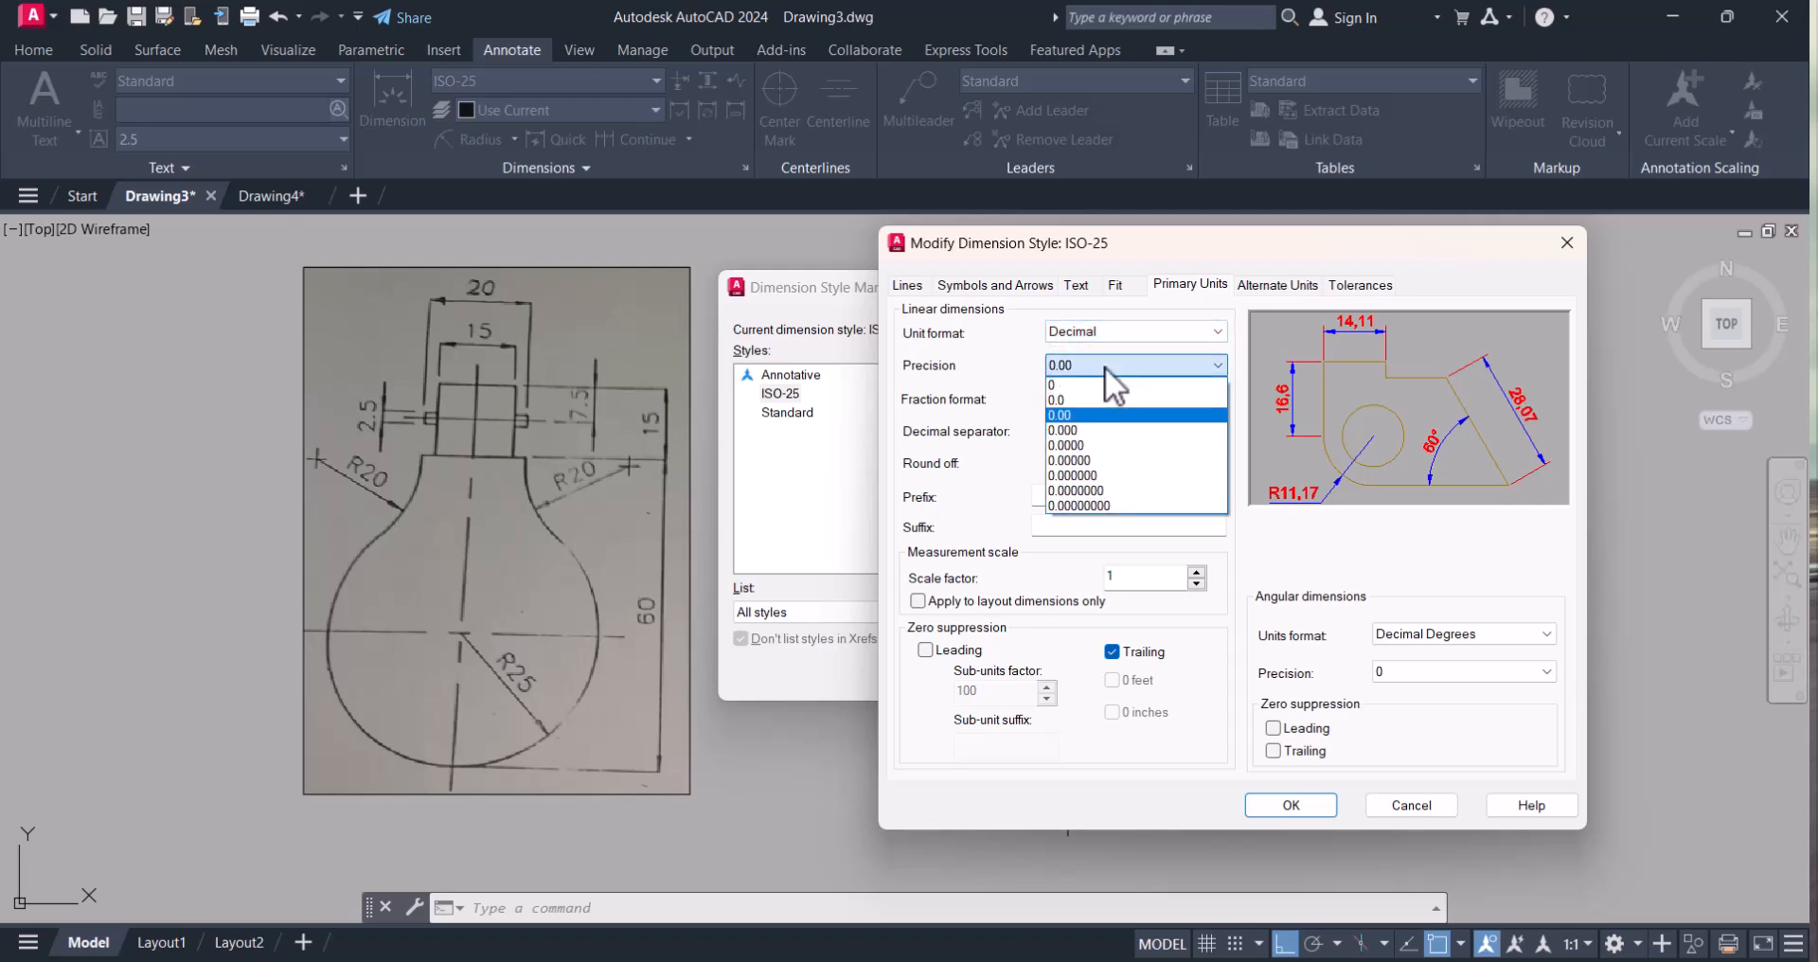
left_click(1055, 399)
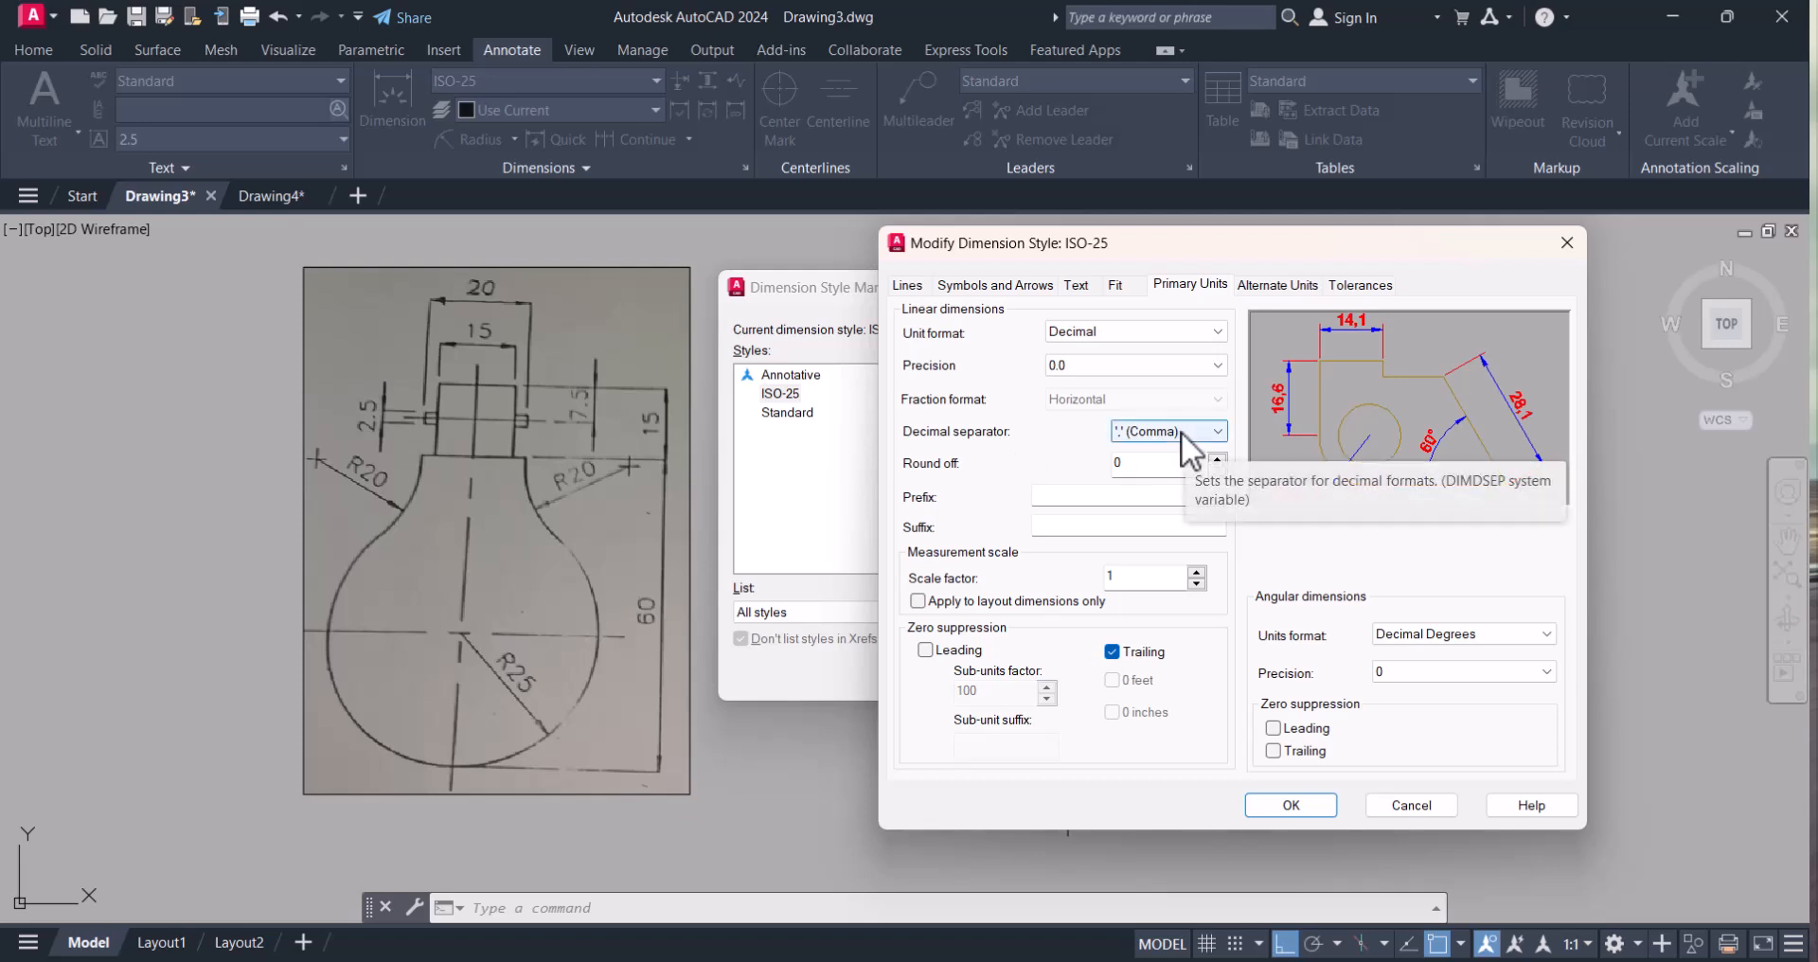
left_click(1216, 430)
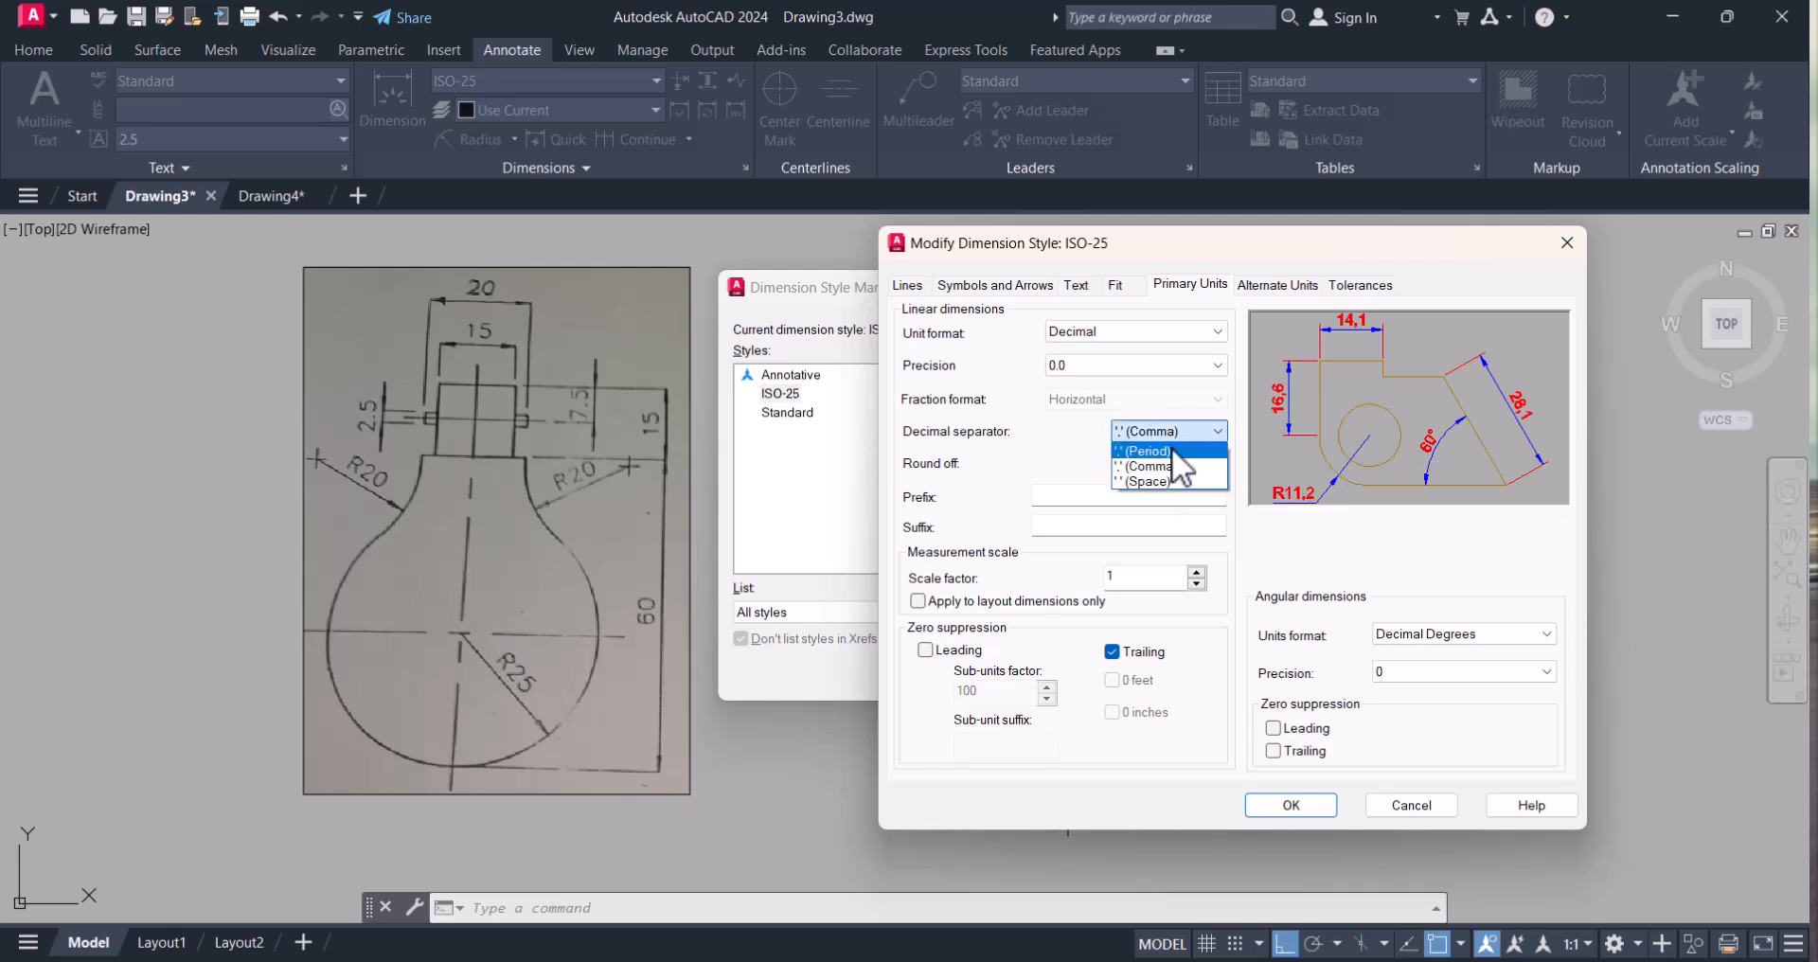
left_click(1144, 451)
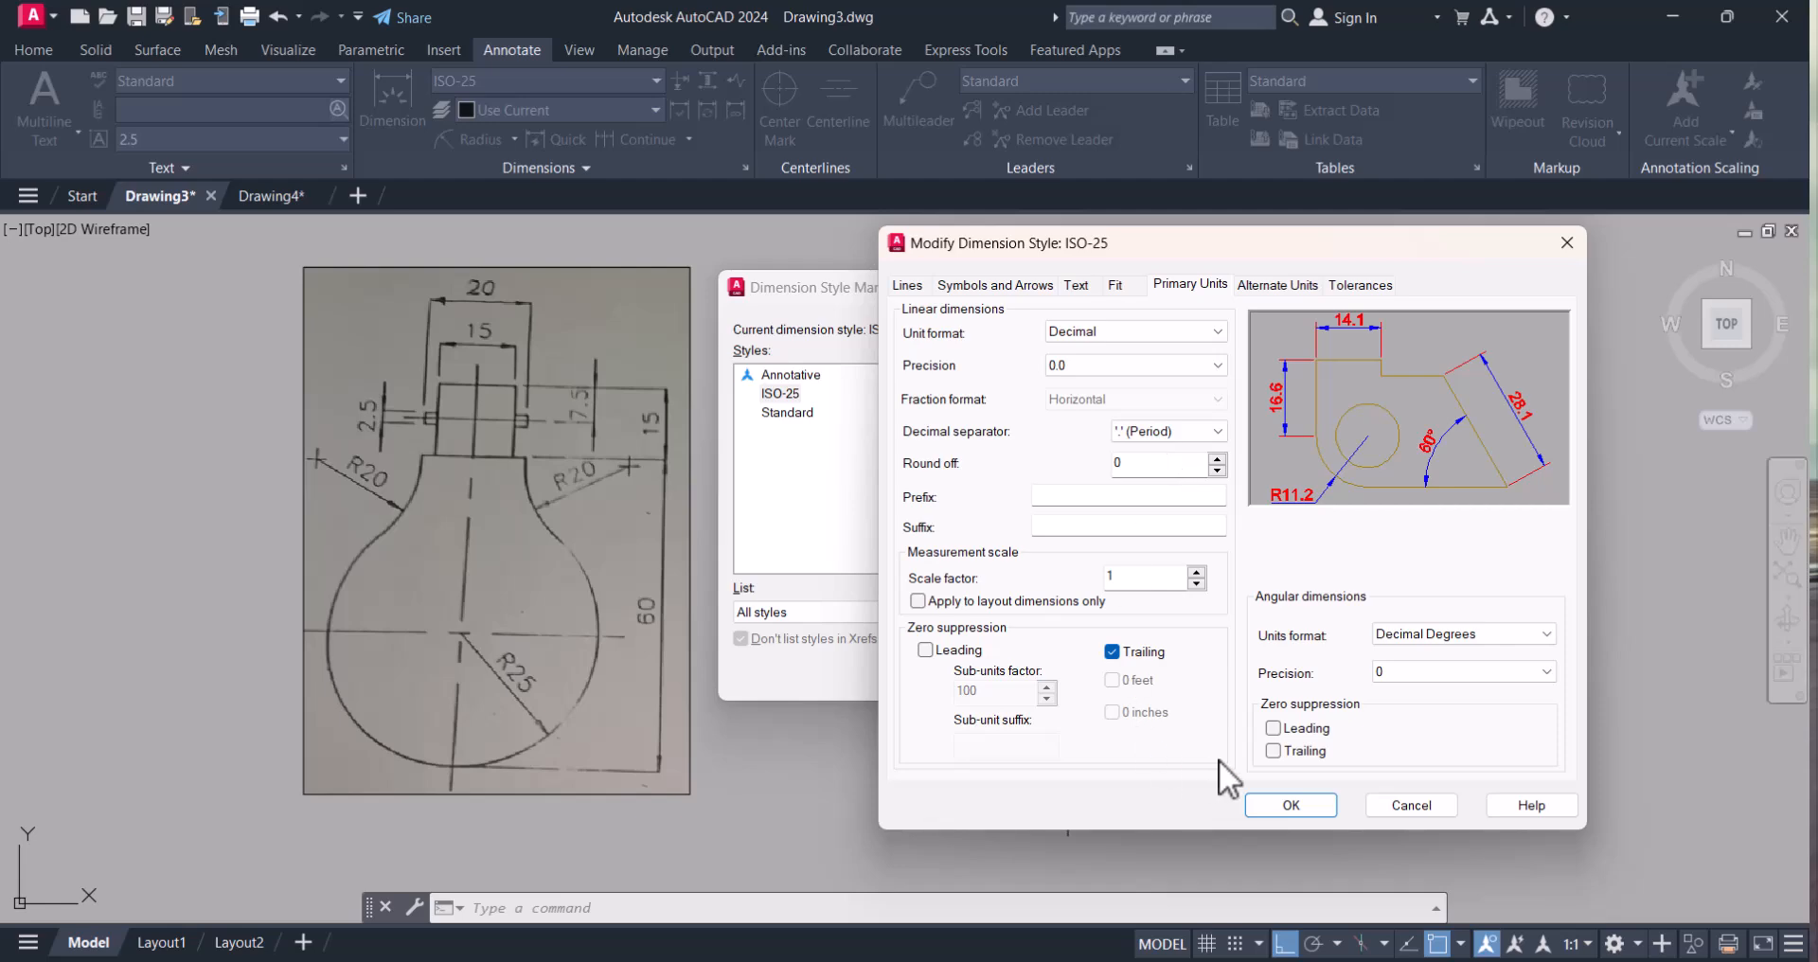
left_click(1289, 805)
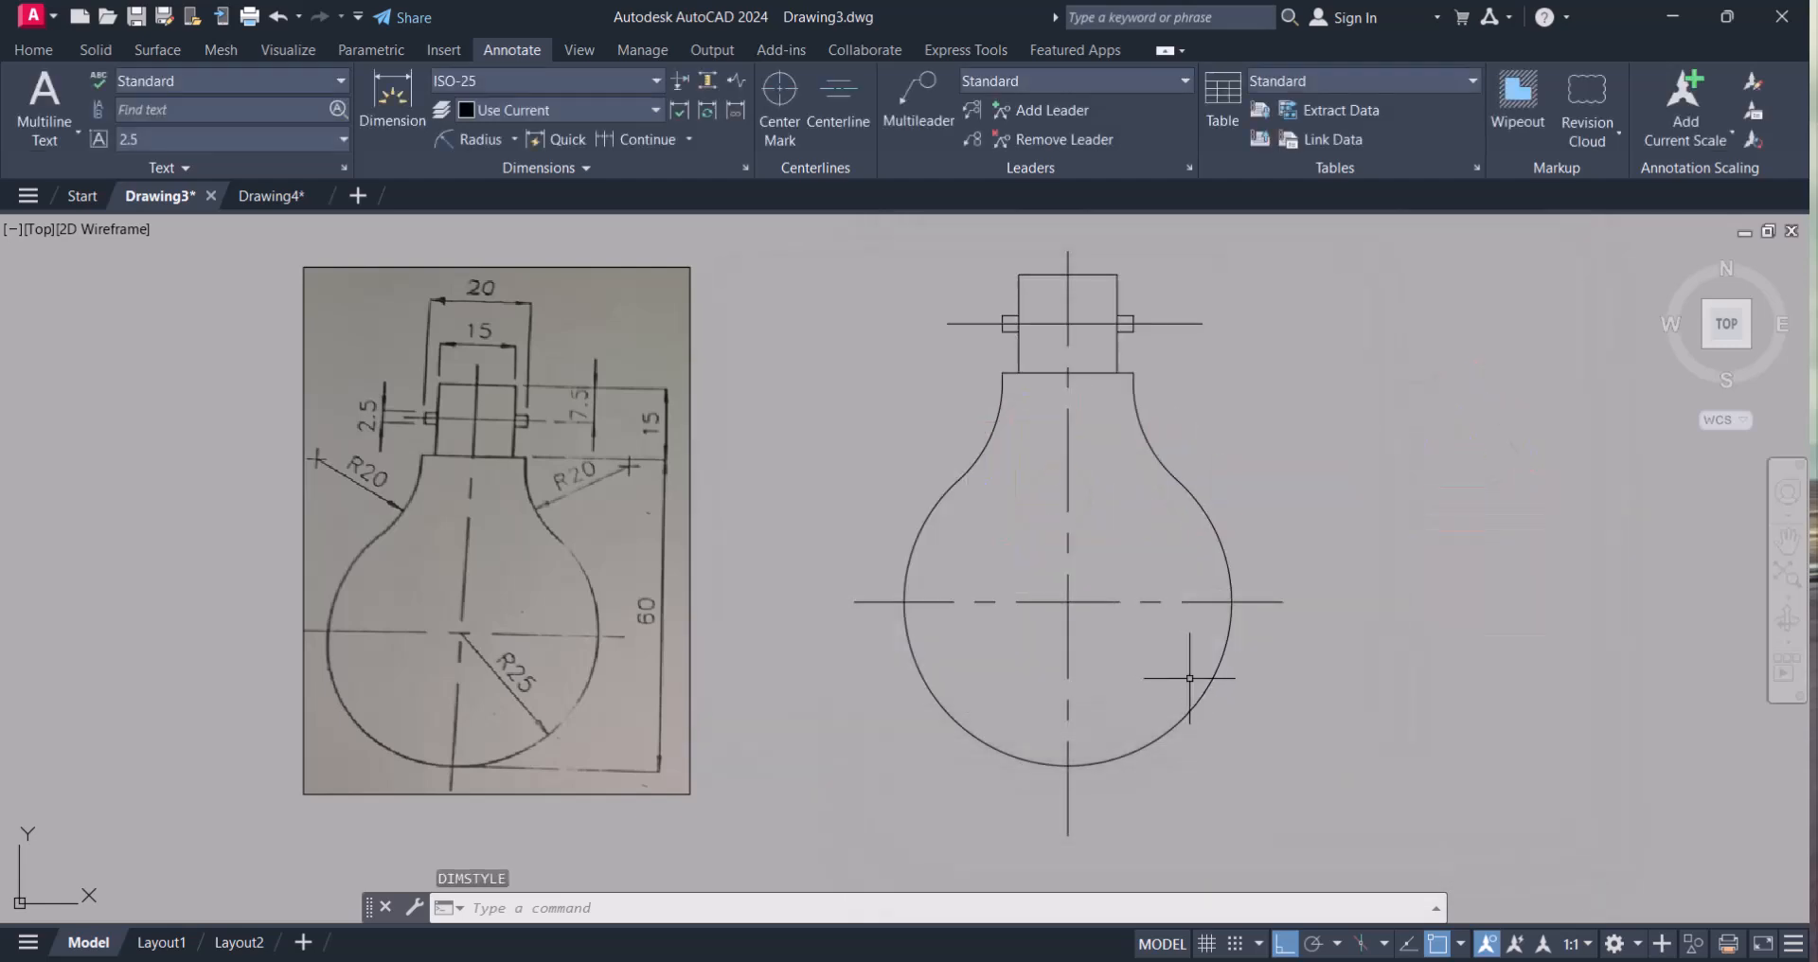
- Add linear dimensions for the bulb's 60, 15 and 7.5 heights, 2.5 pin thickness and 15 neck width
left_click(513, 139)
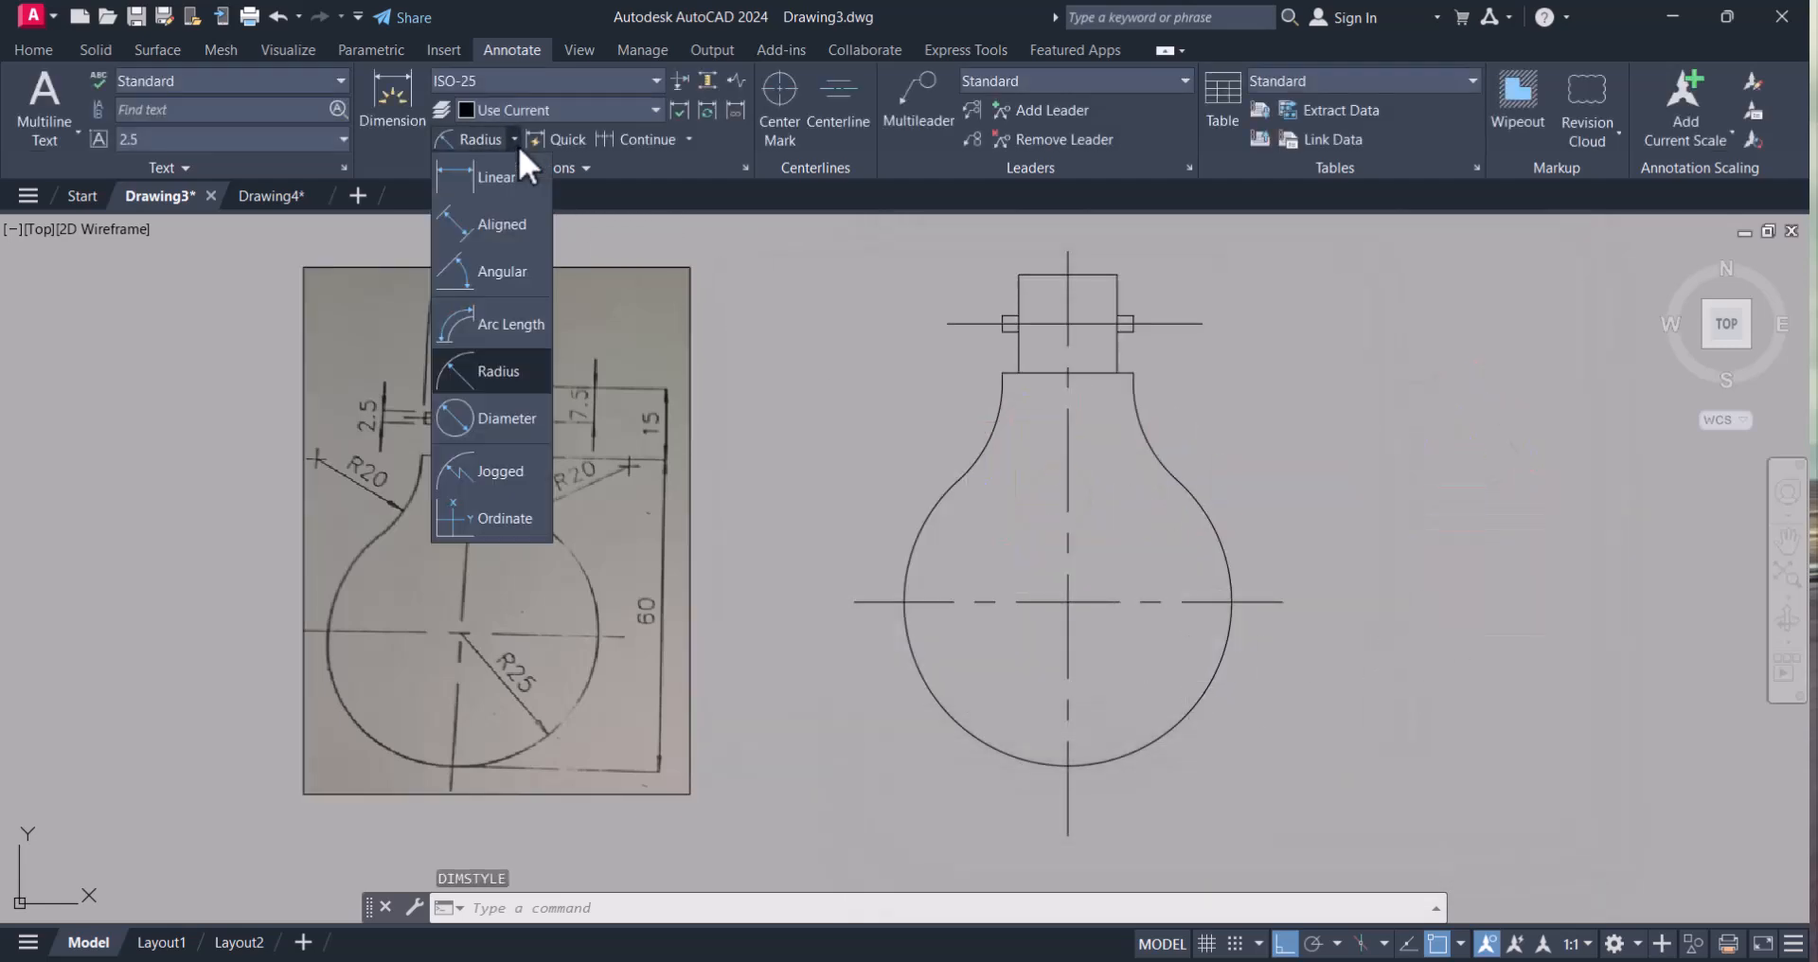
left_click(496, 179)
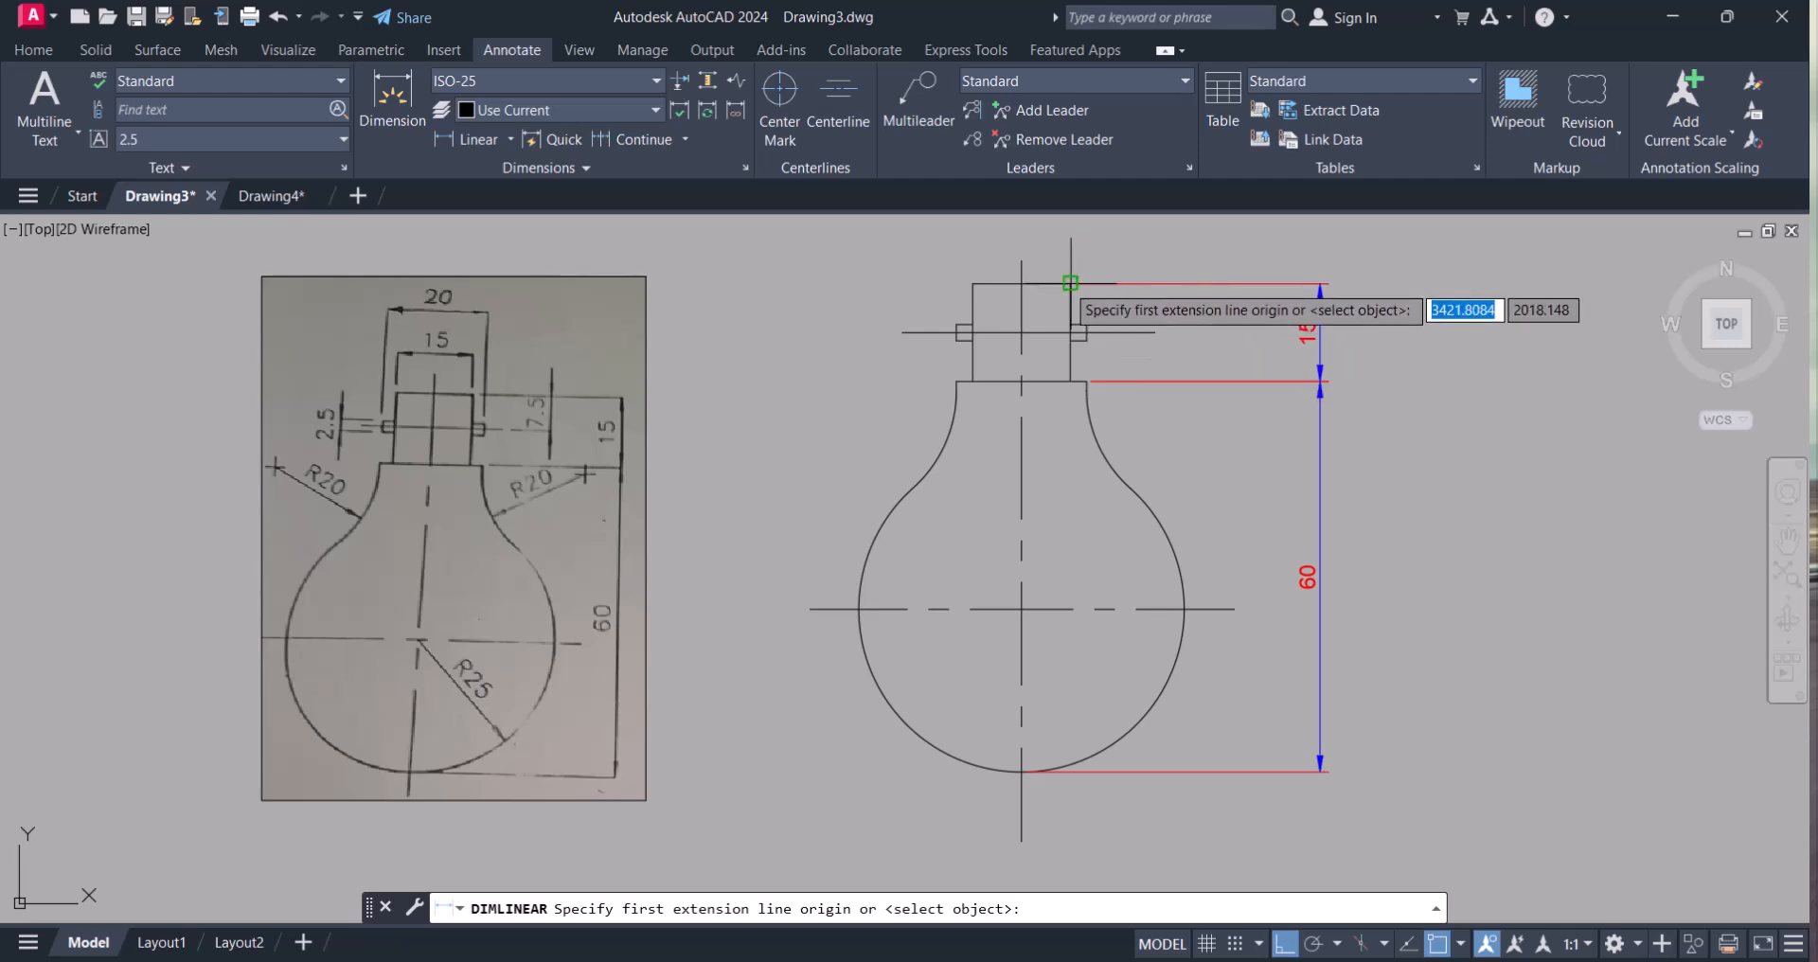
left_click(1070, 282)
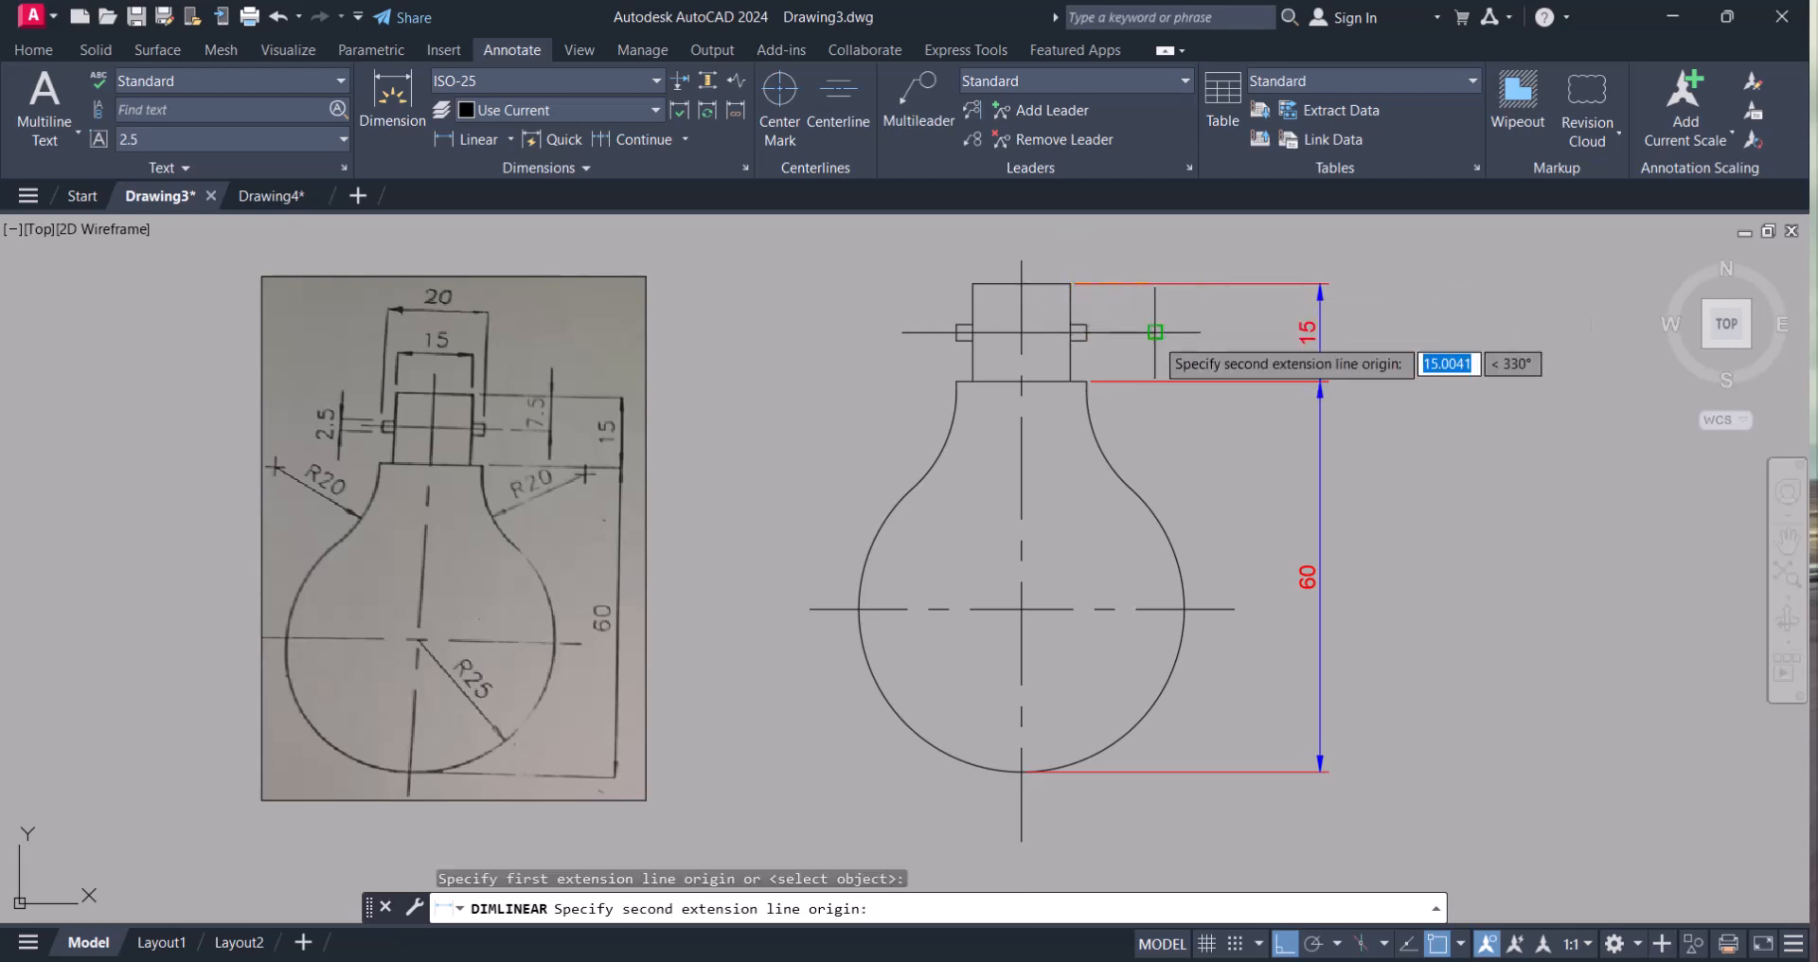
left_click(1235, 323)
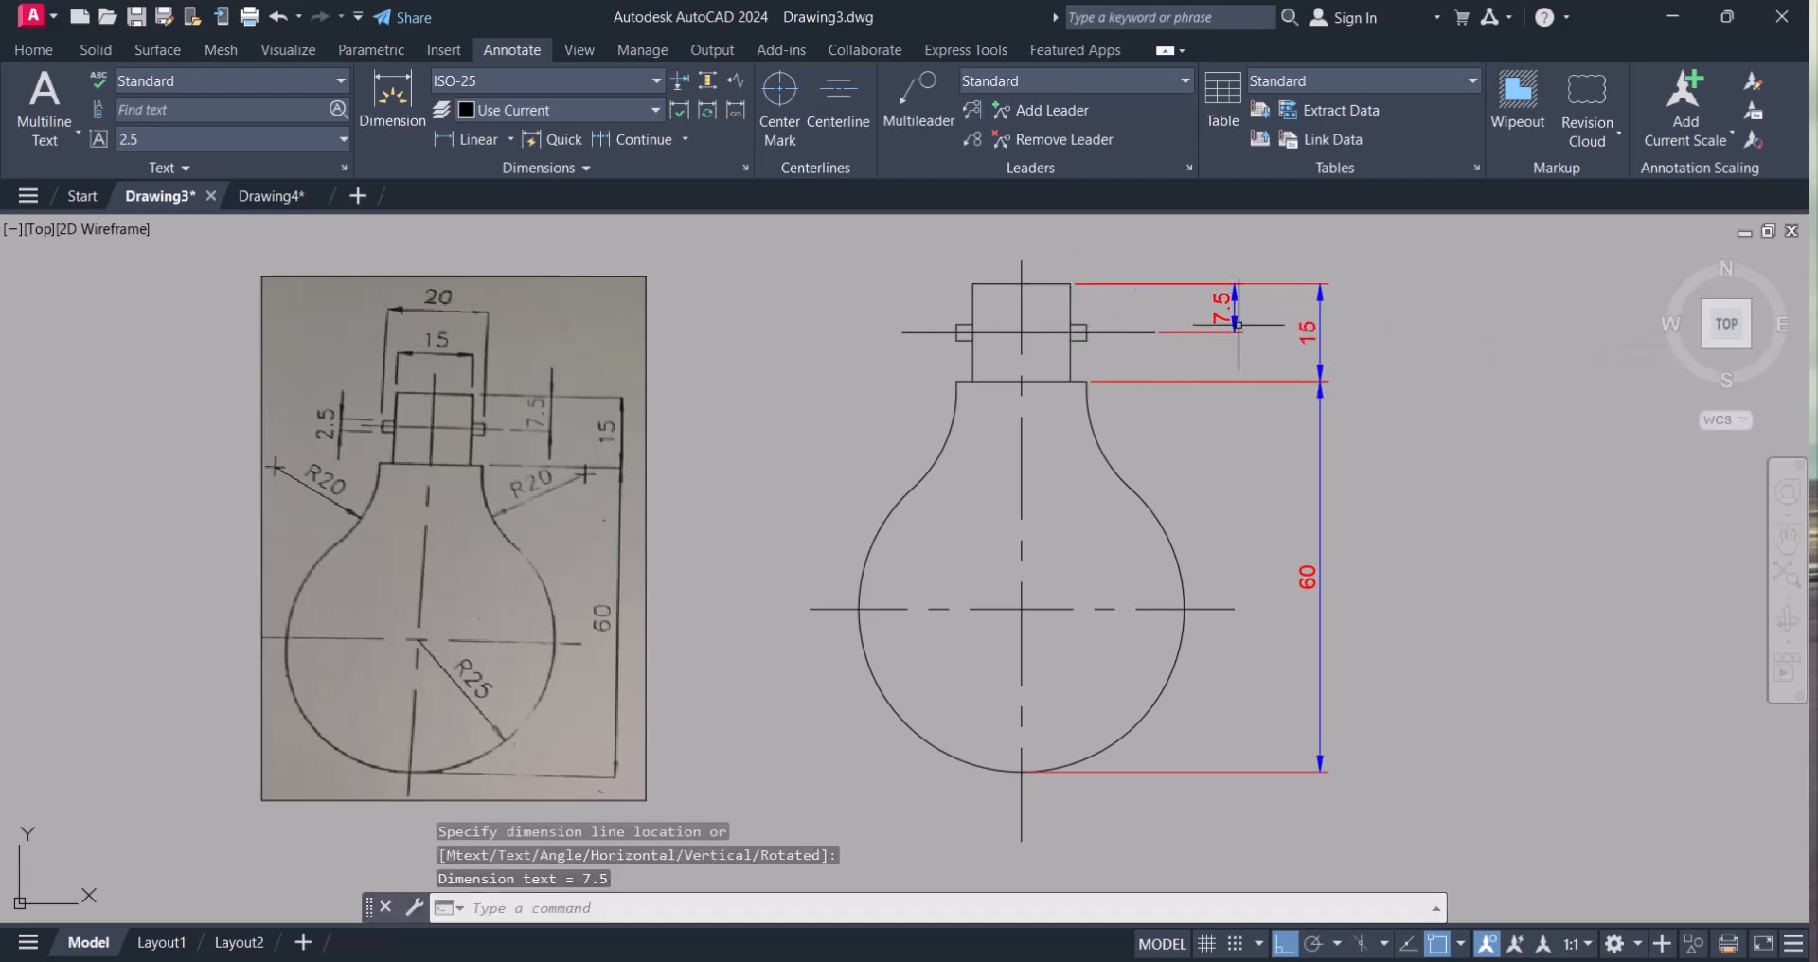
left_click(477, 138)
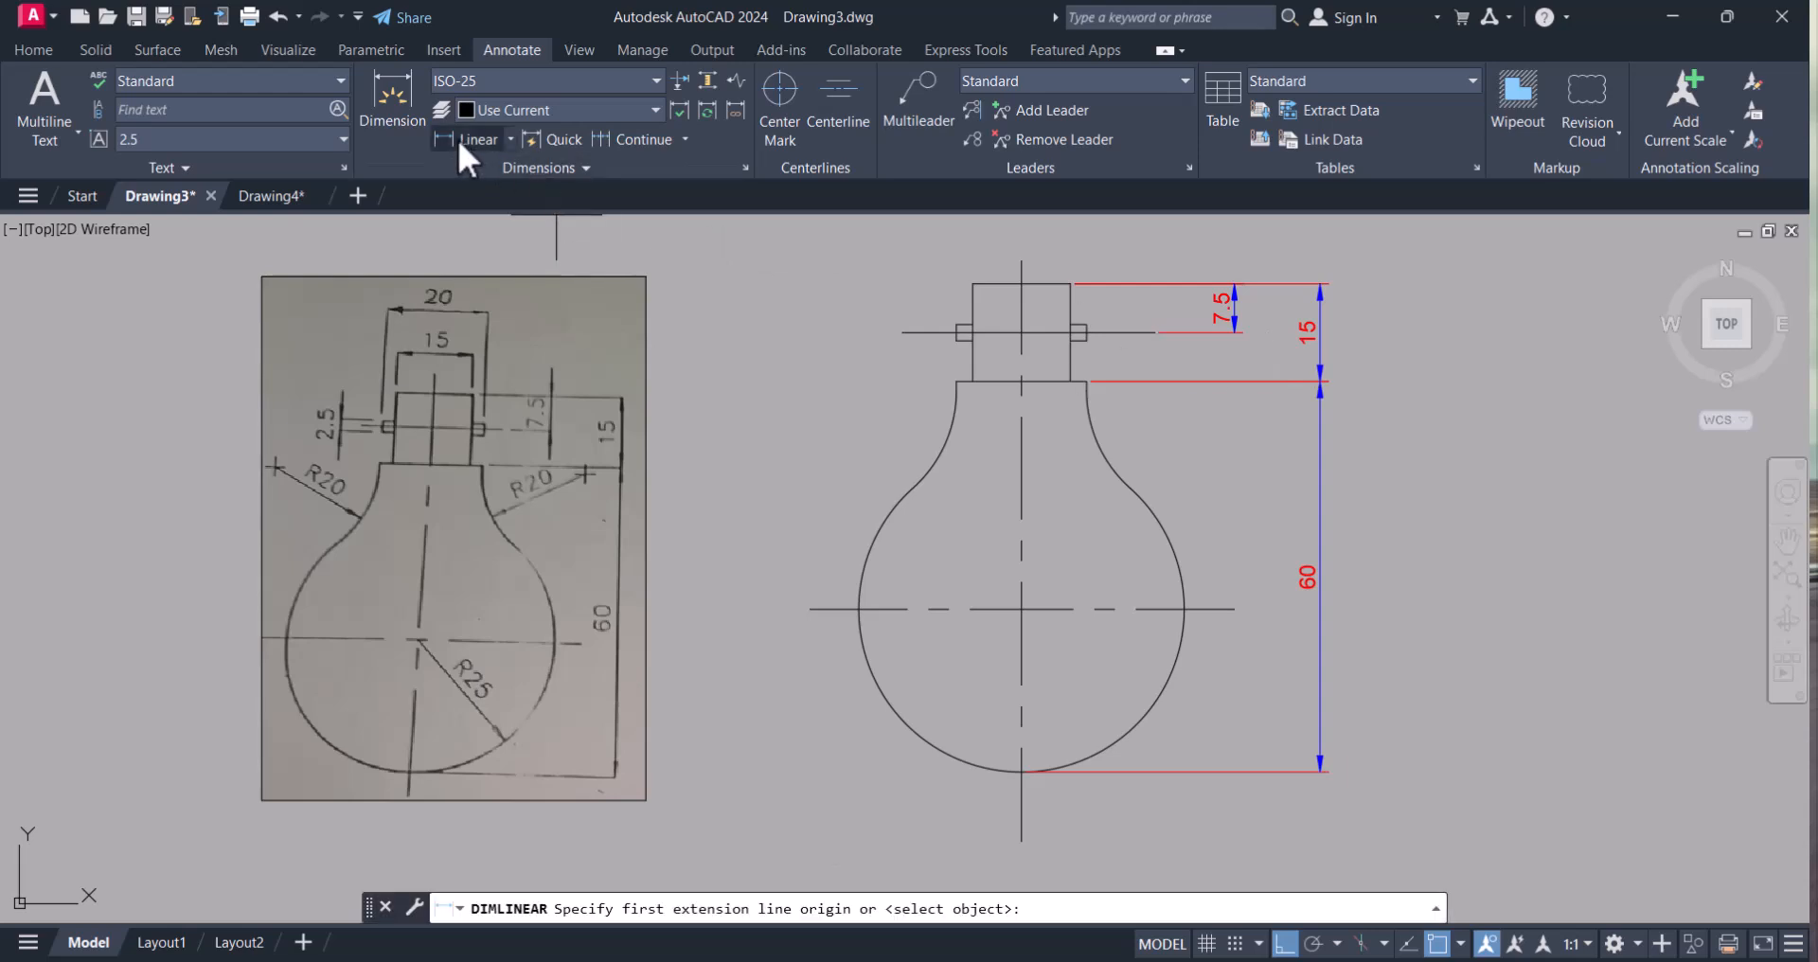
left_click(1068, 284)
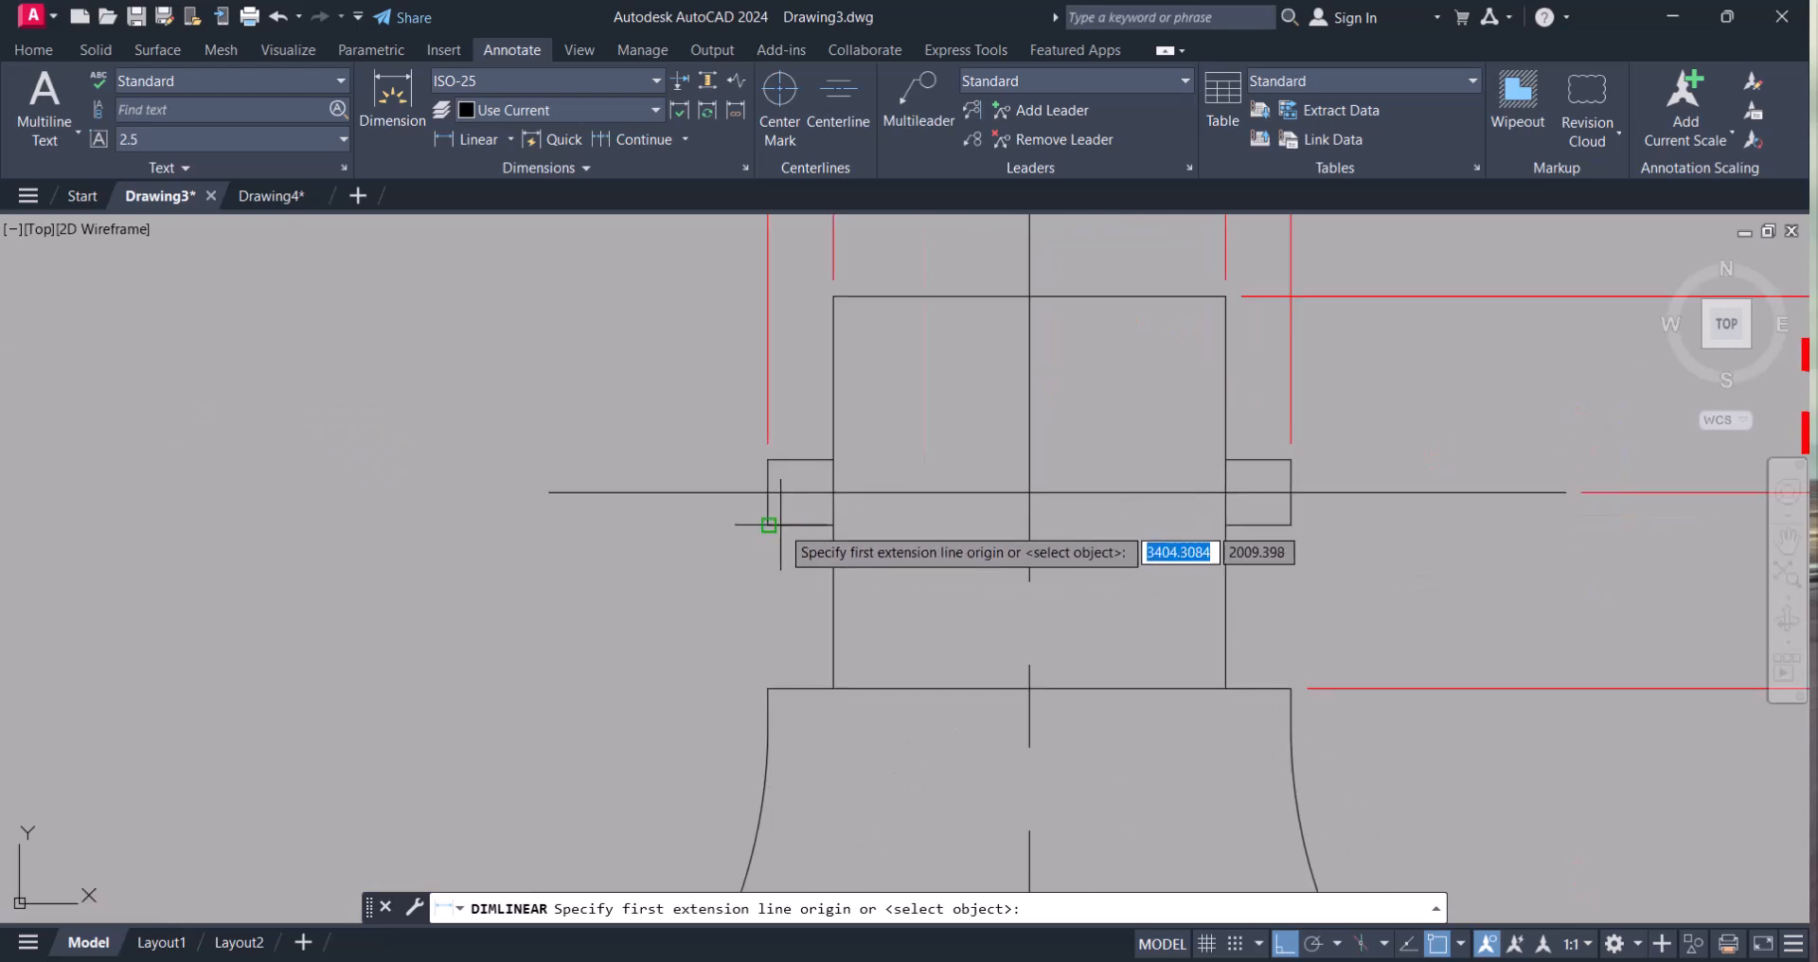
left_click(508, 500)
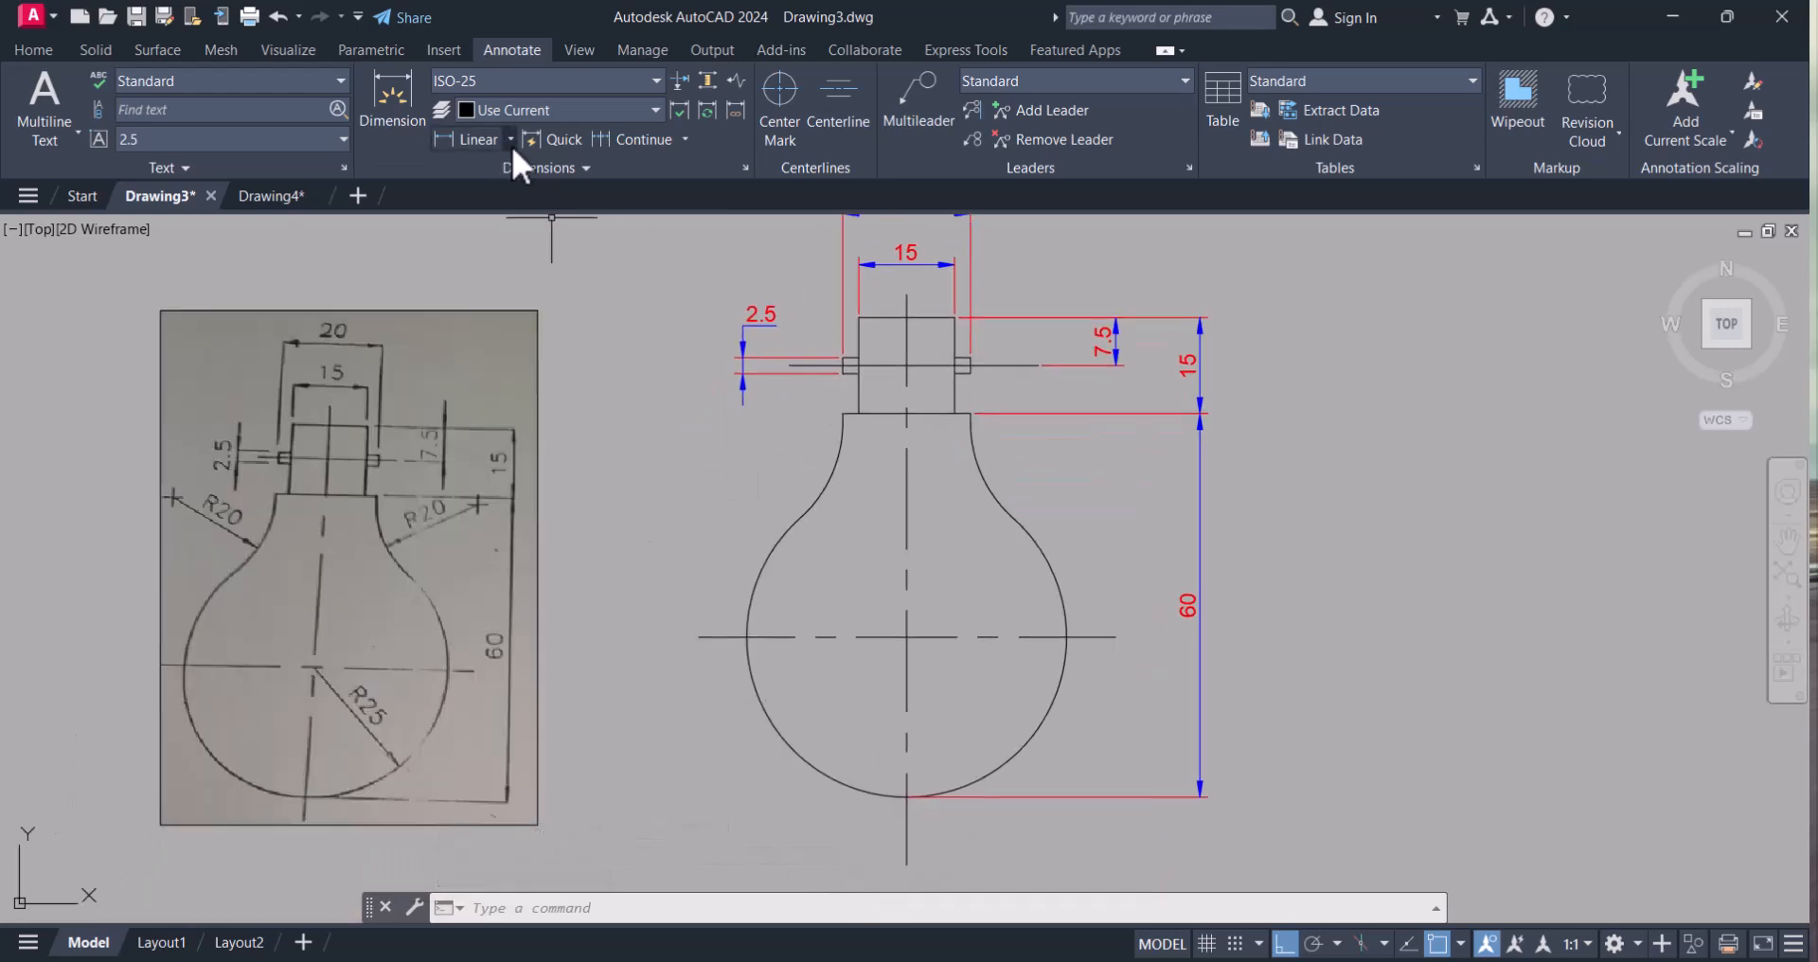
left_click(509, 138)
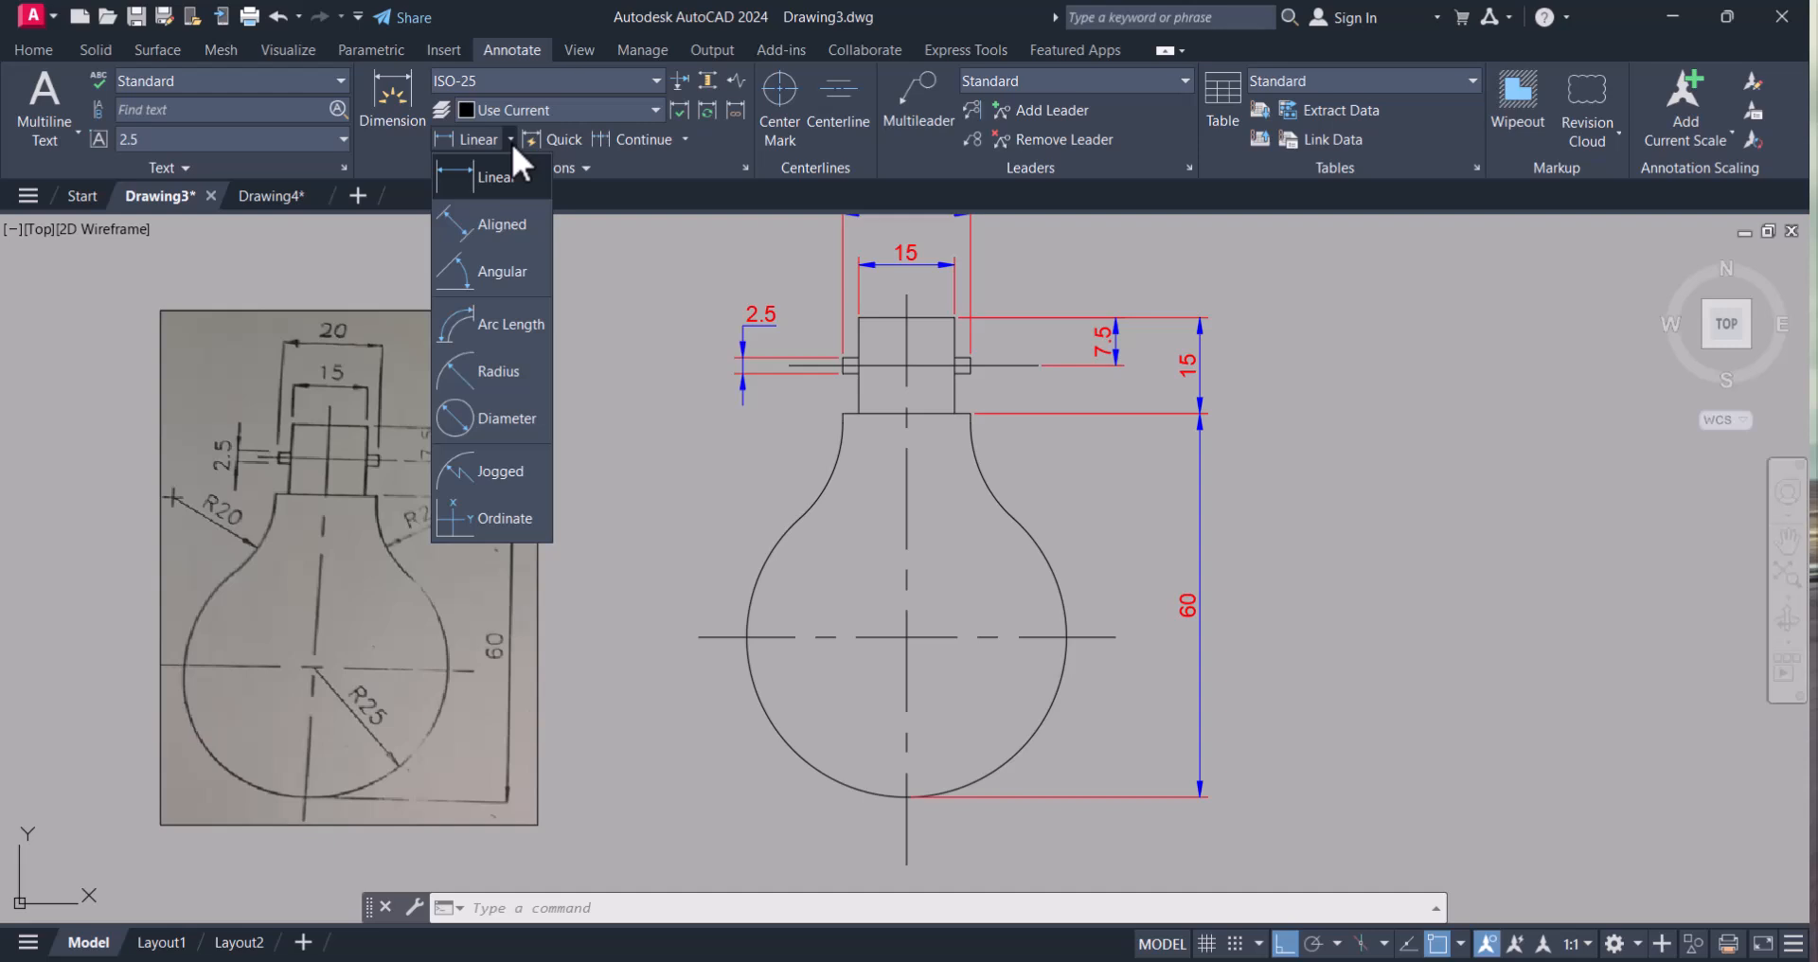
- Add radius dimensions R25 on the bulb body and R20 on the shoulder arcs
left_click(498, 371)
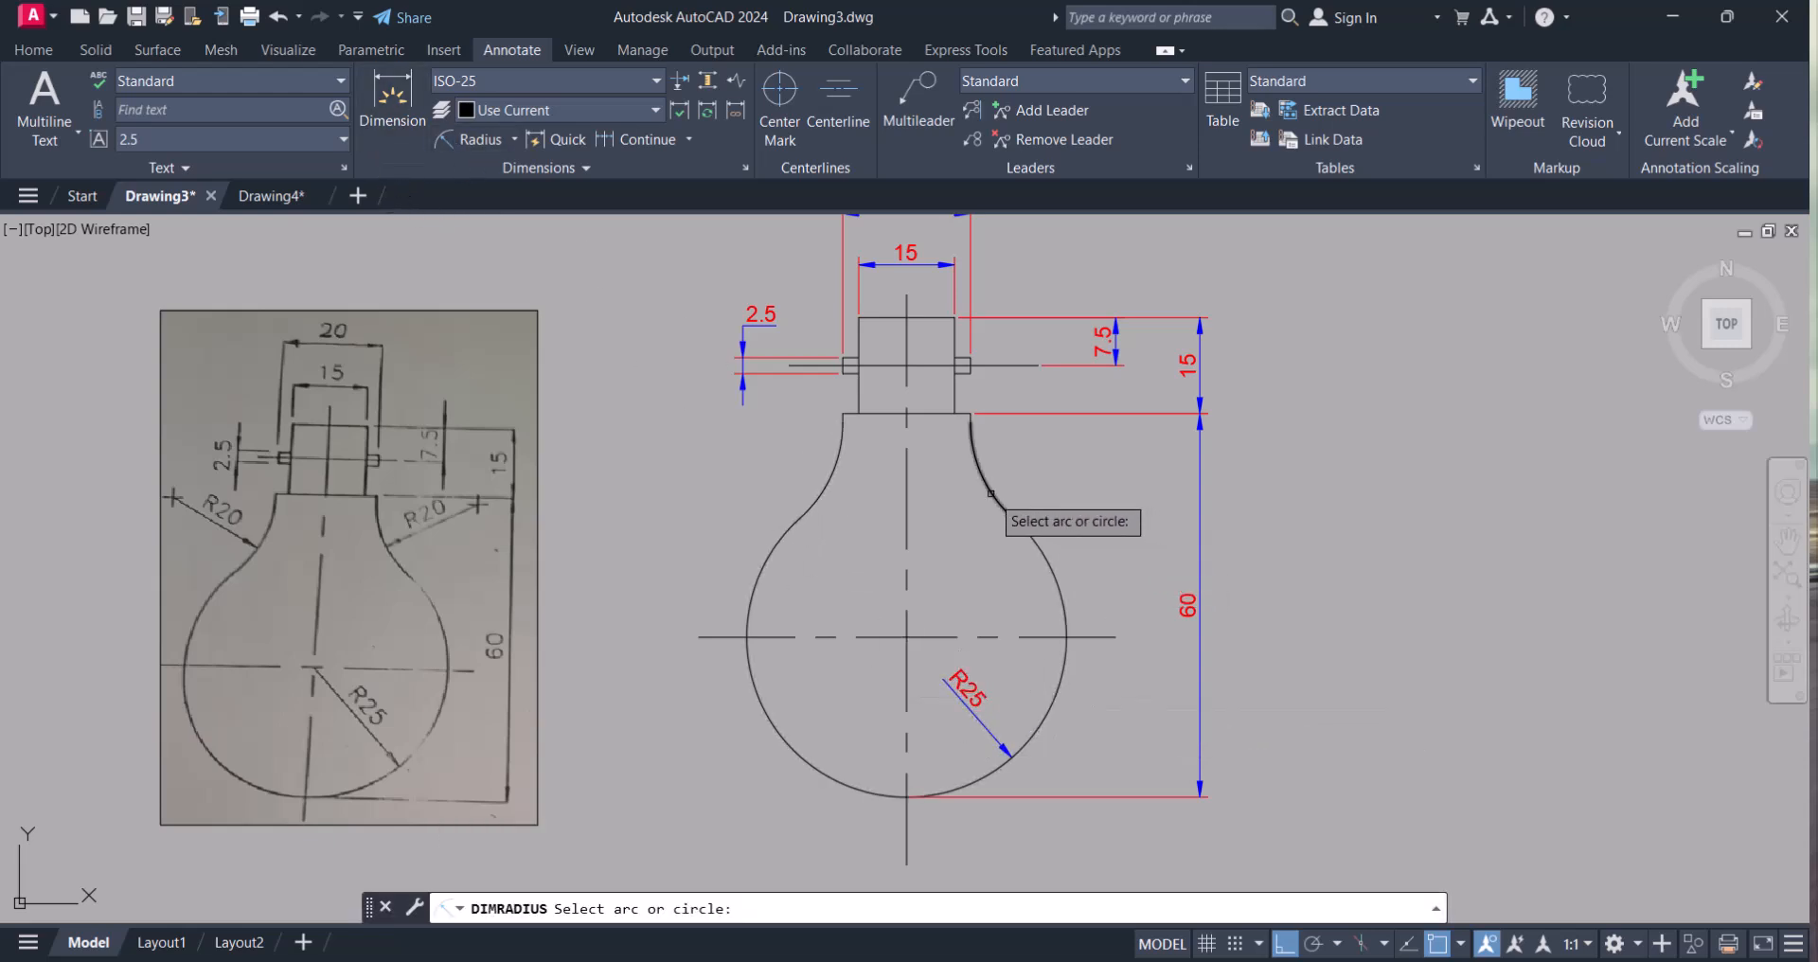
left_click(989, 492)
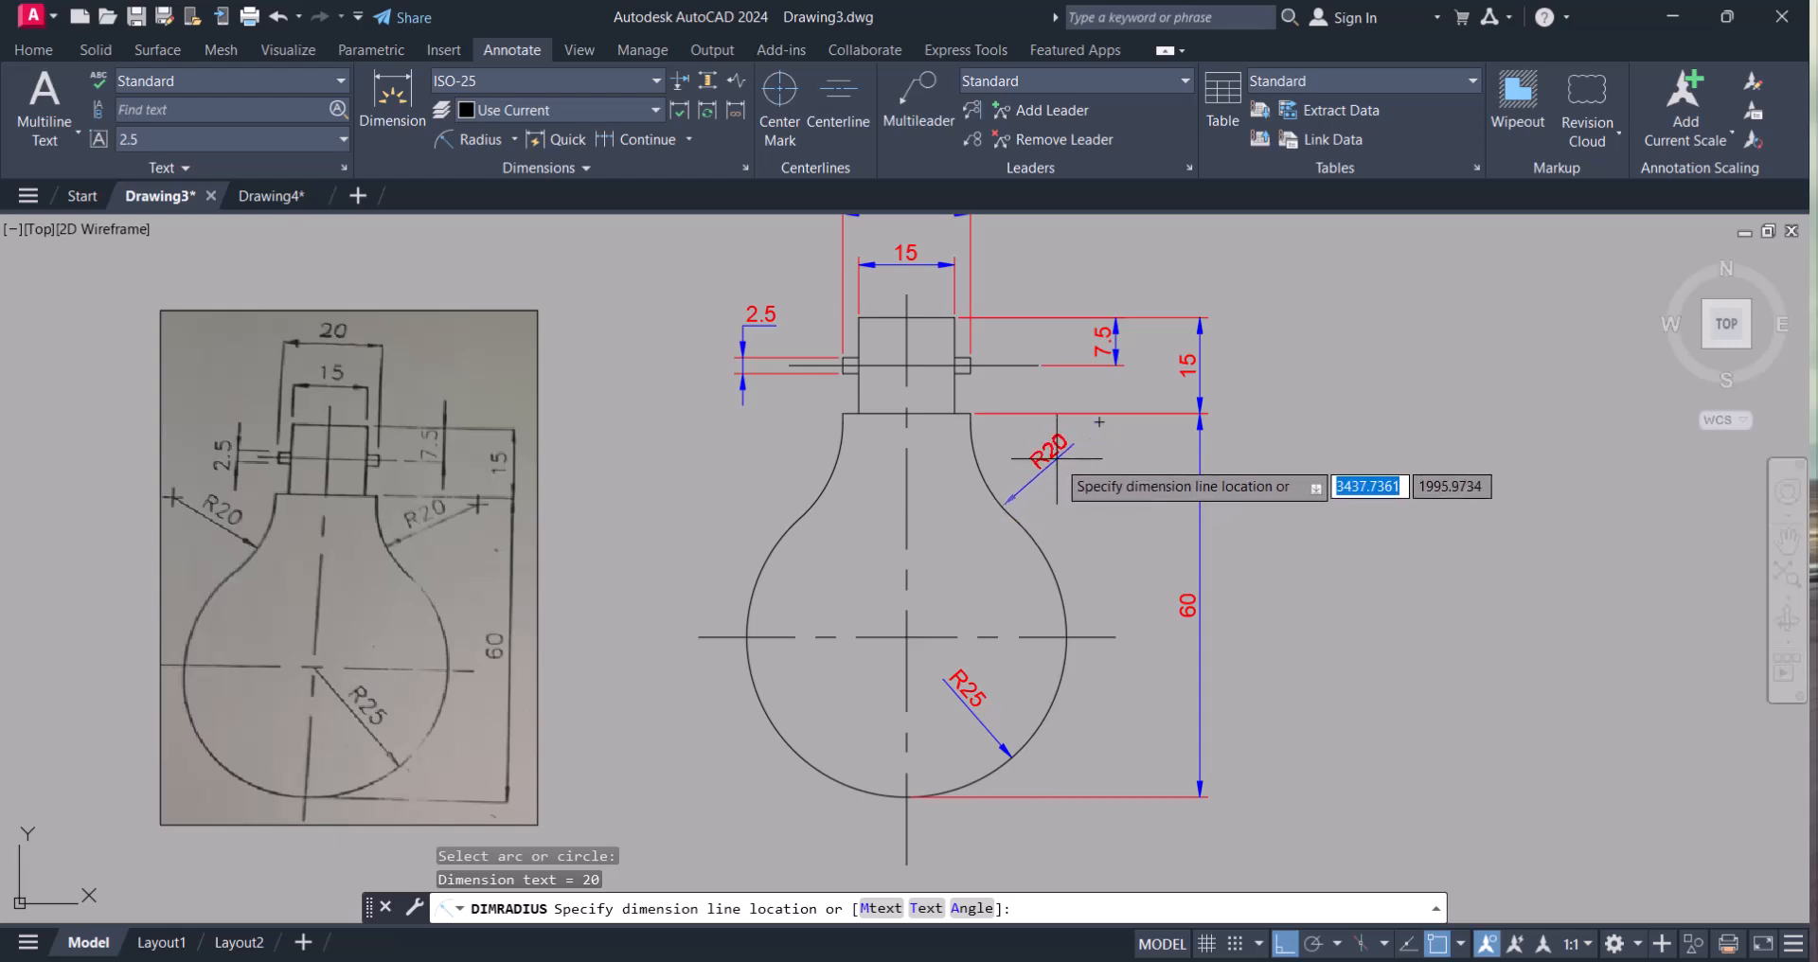
left_click(1099, 423)
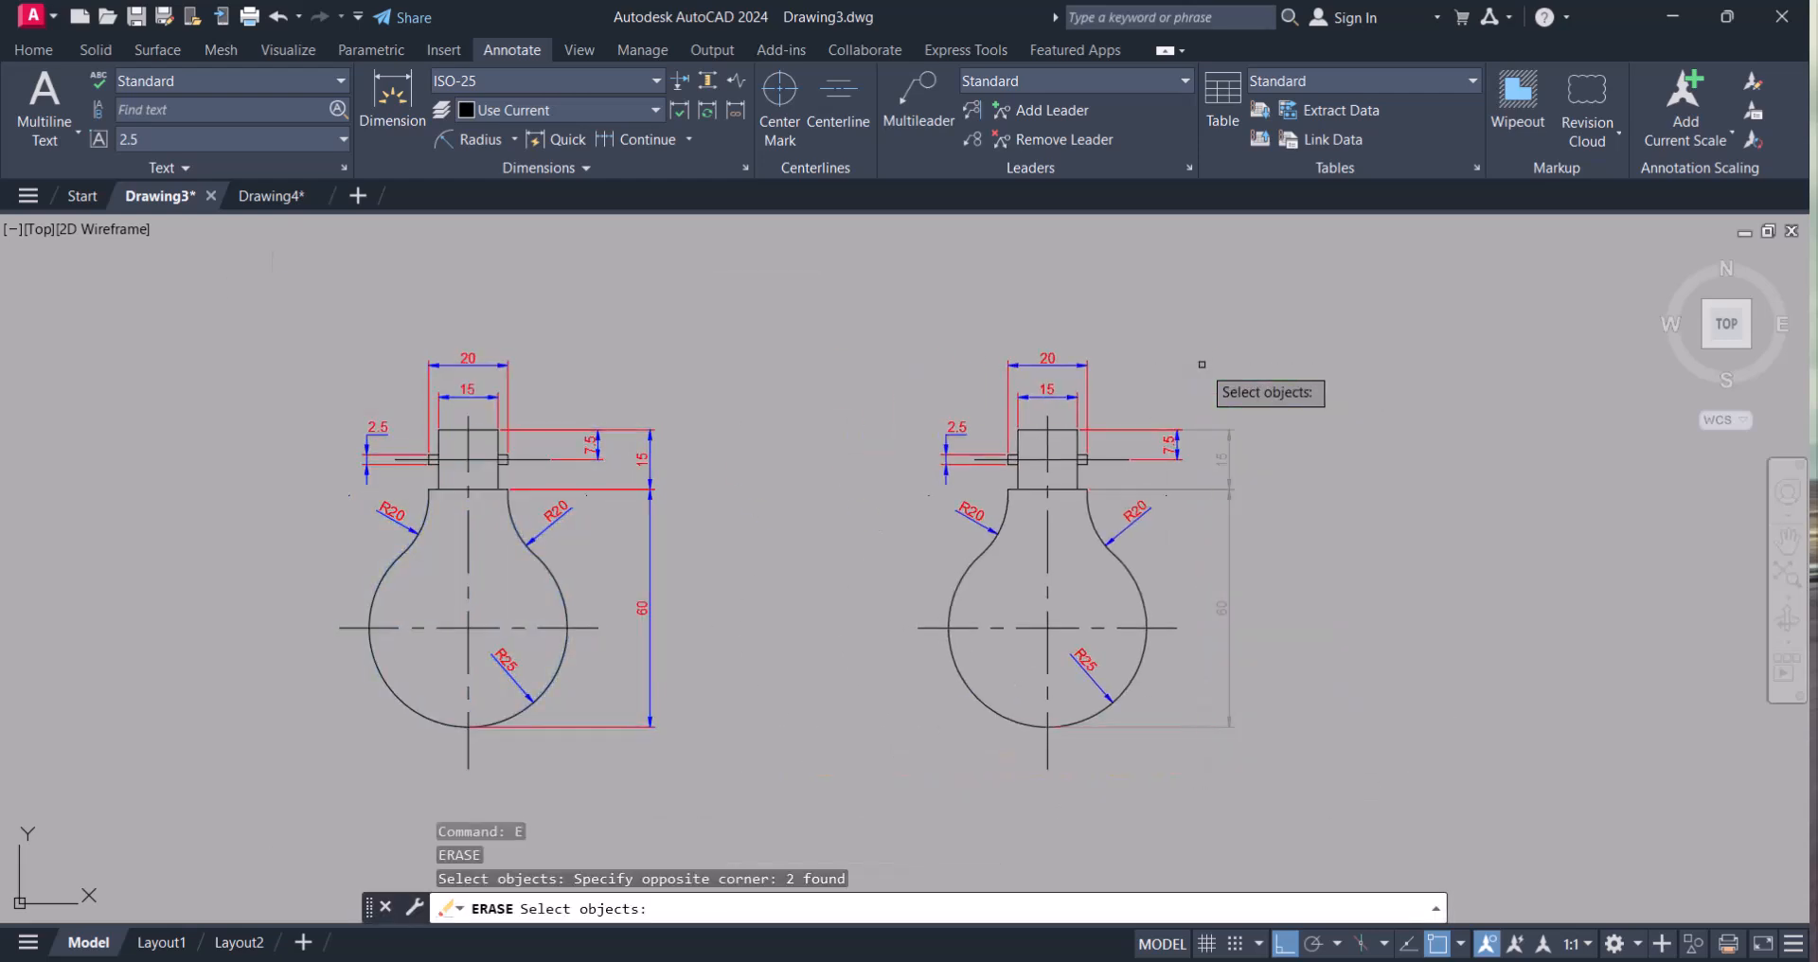
- Erase the second bulb's dimensions and trim it down to a right-half profile with the pin
left_click(1131, 411)
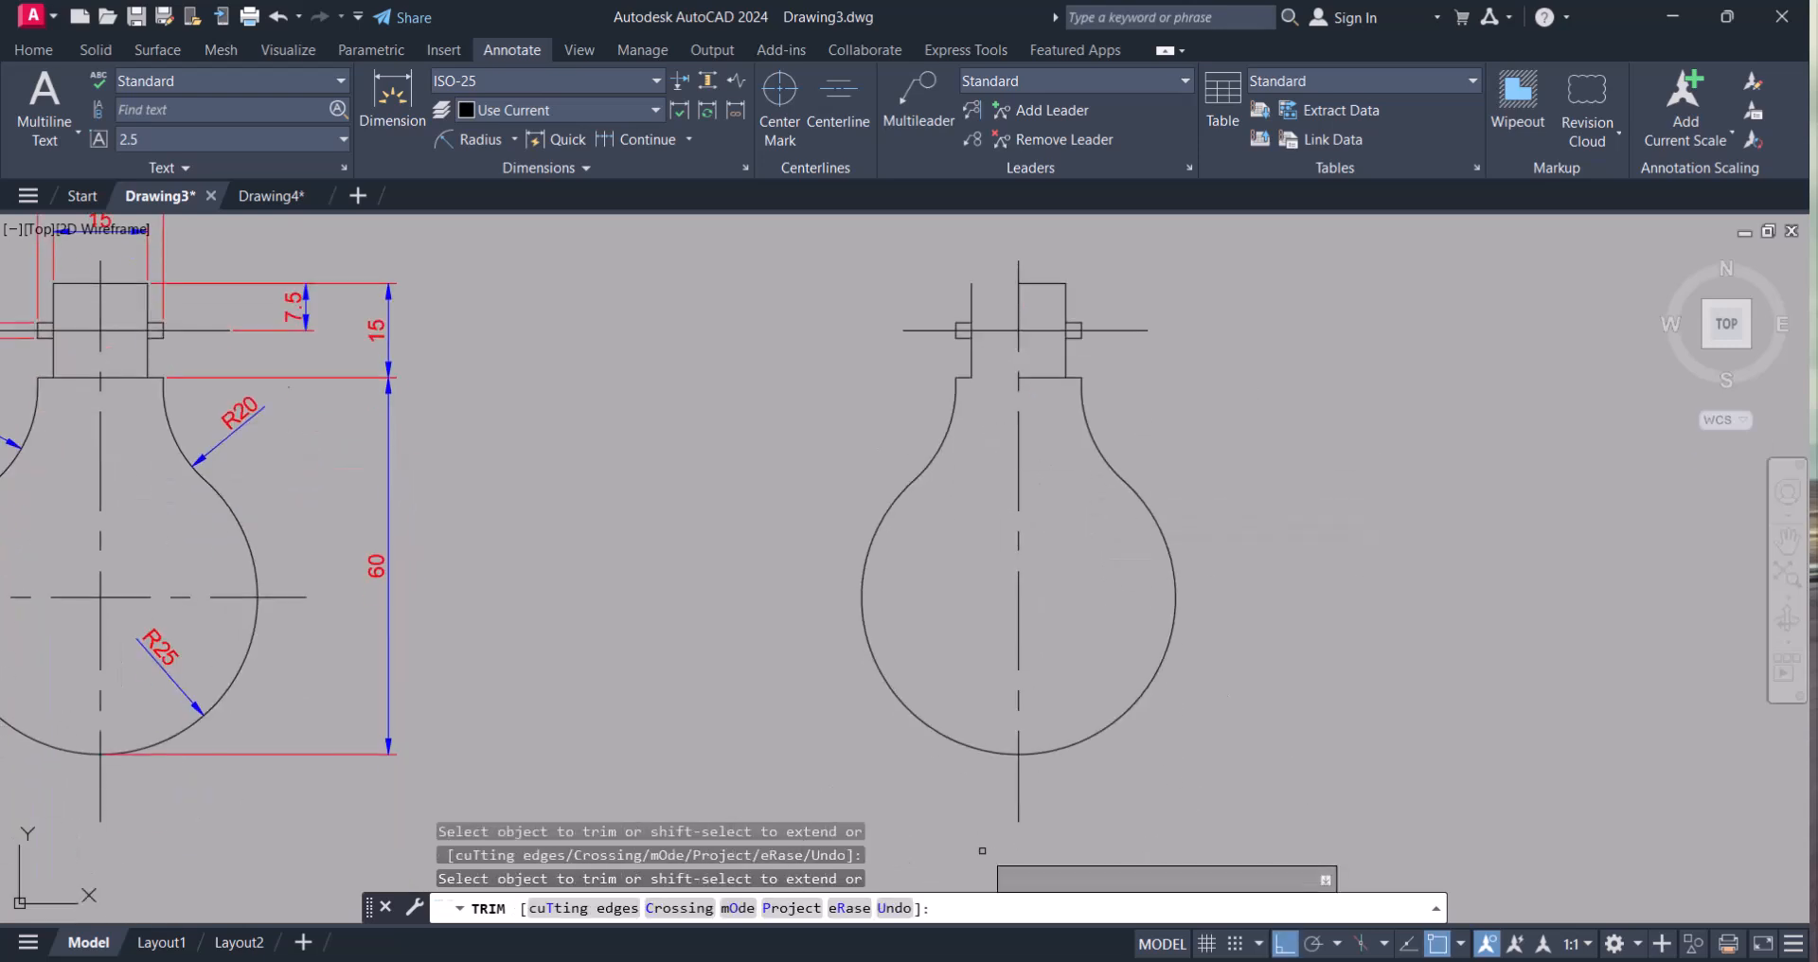
left_click(962, 635)
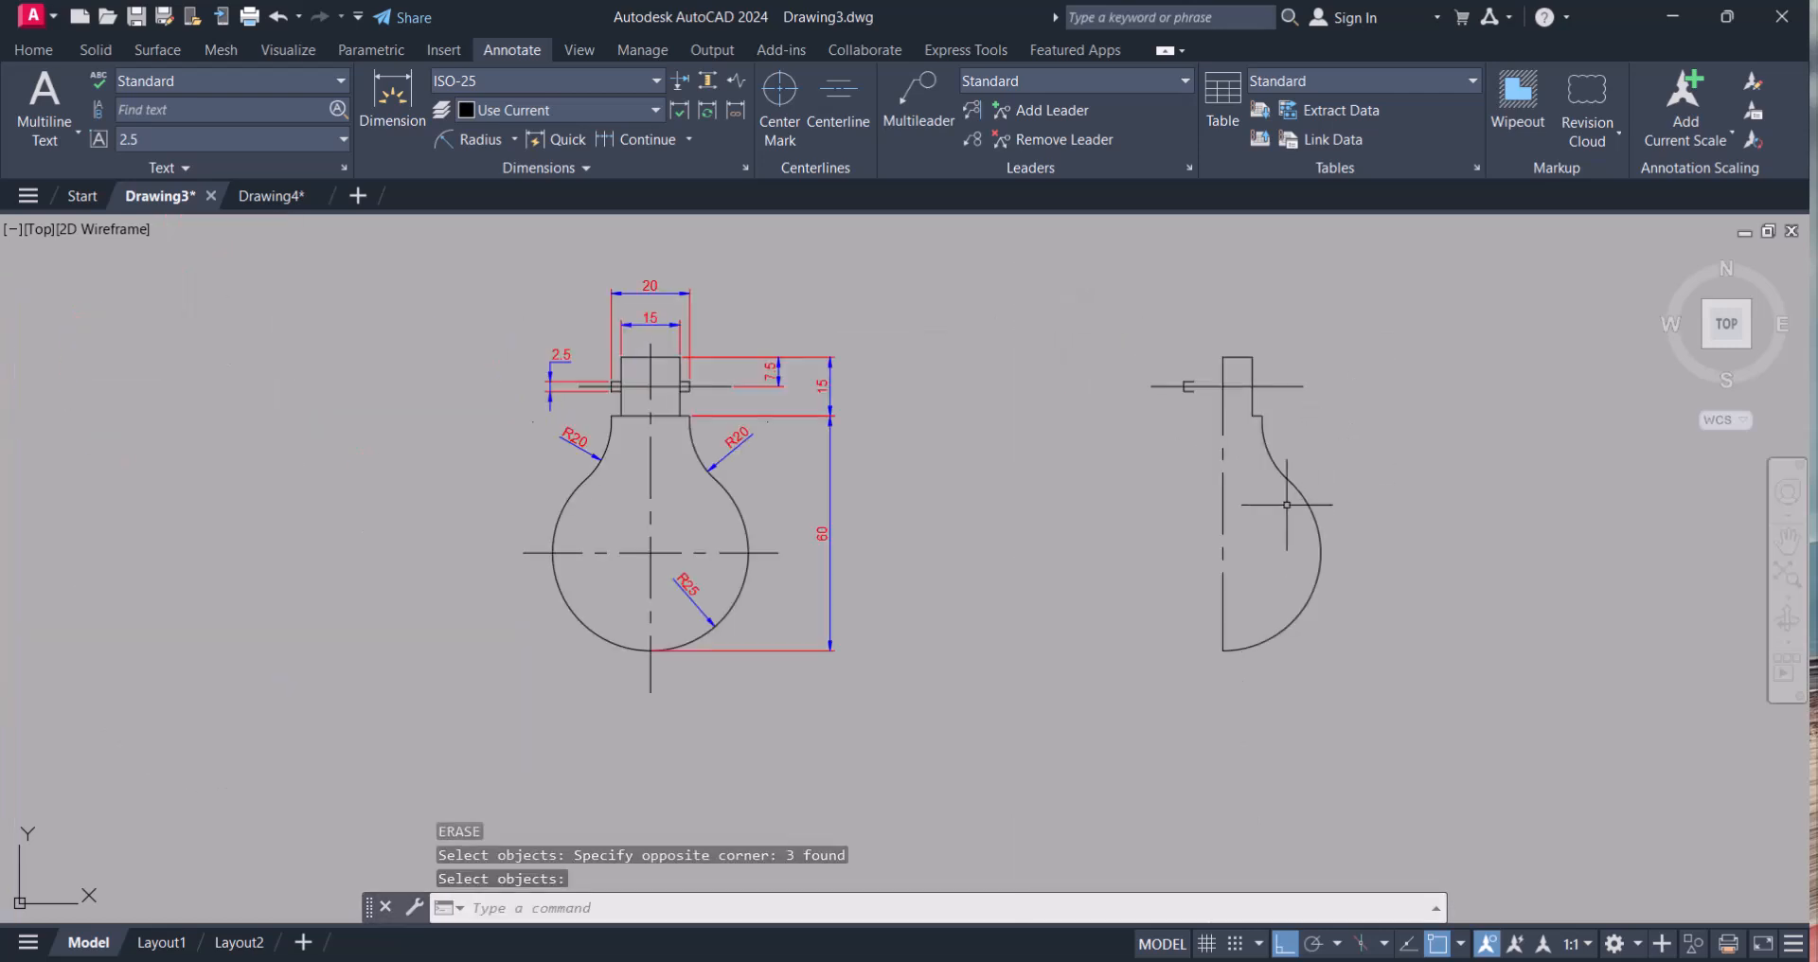
- Close the Properties palette and run REGION on the half-profile lines and arcs
left_click(1222, 504)
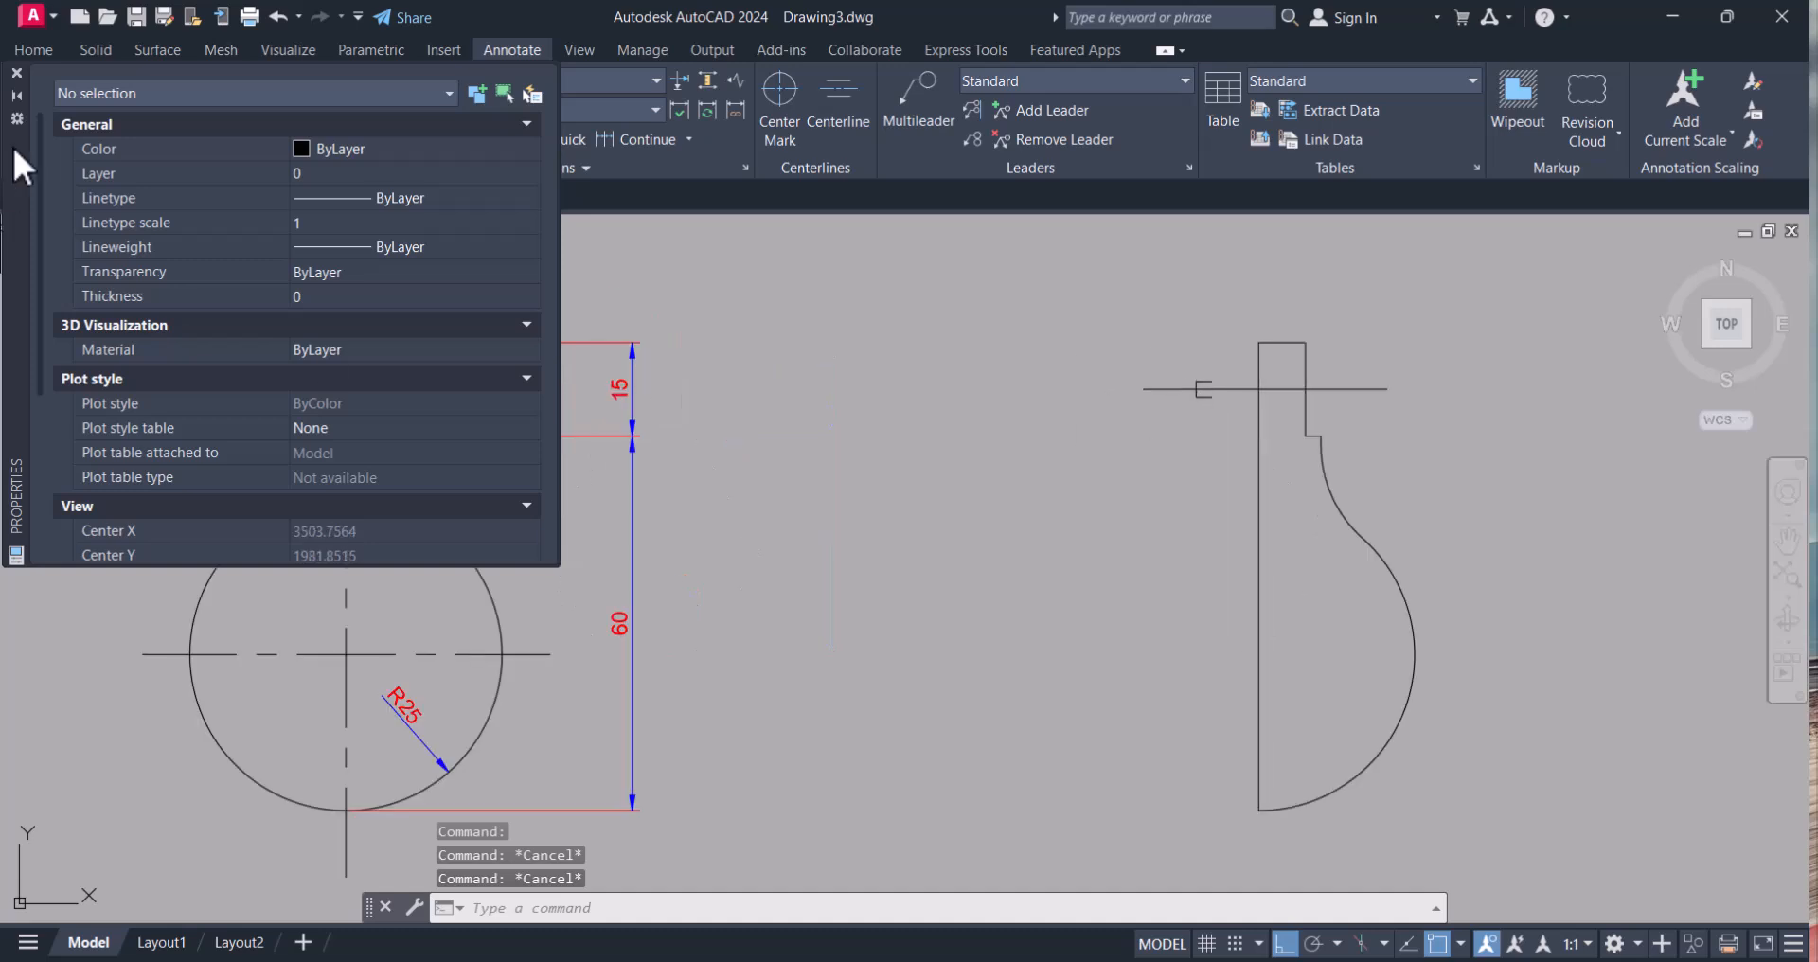
left_click(17, 72)
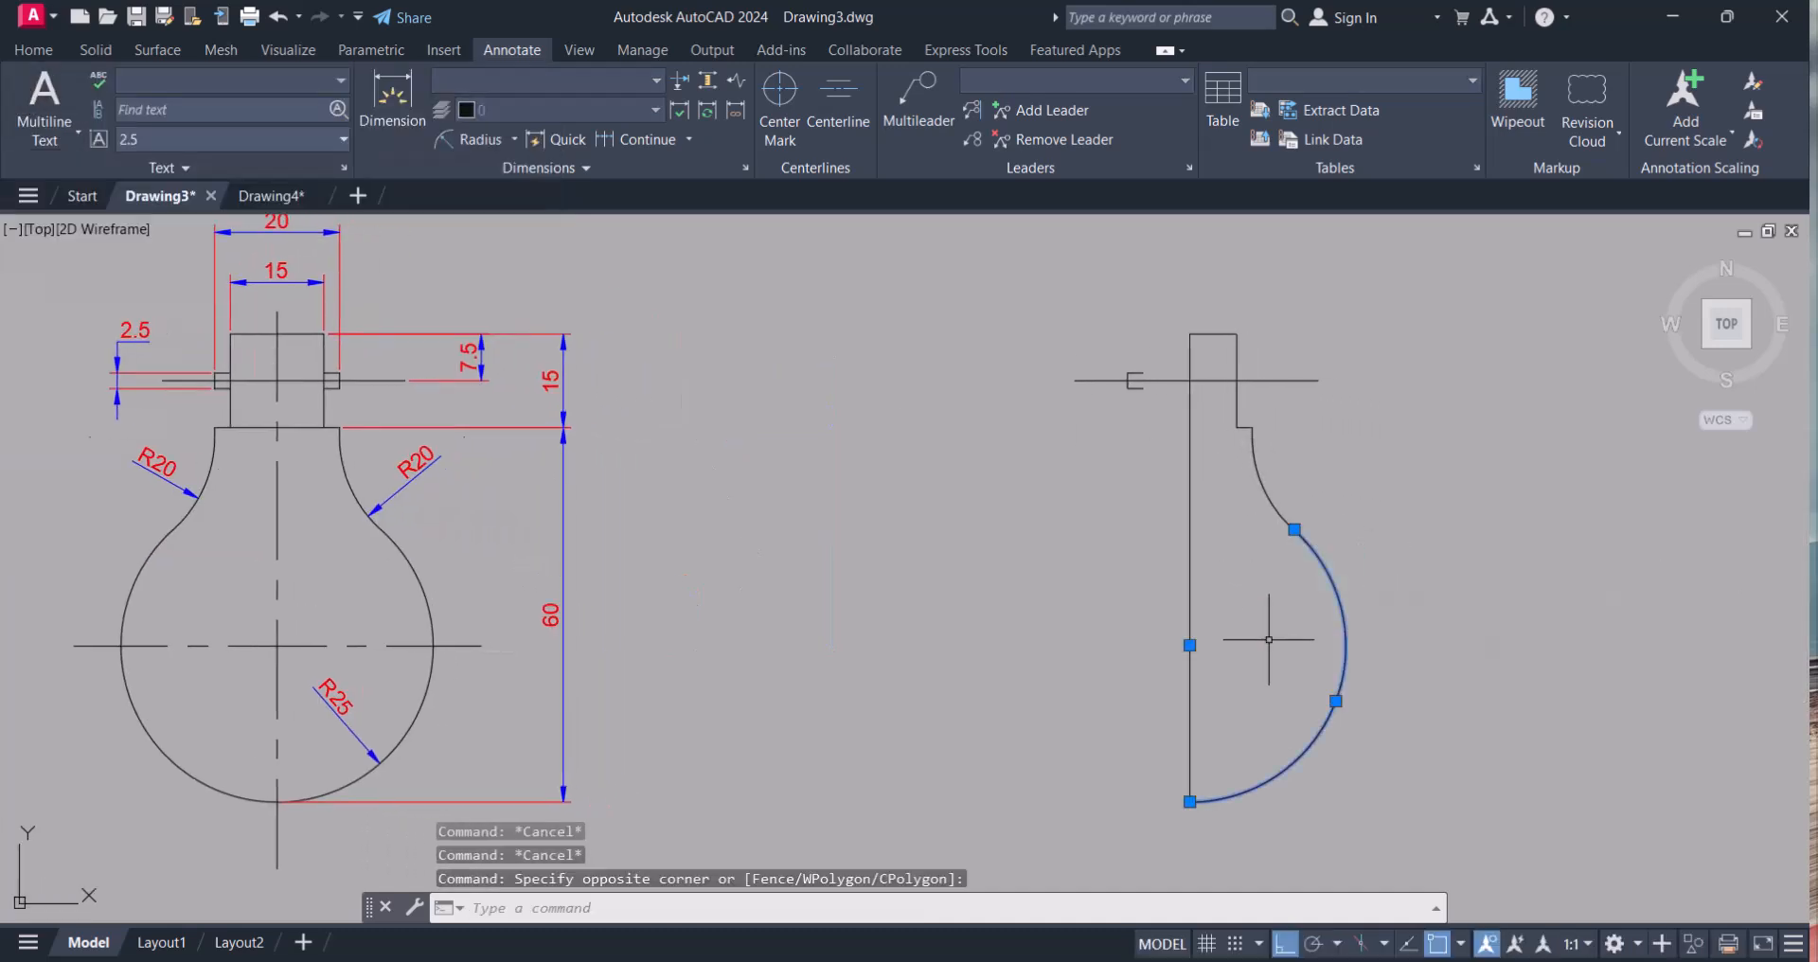
mouse_move(1284, 644)
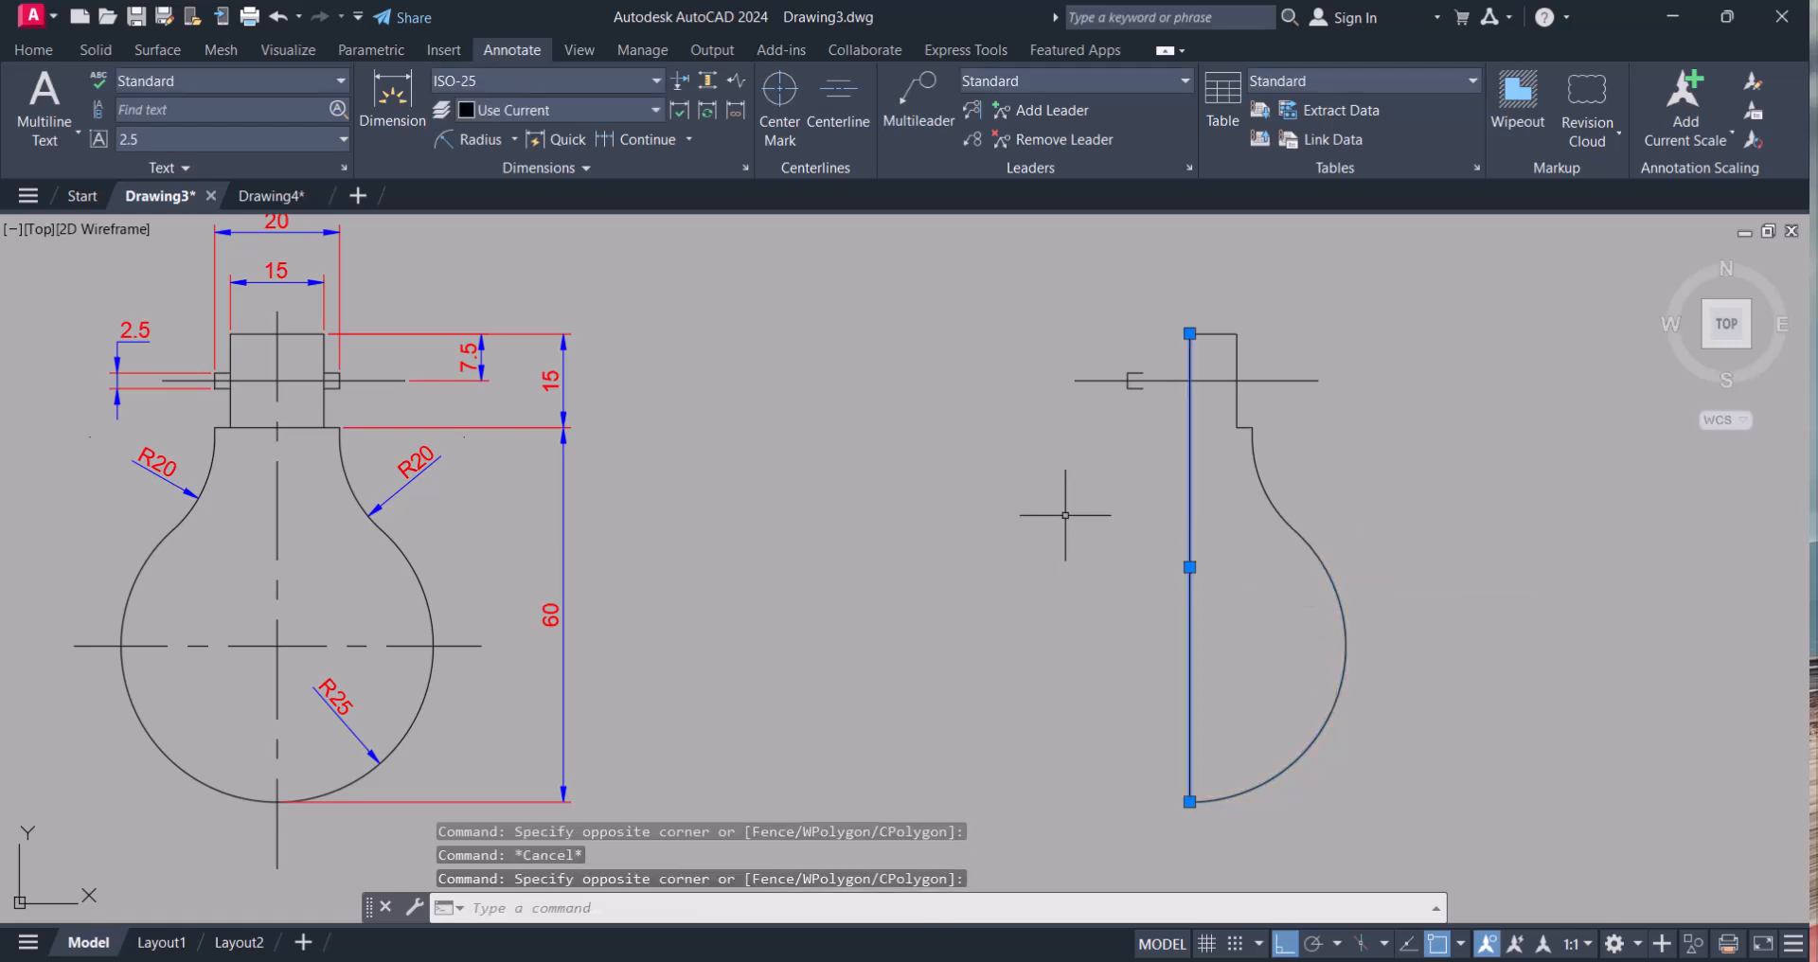
type("reg")
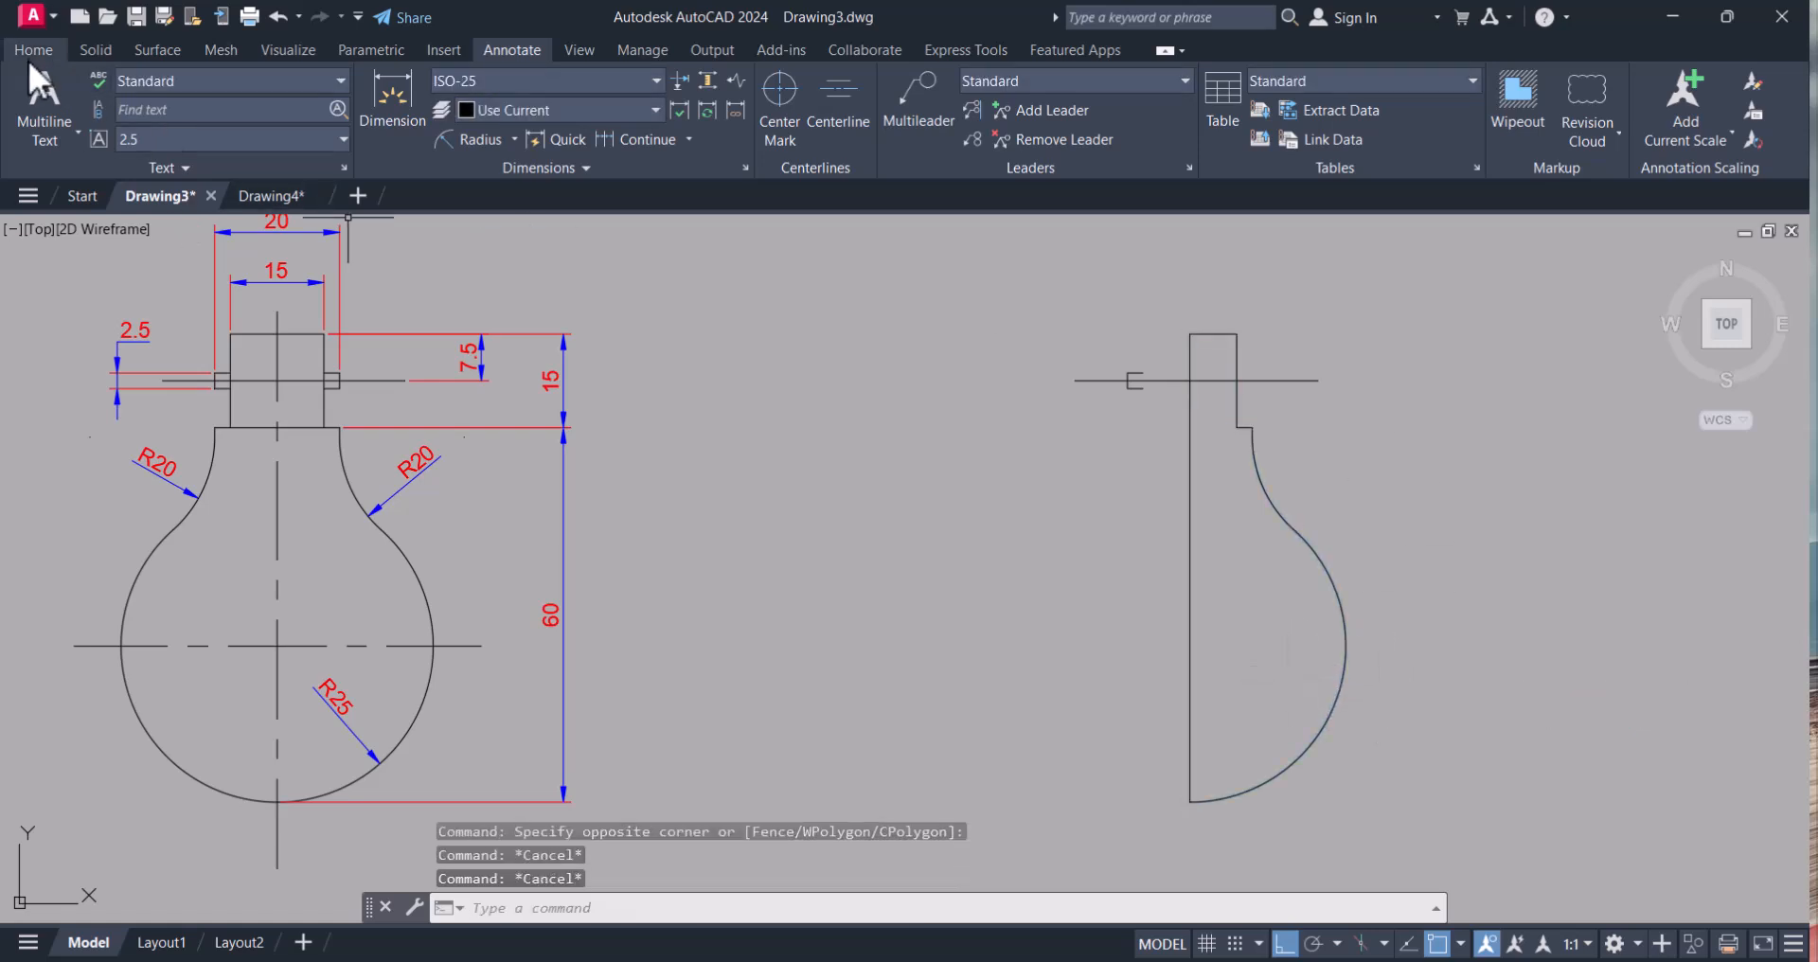
- Revolve the half profile 360 degrees about its vertical axis into a solid bulb
left_click(32, 49)
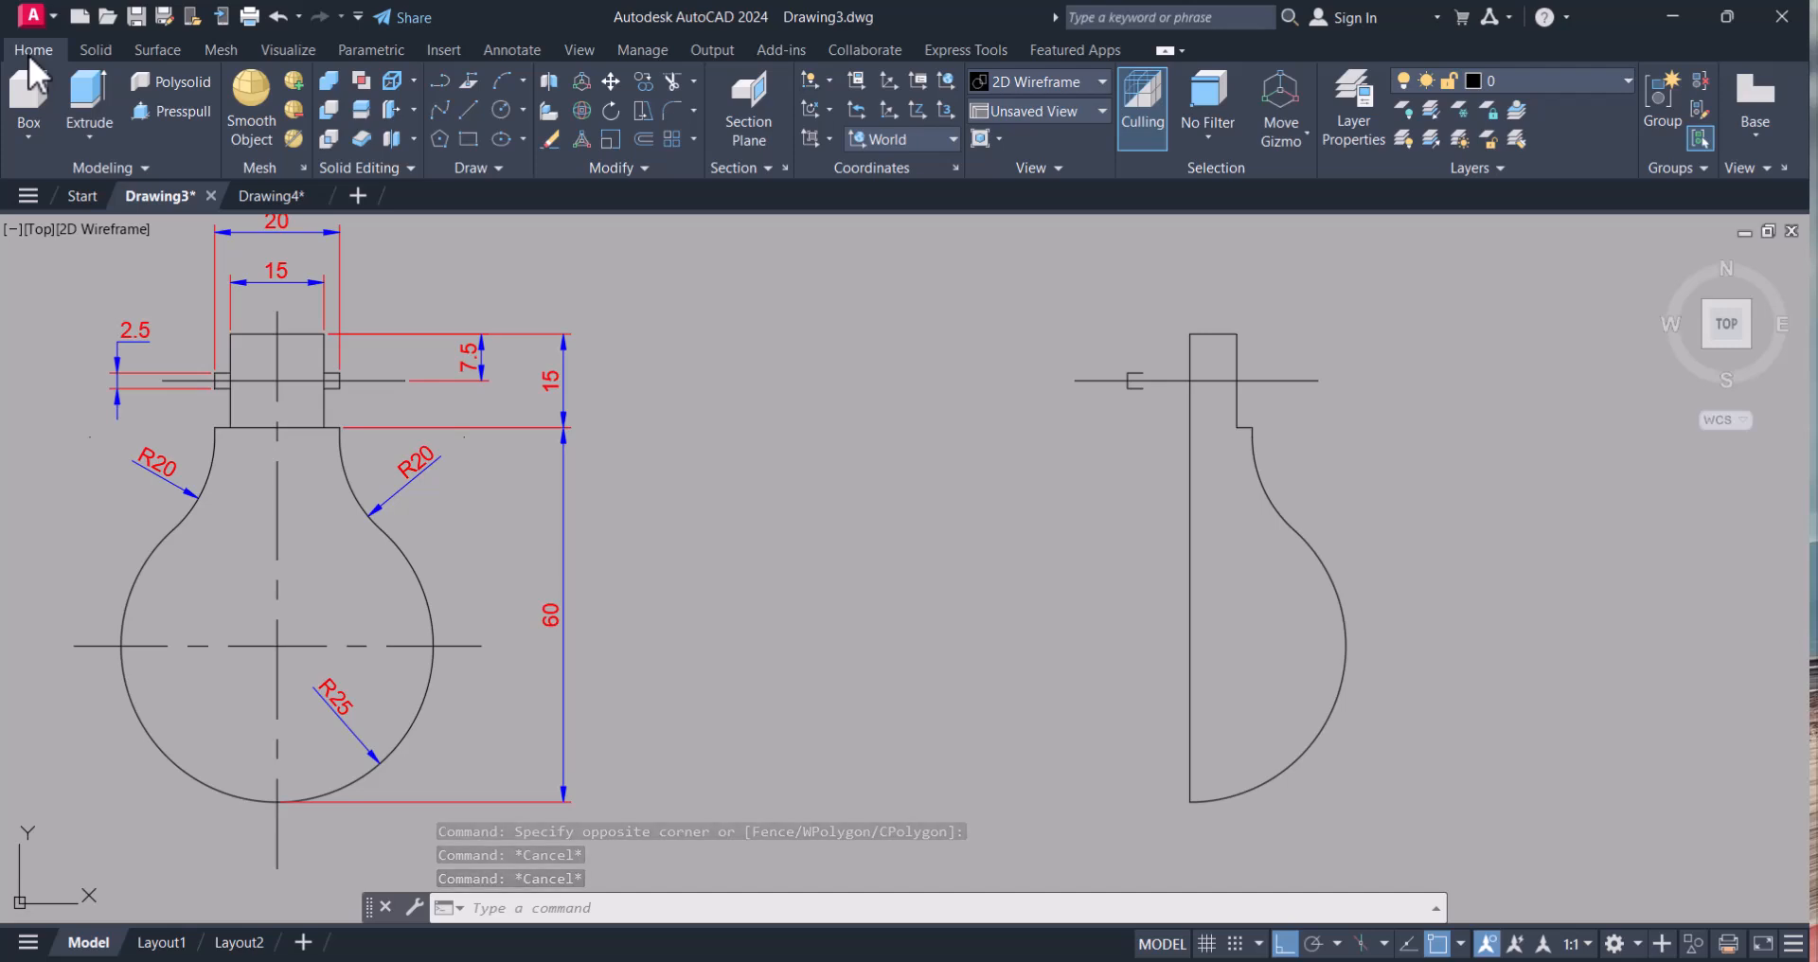
left_click(89, 138)
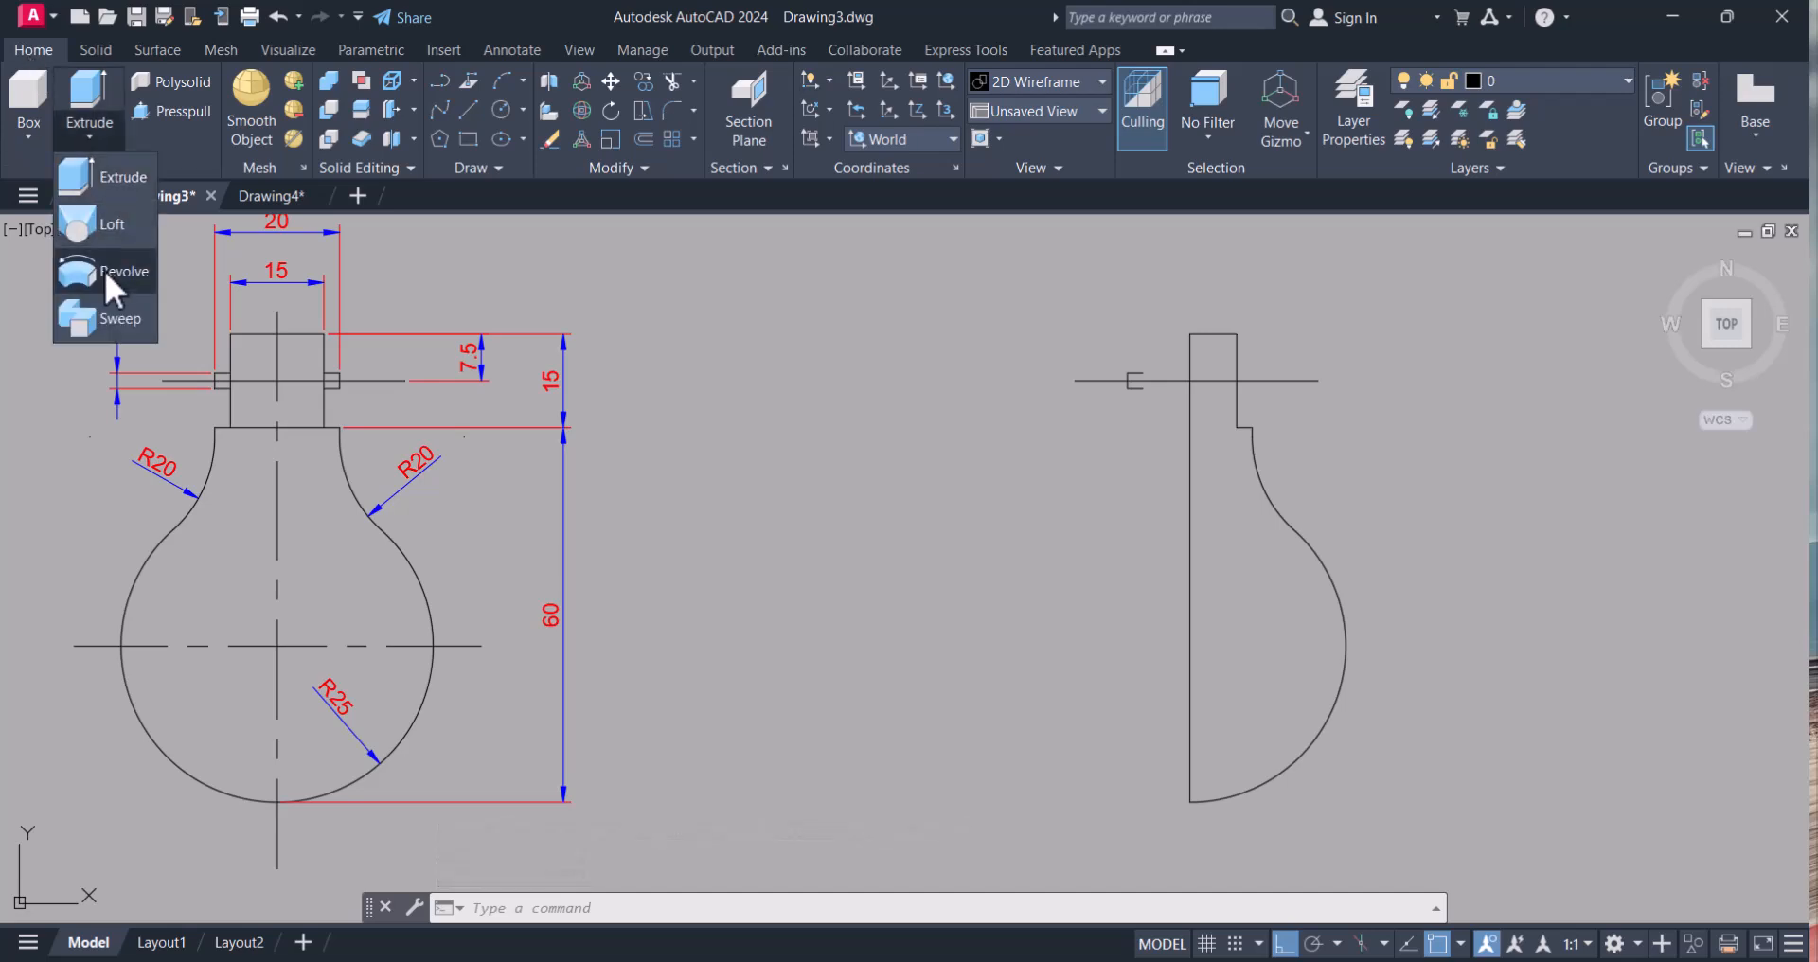
left_click(125, 271)
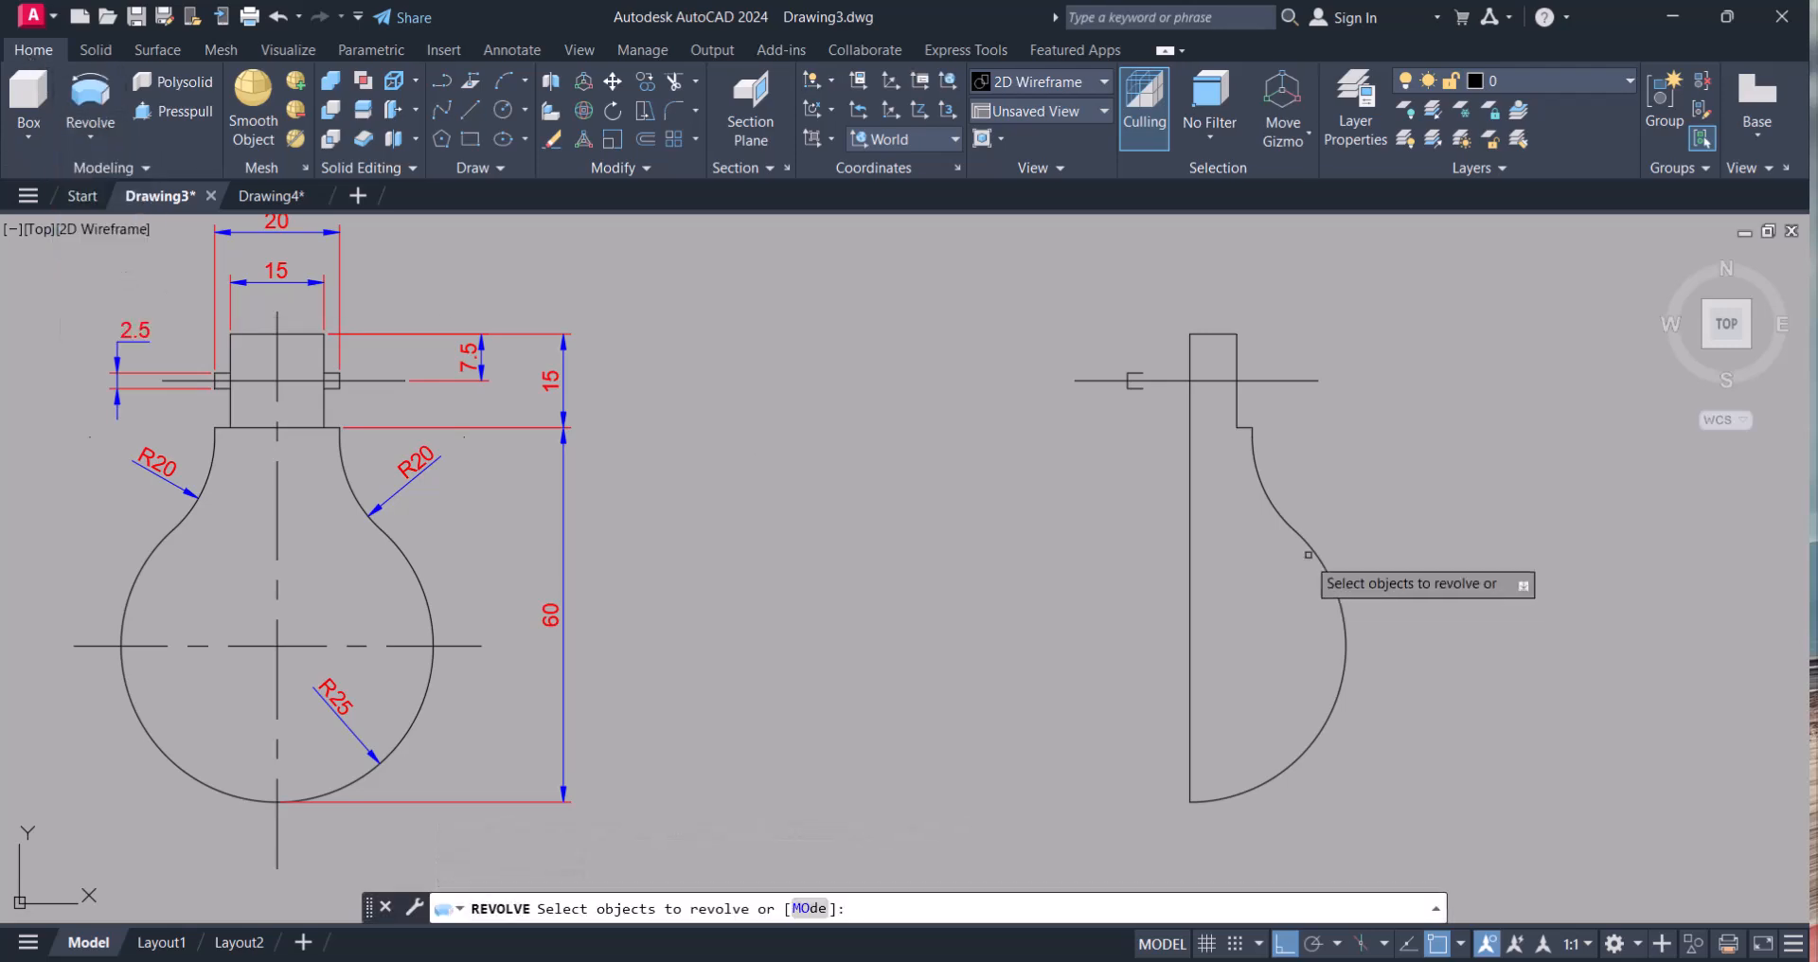
right_click(1309, 553)
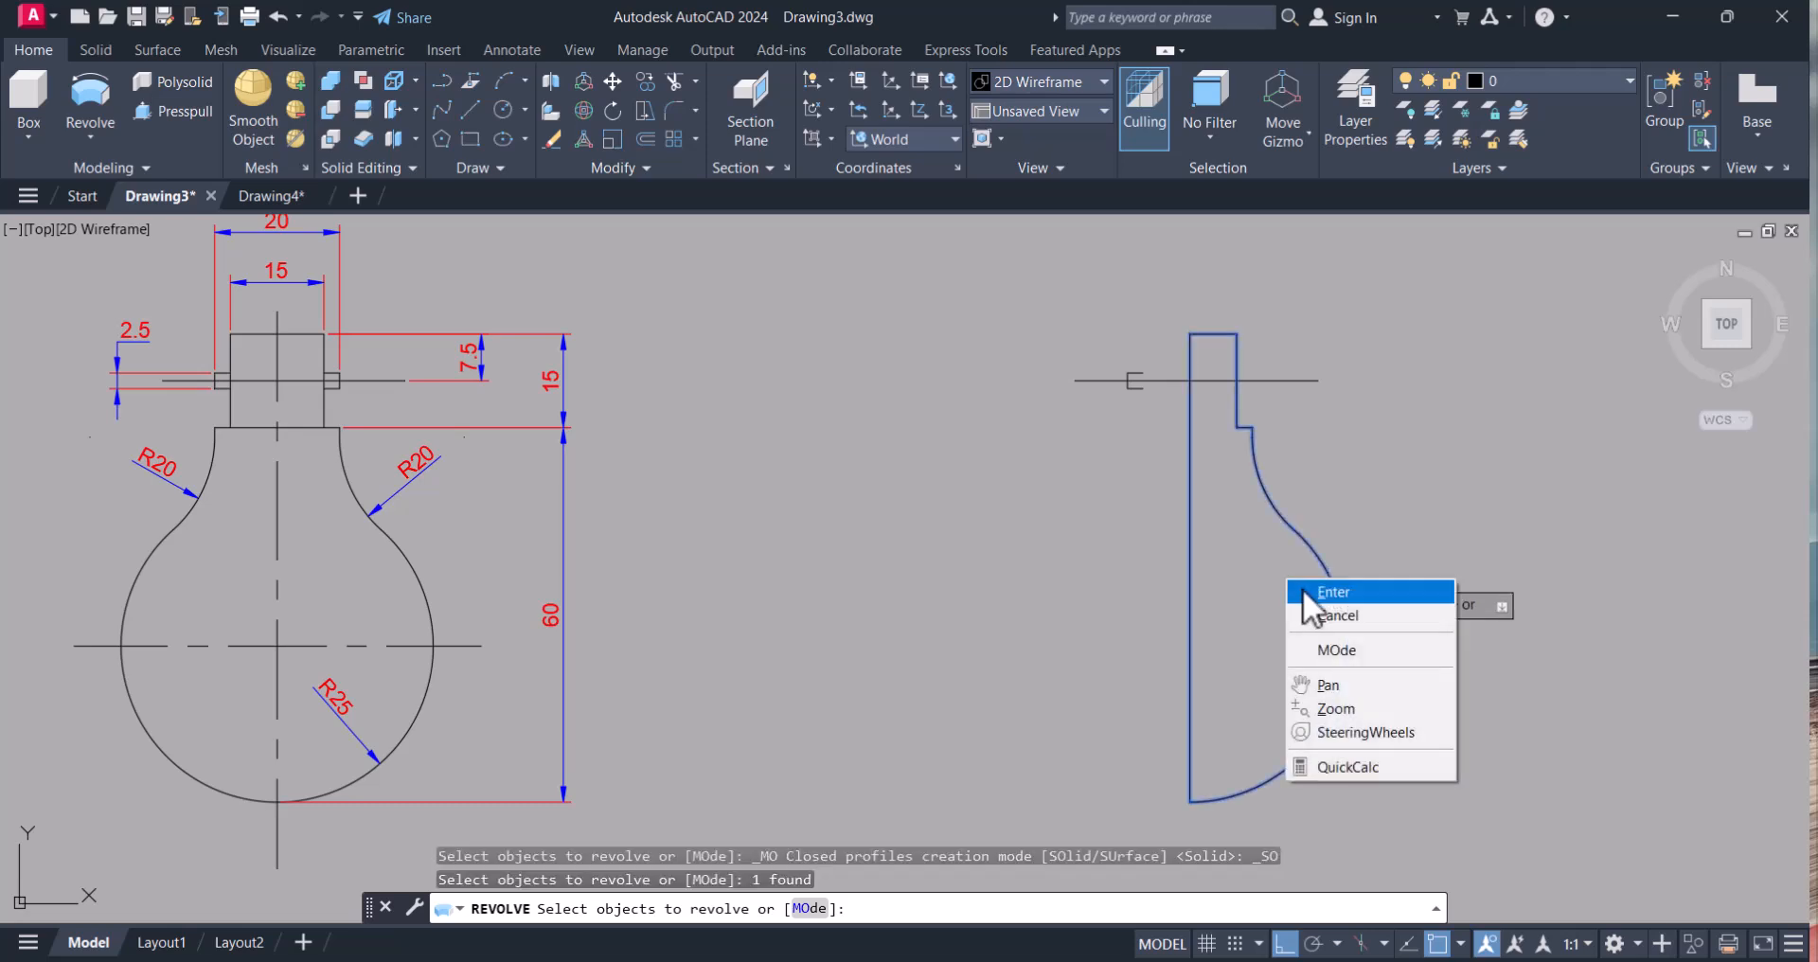
left_click(1331, 593)
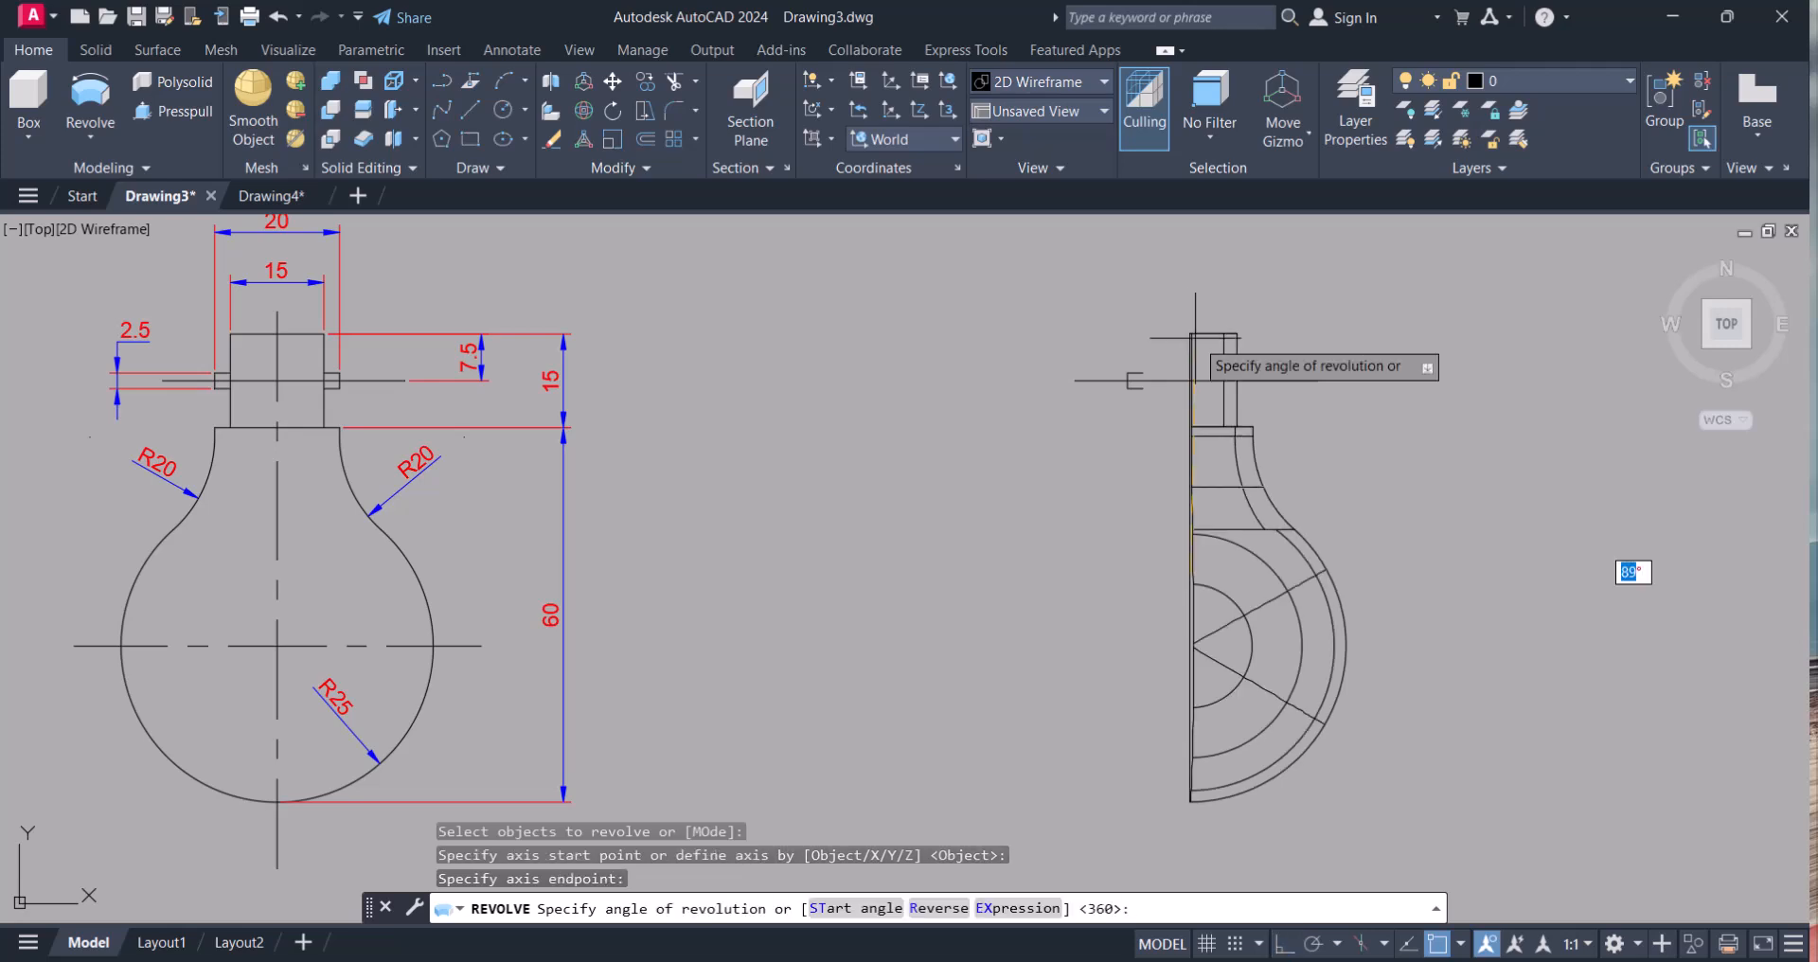
type("360")
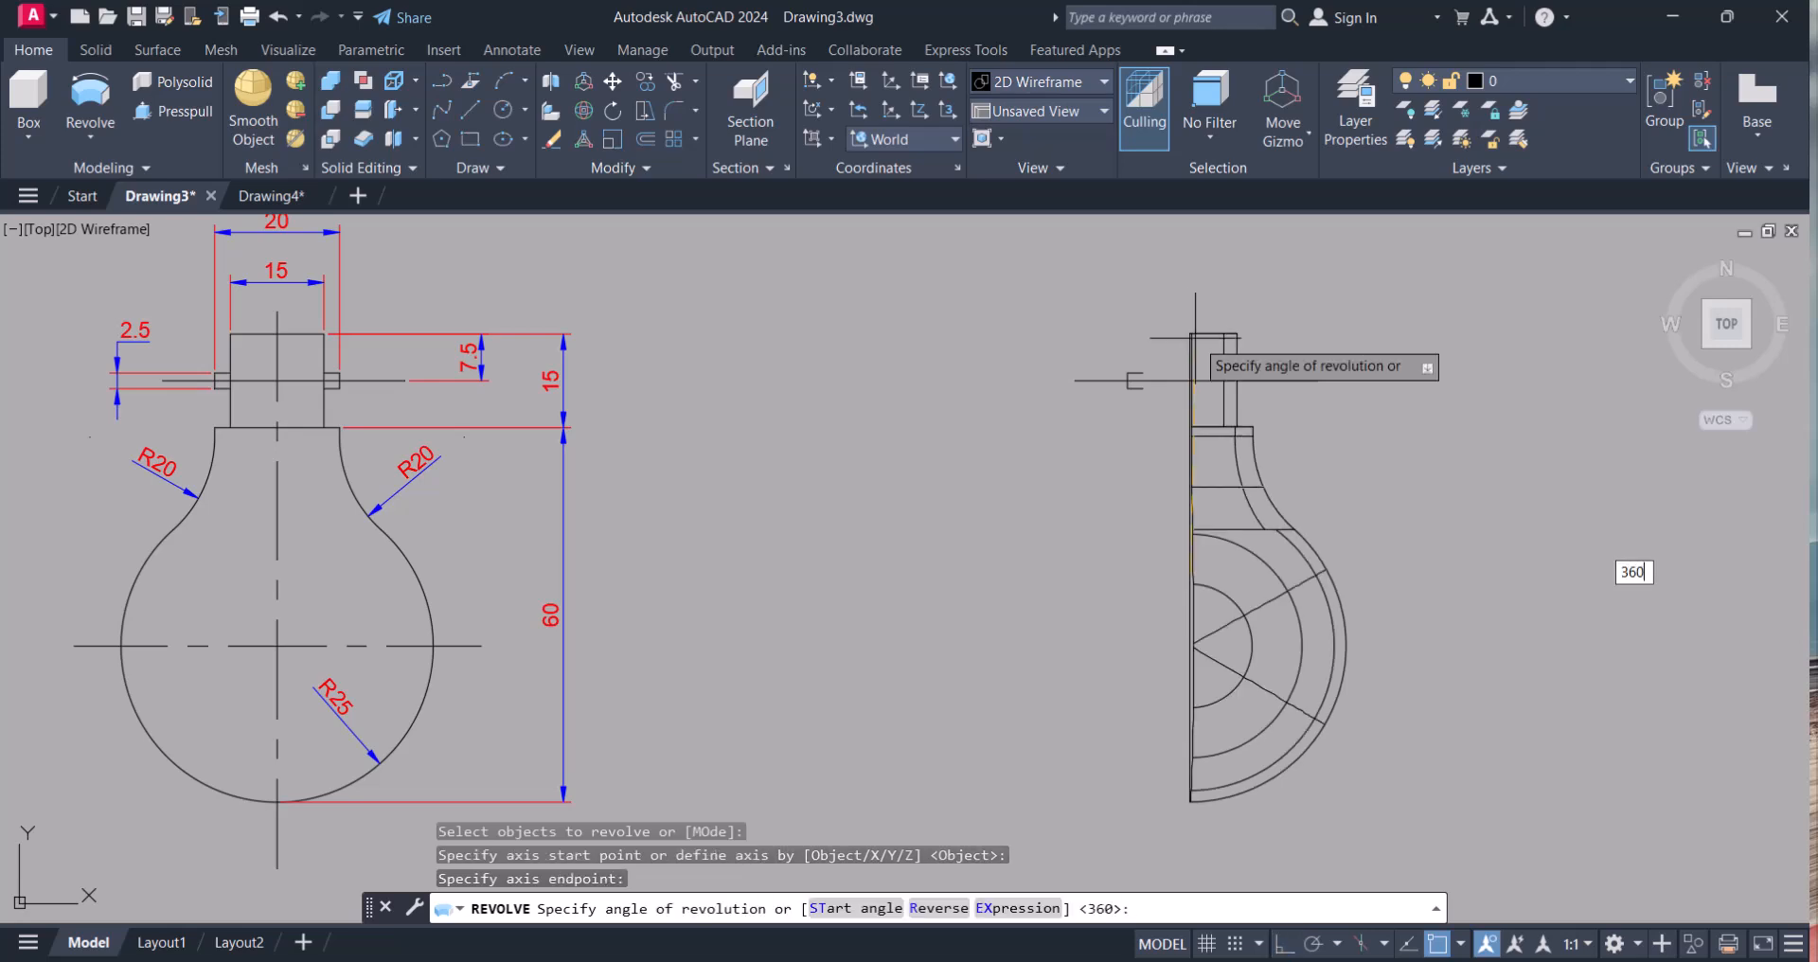
key("enter")
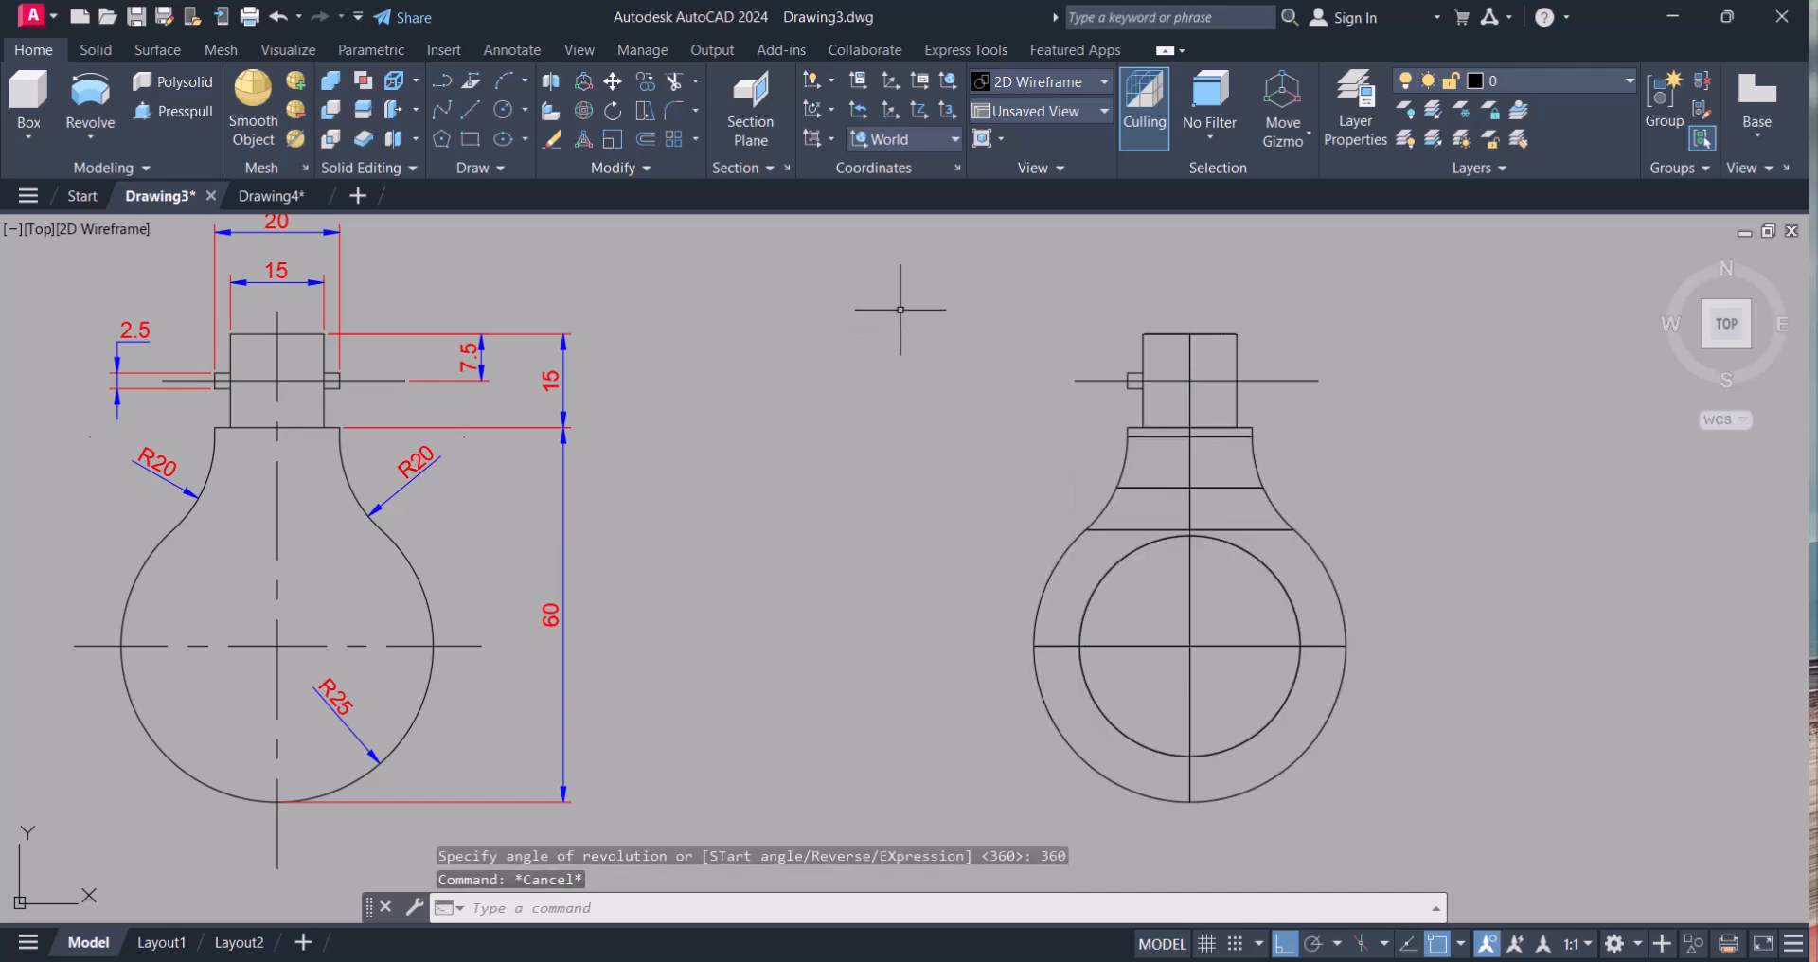
mouse_move(1067, 476)
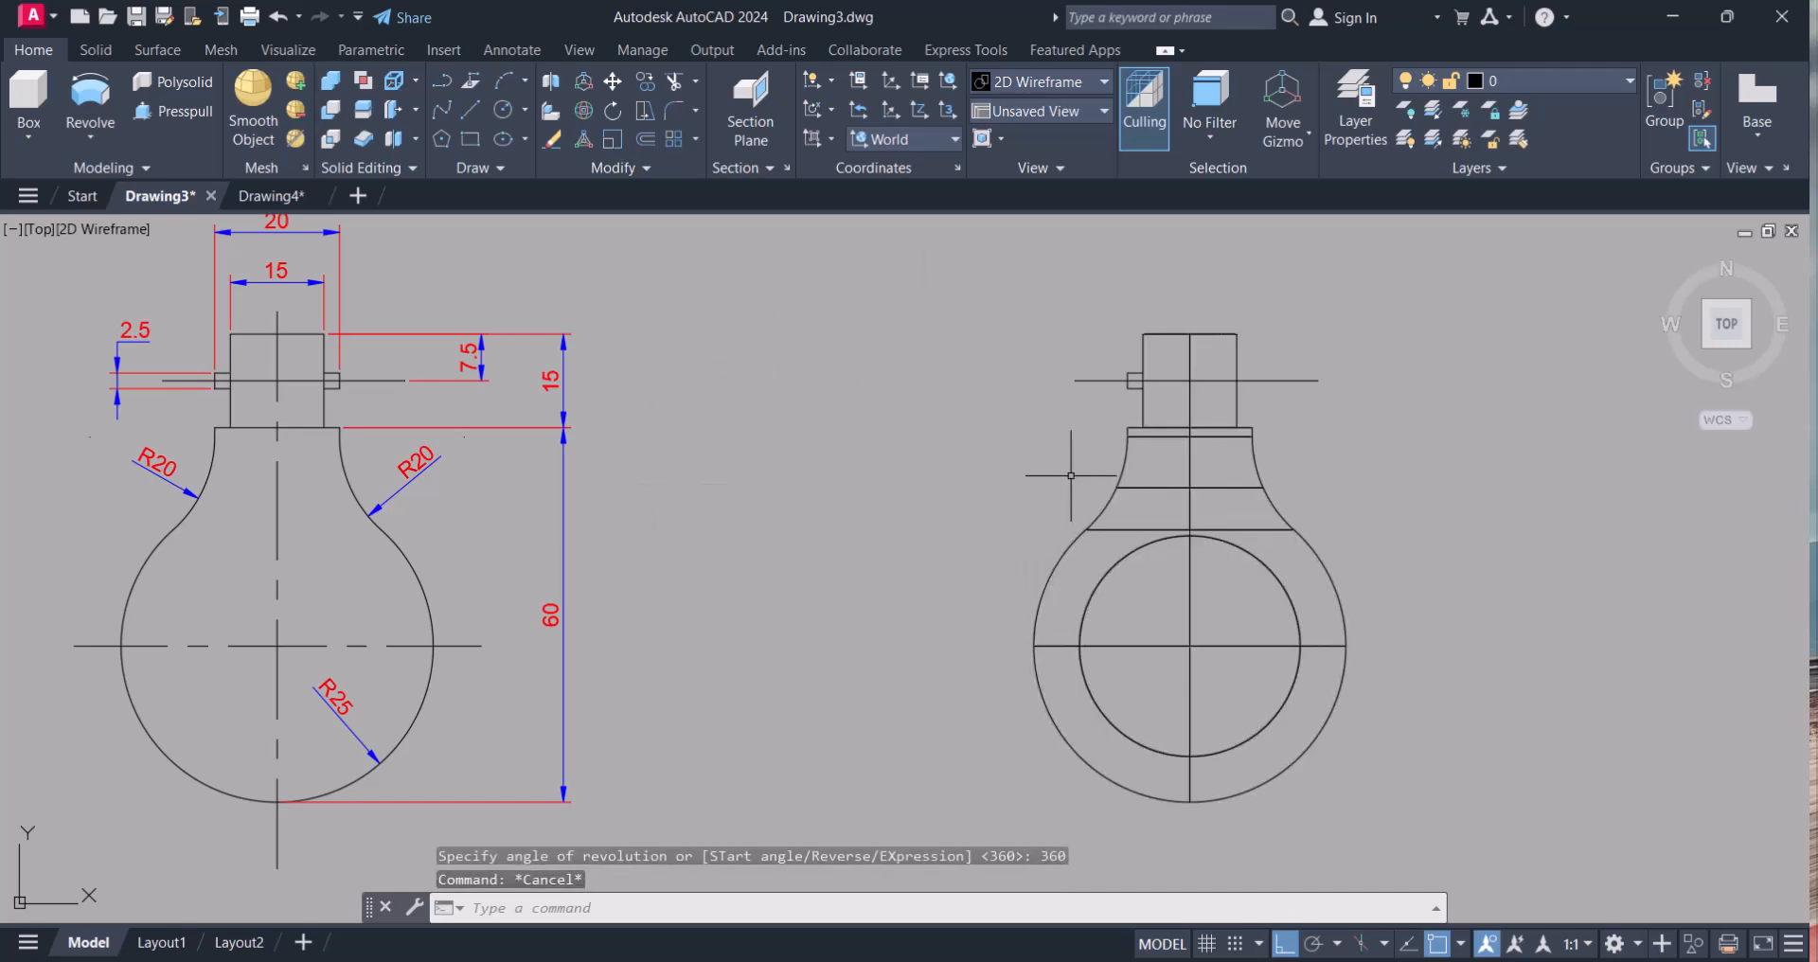
- Switch to SW Isometric view and the Conceptual visual style to show the shaded bulb
left_click(1038, 110)
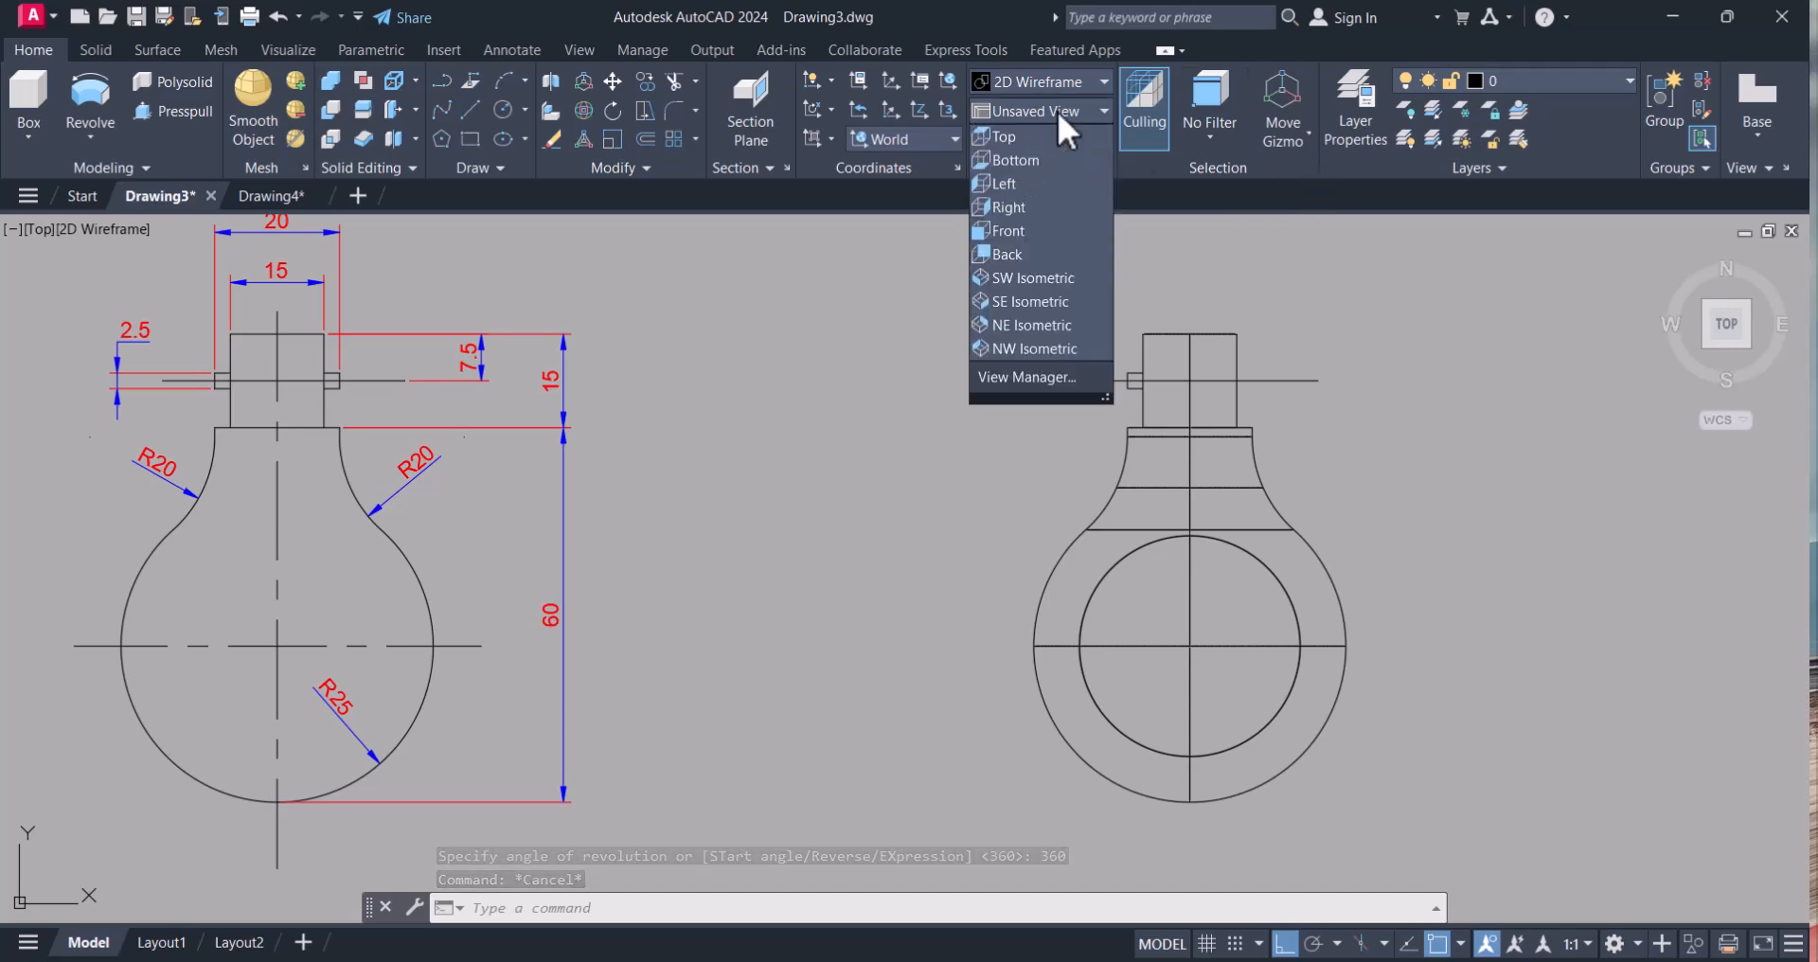
left_click(1032, 277)
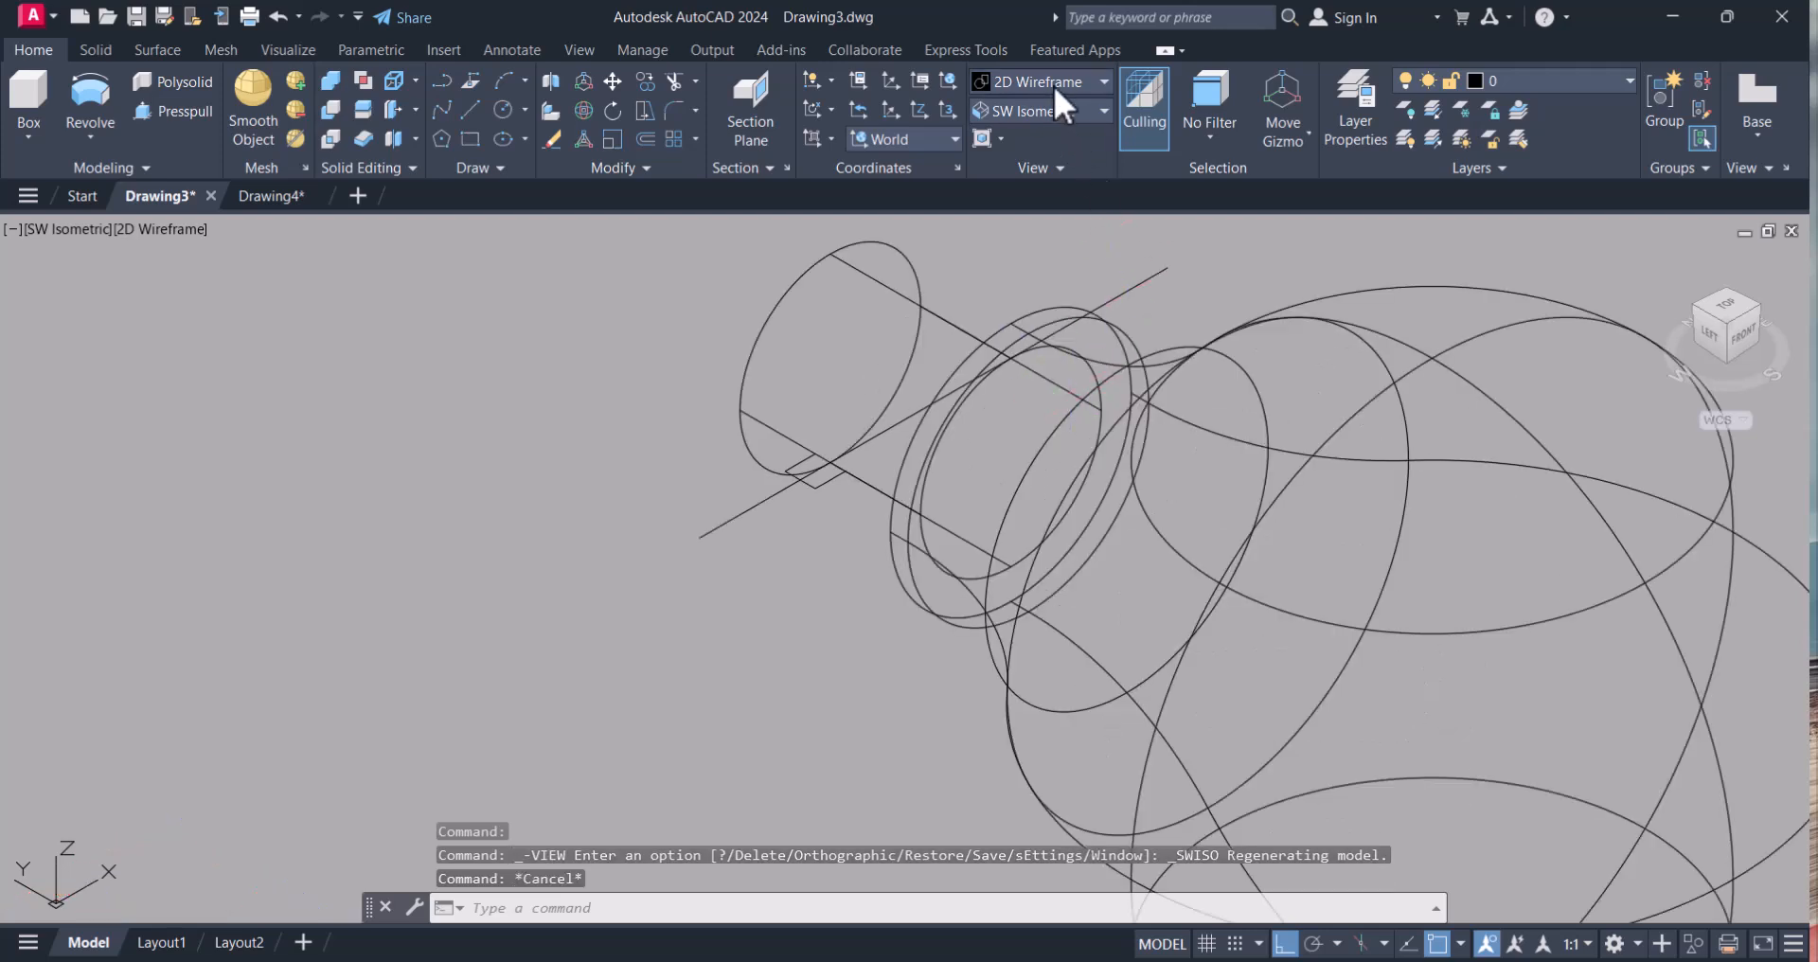
left_click(1040, 81)
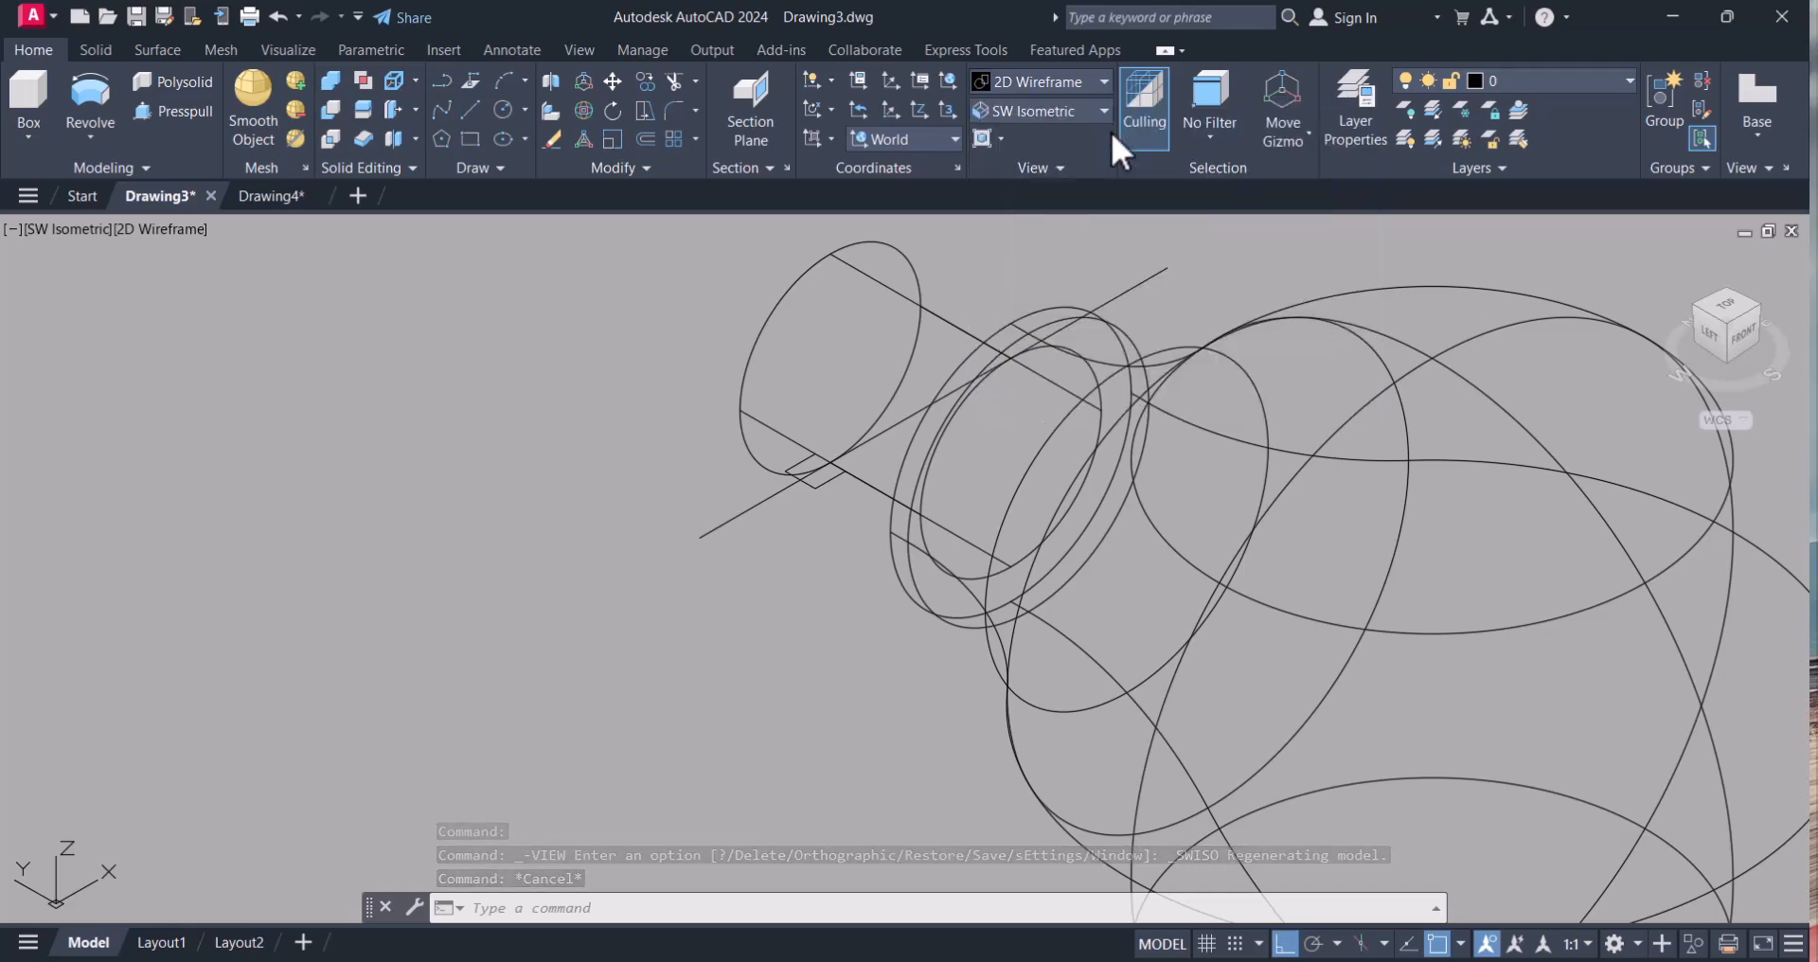
left_click(1040, 81)
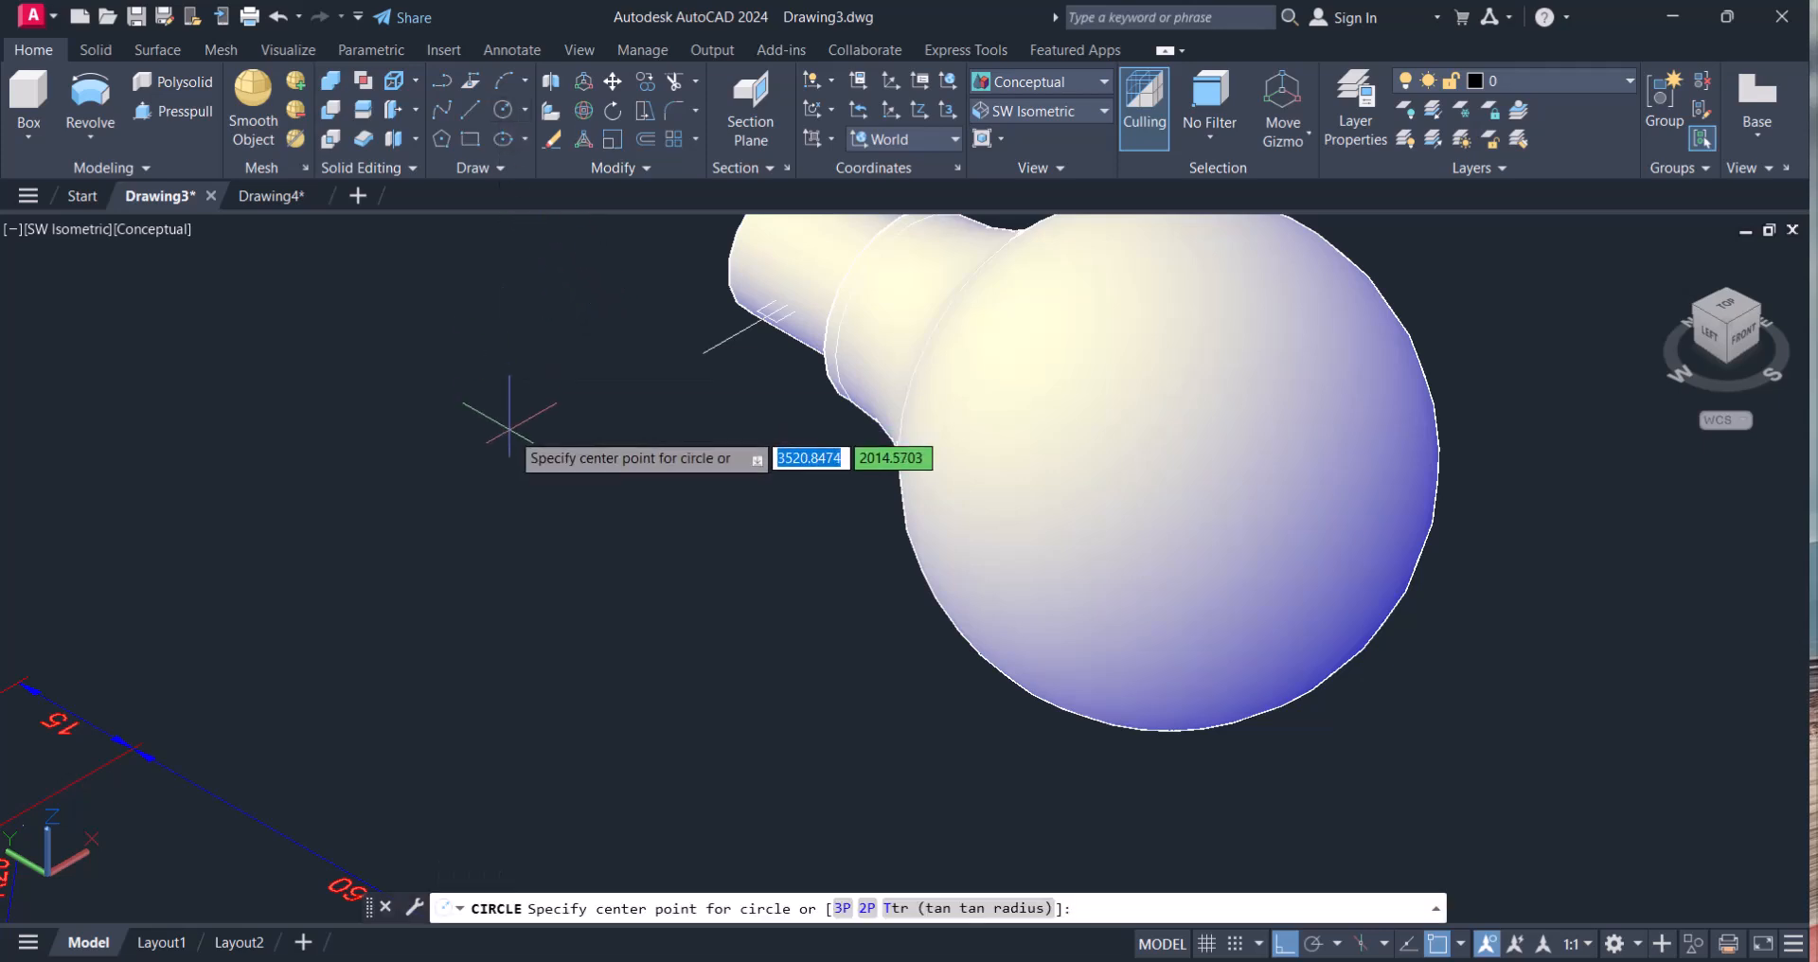
- Align the UCS to the pin axis and place a diameter-2 circle centred on it
left_click(507, 436)
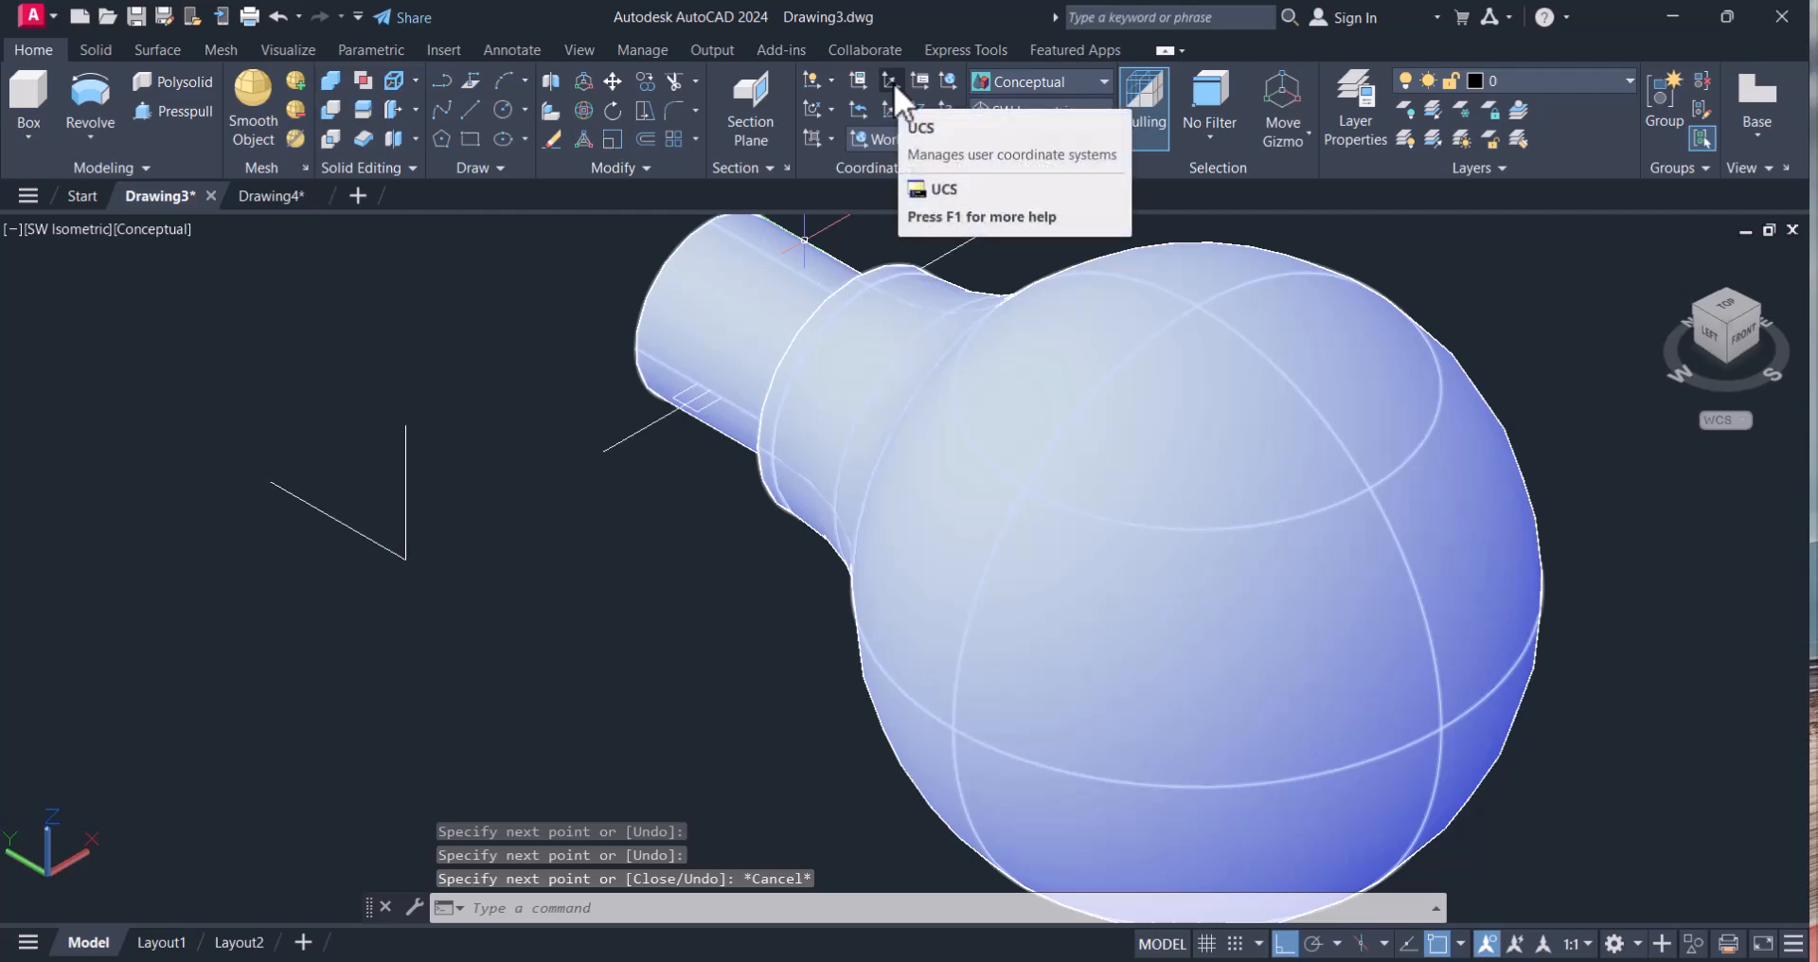
left_click(890, 82)
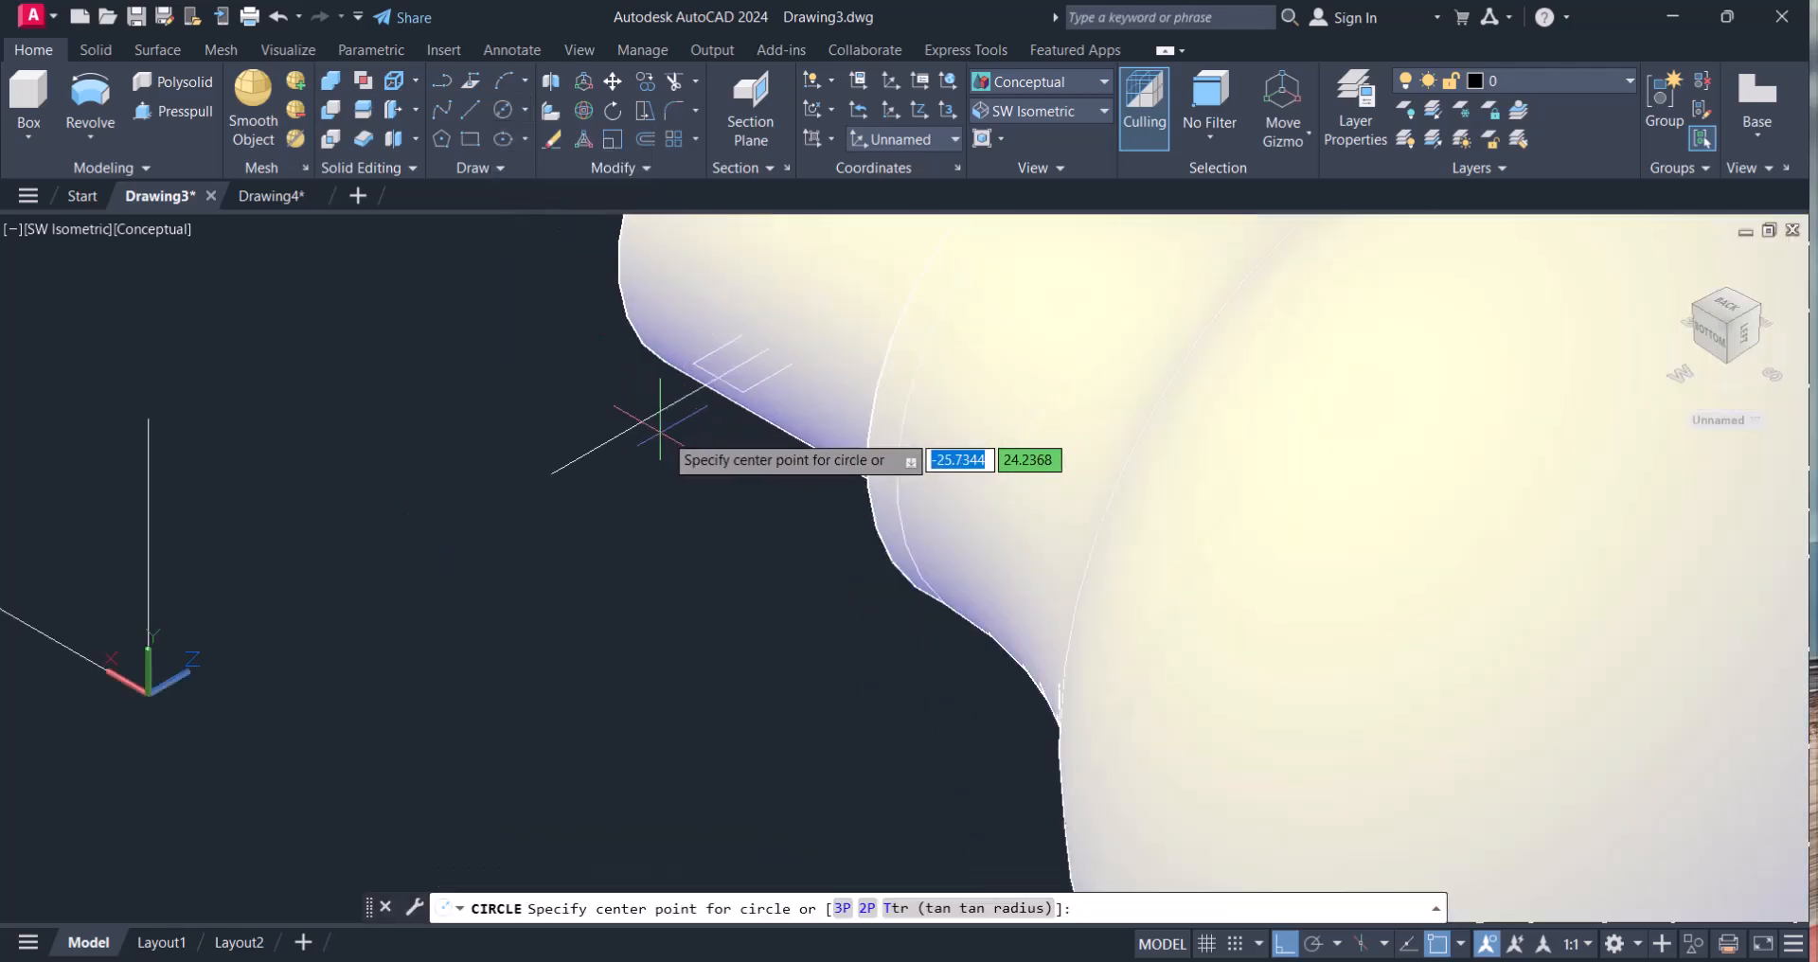
left_click(666, 422)
type("2")
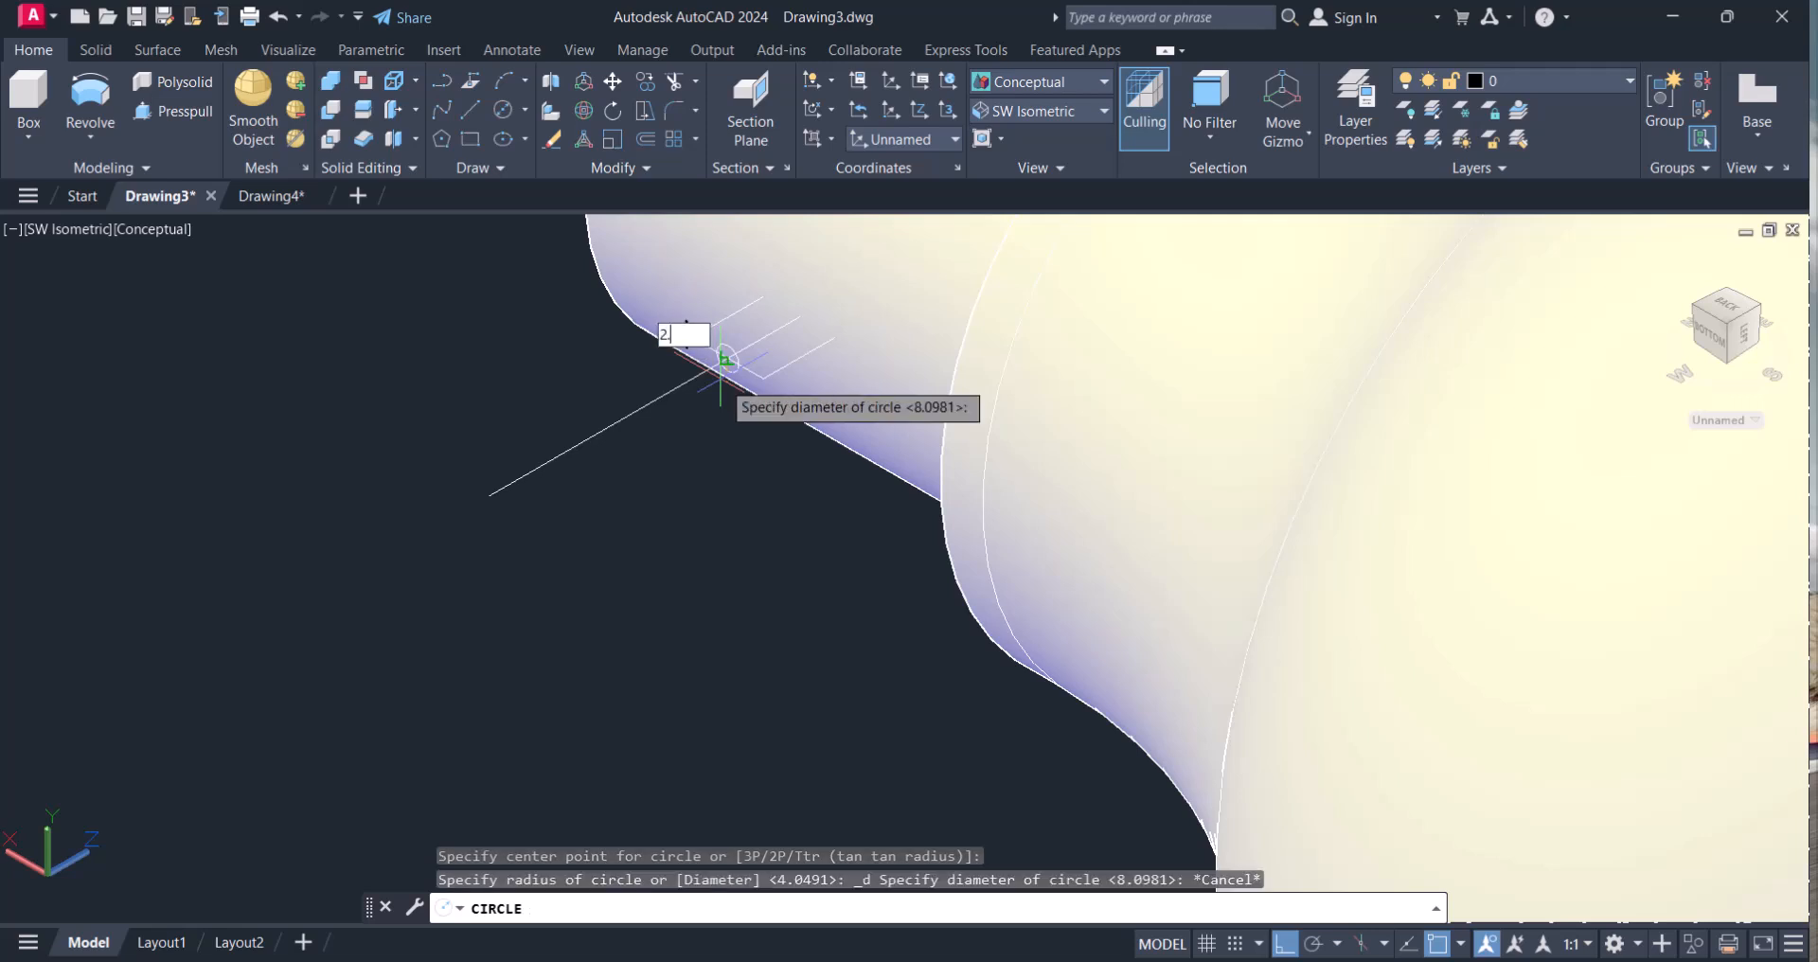
key("Escape")
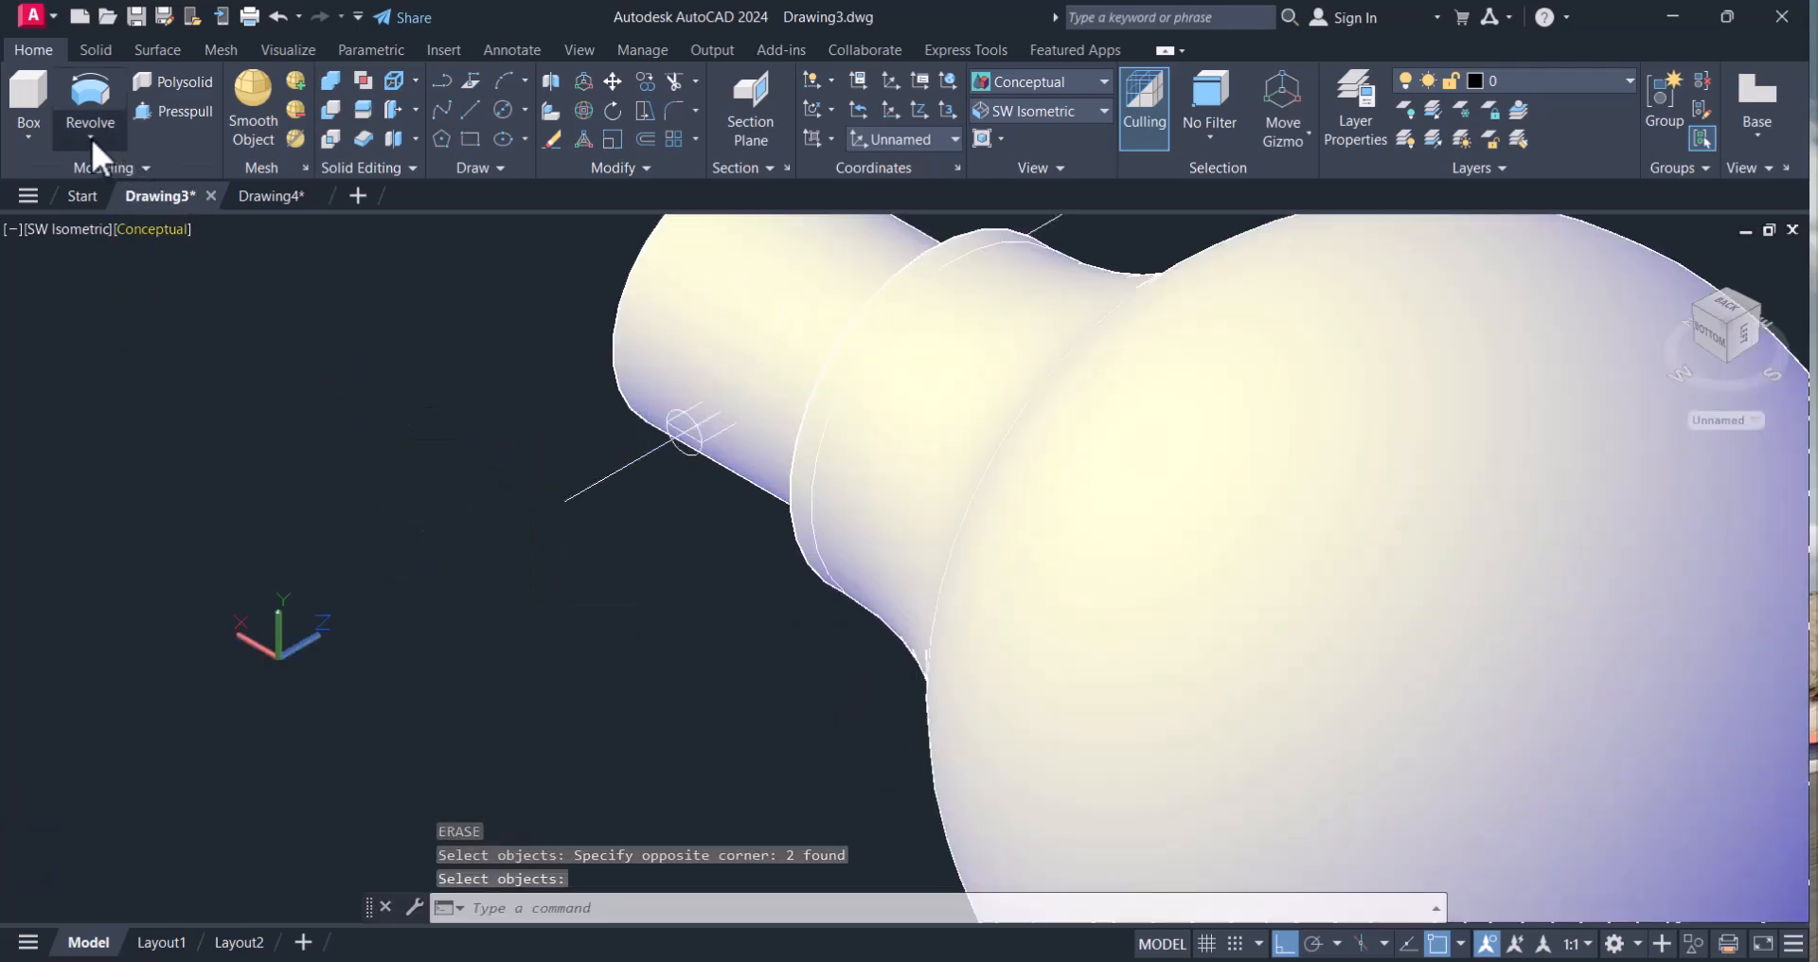
- Extrude the small circle to height 20 to form the pin solid
left_click(89, 105)
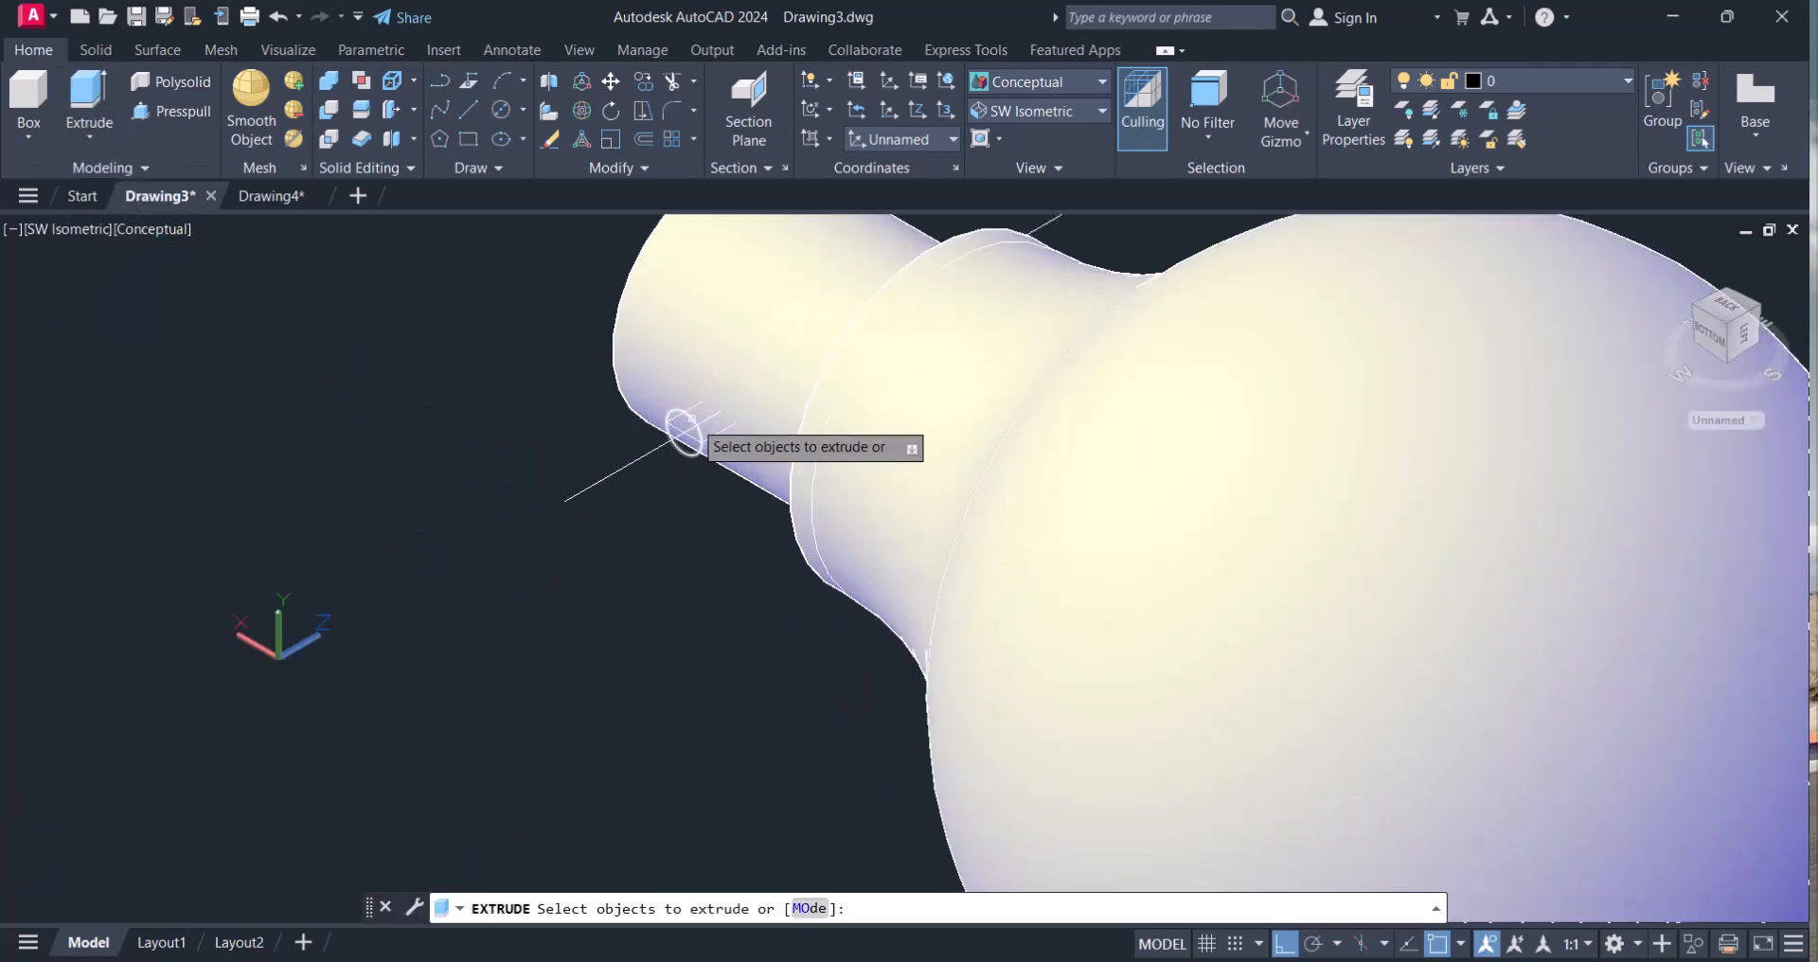
left_click(686, 428)
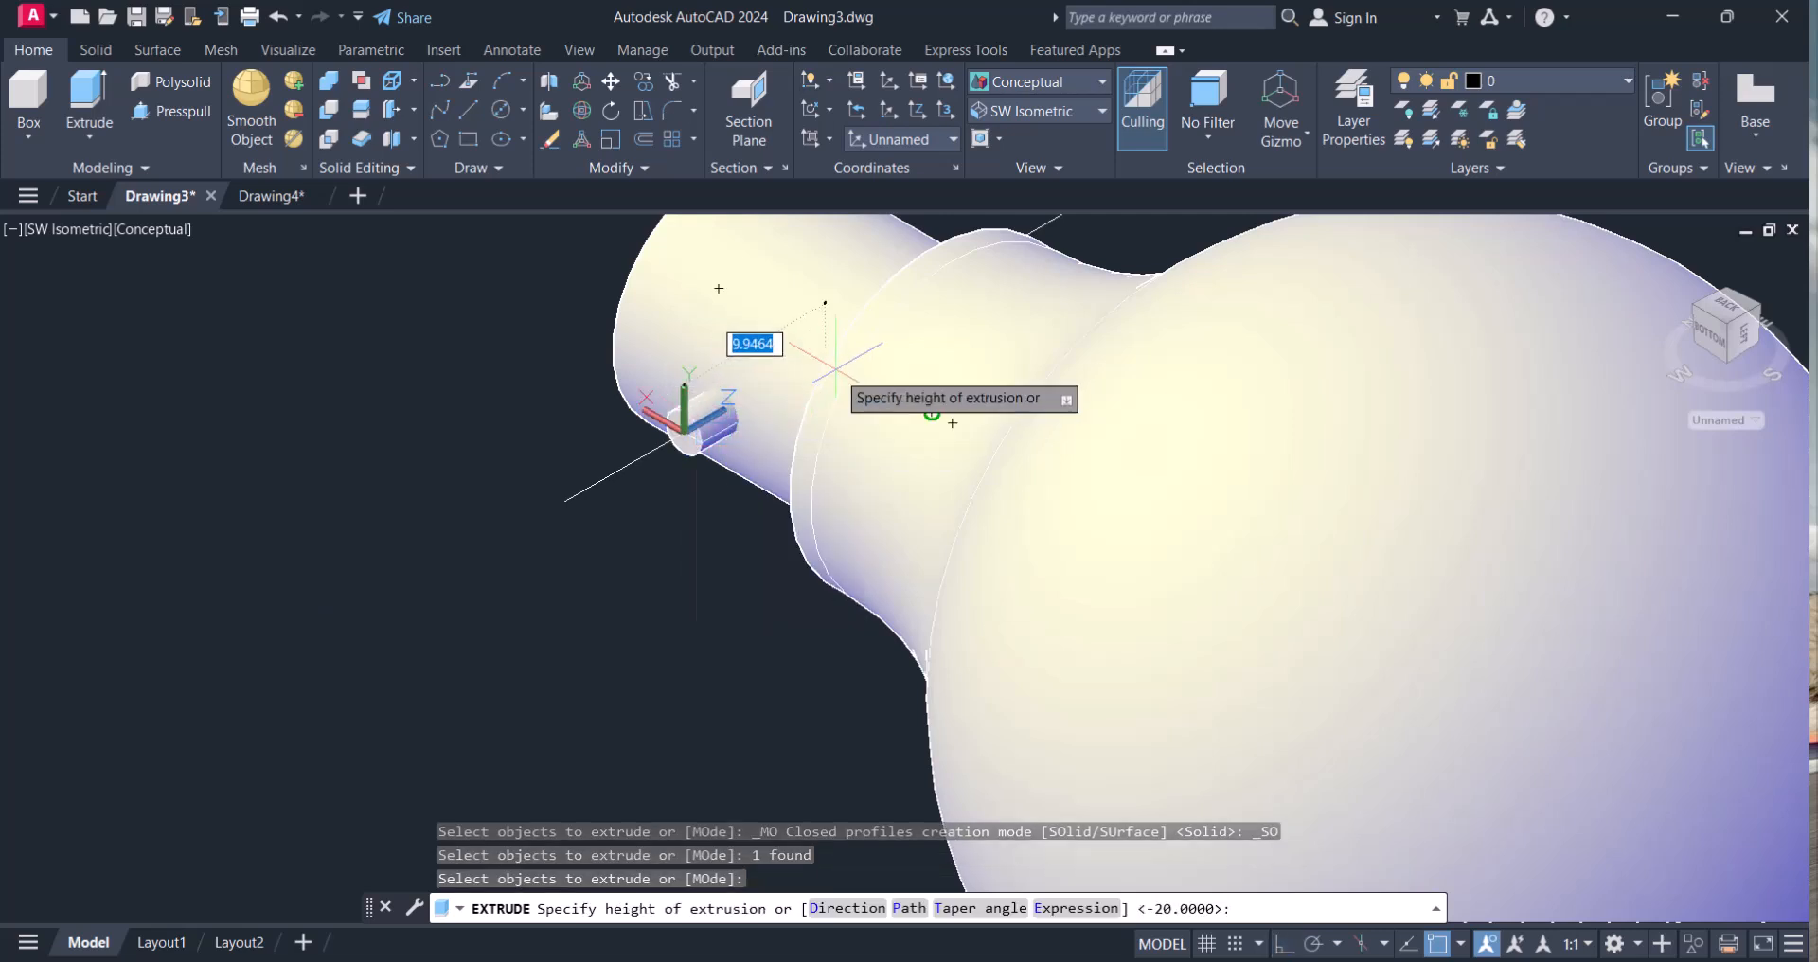
type("20")
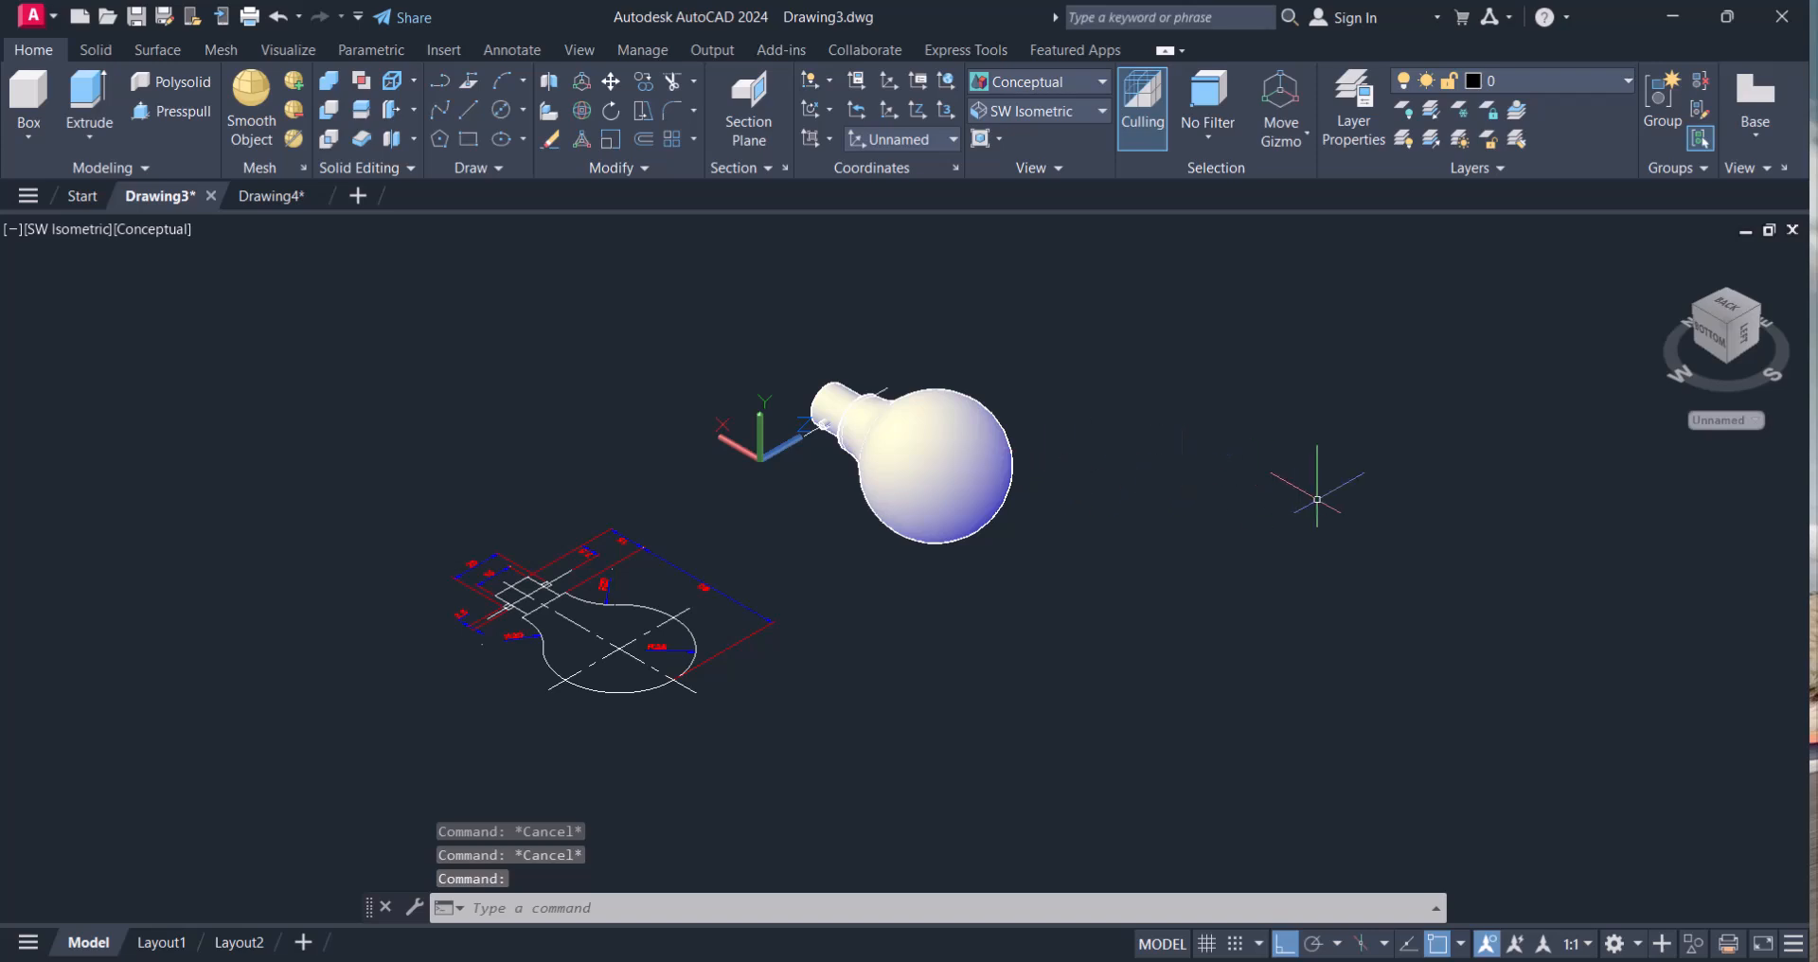
mouse_move(1030, 574)
type("OR")
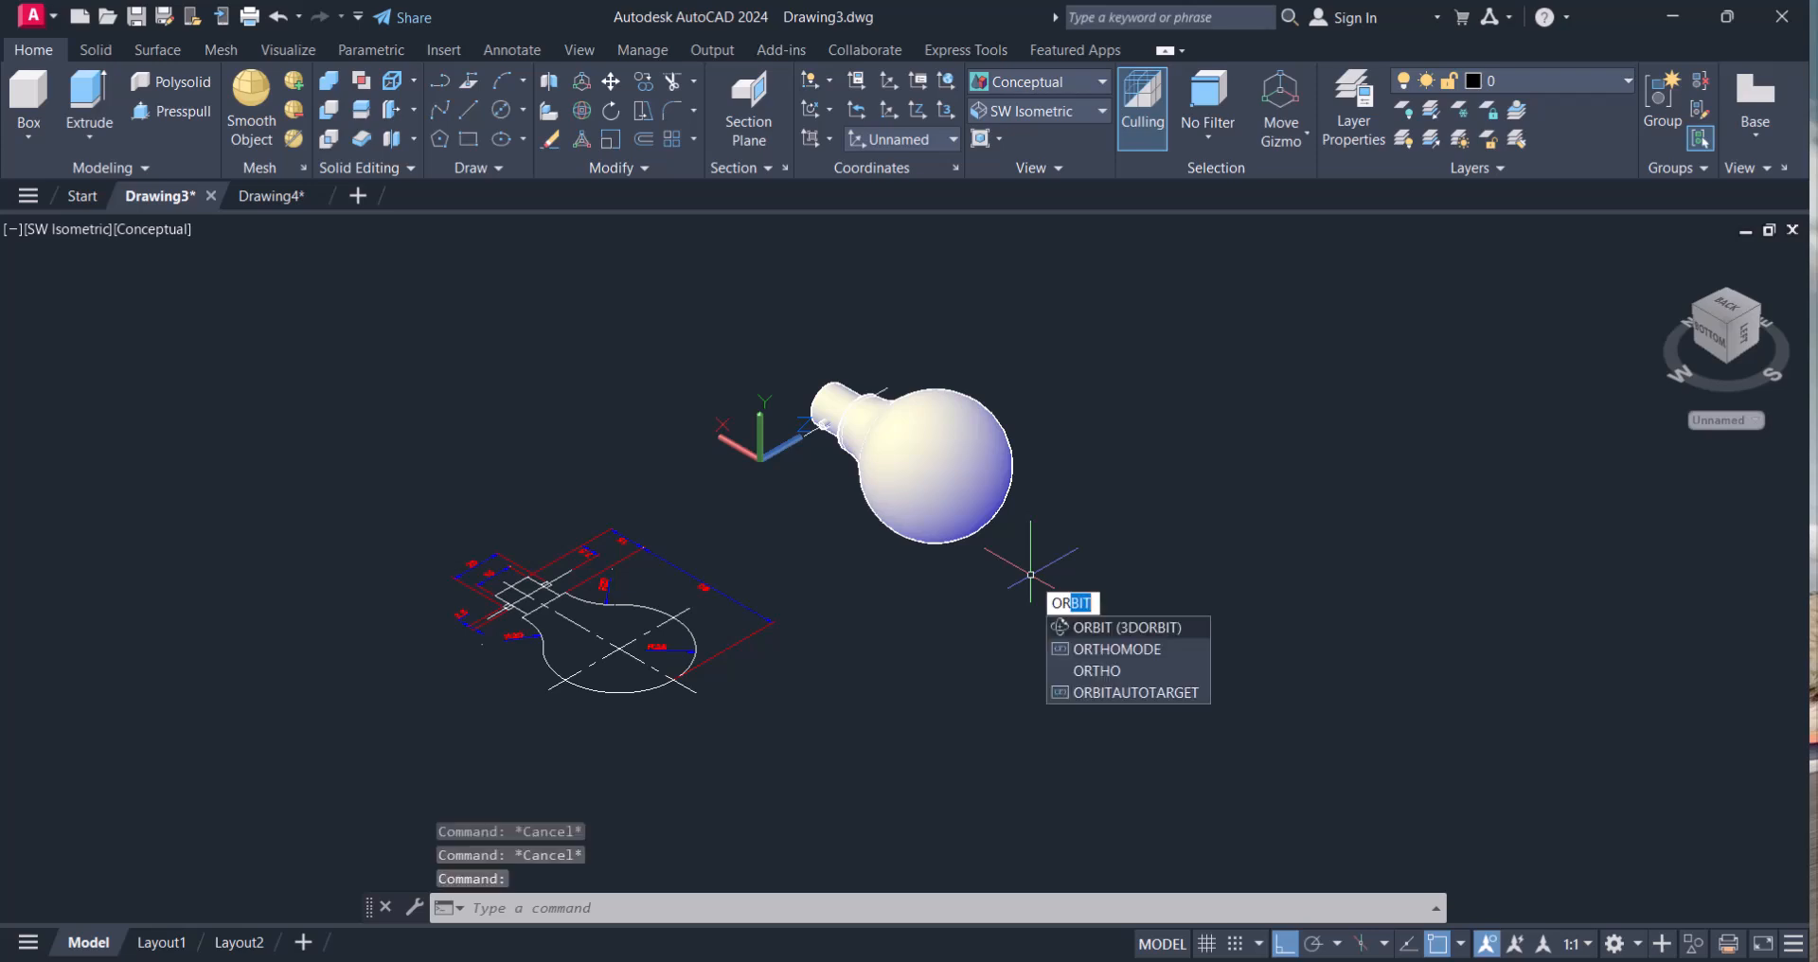
mouse_move(1159, 701)
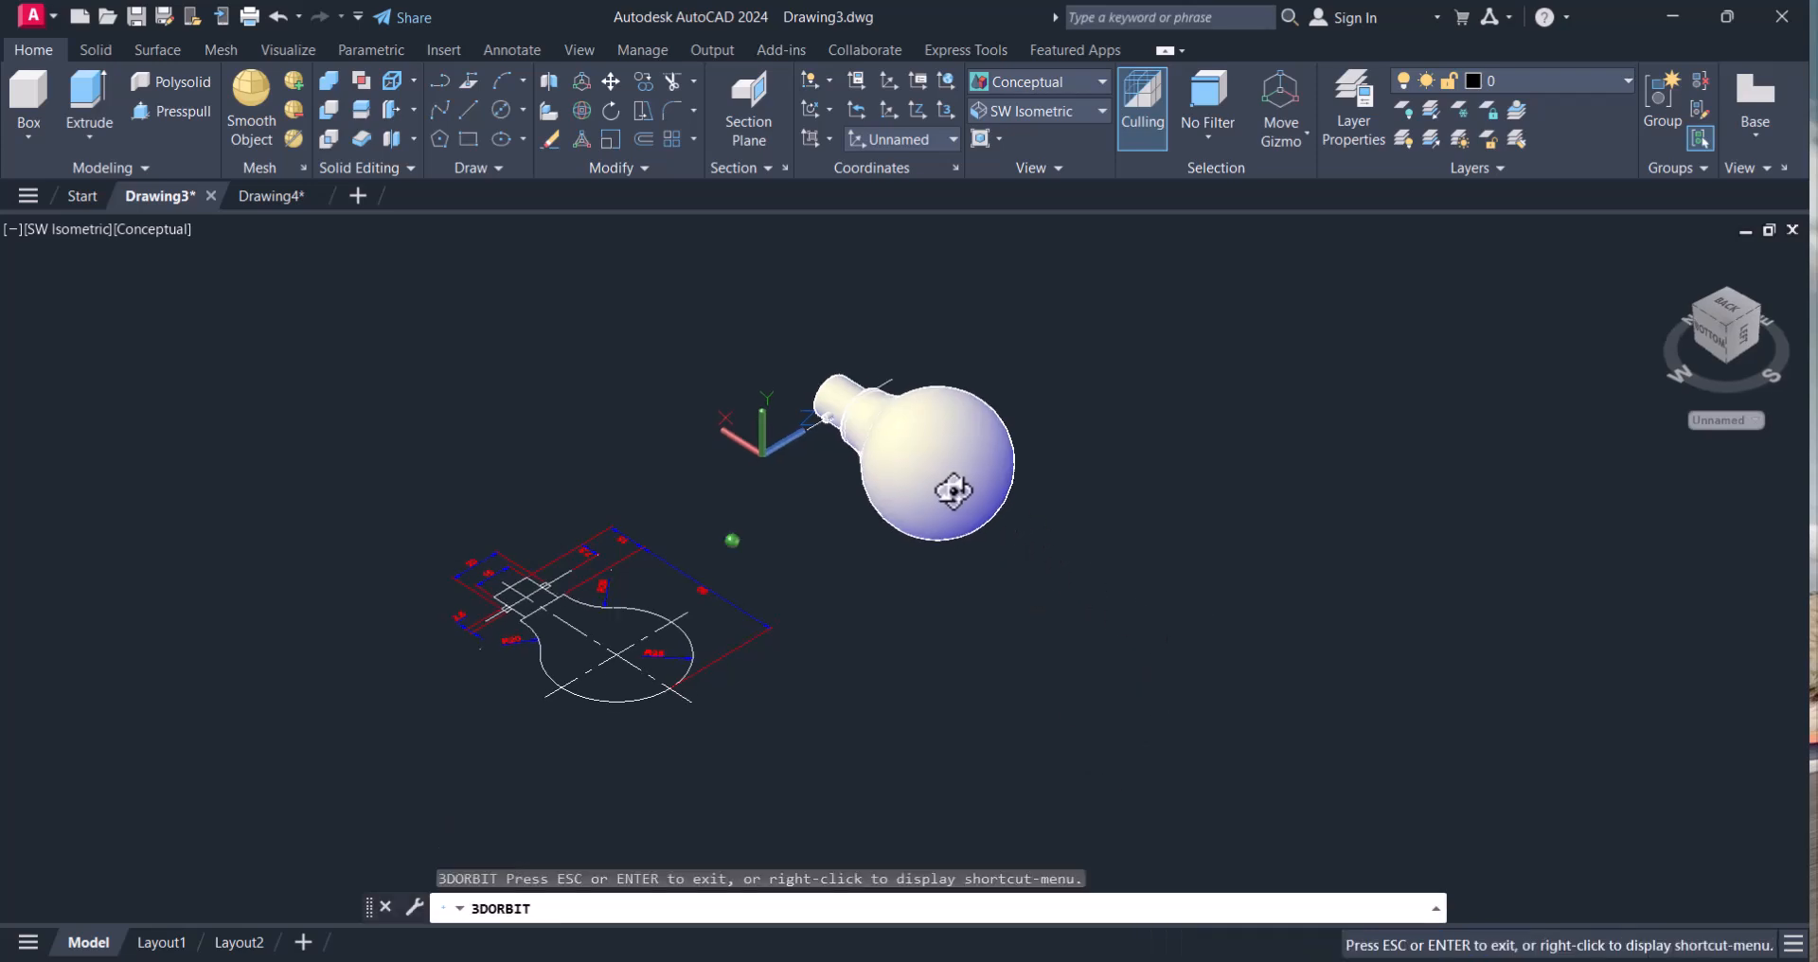
- Orbit the model to check the pin passes through the bulb's neck
left_click_drag(950, 487, 951, 464)
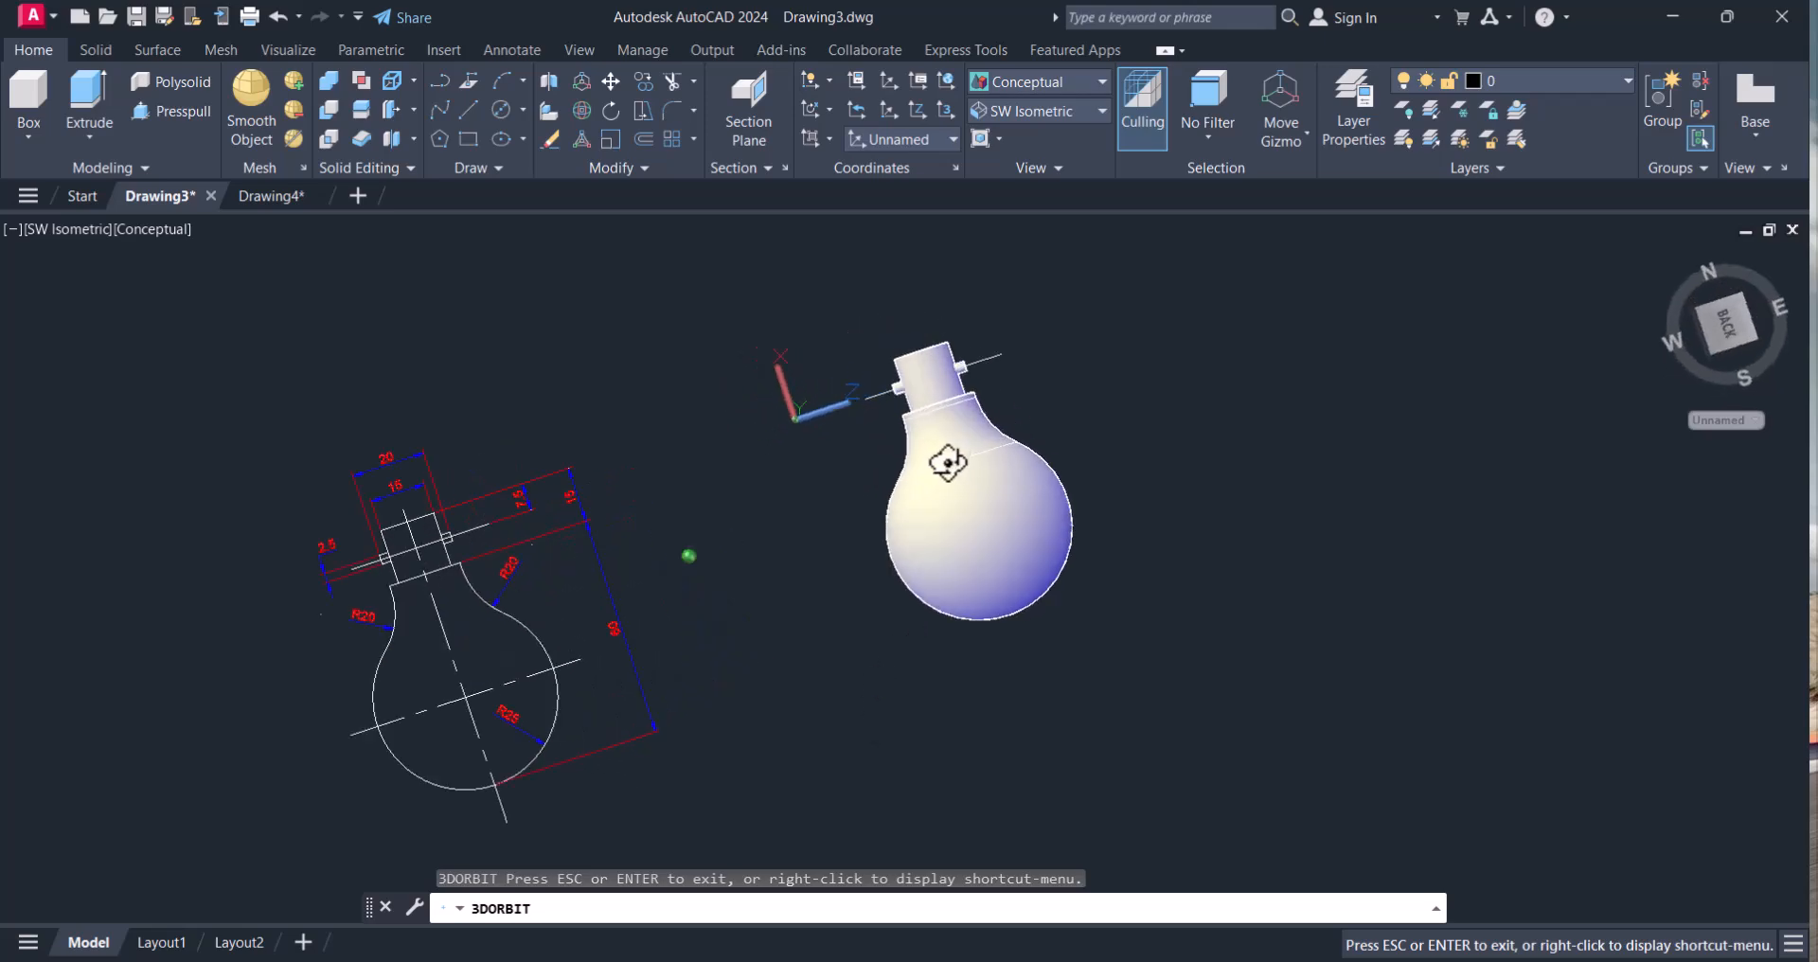
left_click_drag(948, 464, 1096, 504)
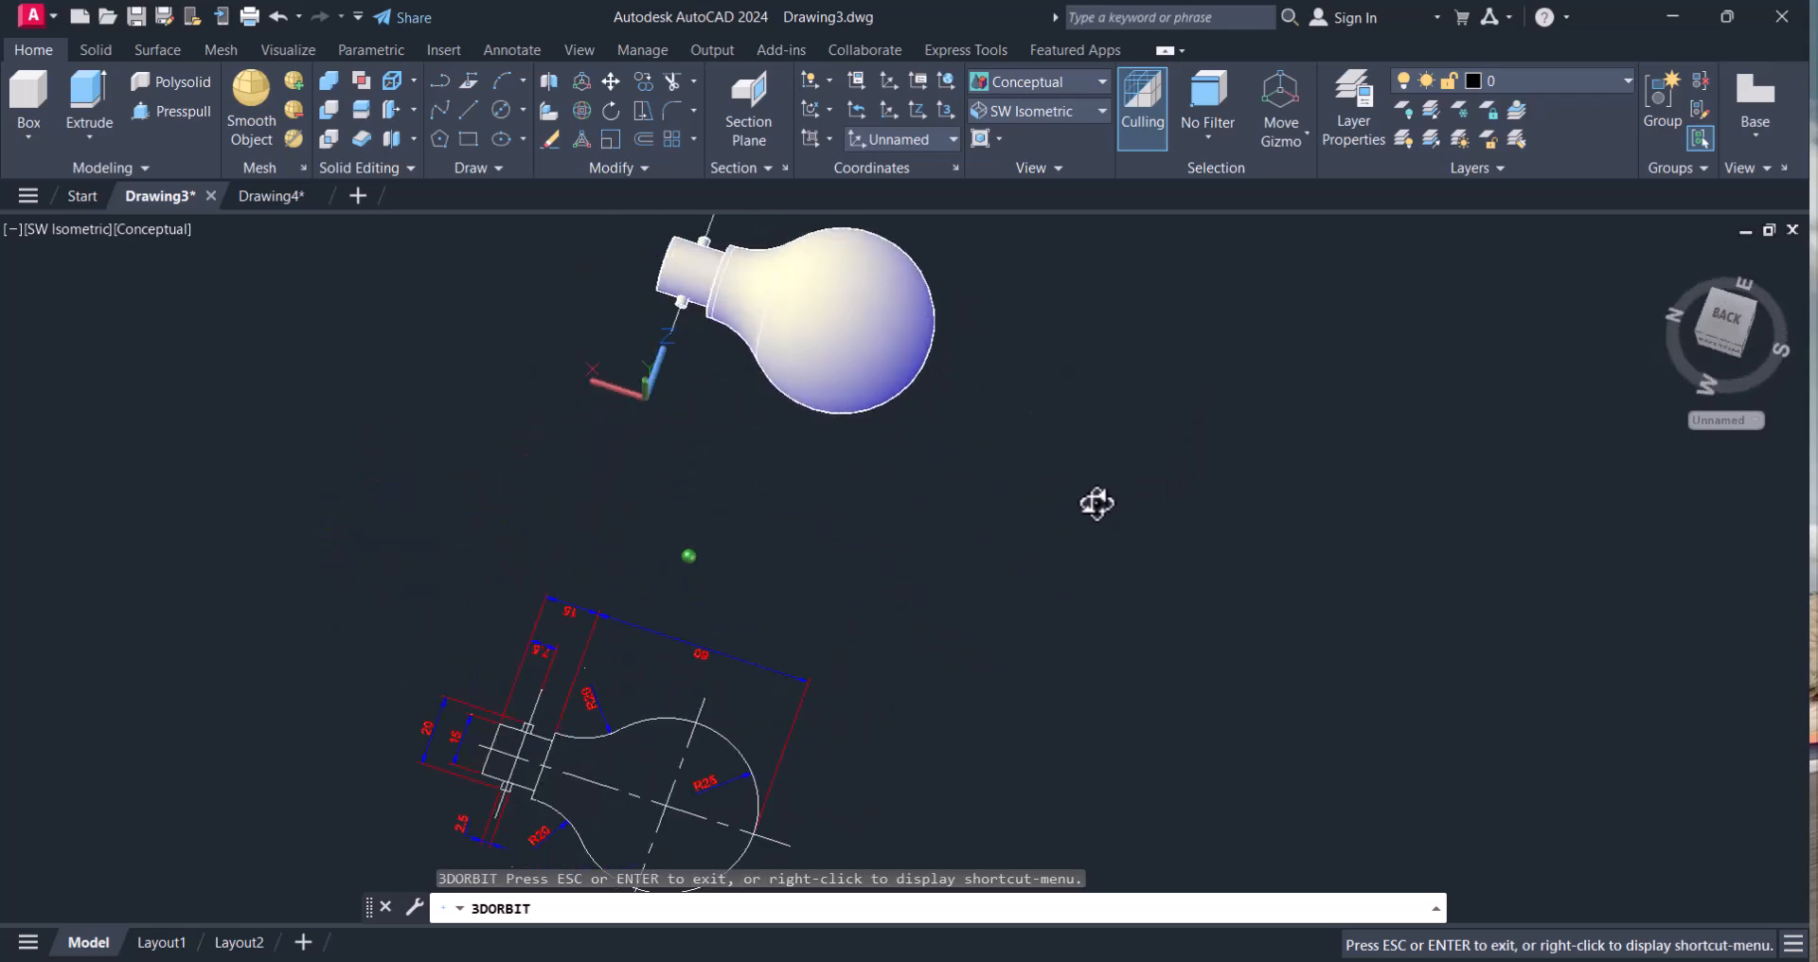
left_click_drag(1096, 504, 1139, 269)
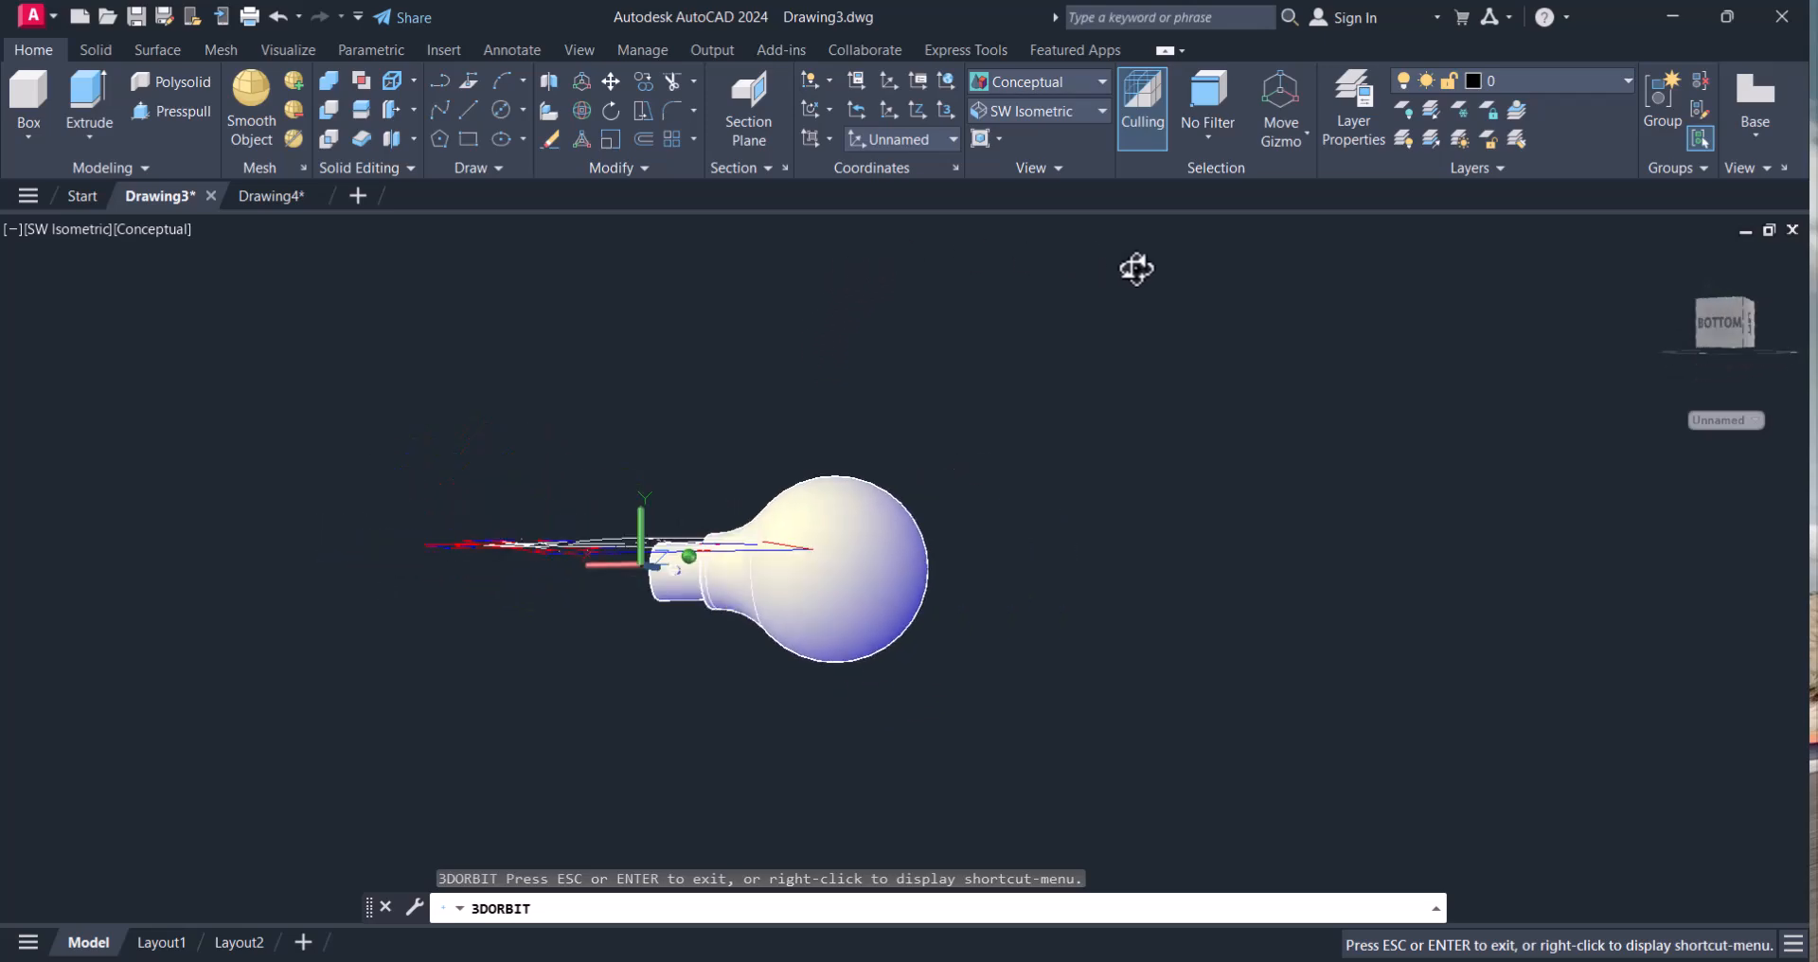
left_click_drag(1137, 267, 945, 453)
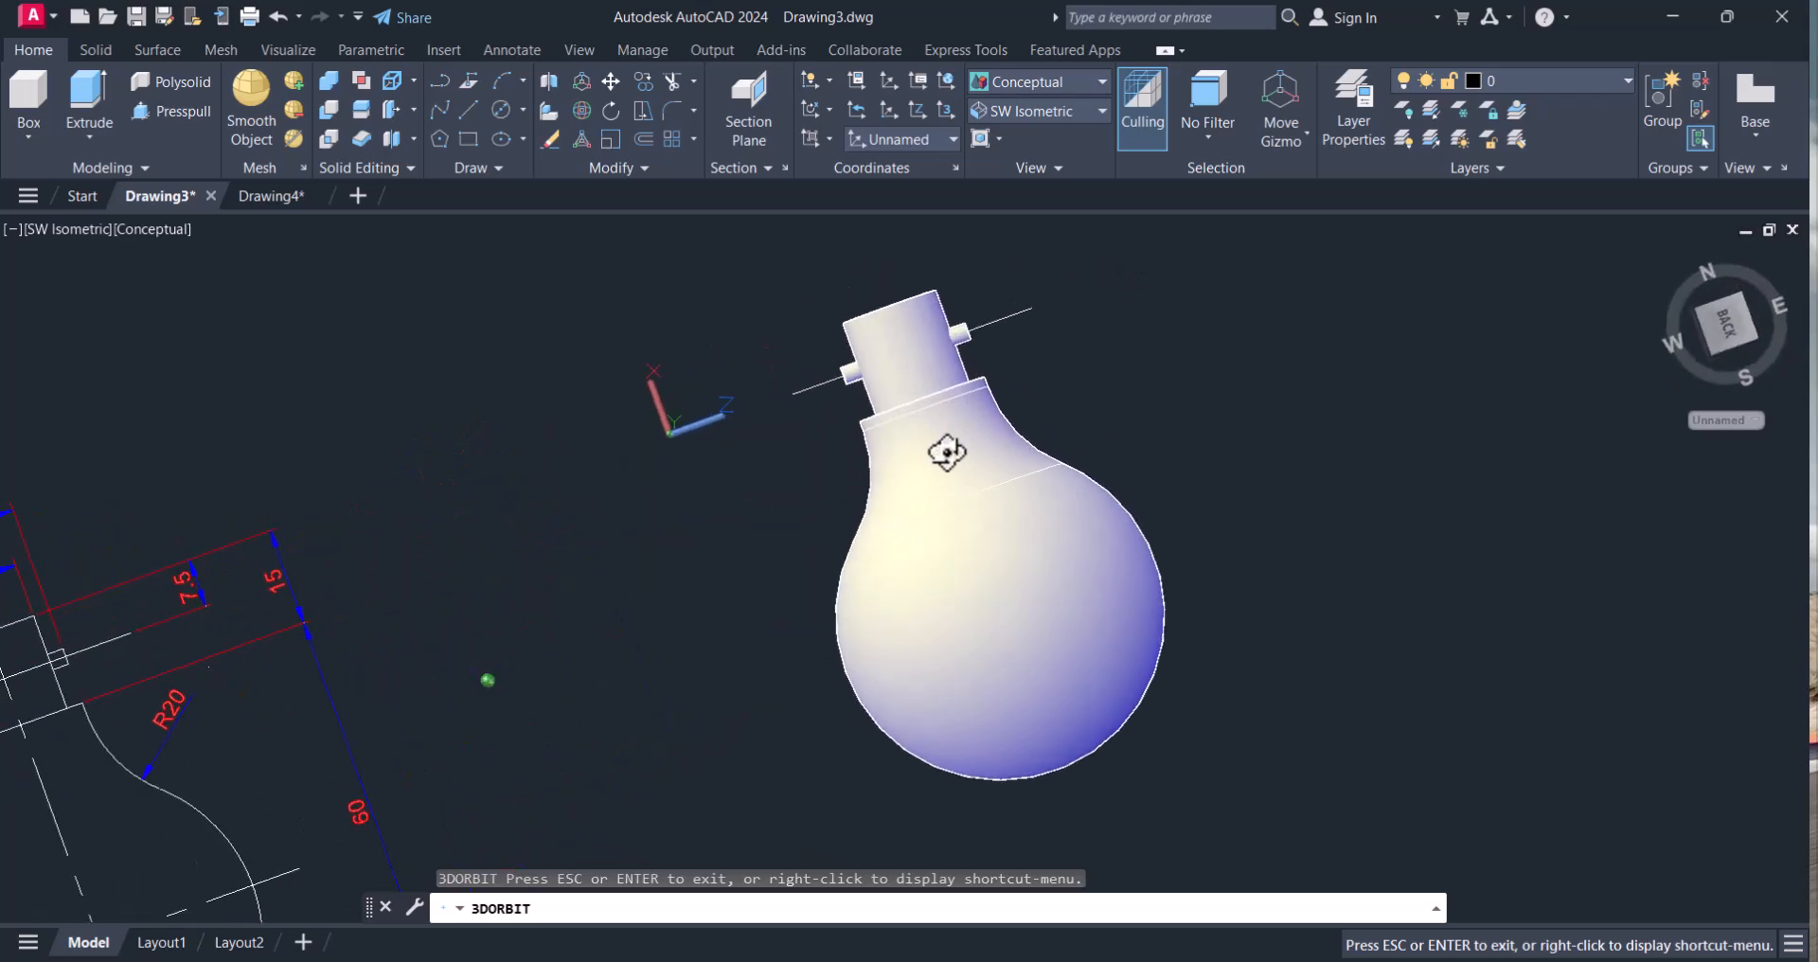
left_click_drag(947, 453, 962, 458)
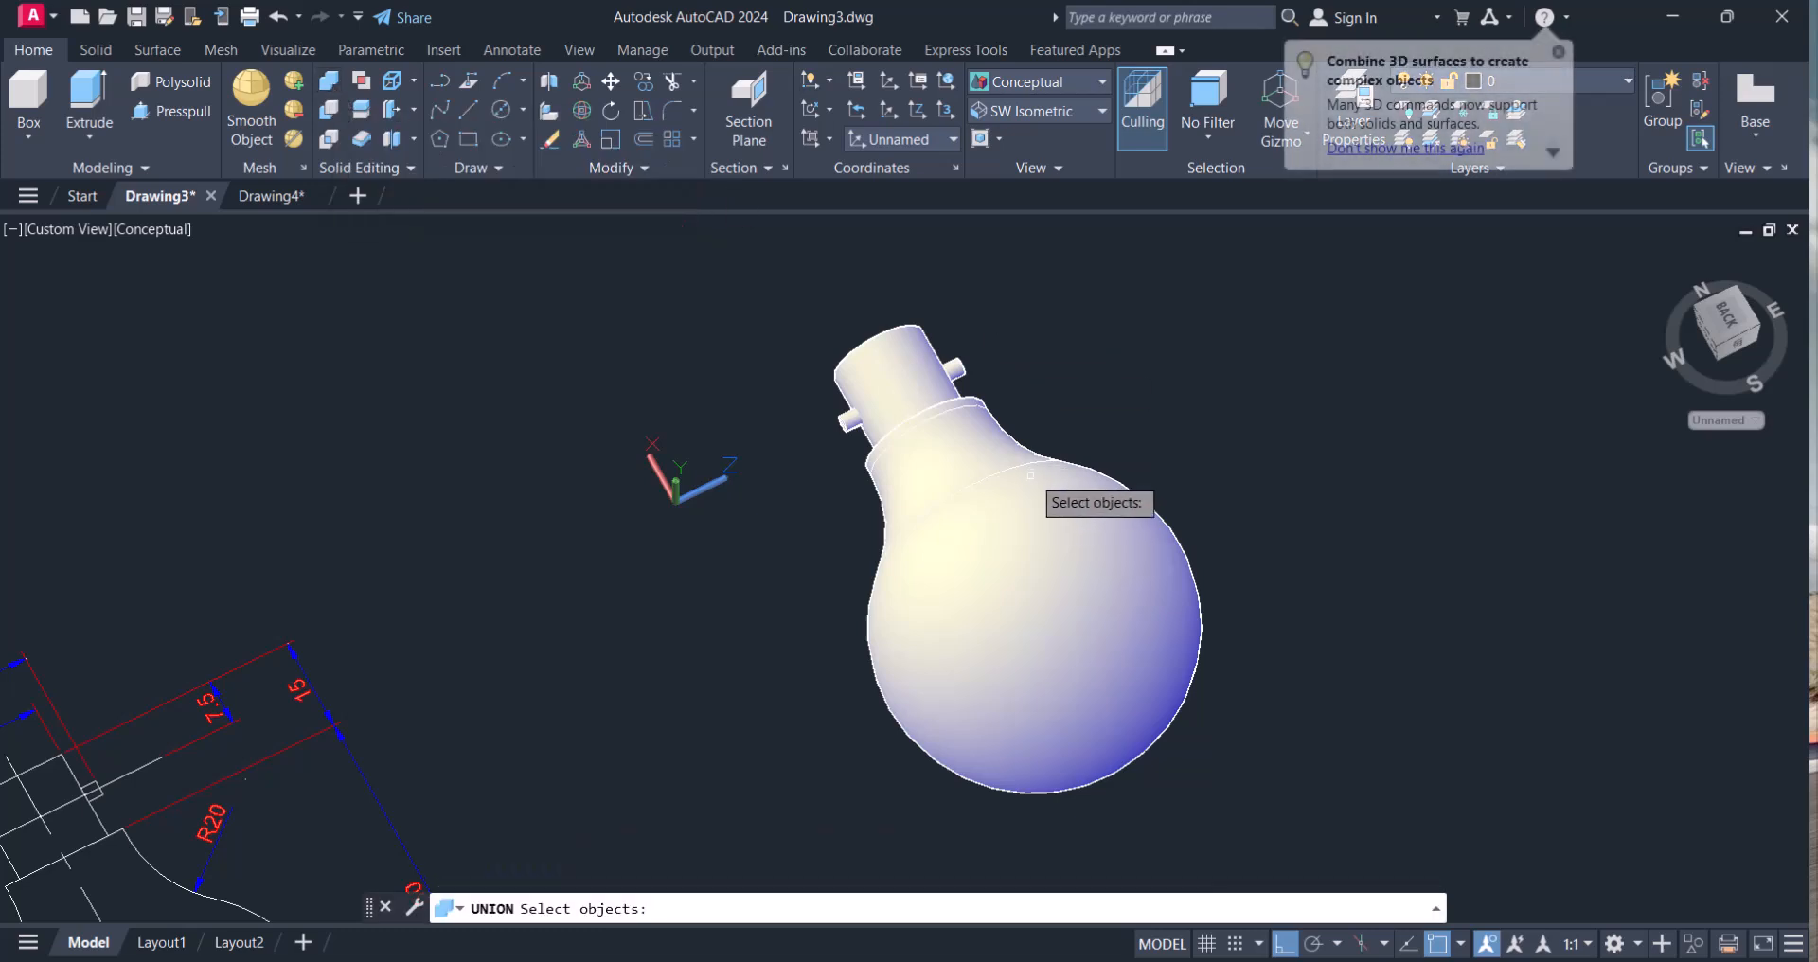
- Union the bulb body and the pin into one solid, then reach for the preset views
left_click(990, 375)
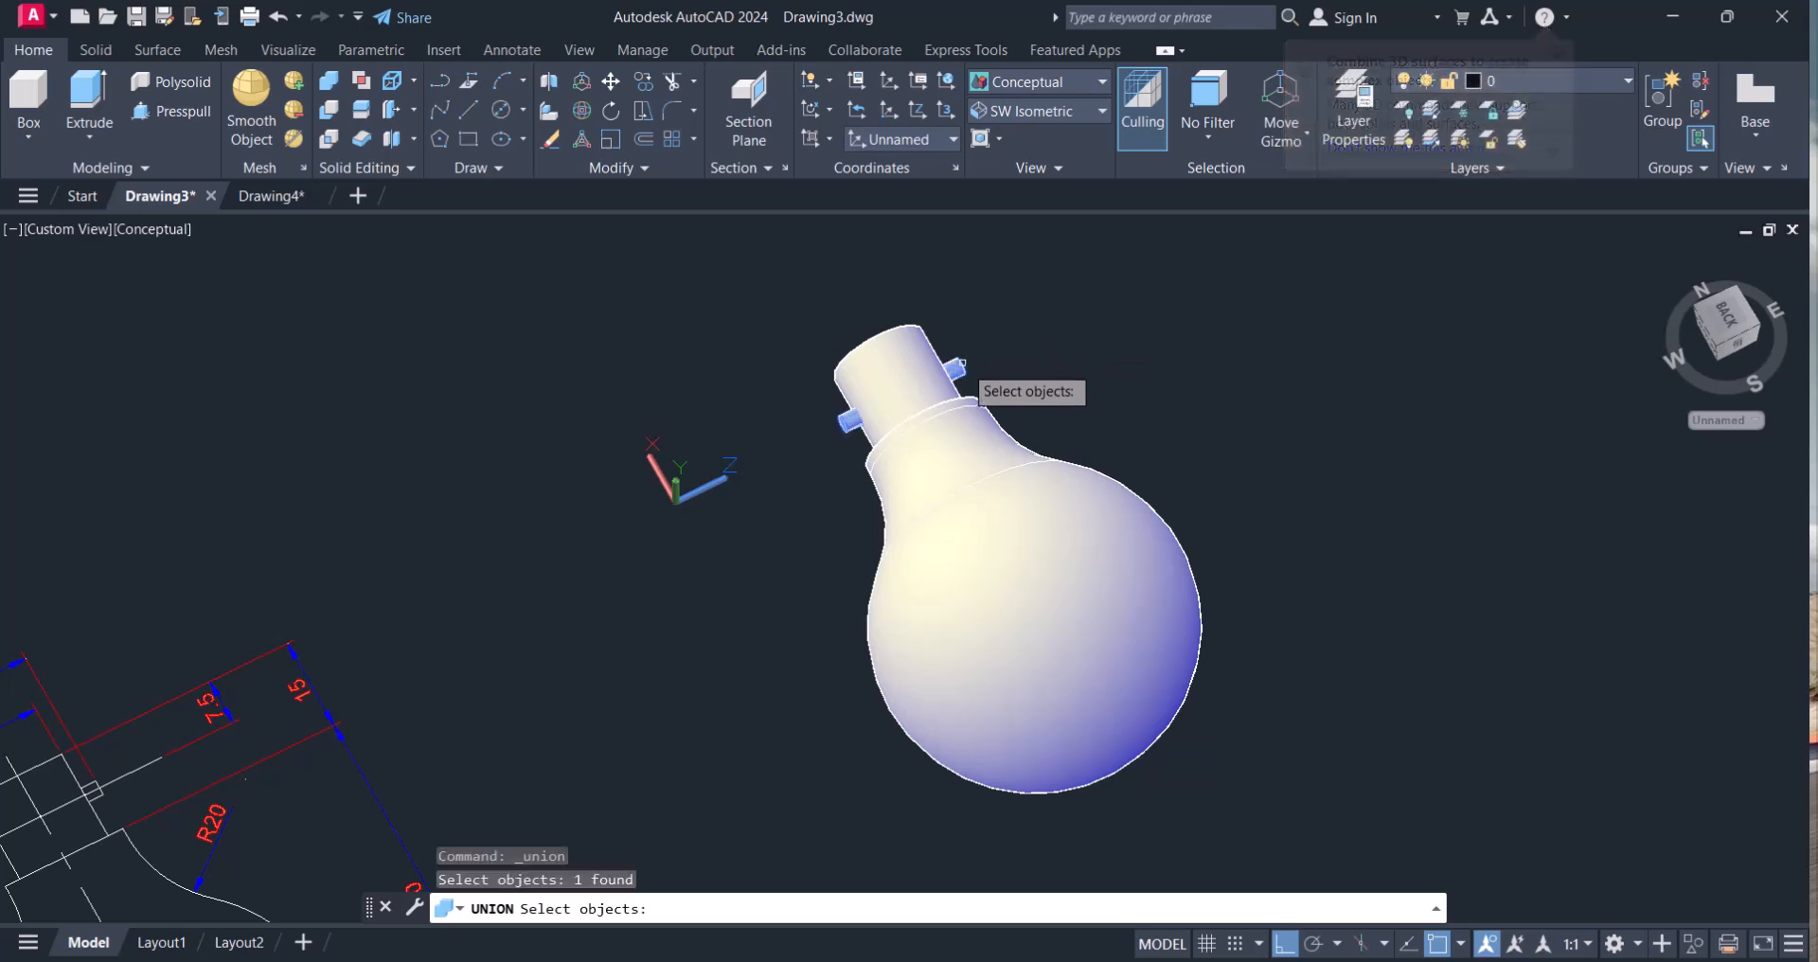
left_click(961, 365)
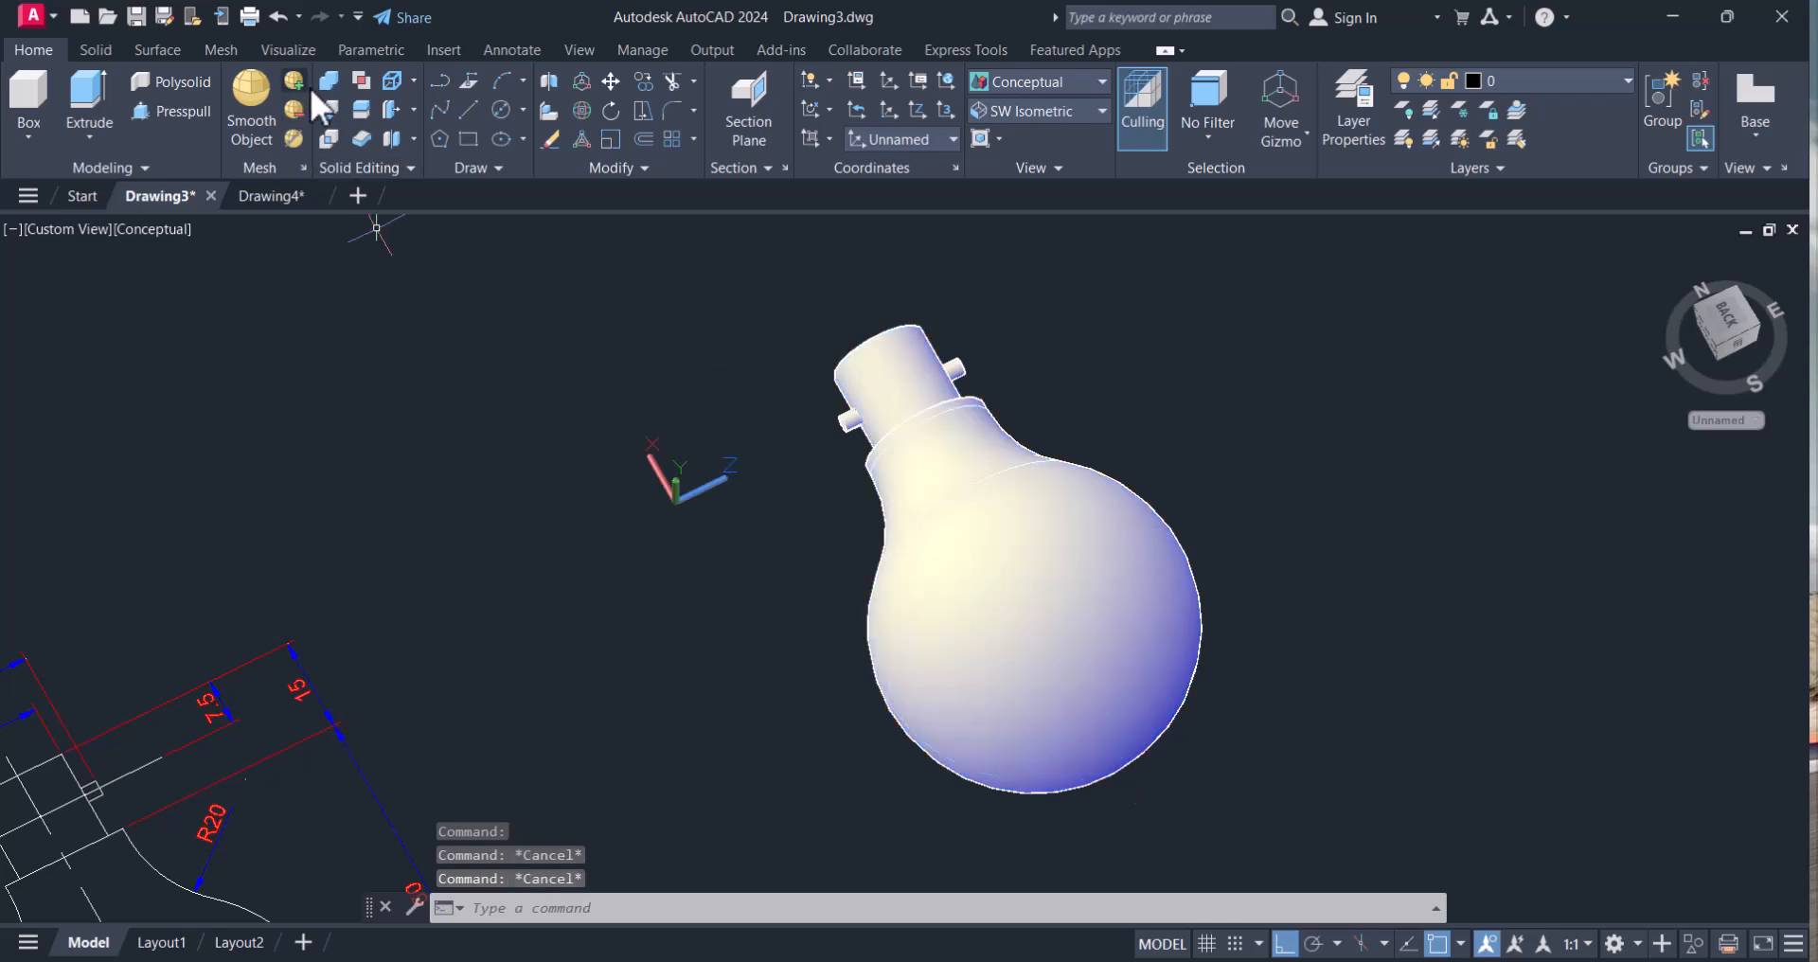
left_click(328, 80)
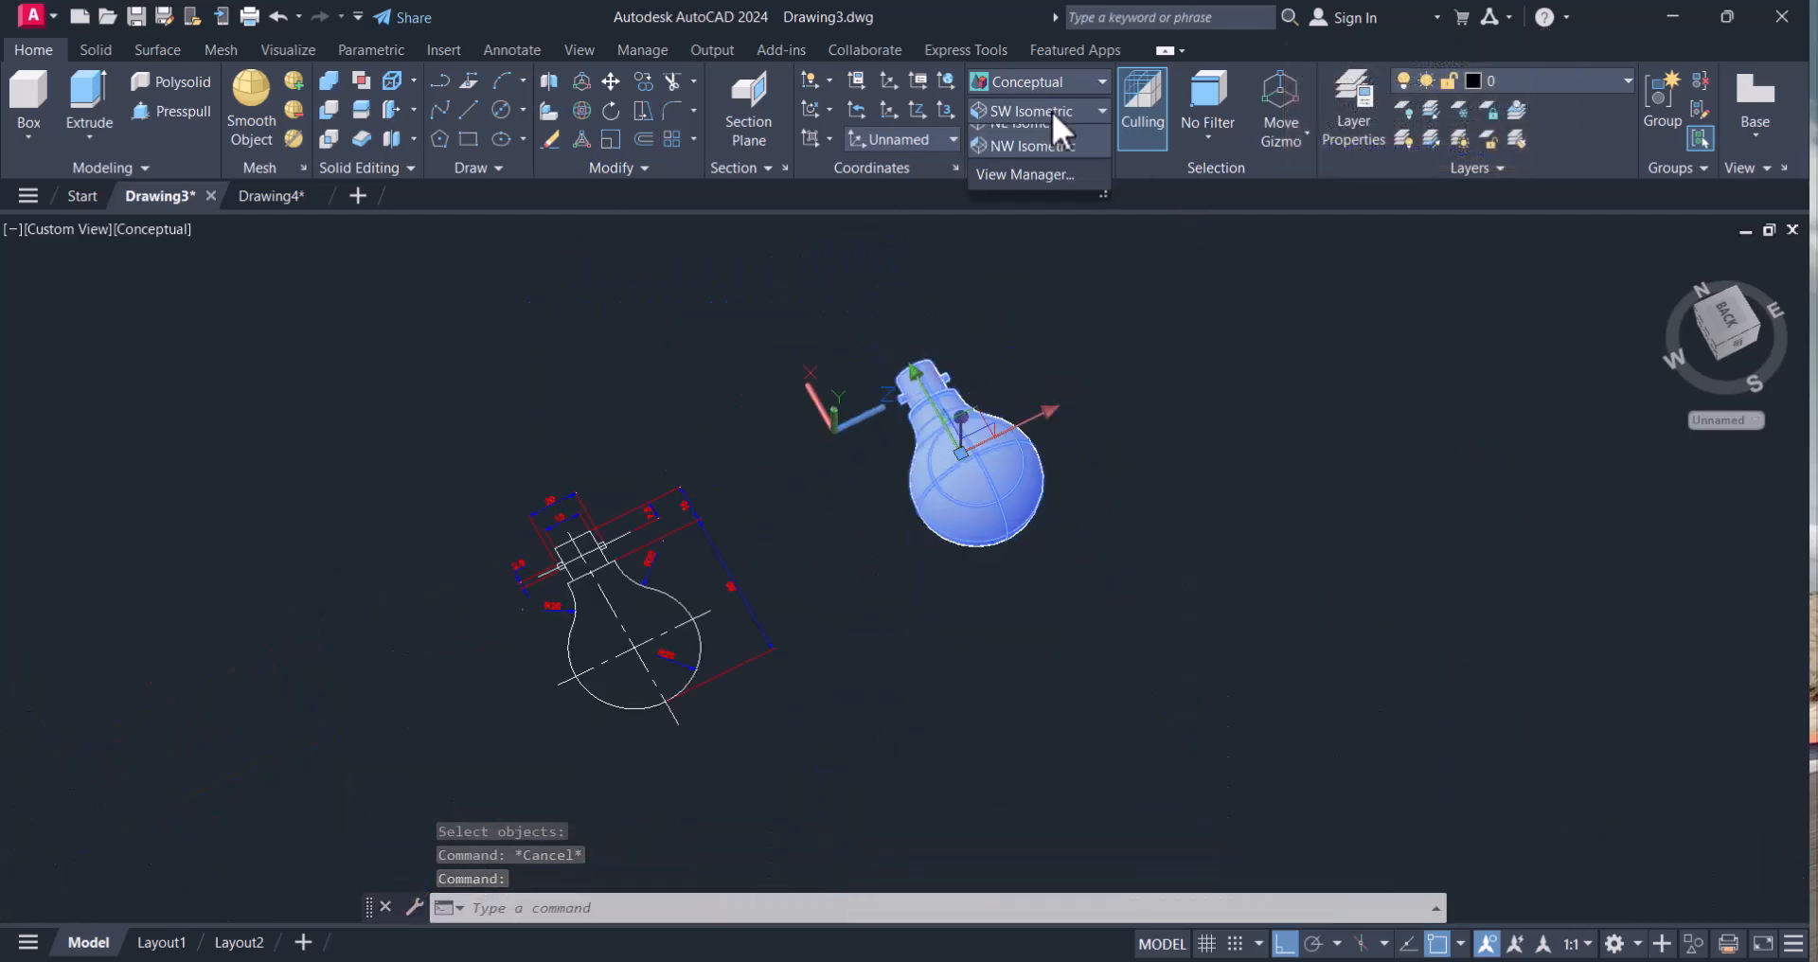
left_click(1024, 110)
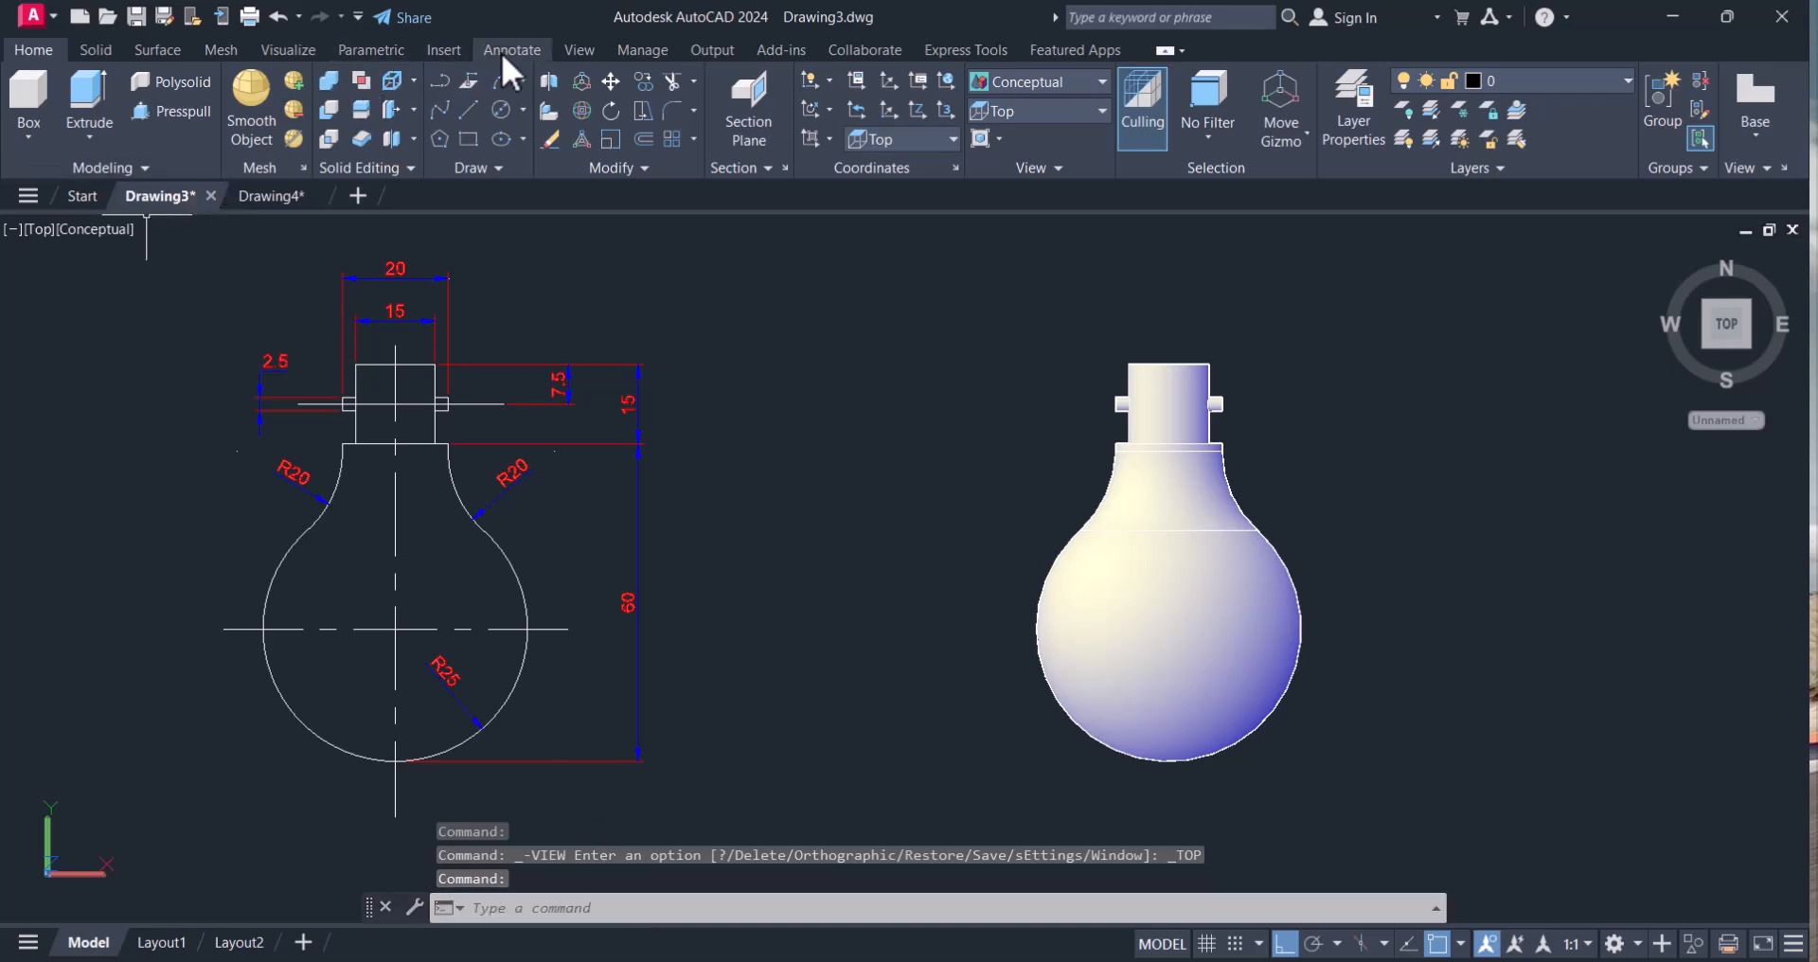
- Bring up the Materials Browser and browse its Glass category
left_click(286, 49)
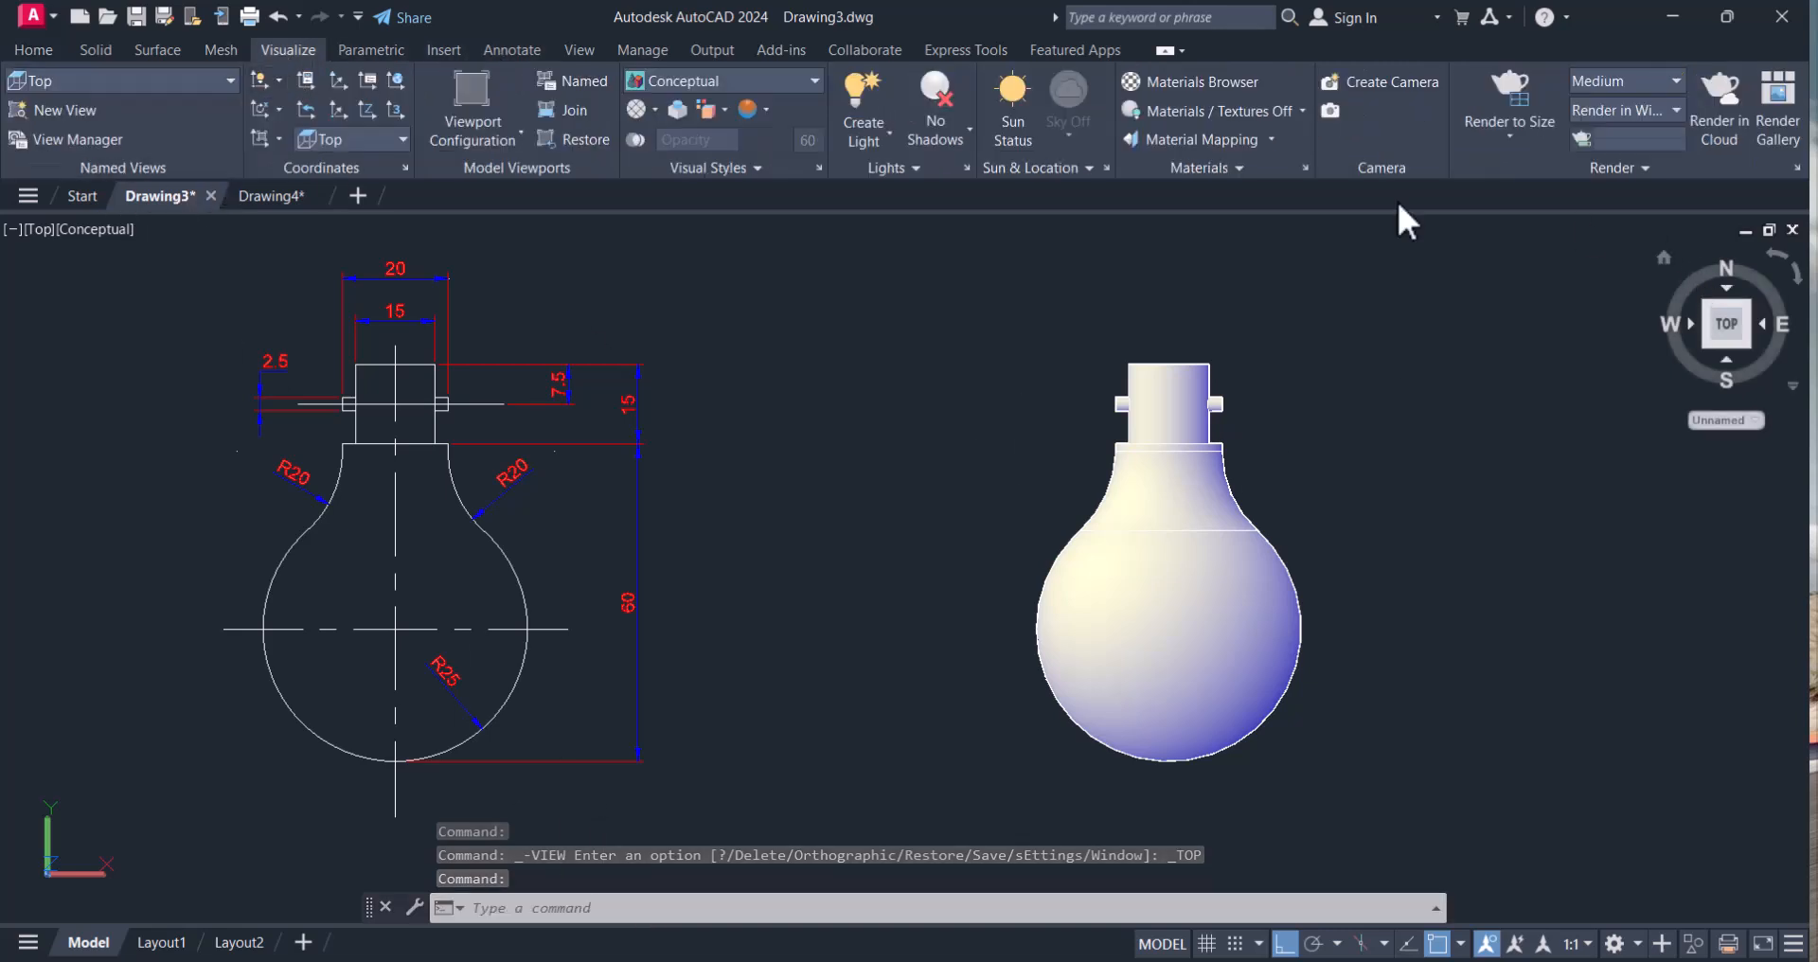
left_click(1200, 81)
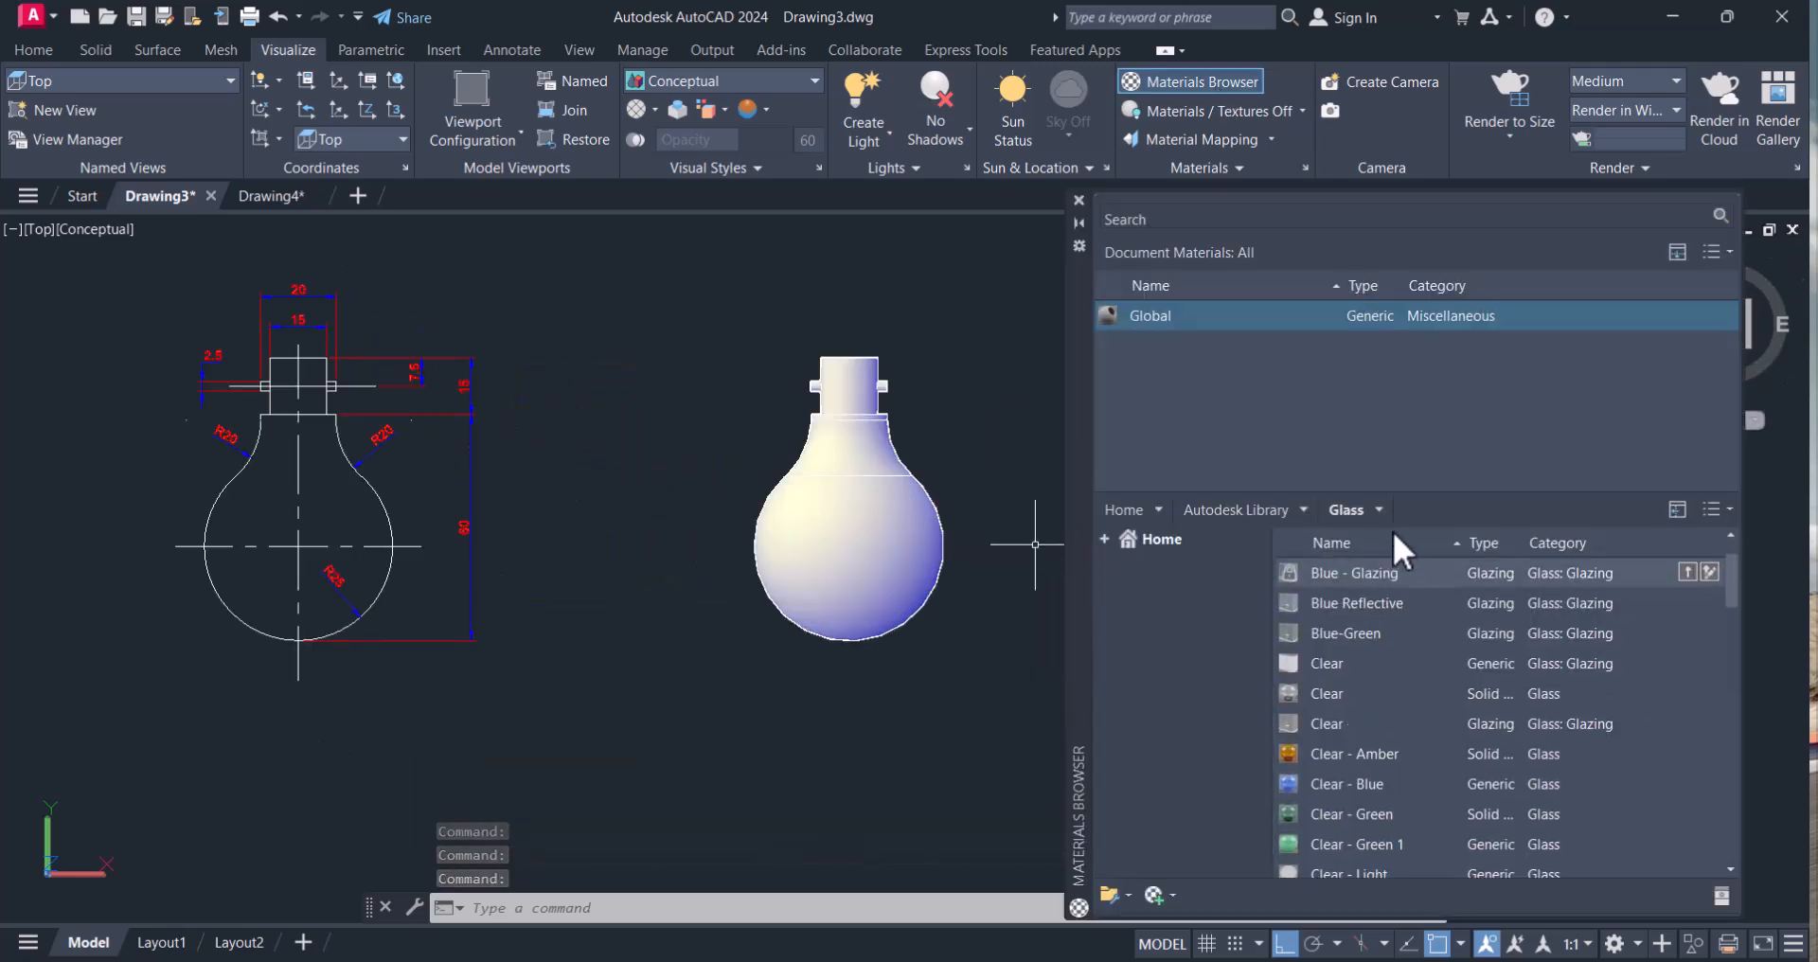
left_click(1352, 510)
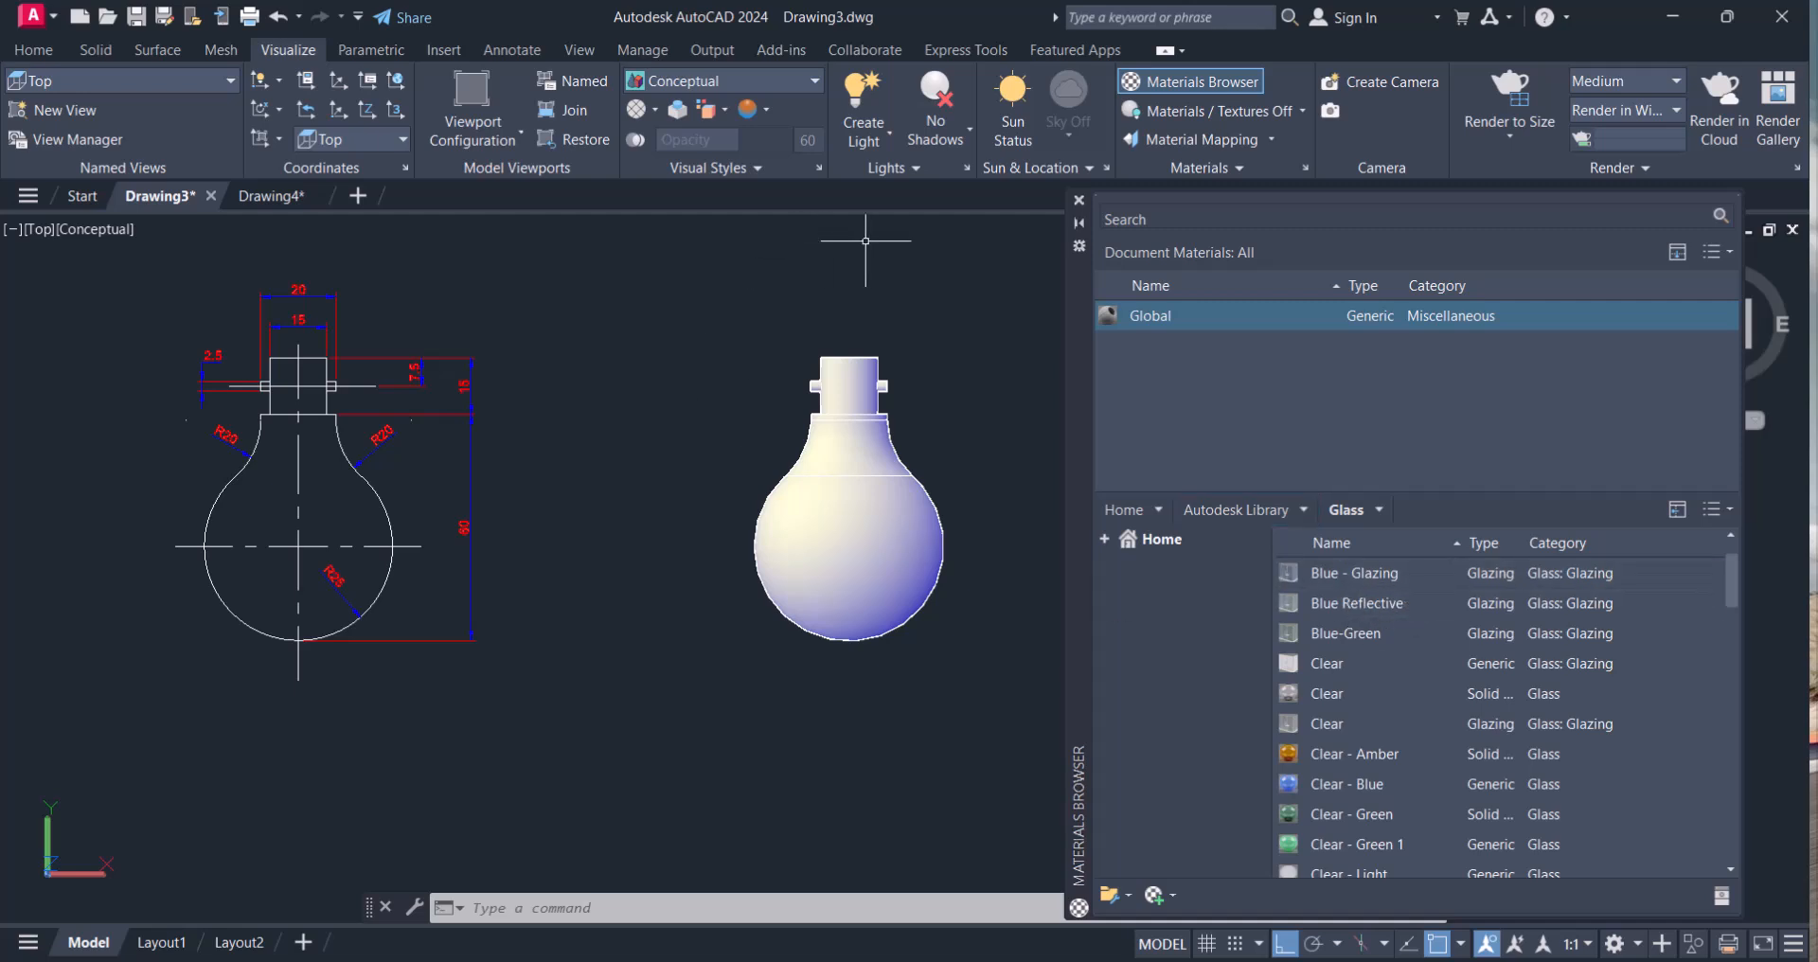
- Switch the model view to SW Isometric
left_click(32, 49)
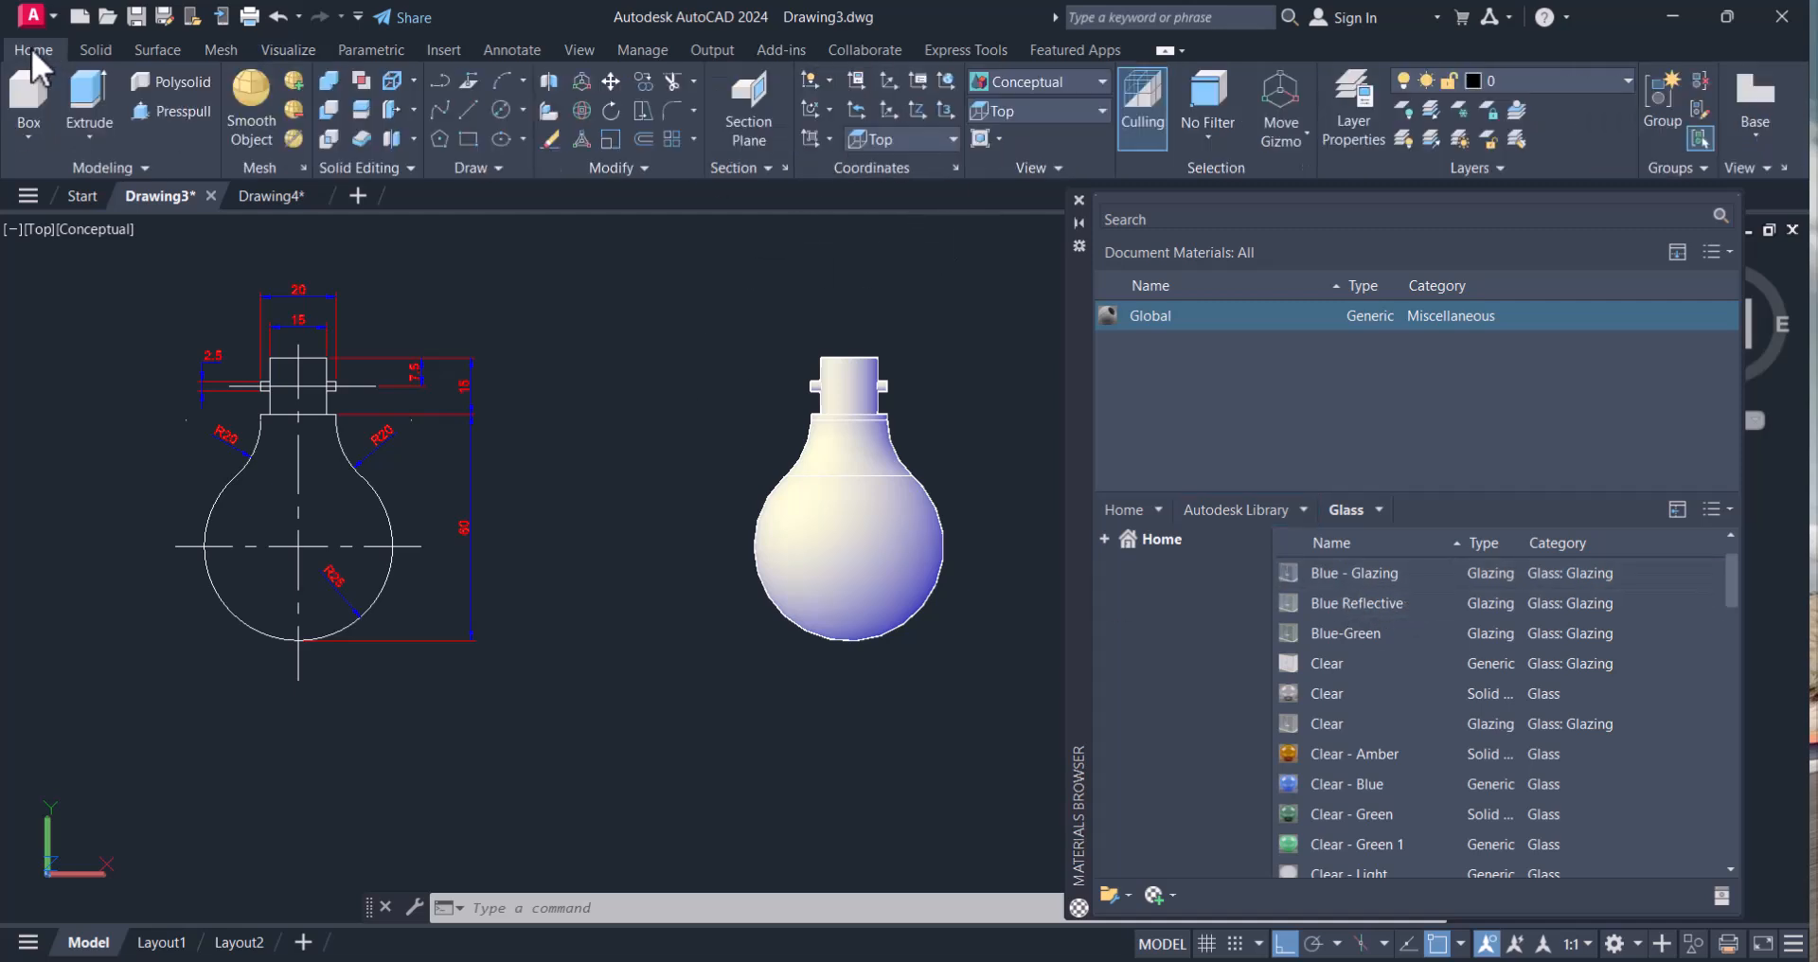
left_click(1040, 112)
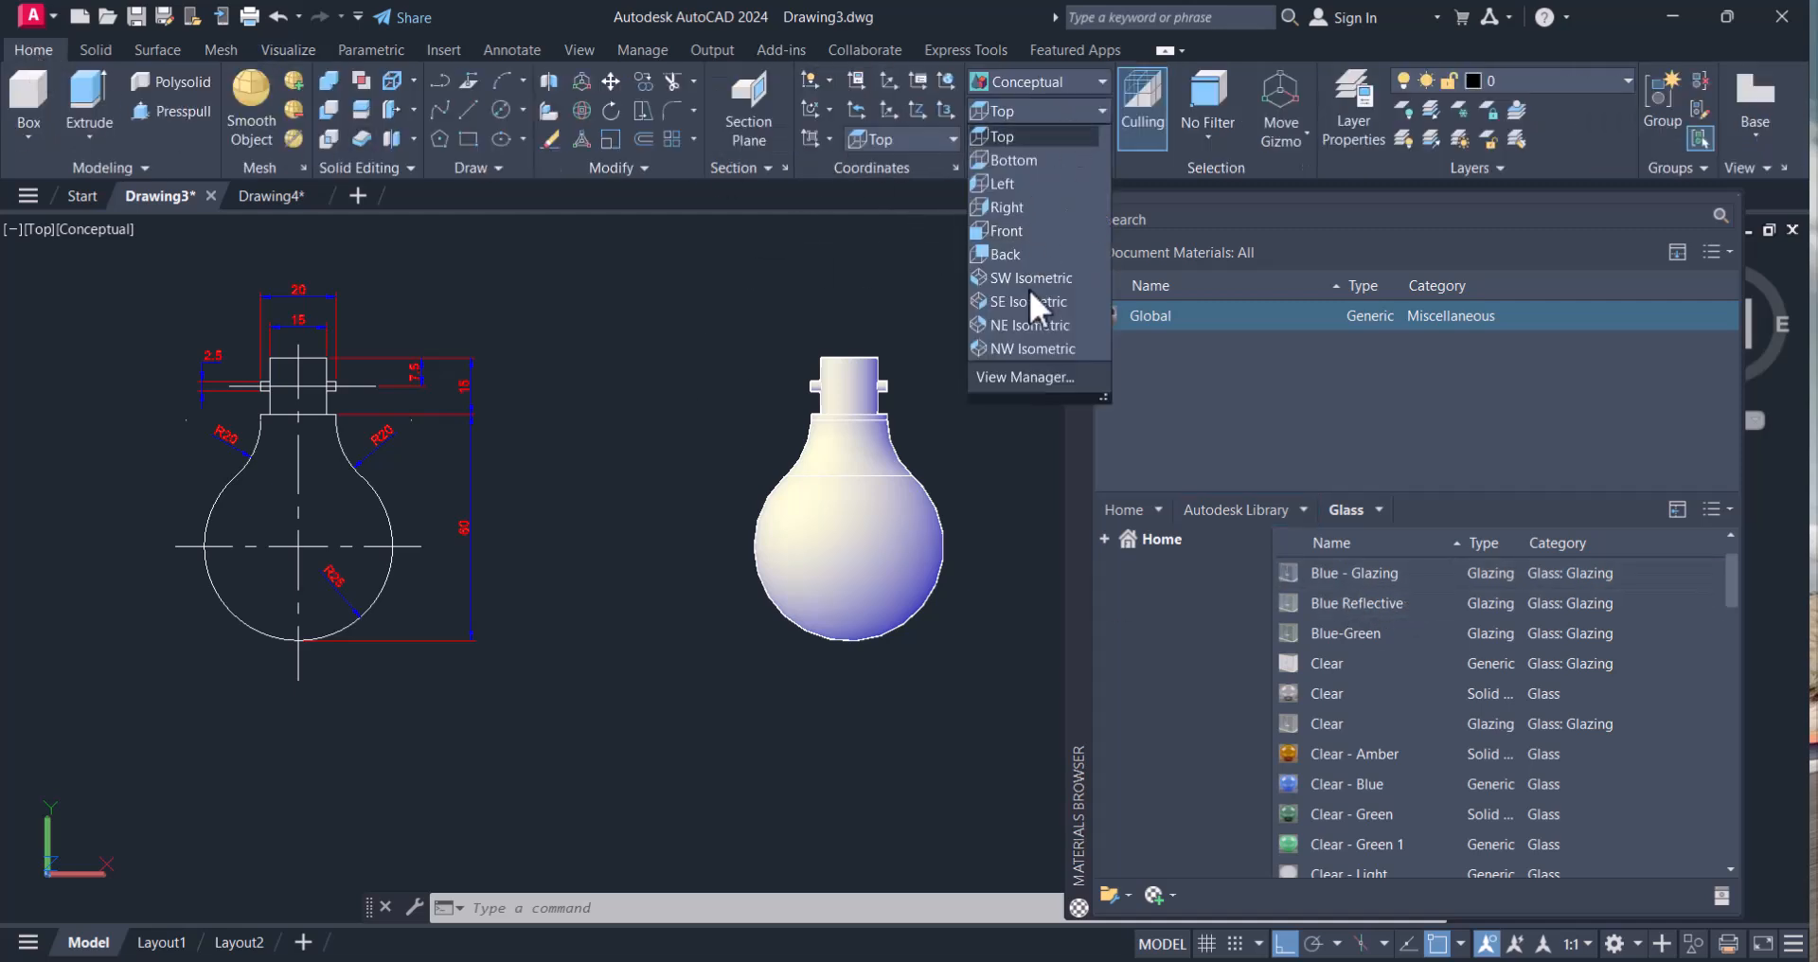
left_click(1031, 276)
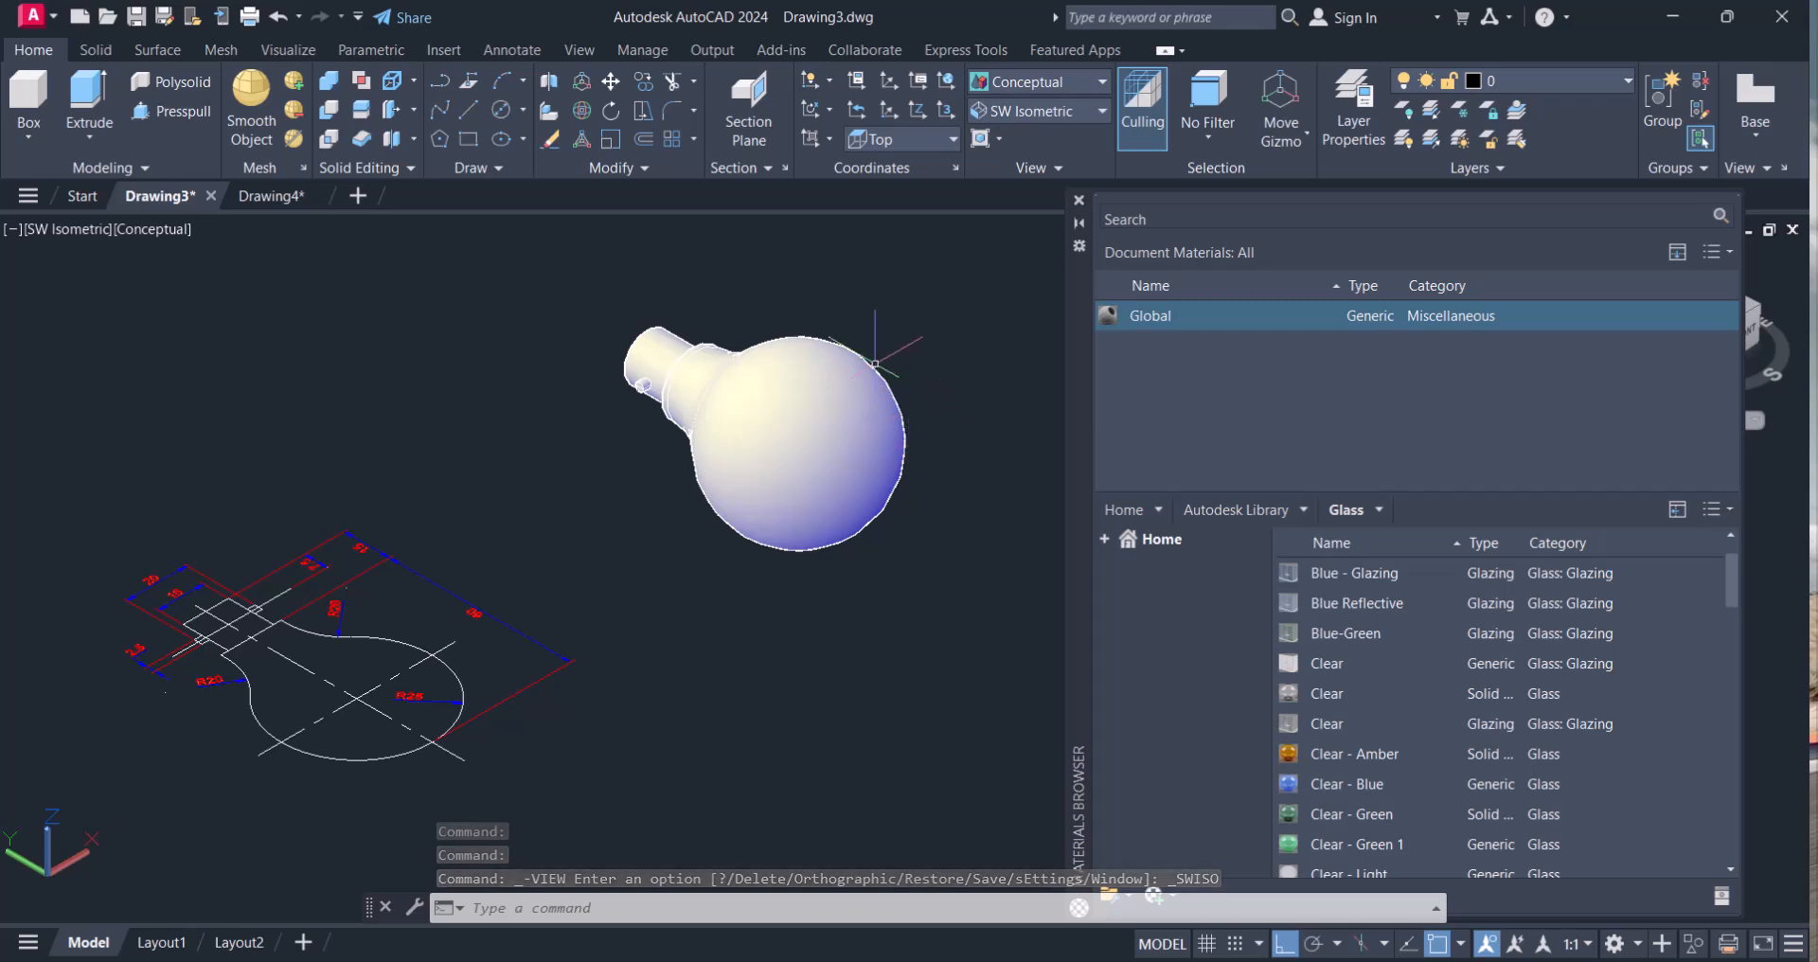
- Set the visual style to Realistic for the bulb
left_click(1036, 82)
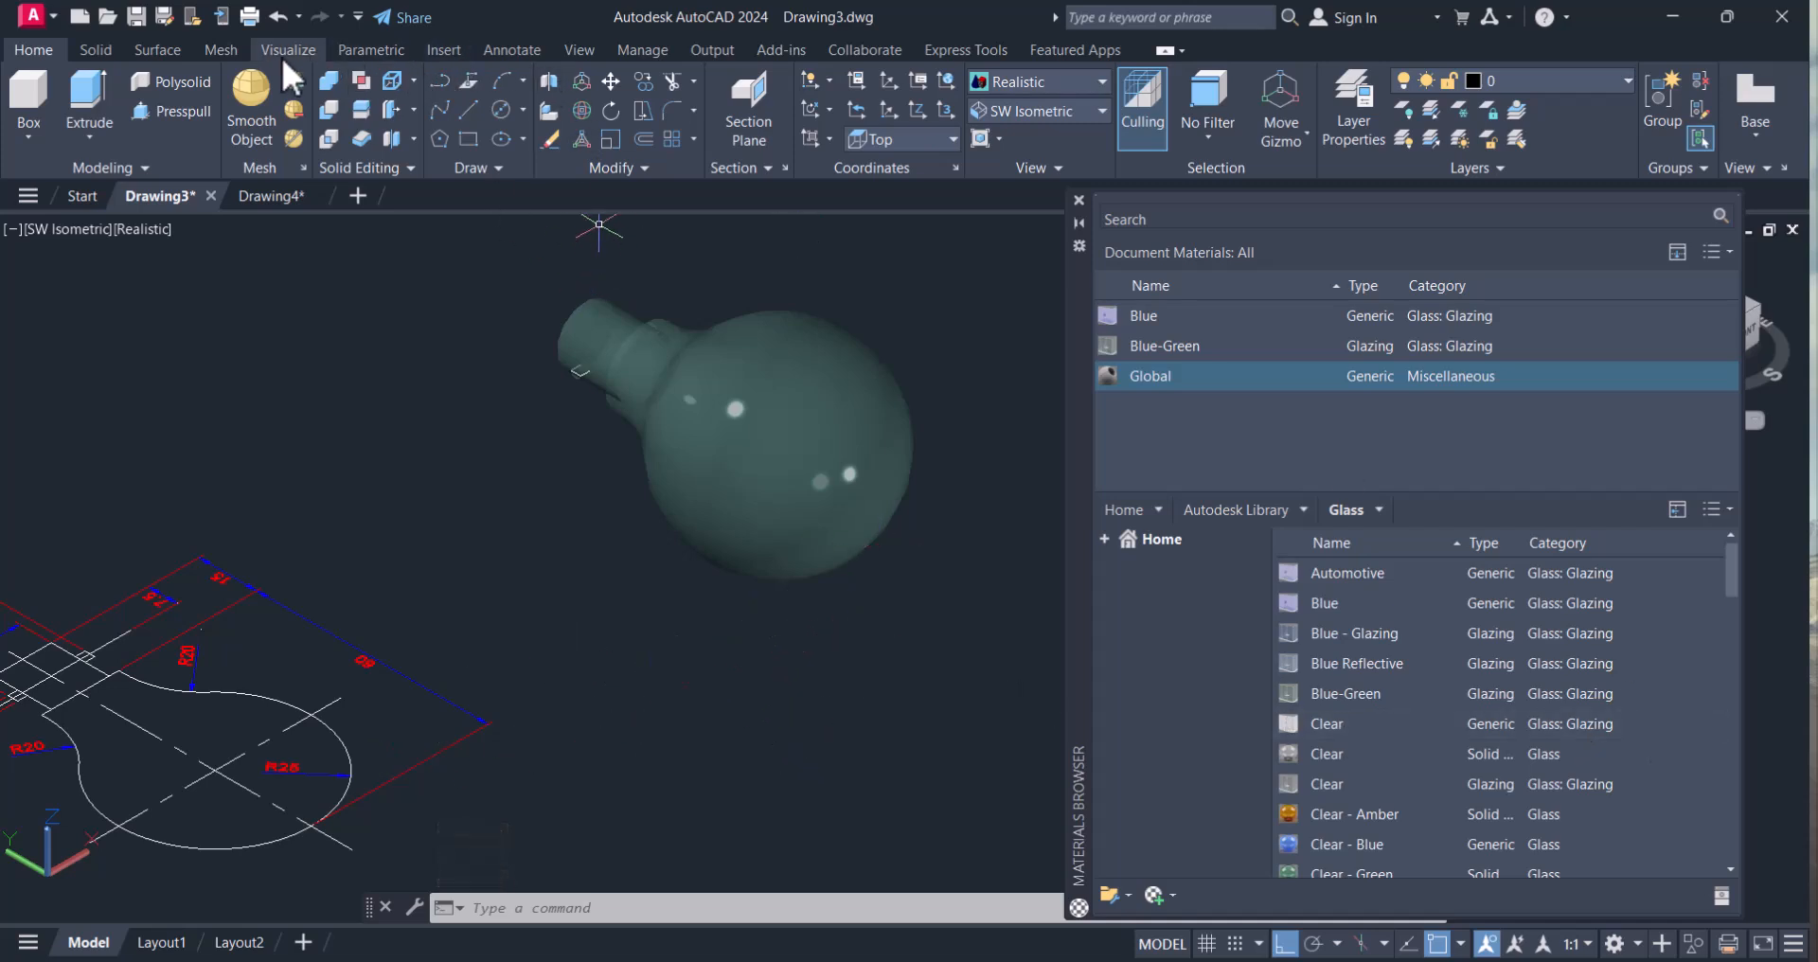
- Turn sunlight on, disabling default lighting and adjusting exposure to suit
left_click(286, 49)
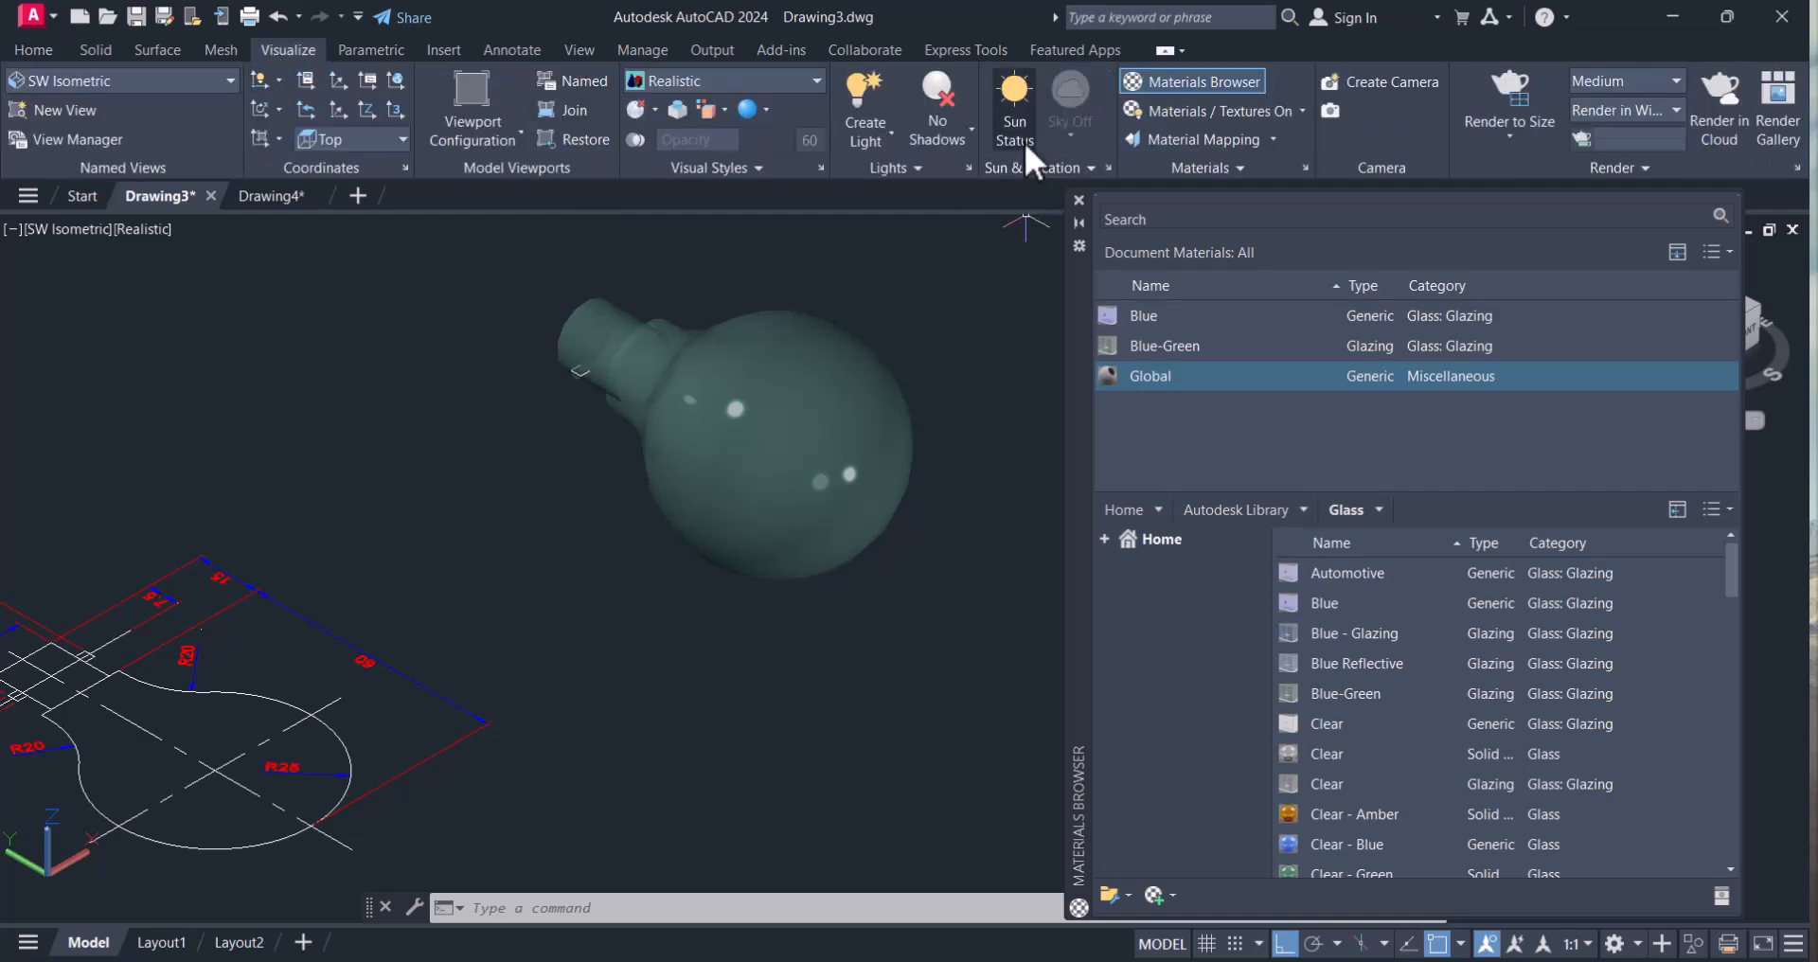
left_click(1011, 104)
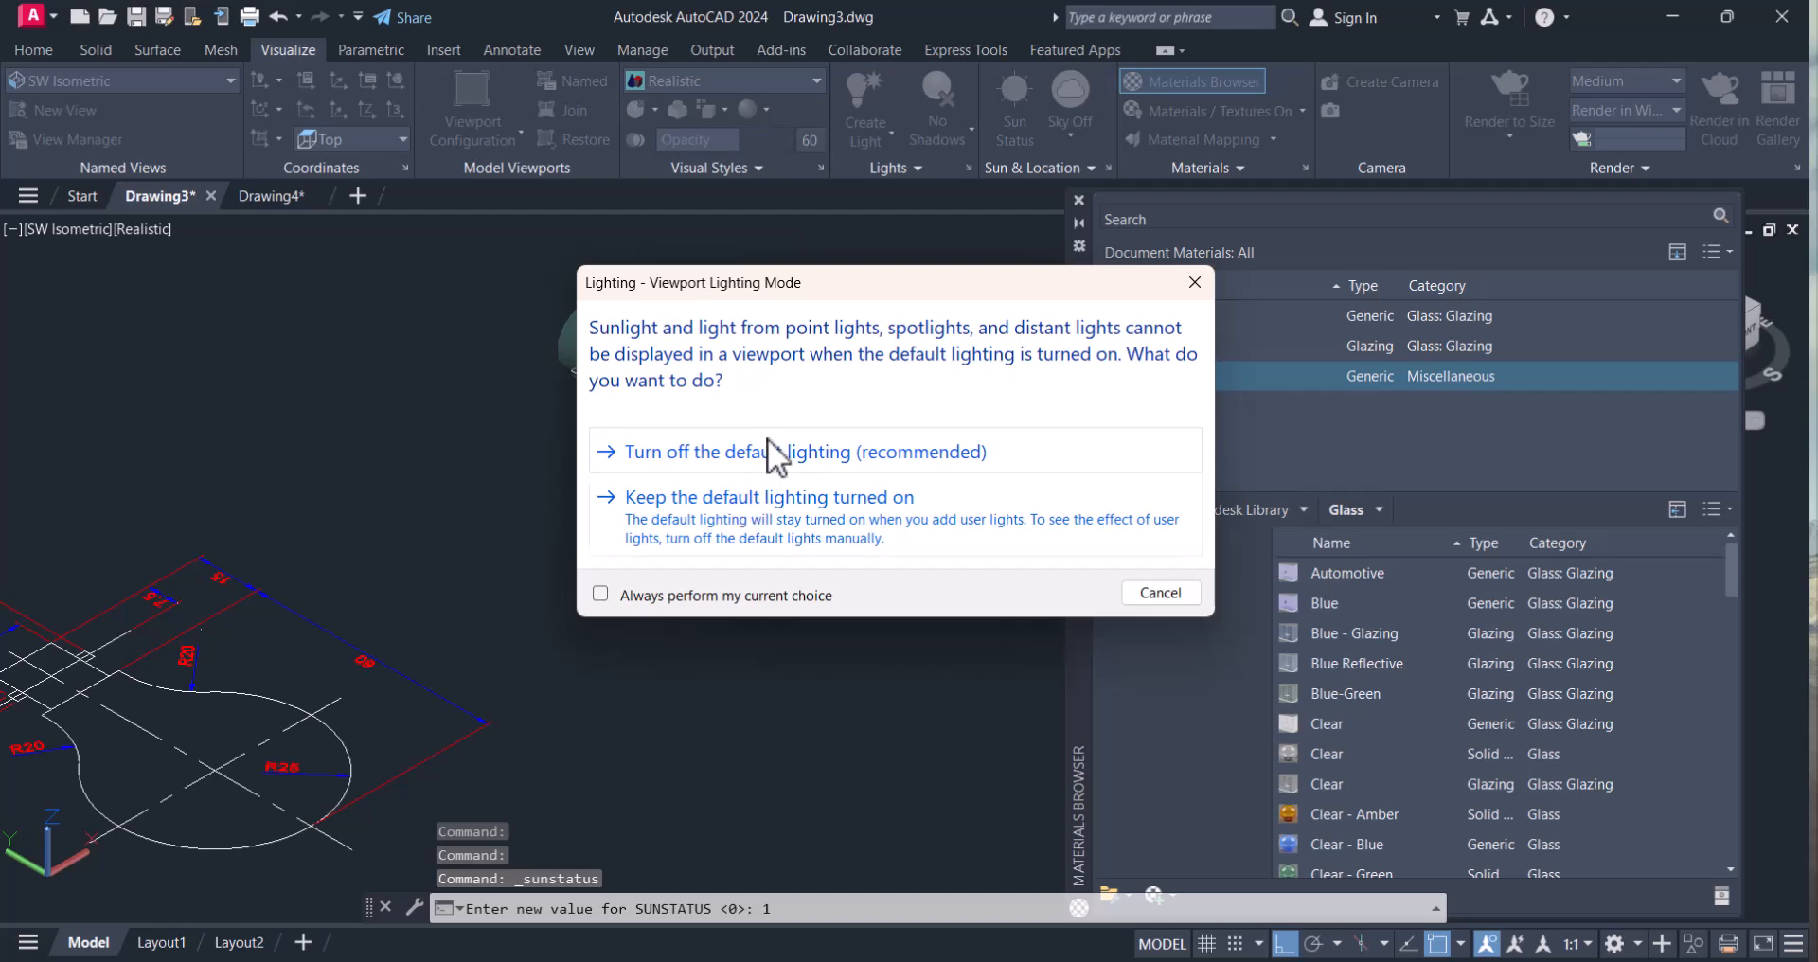
left_click(807, 453)
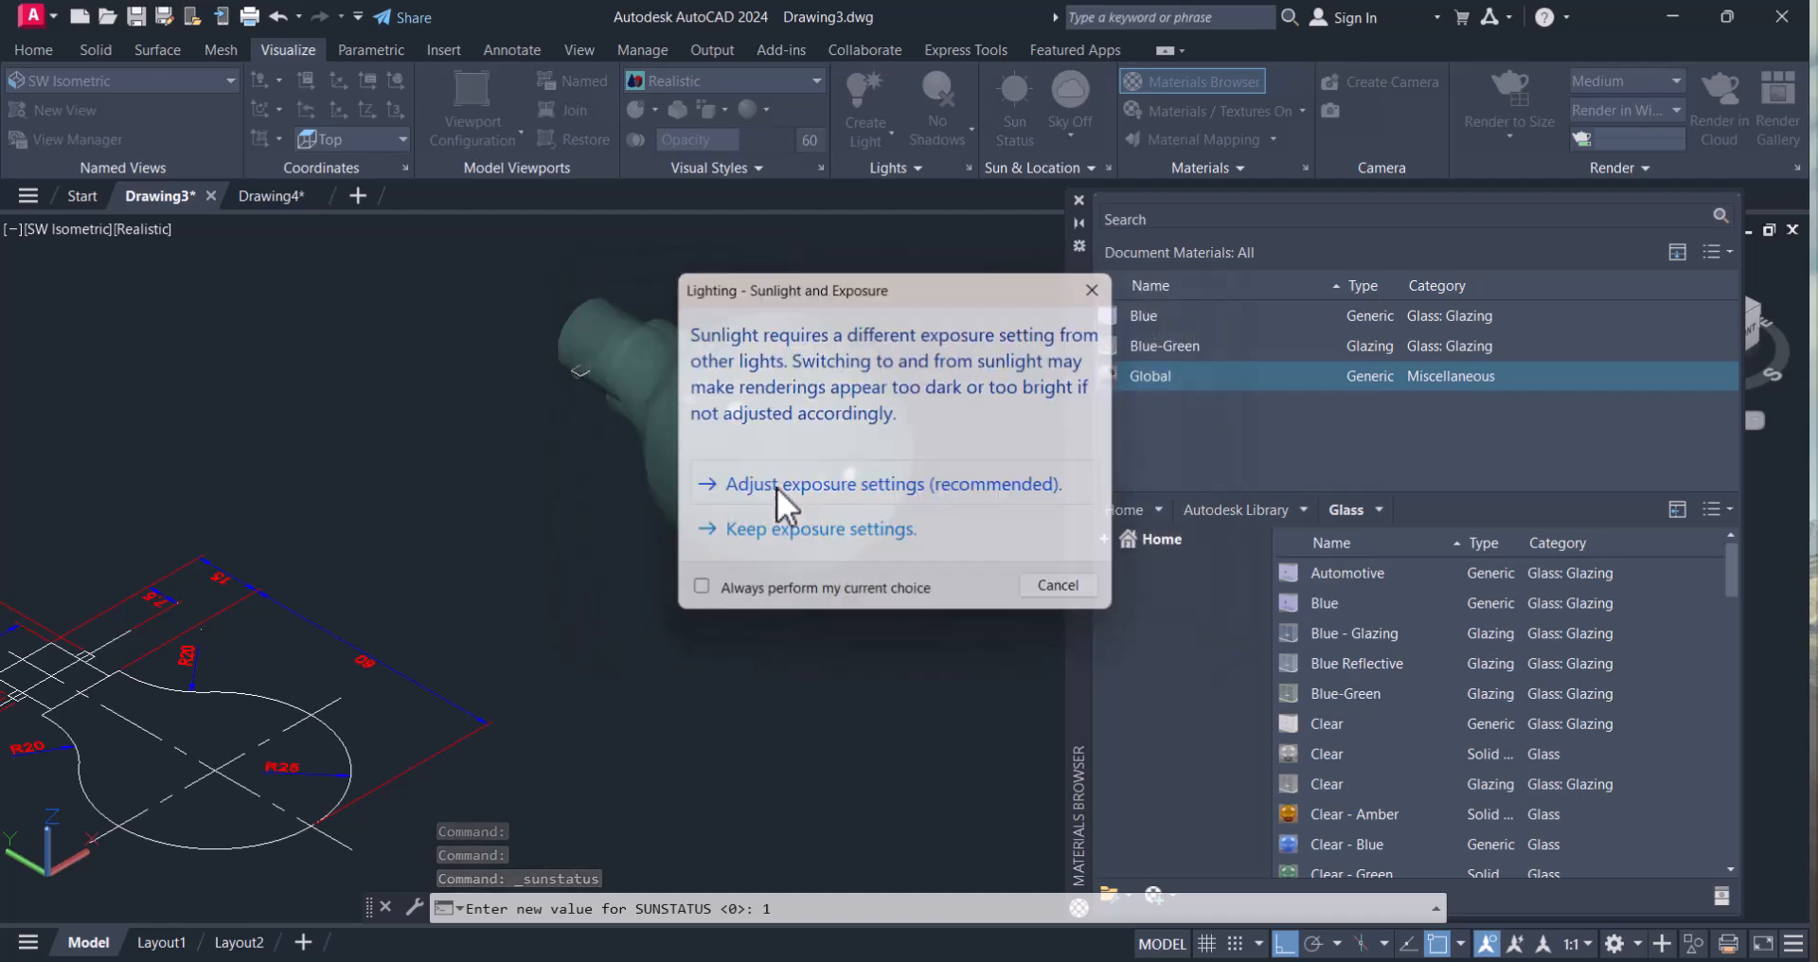
left_click(877, 483)
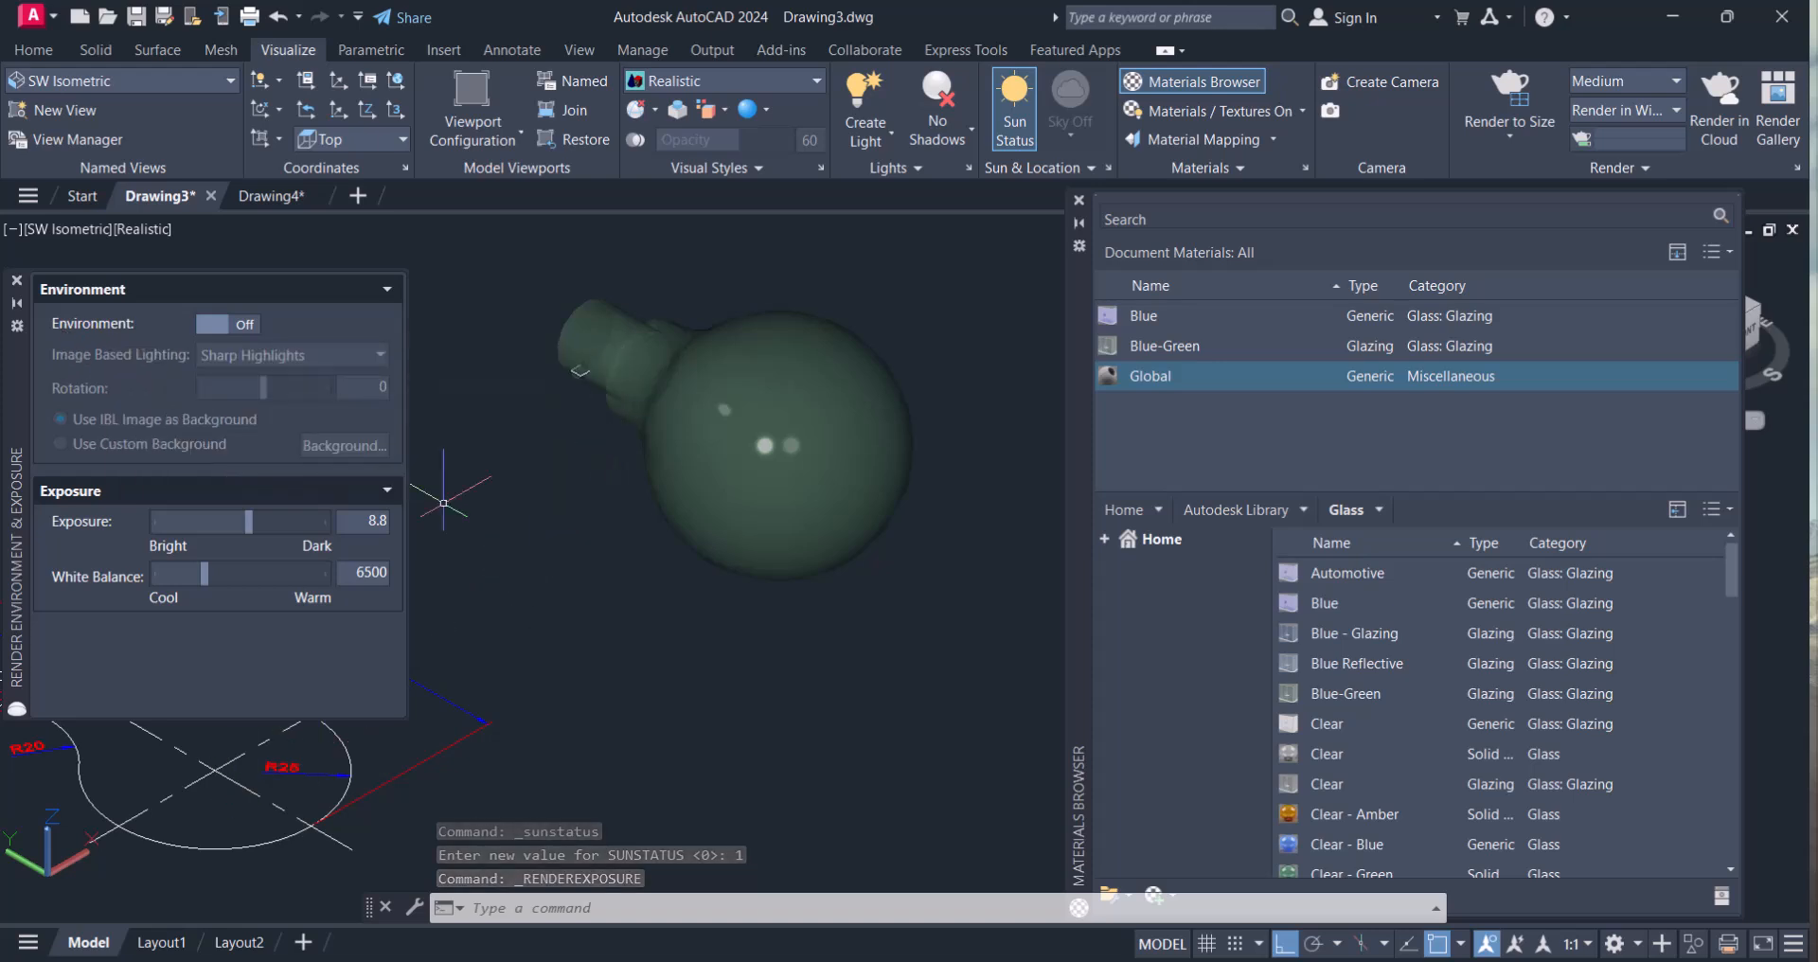
- Turn environment lighting on and choose Use Custom Background
left_click(229, 324)
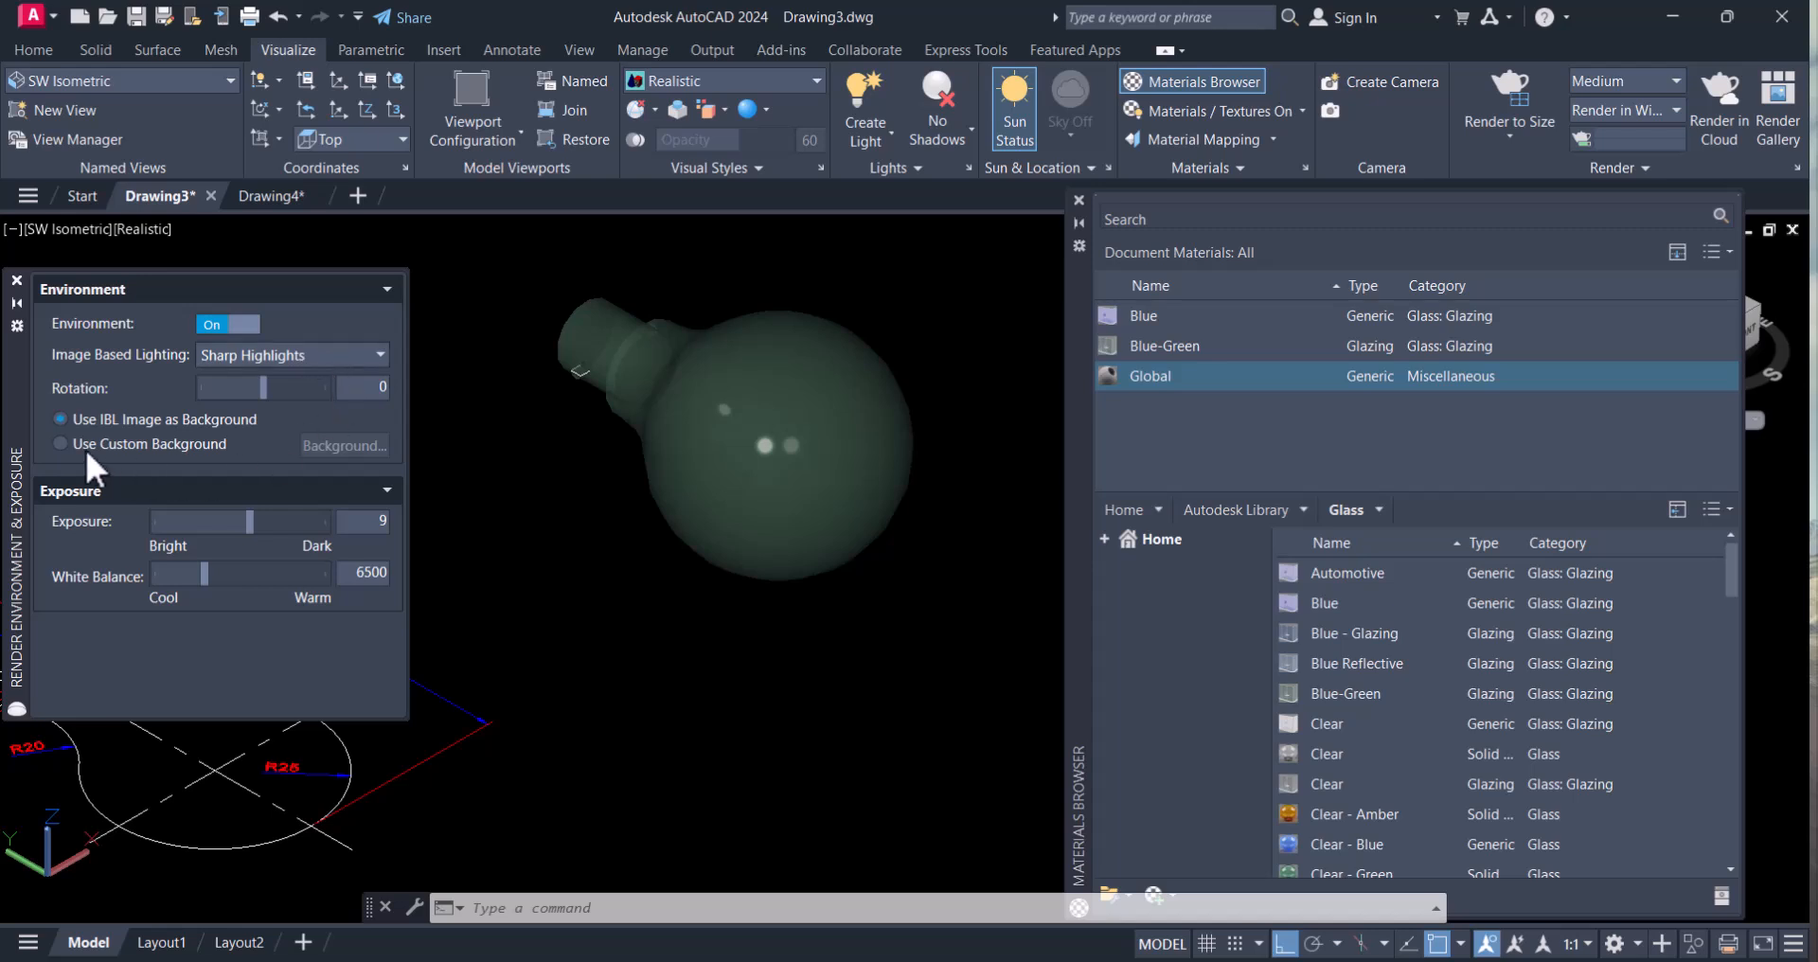
left_click(59, 443)
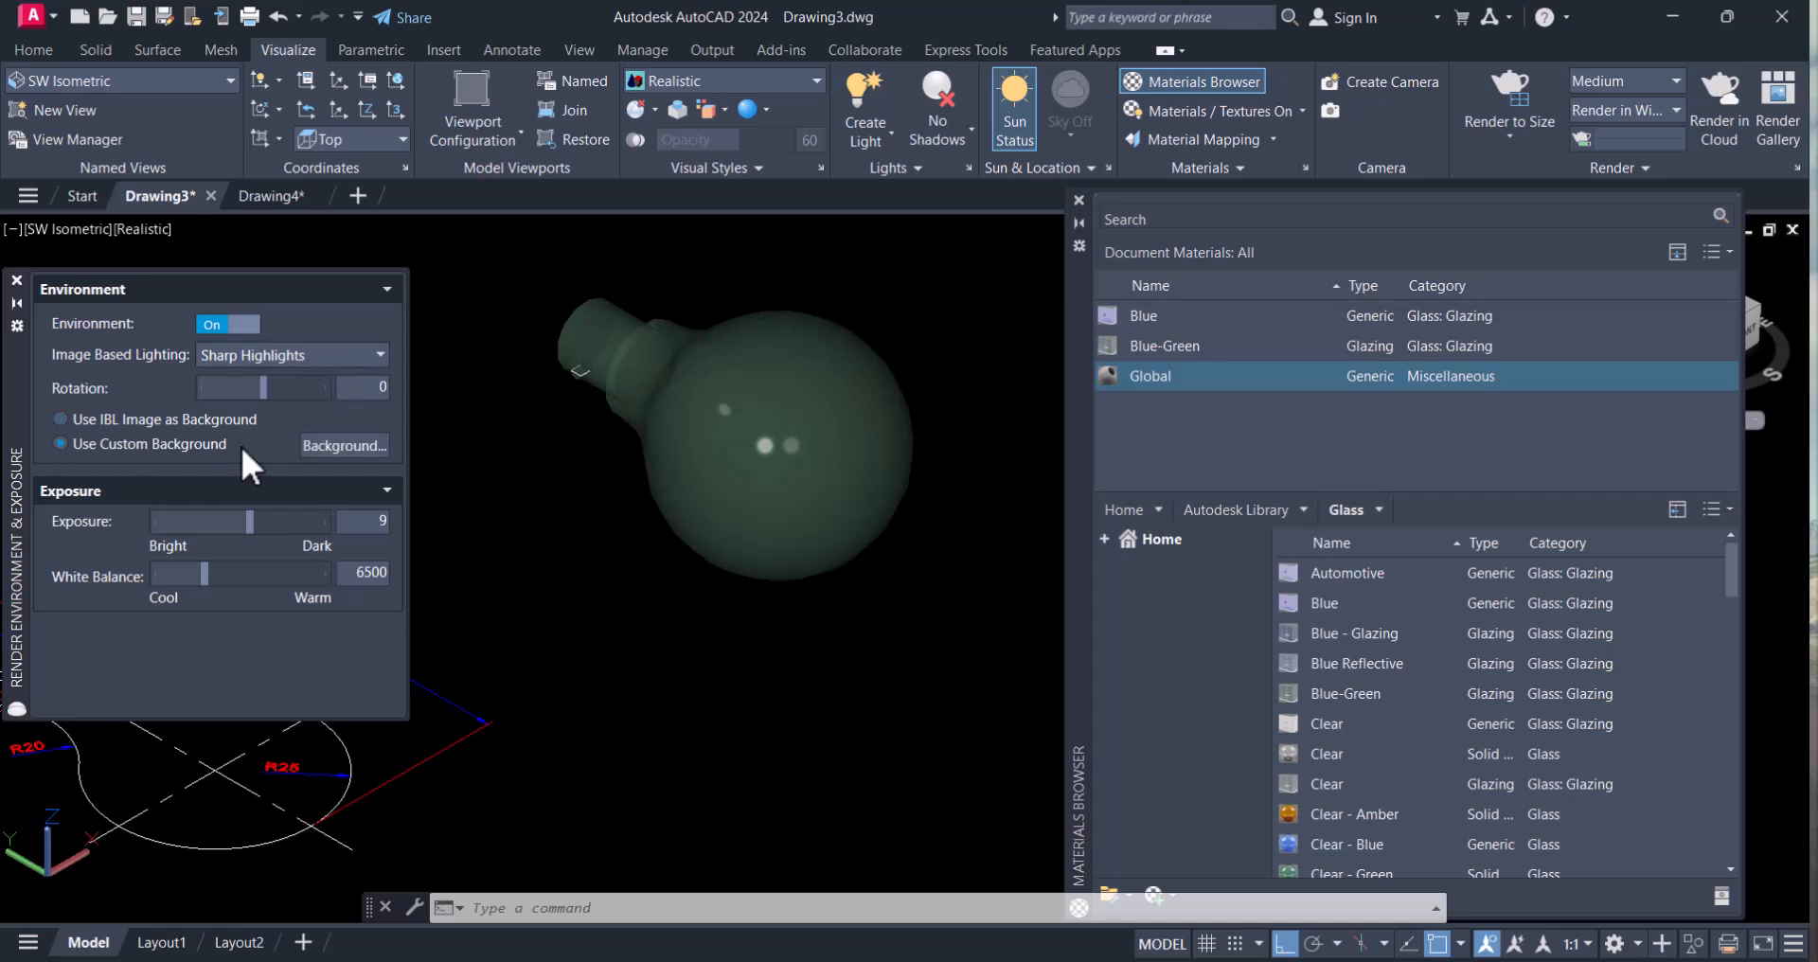
mouse_move(322, 492)
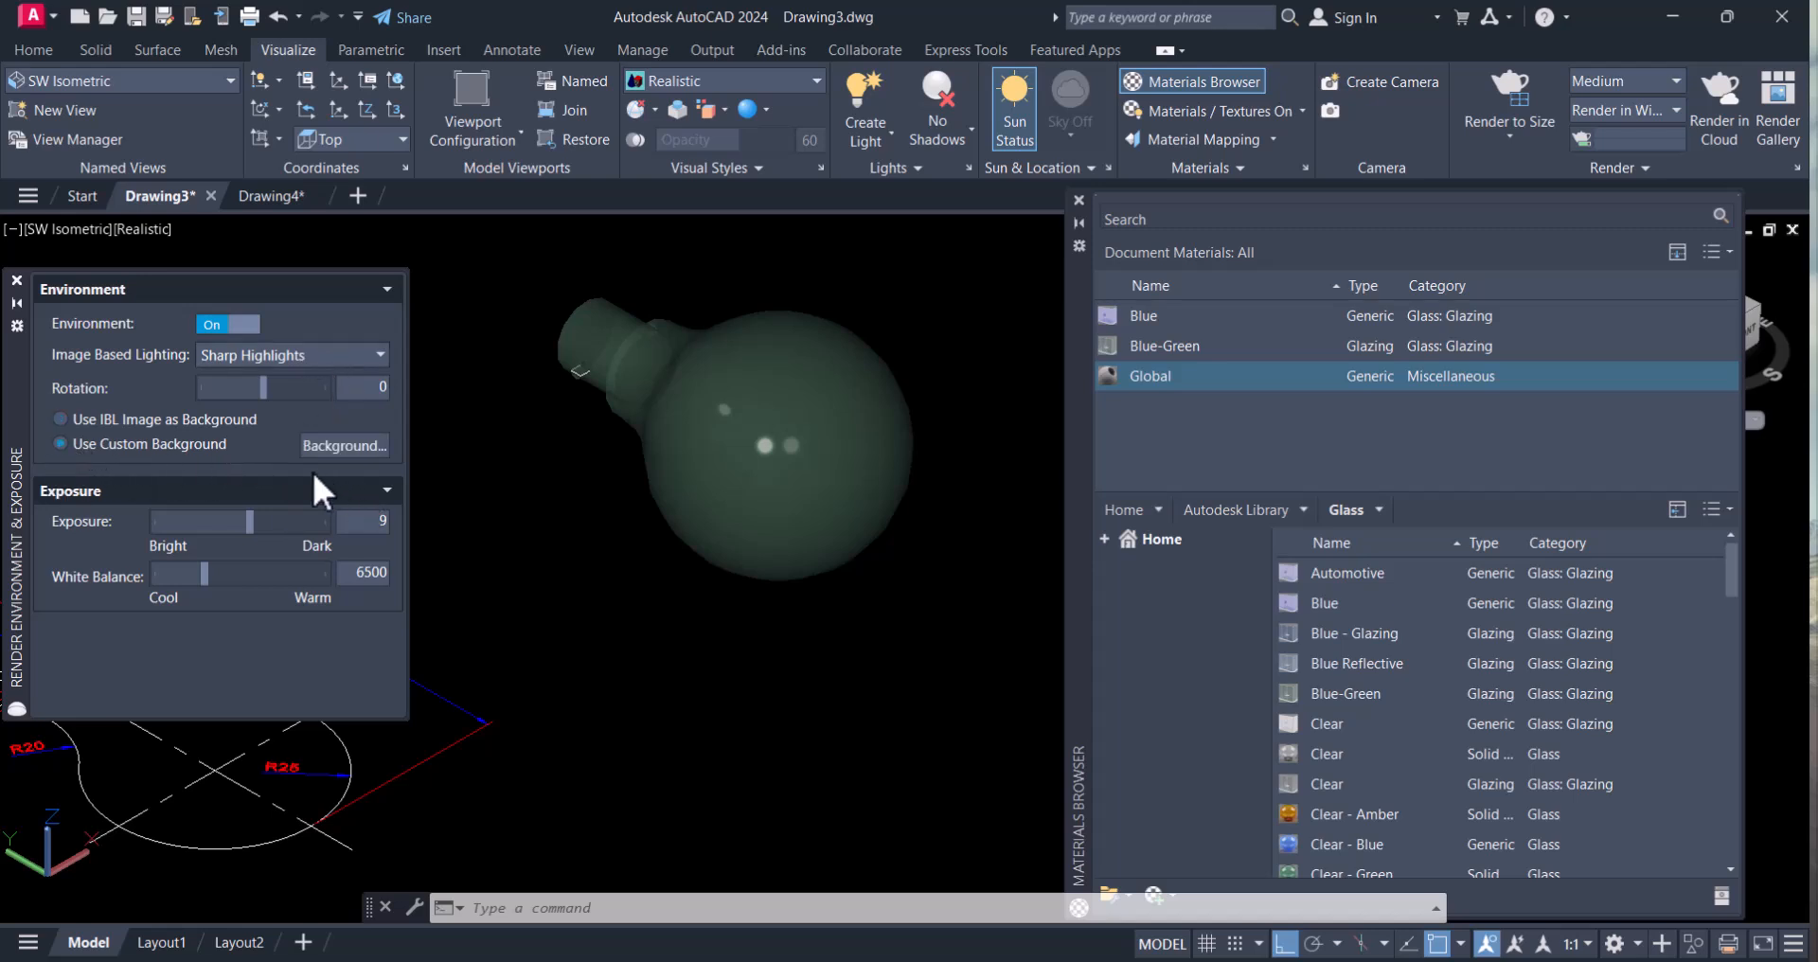
mouse_move(345, 445)
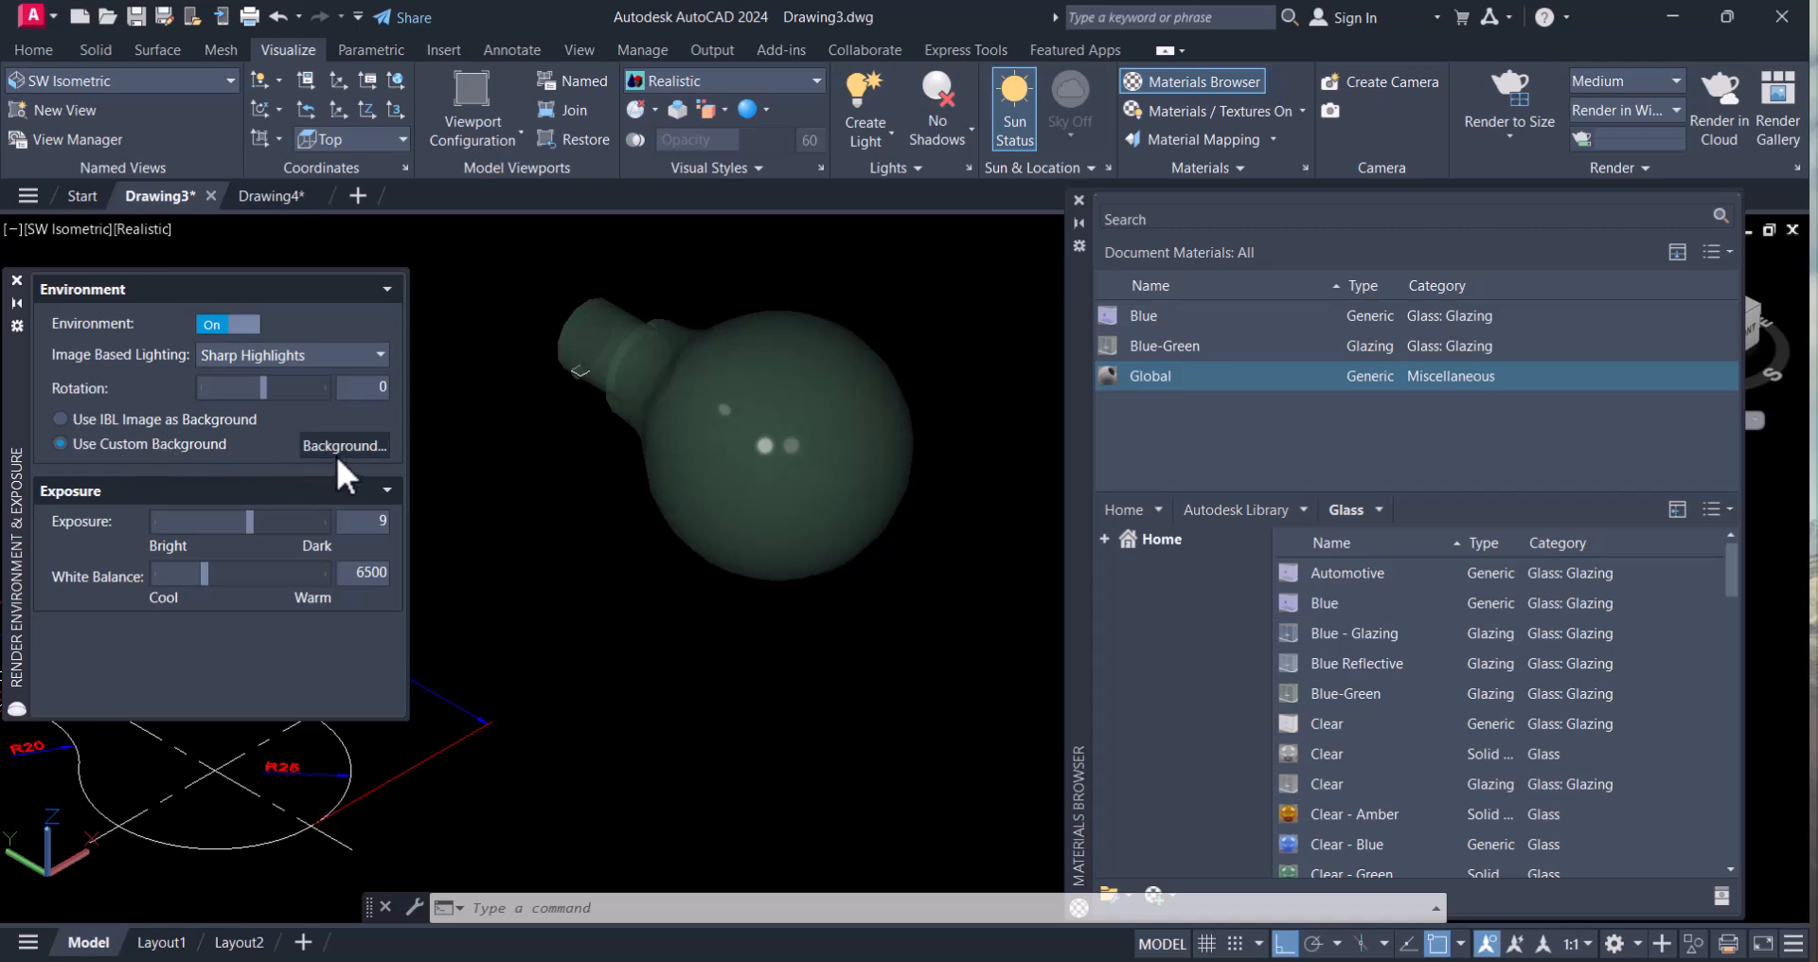
- Set the background to Gradient with a dark reddish-brown bottom colour
left_click(343, 445)
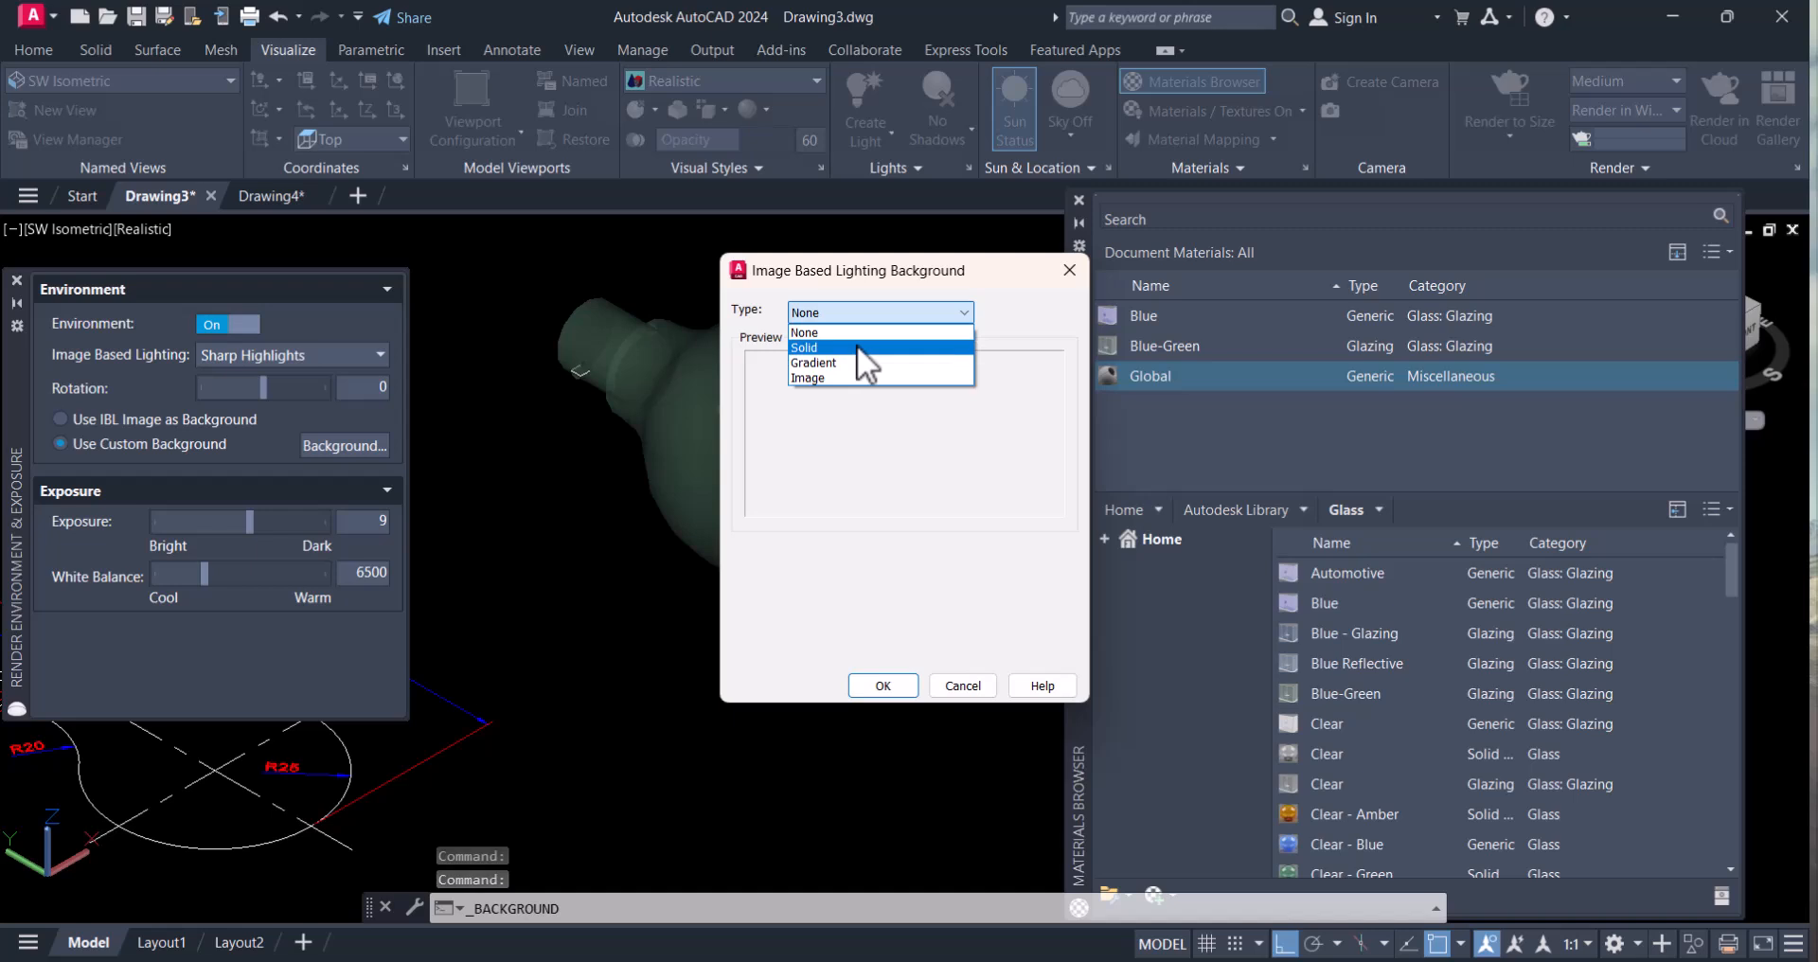
left_click(813, 364)
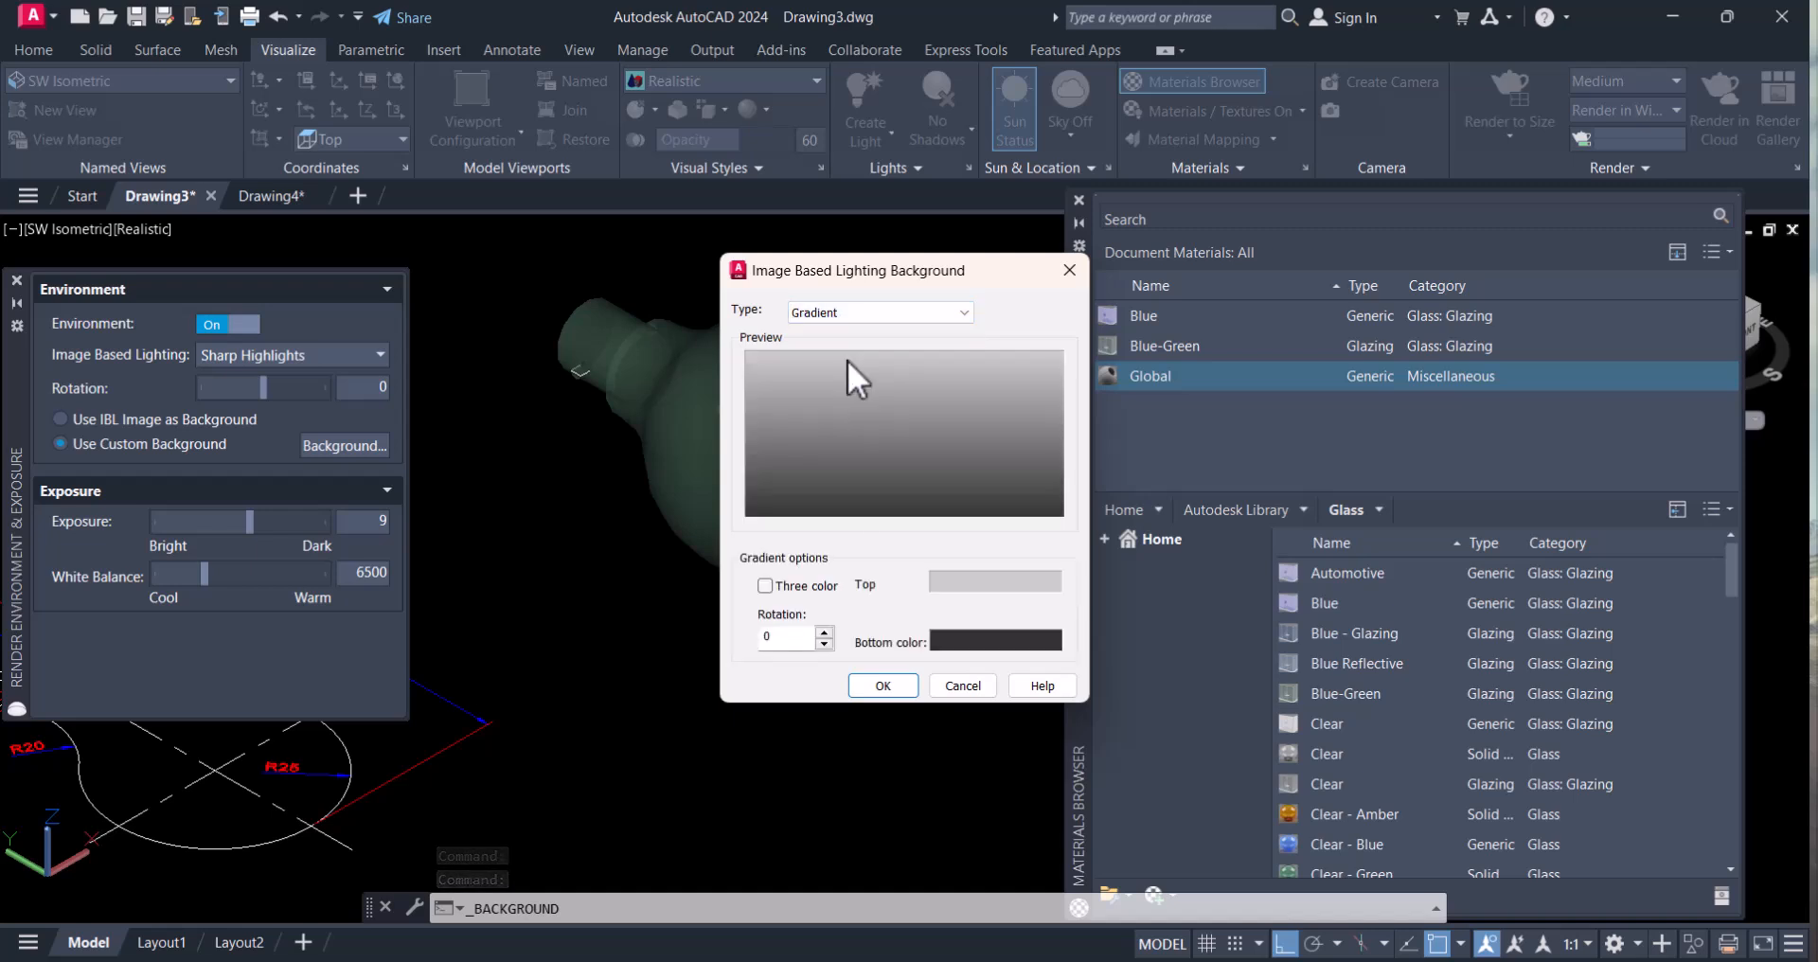
mouse_move(951, 667)
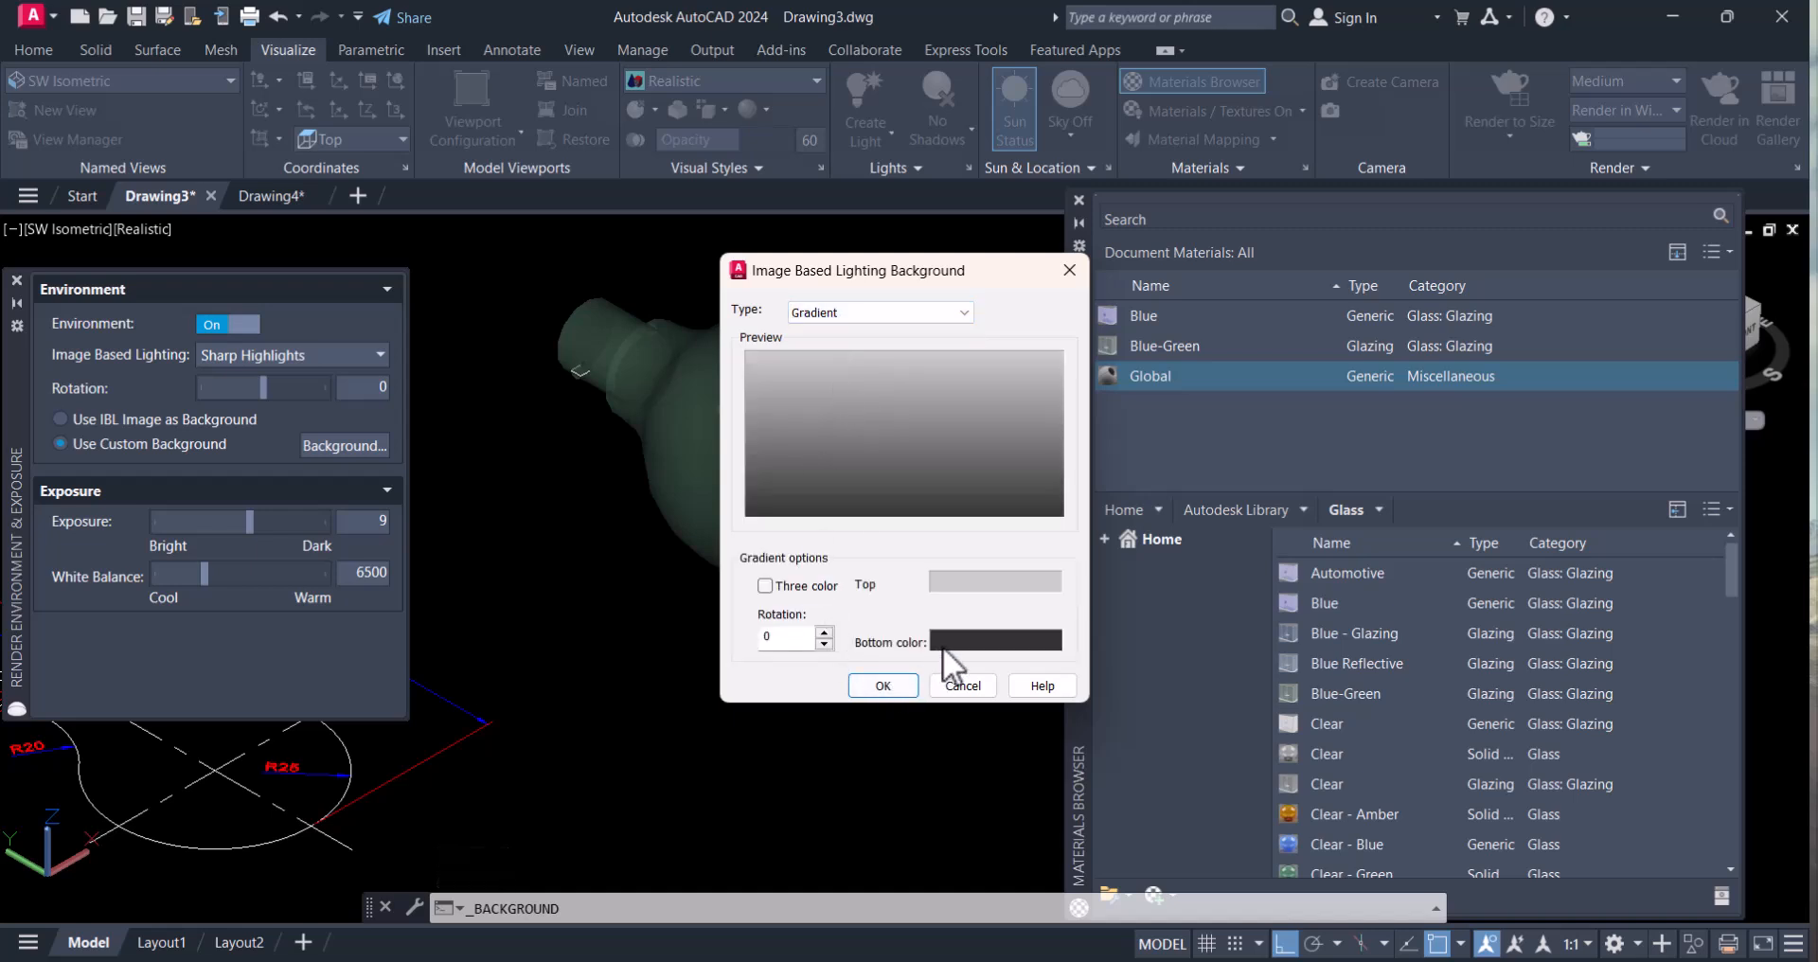
left_click(994, 640)
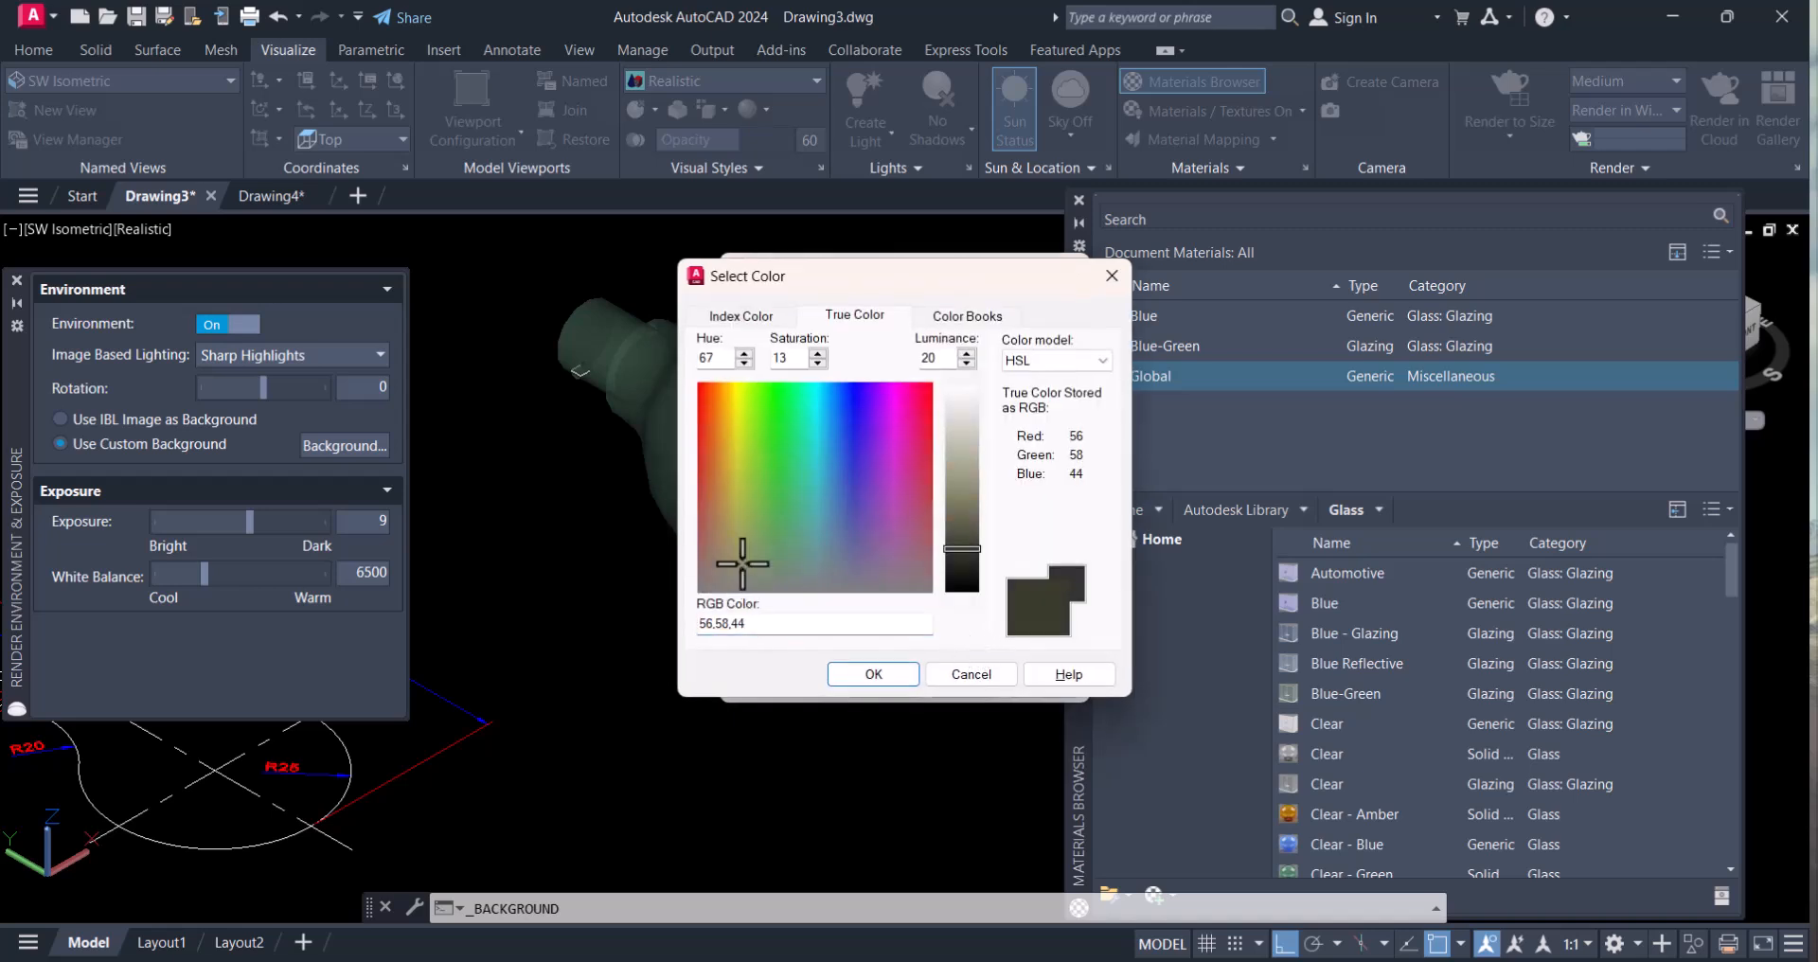
left_click(710, 572)
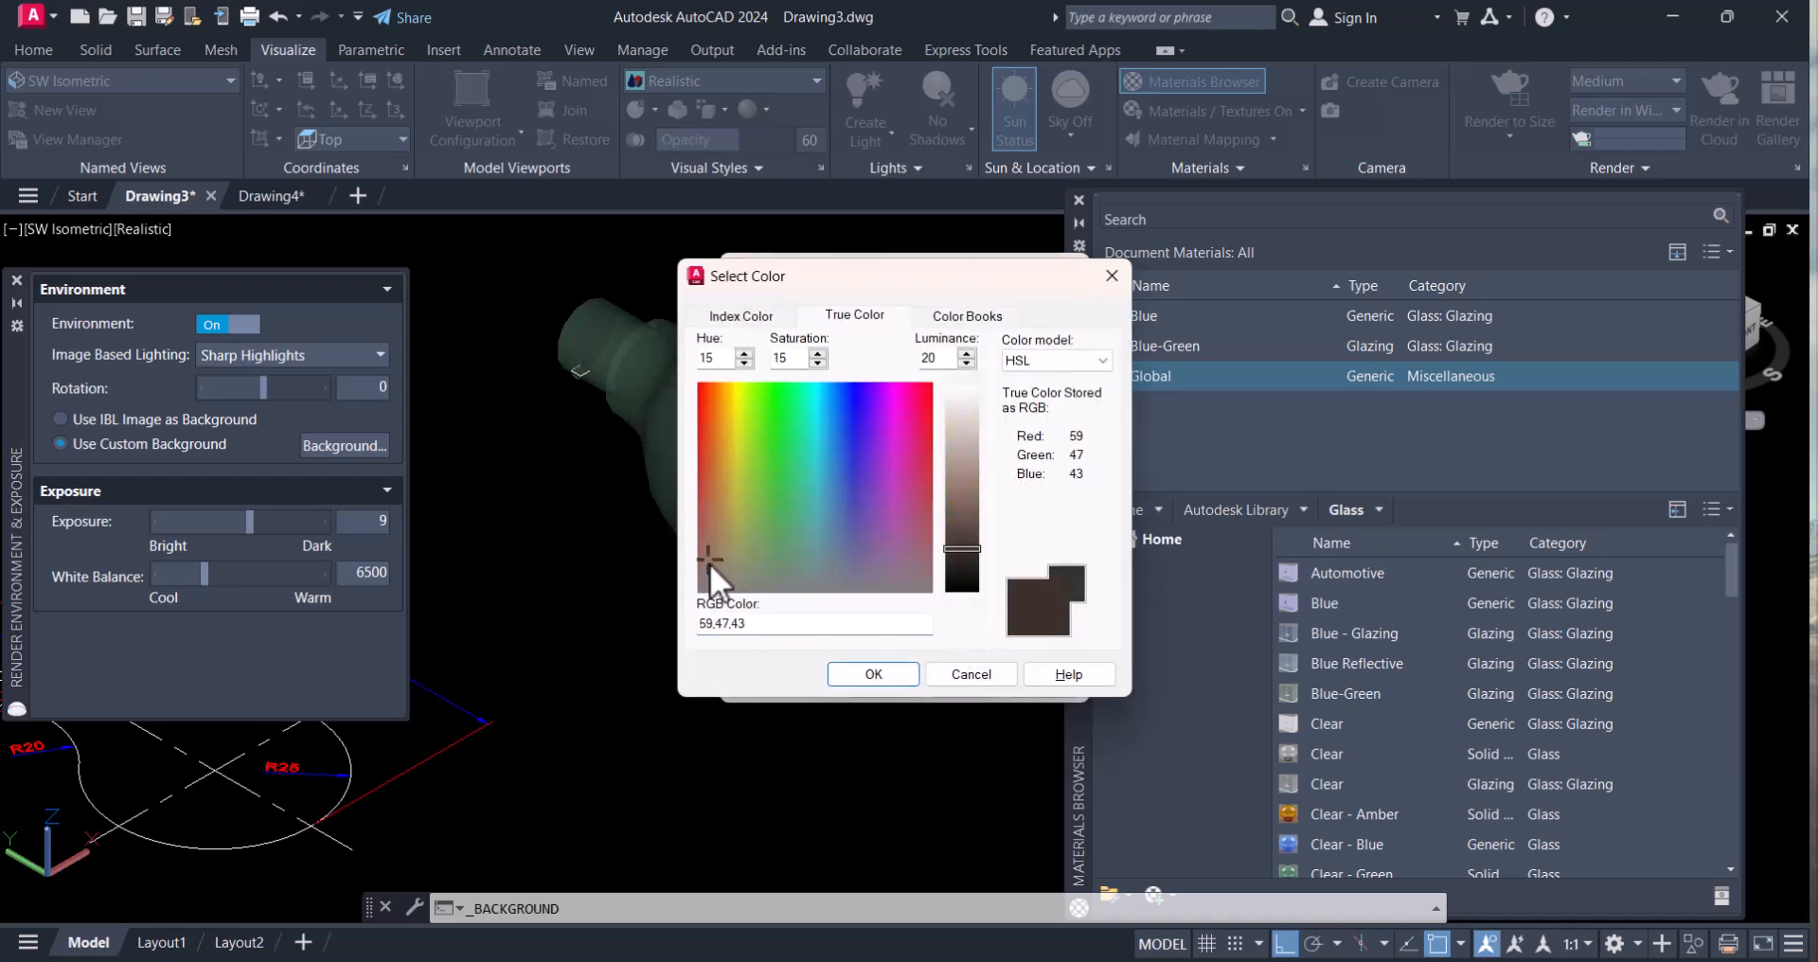
left_click(743, 546)
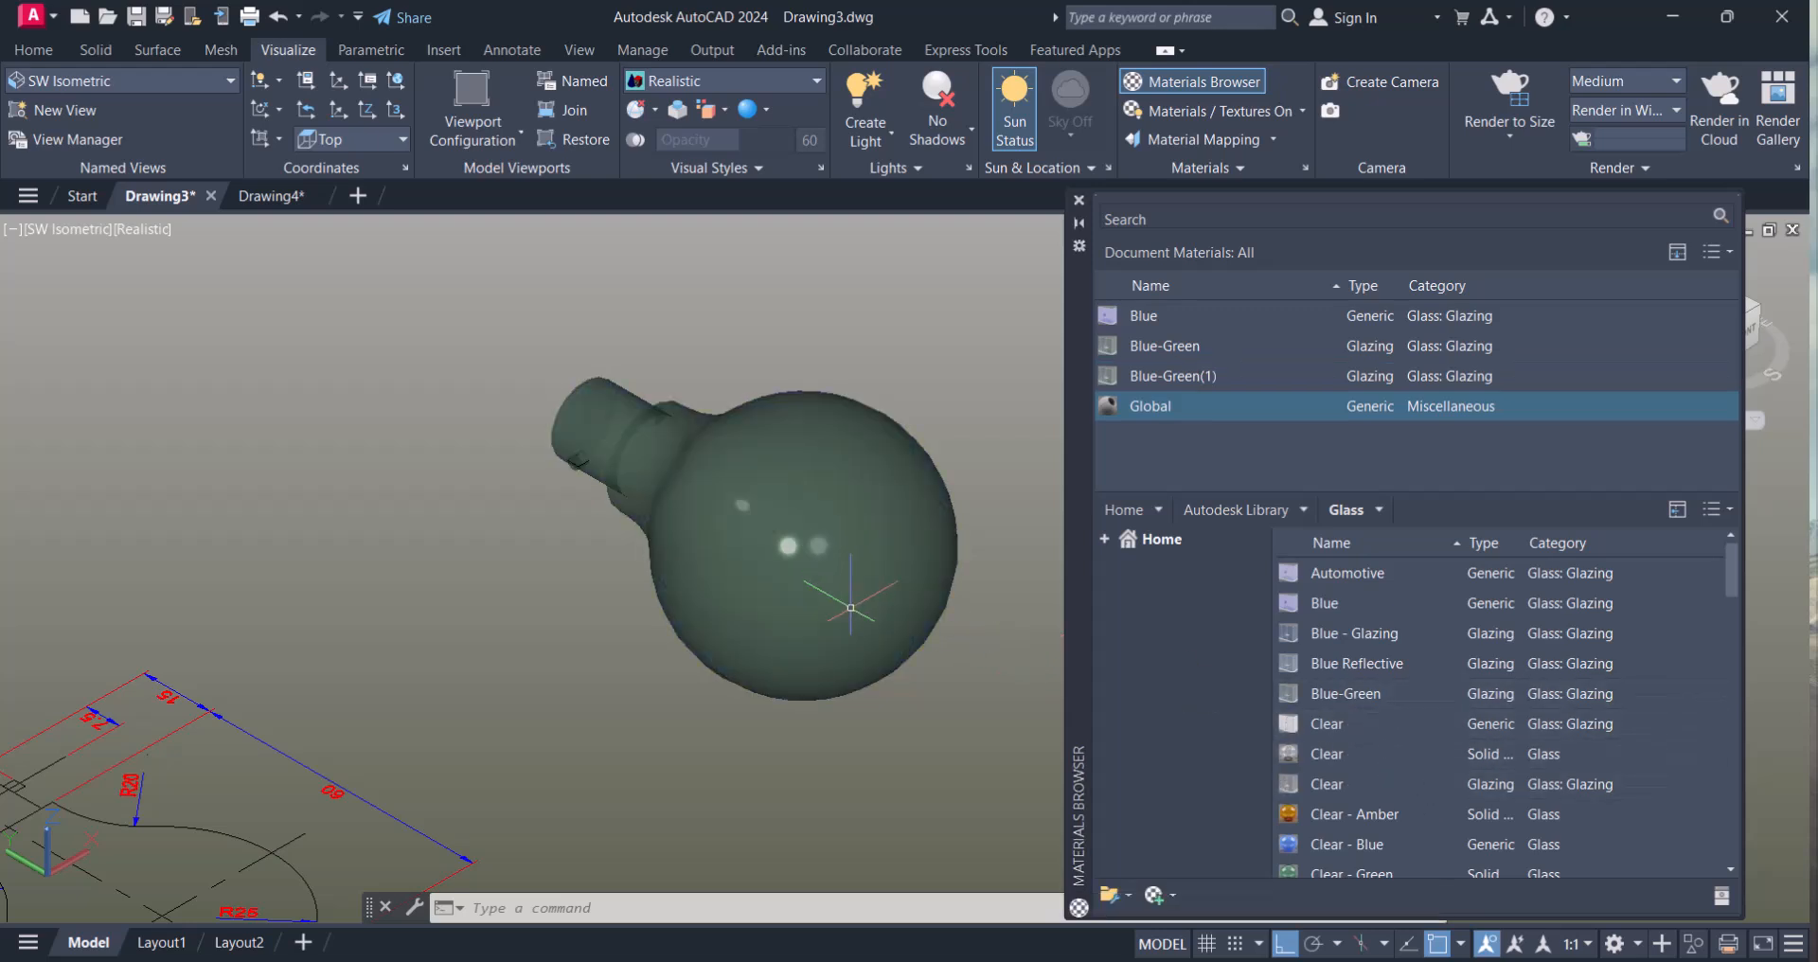
- Scroll to the Clear - Yellow glass material, then 3DORBIT the bulb to show its neck ring
scroll("down", 3)
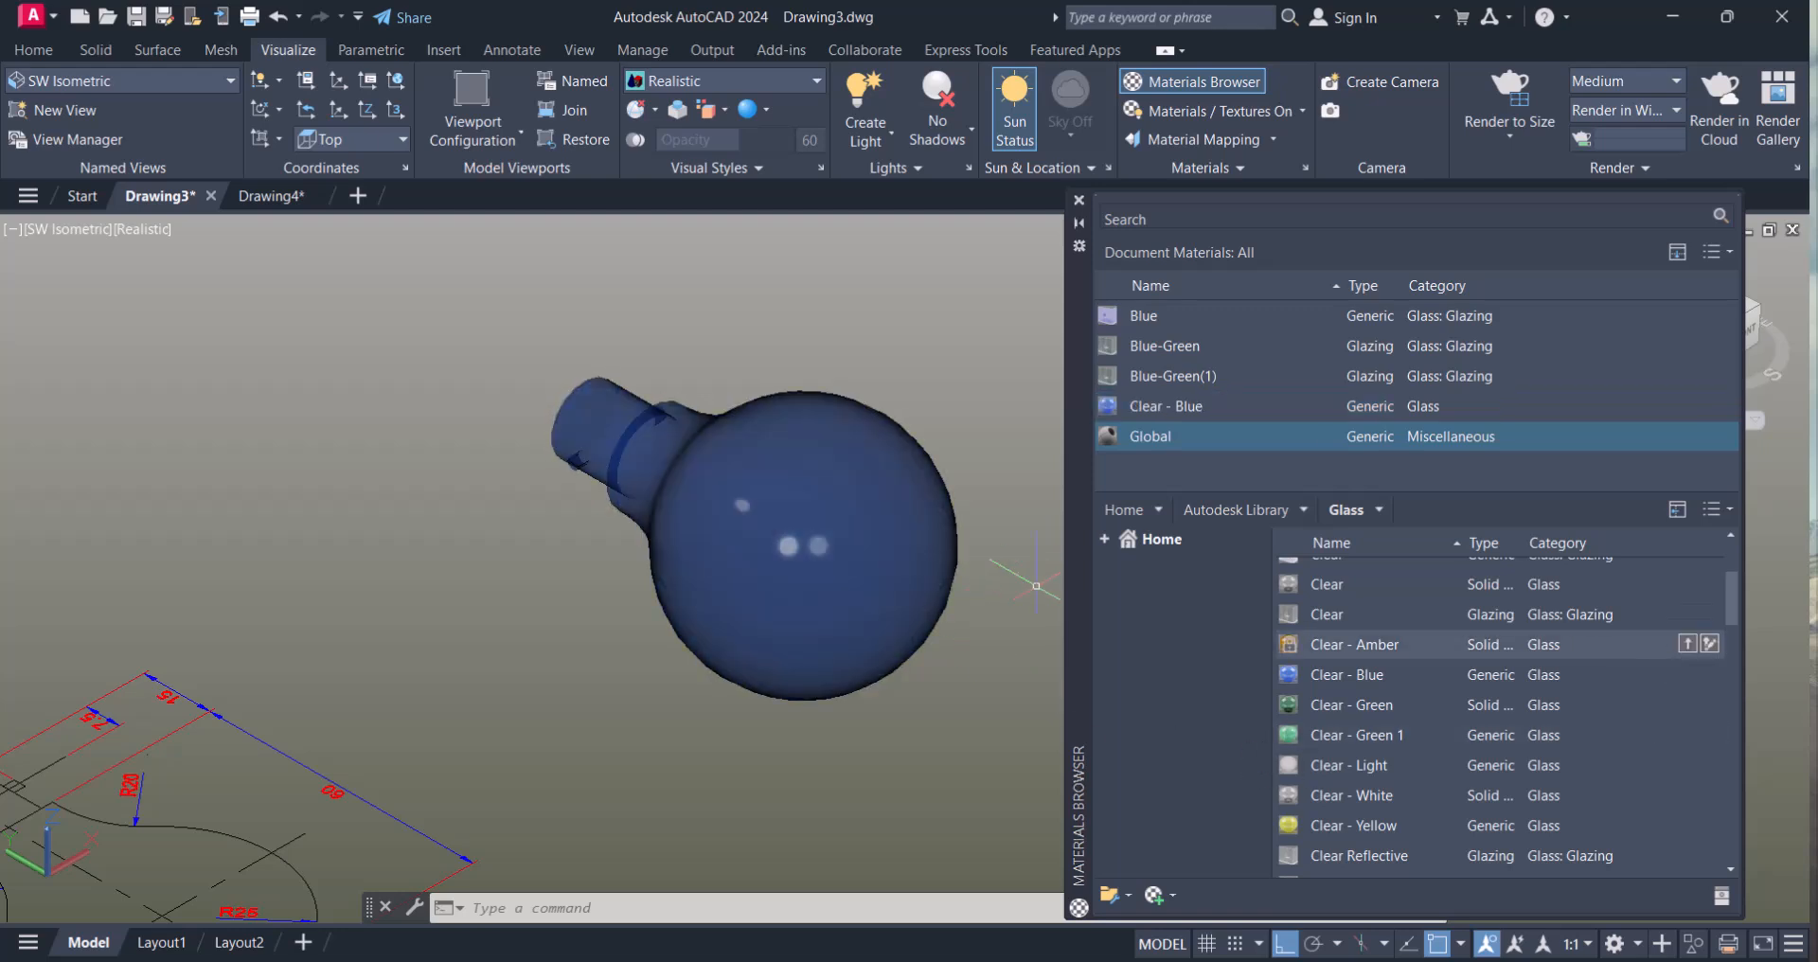
left_click(794, 907)
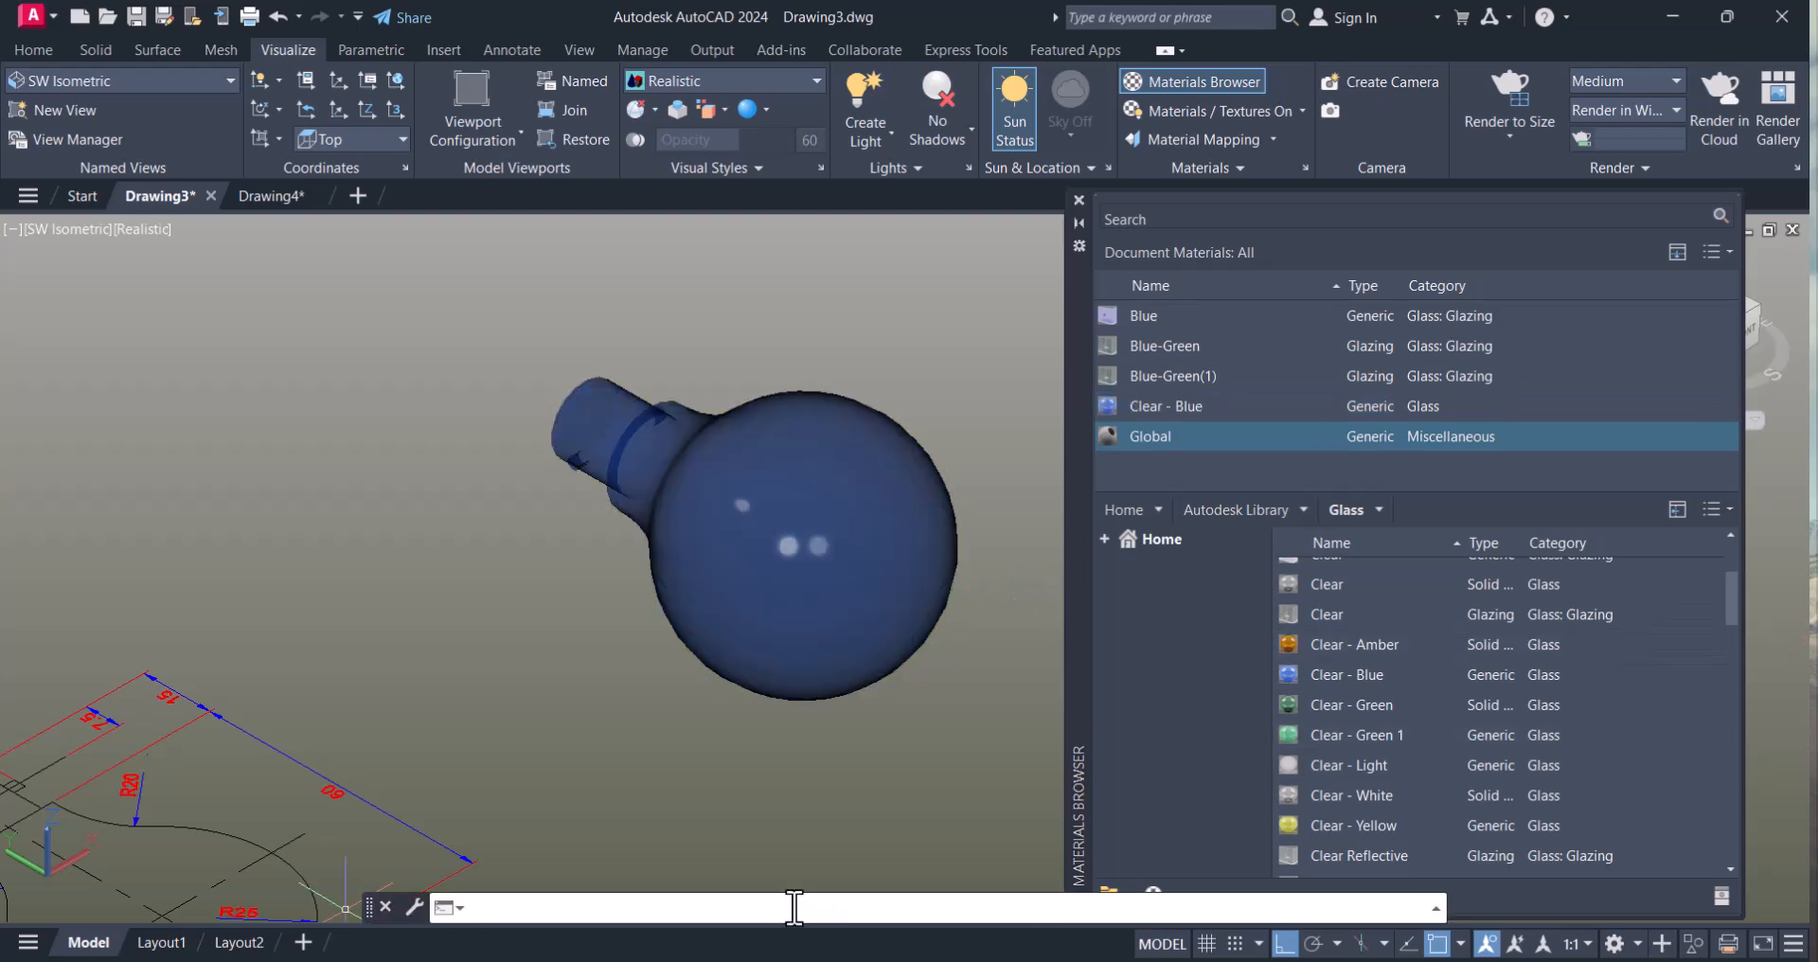
type("3DORBIT")
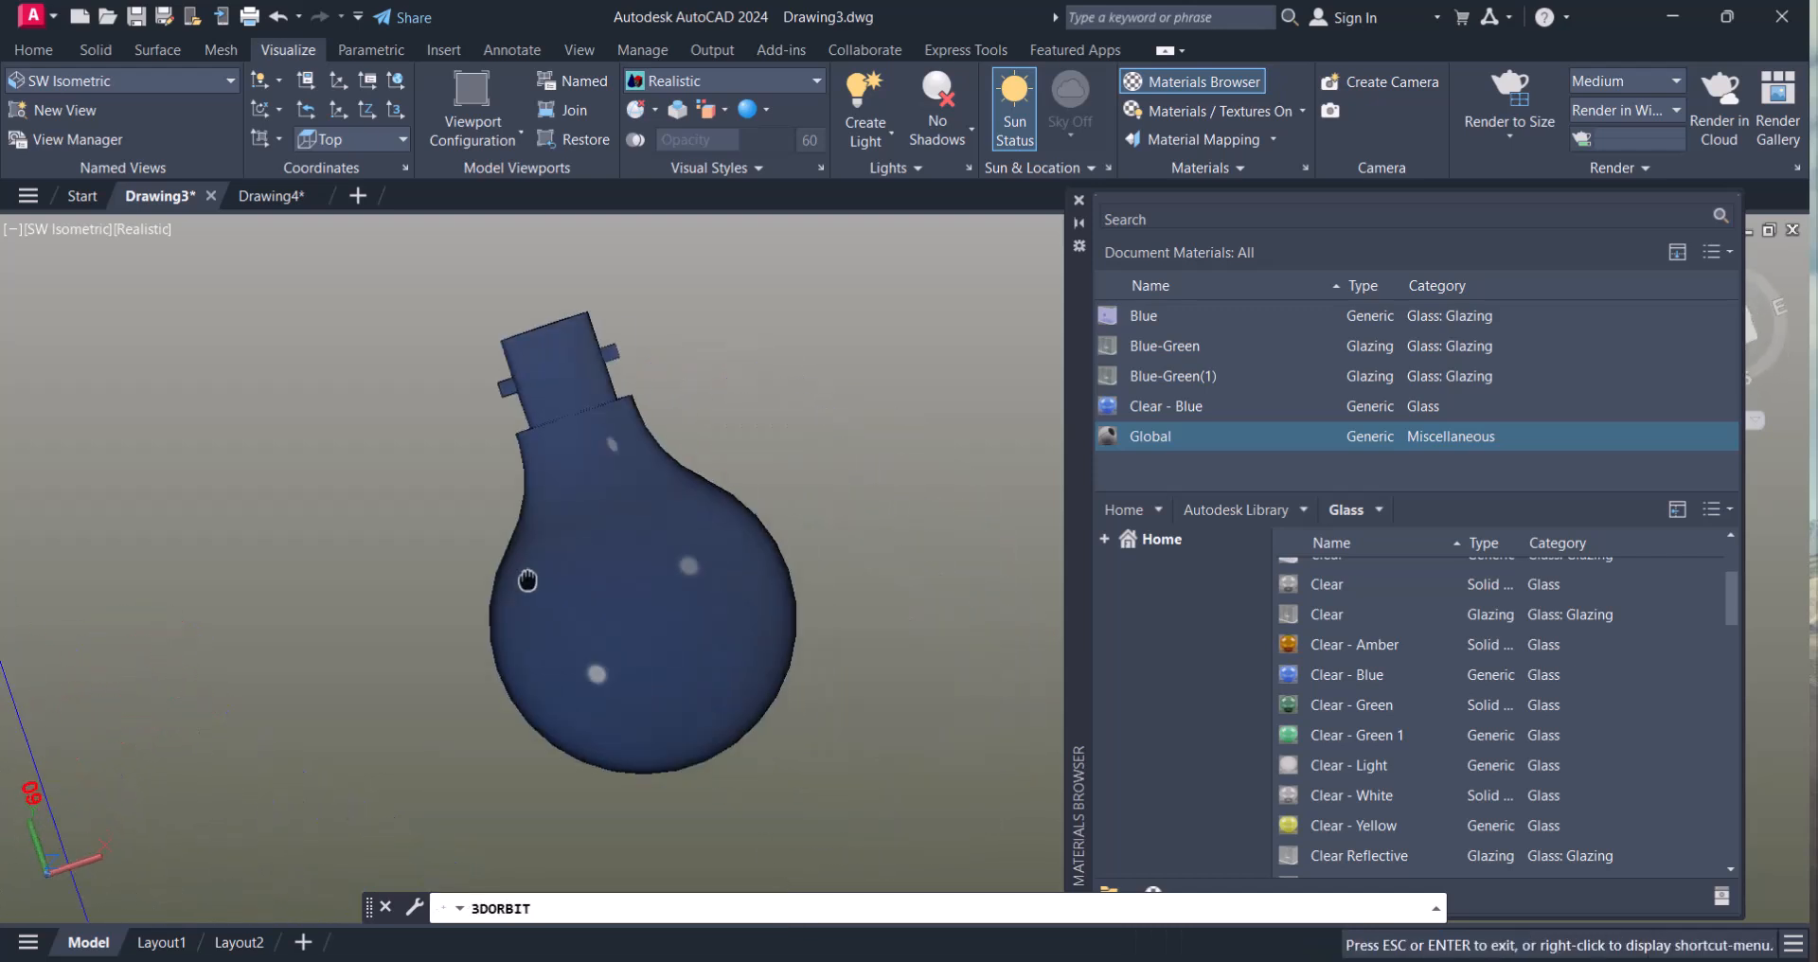
left_click_drag(529, 579, 541, 421)
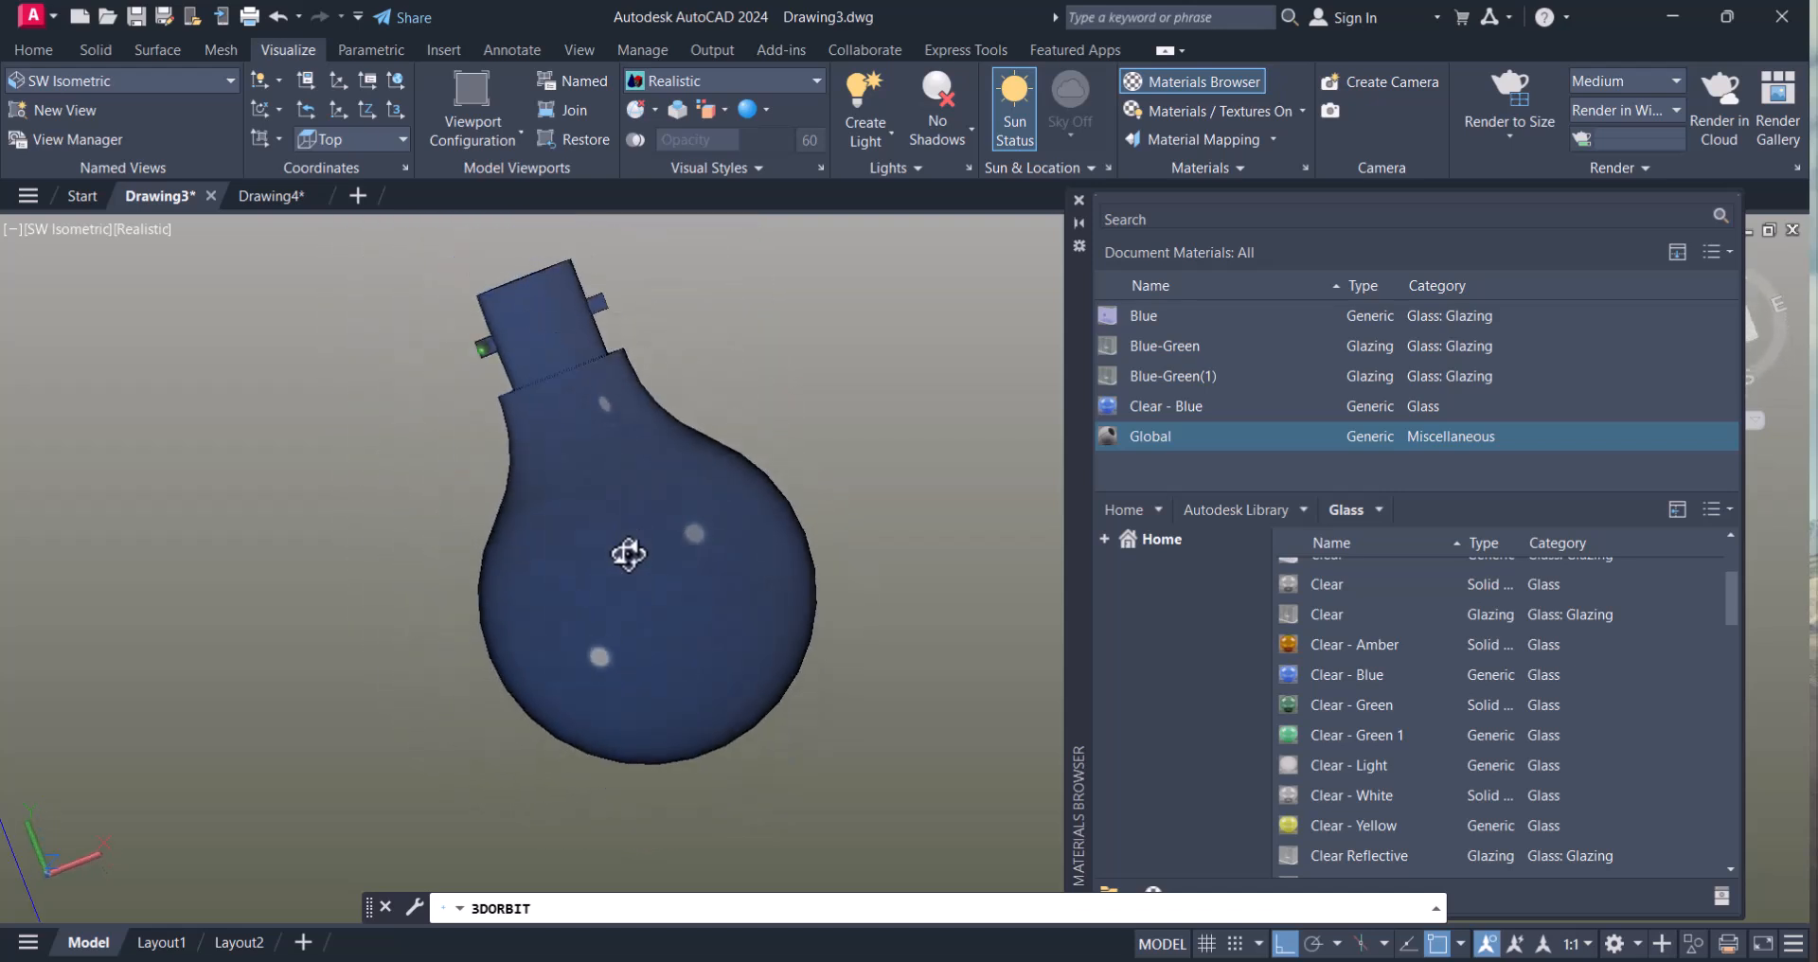
left_click_drag(629, 553, 663, 583)
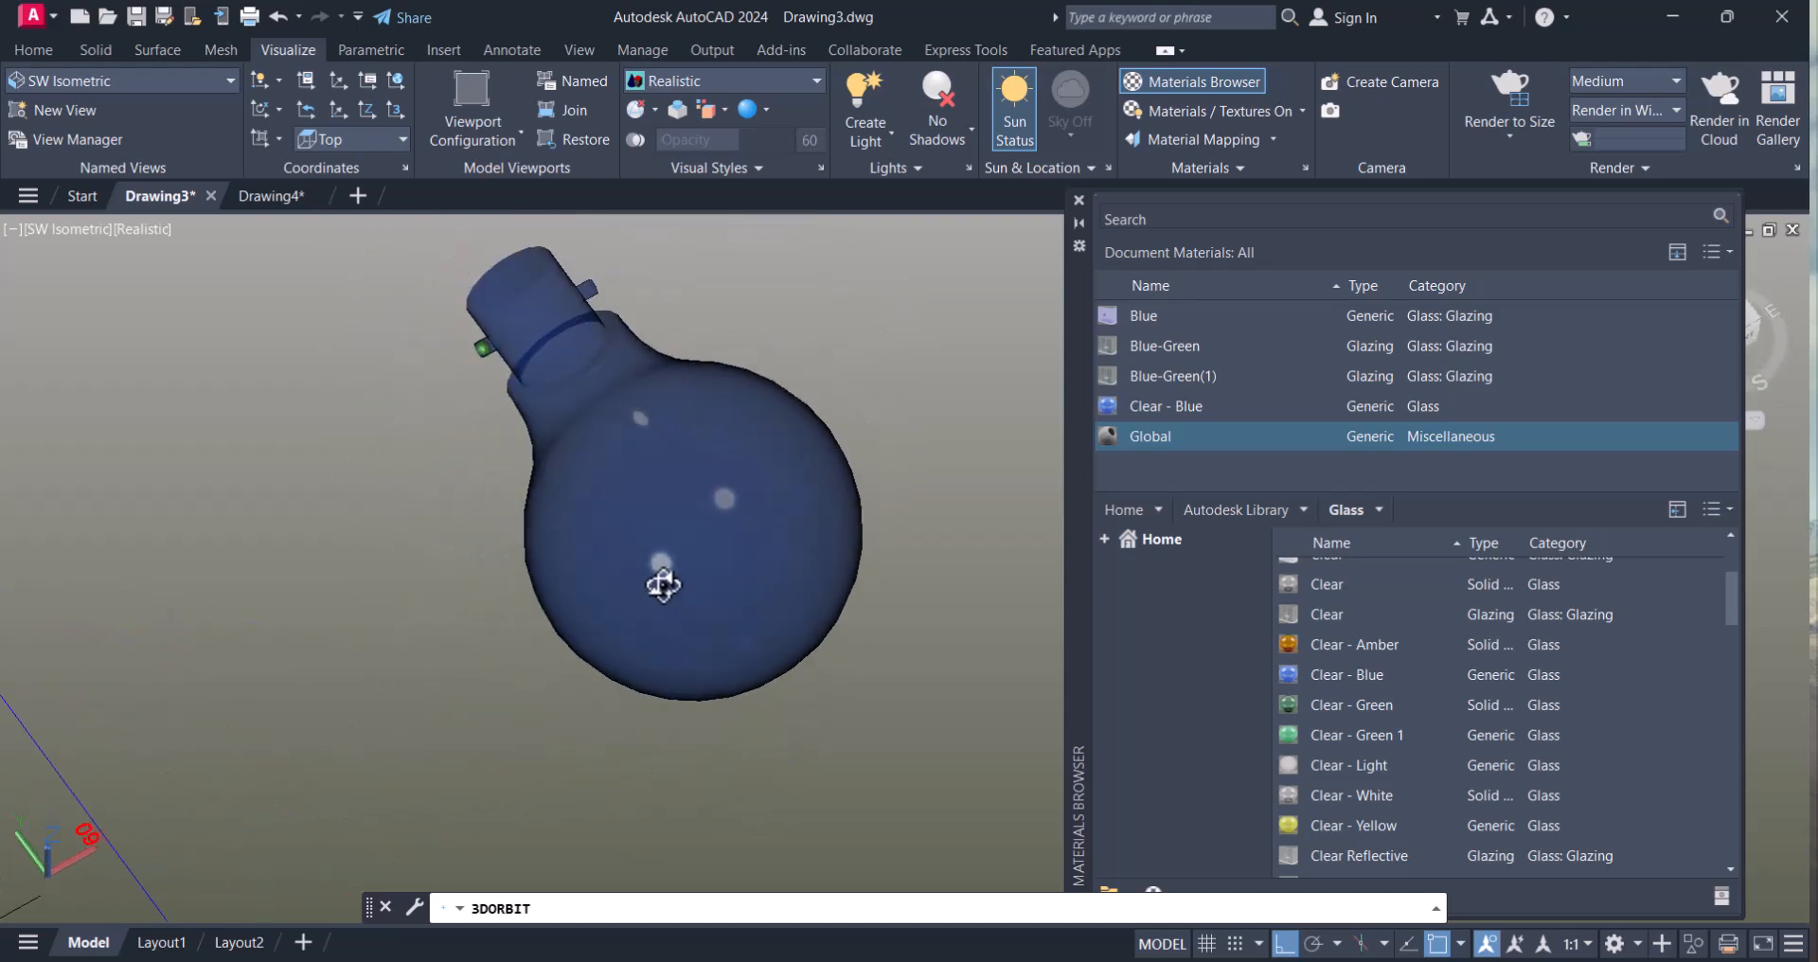
left_click_drag(663, 583, 891, 626)
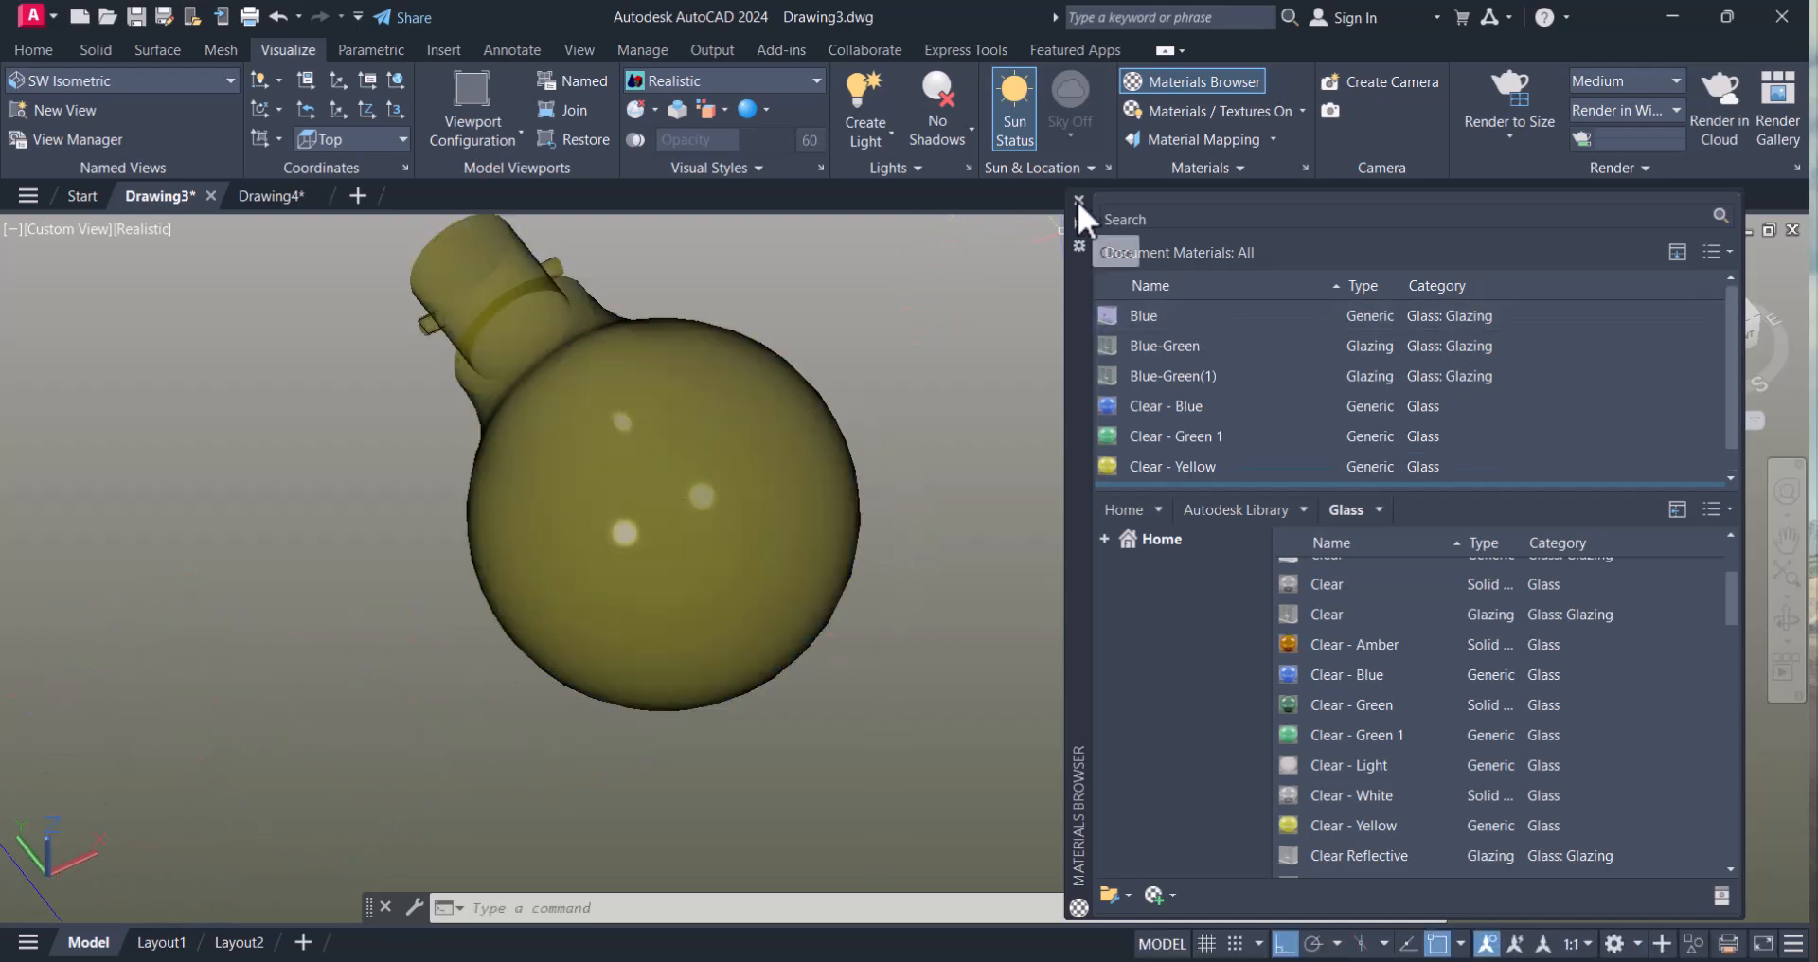
- Close the Materials Browser and view the bulb from NE Isometric
left_click(1078, 201)
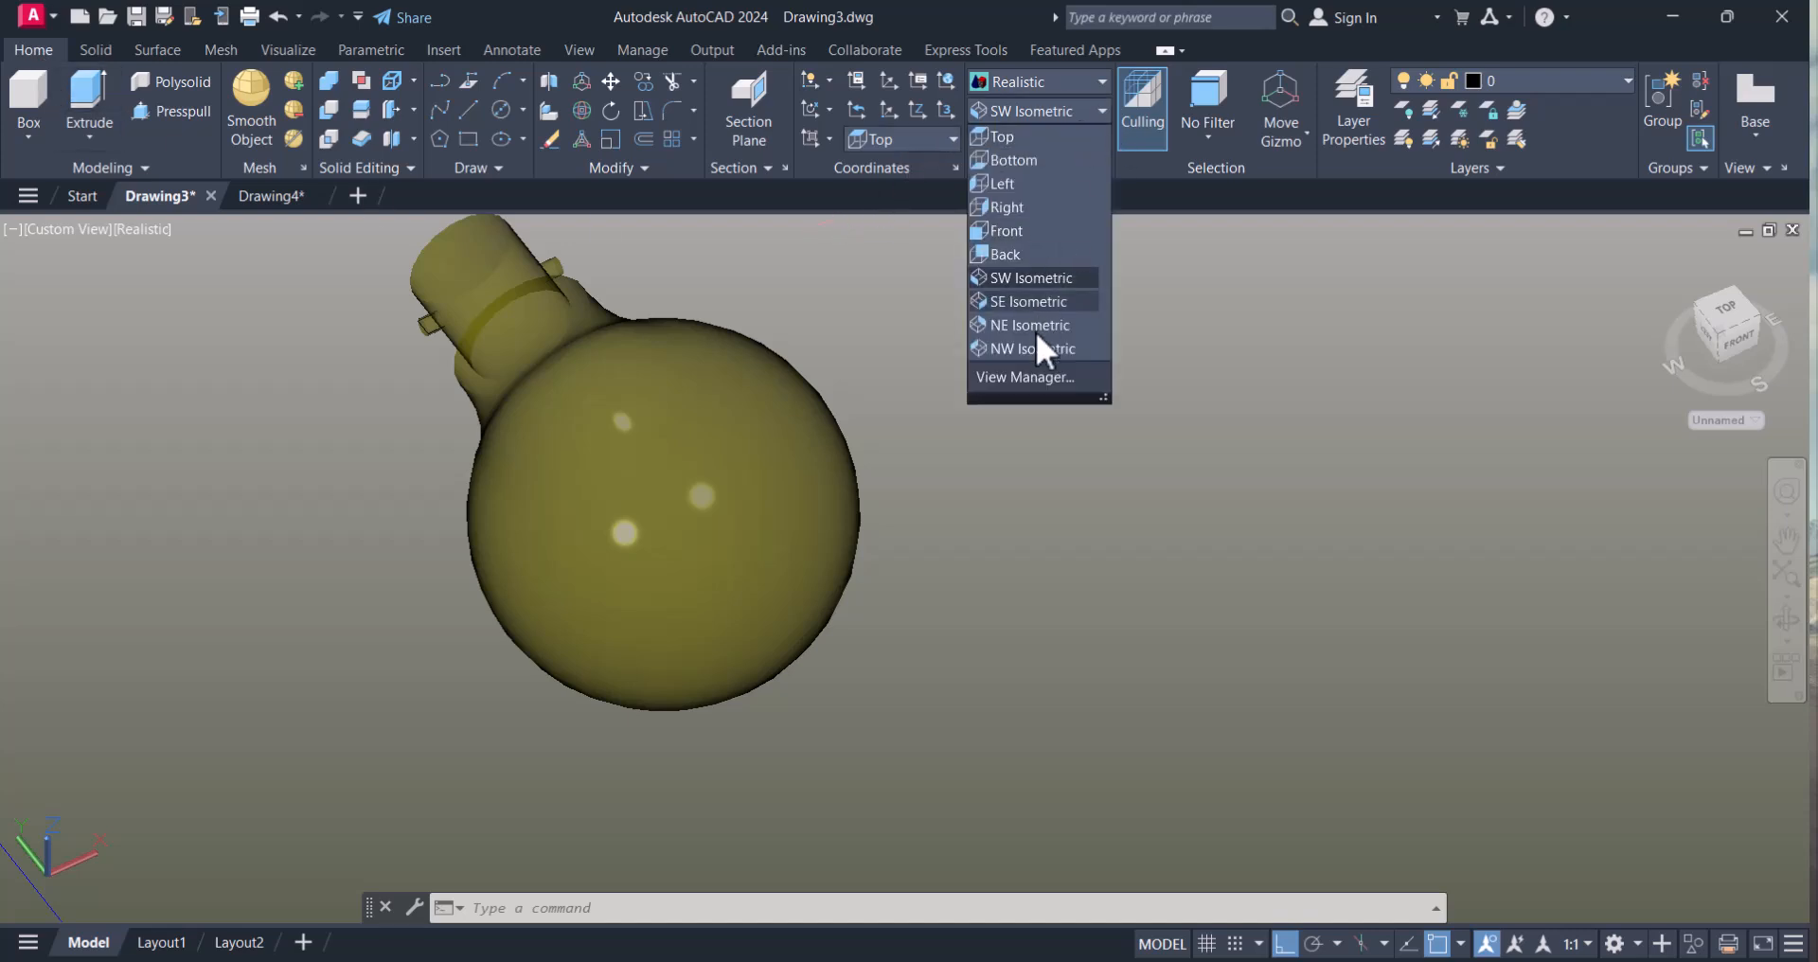
left_click(1027, 324)
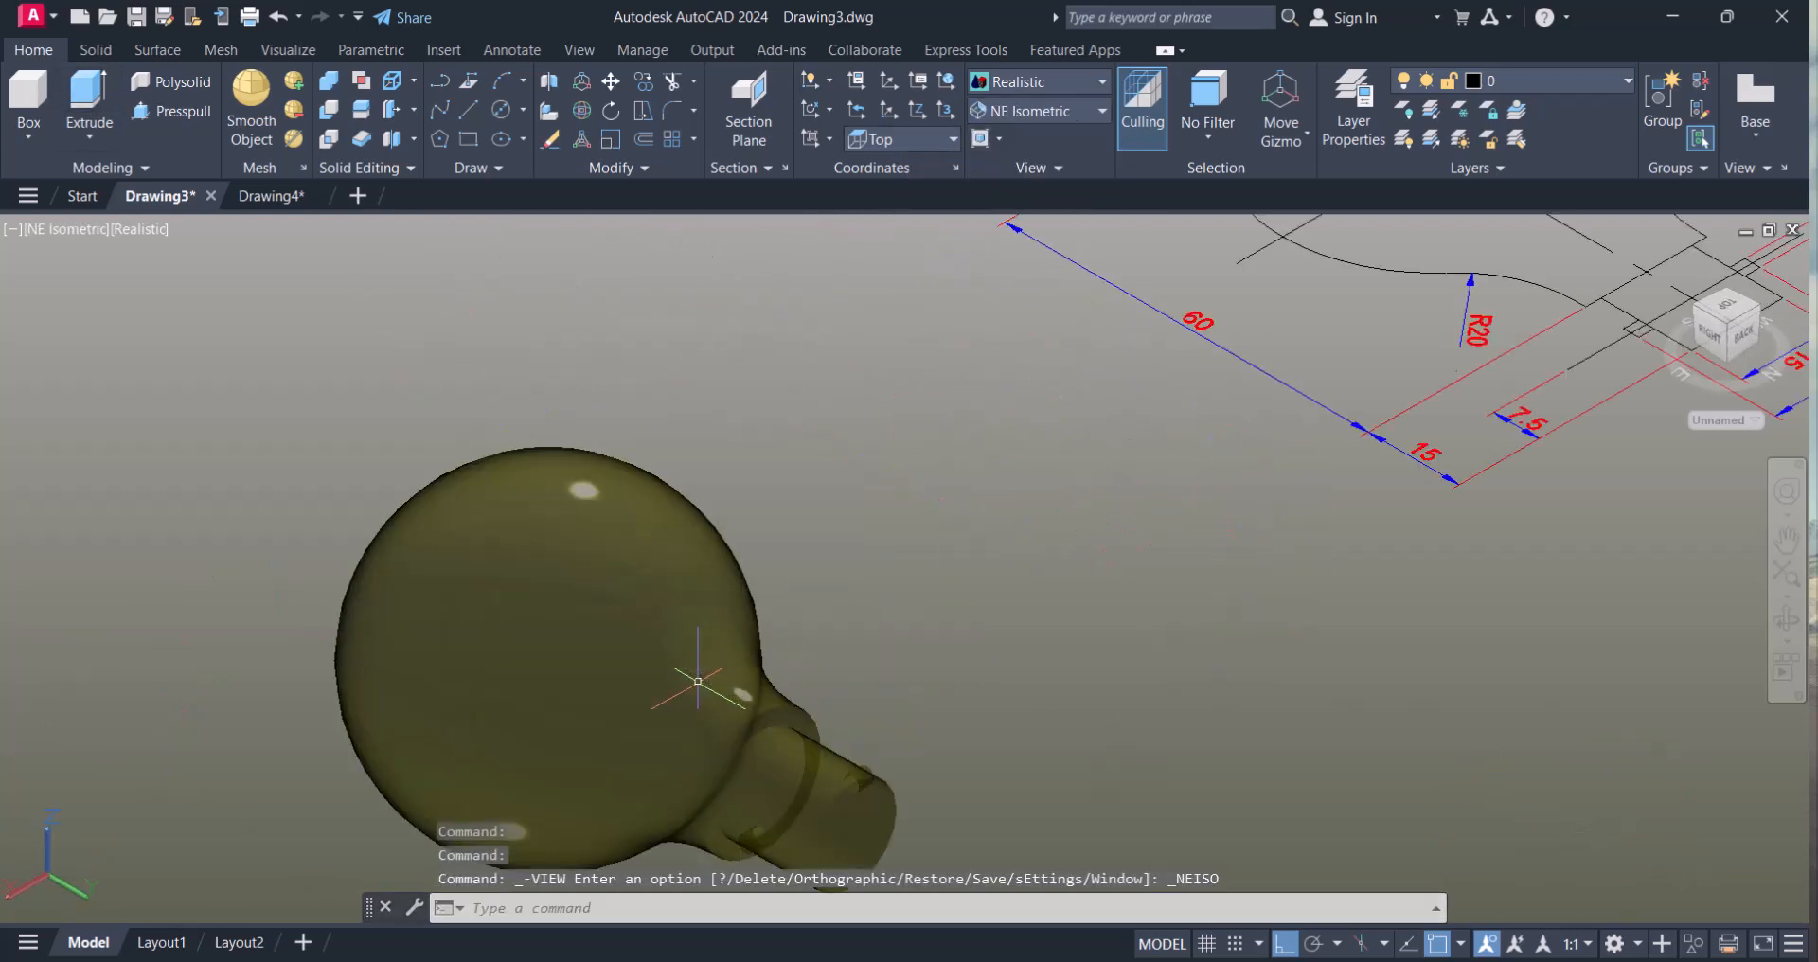